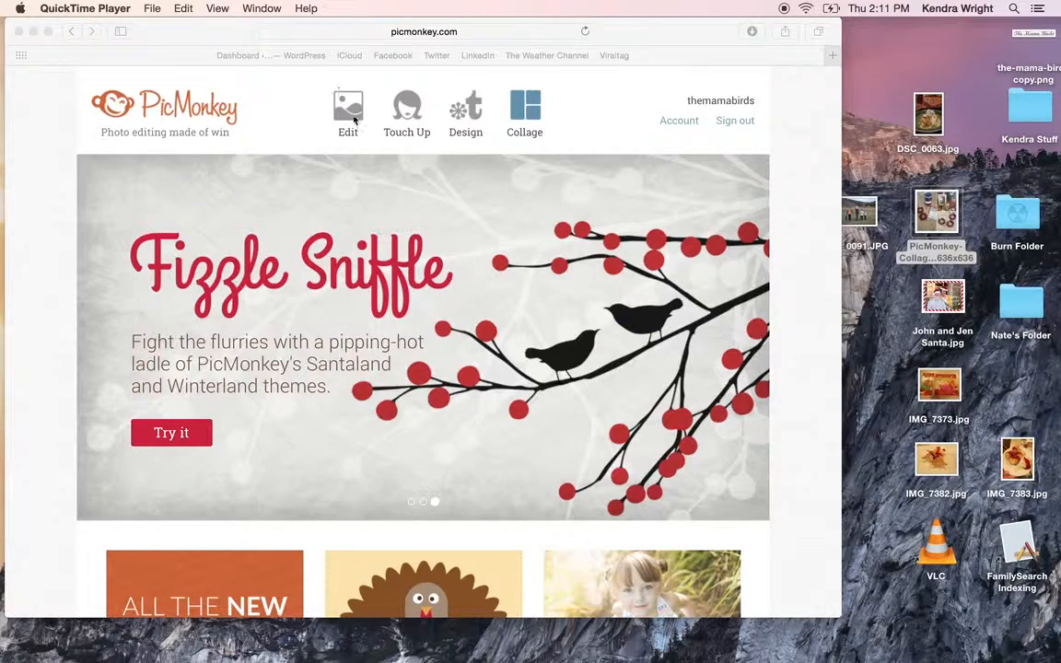
Drag a photo from the desktop onto the PicMonkey page to start editing it
{"action": "left_click", "coordinate": [347, 110]}
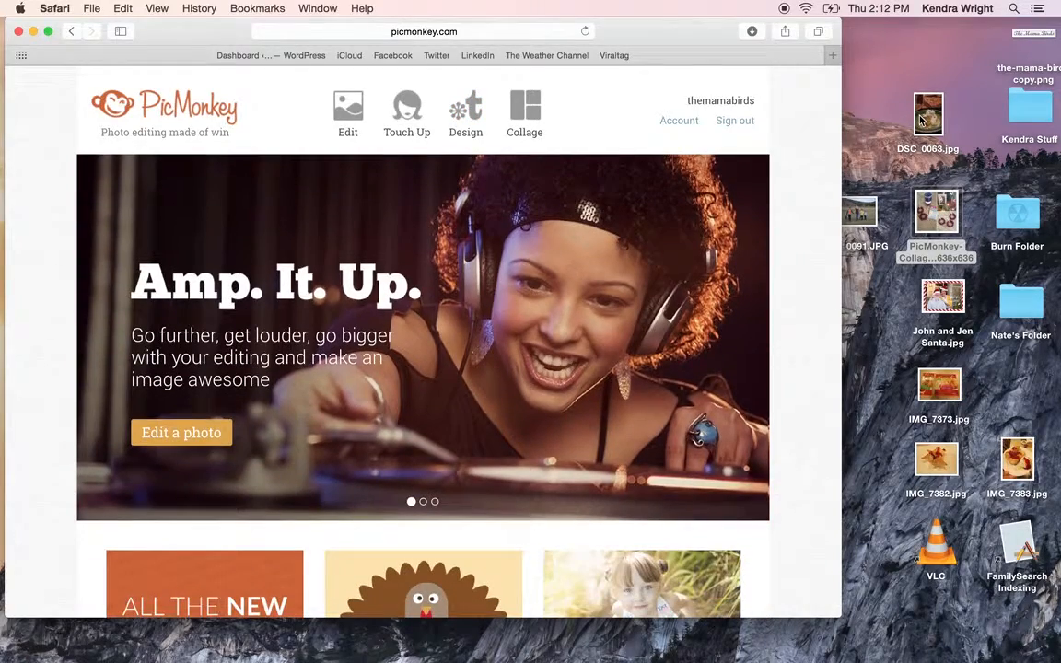
{"action": "left_click_drag", "start_coordinate": [928, 114], "coordinate": [563, 240]}
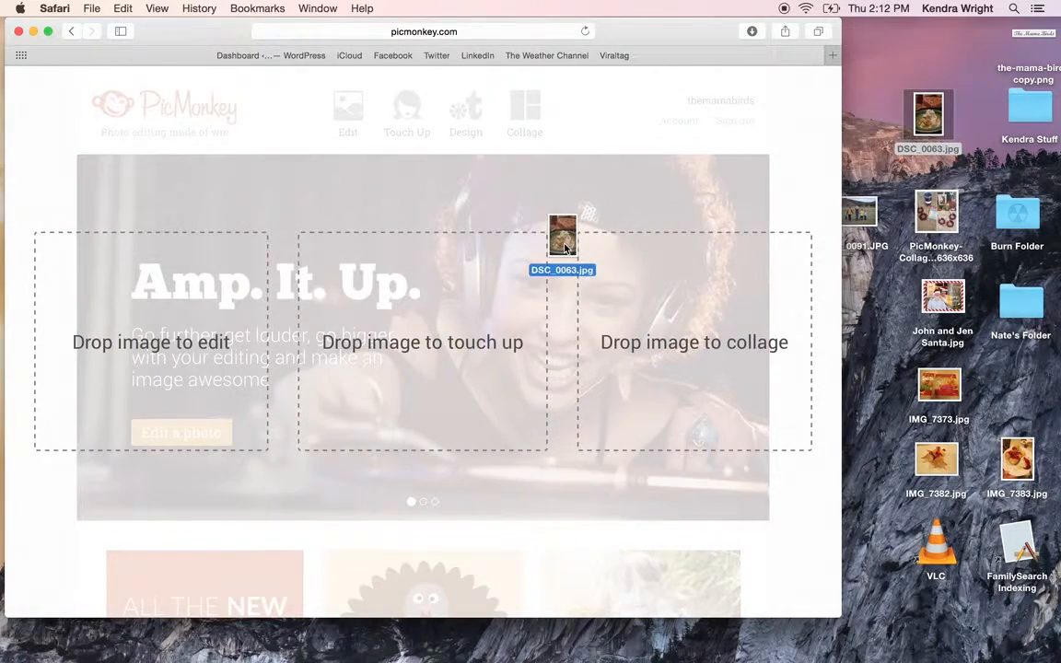
{"action": "left_click_drag", "start_coordinate": [562, 239], "coordinate": [741, 354]}
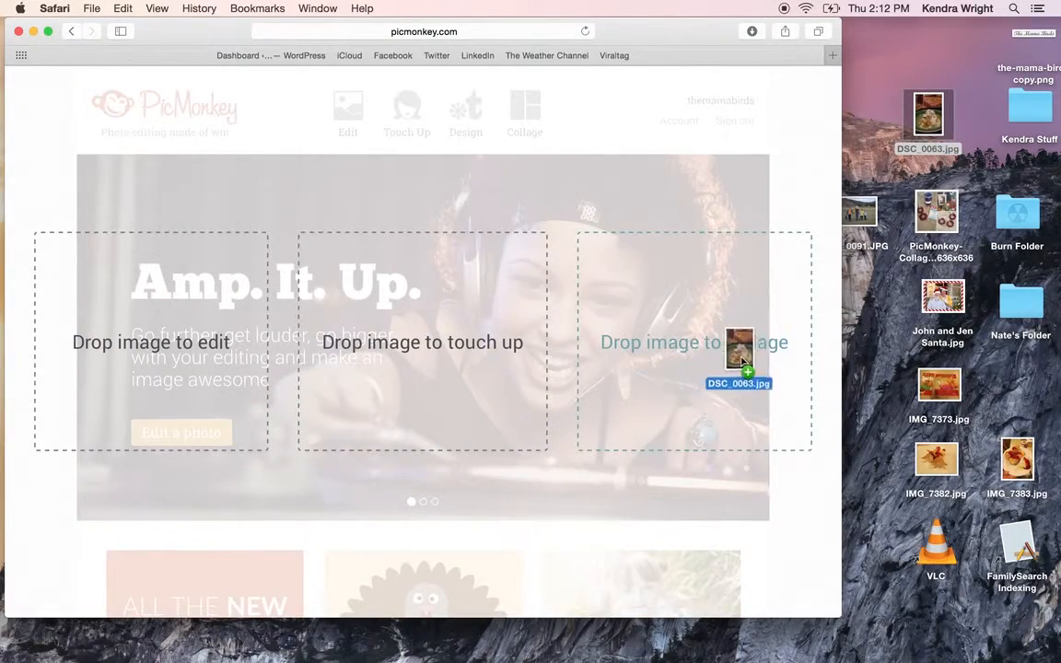
{"action": "left_click_drag", "start_coordinate": [740, 359], "coordinate": [476, 378]}
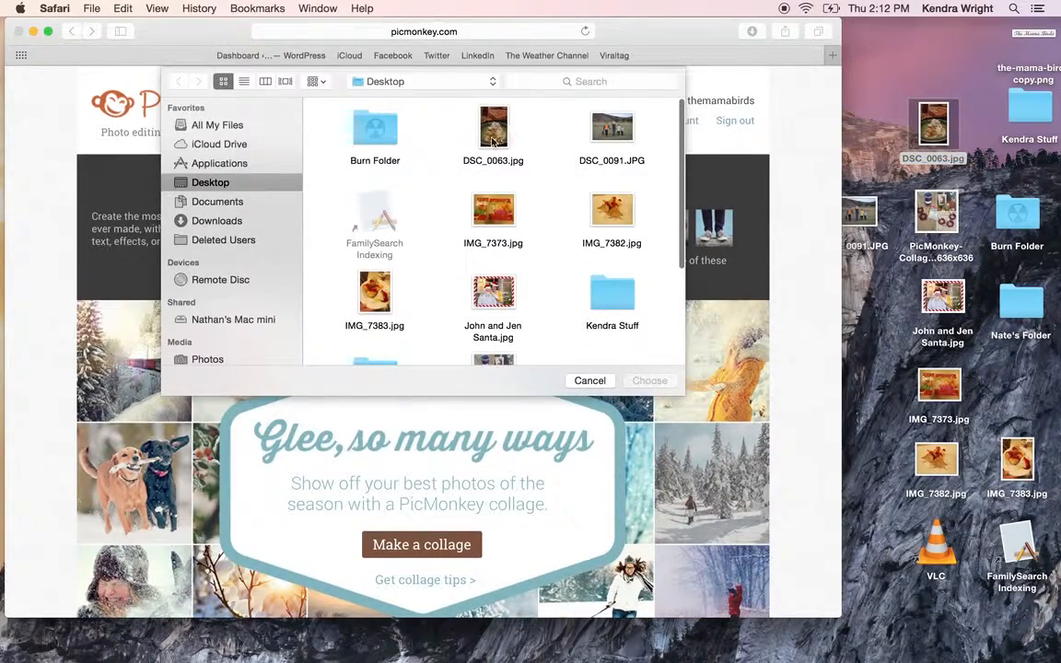
Choose DSC_0091.JPG from the Desktop in the file picker and open it in the editor
{"action": "left_click", "coordinate": [612, 125]}
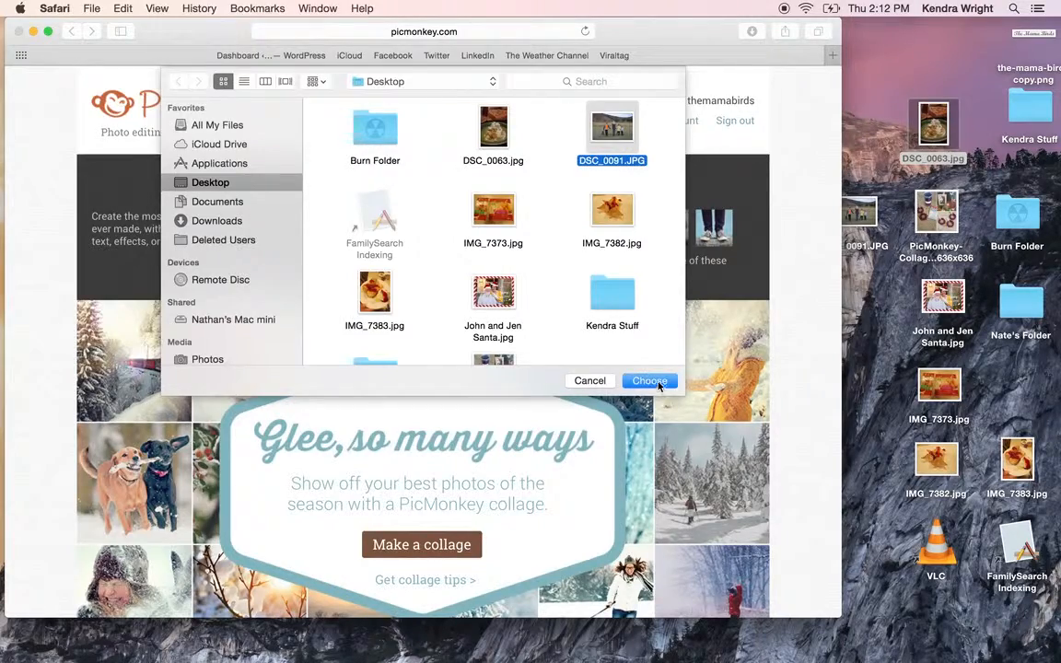
{"action": "left_click", "coordinate": [649, 380]}
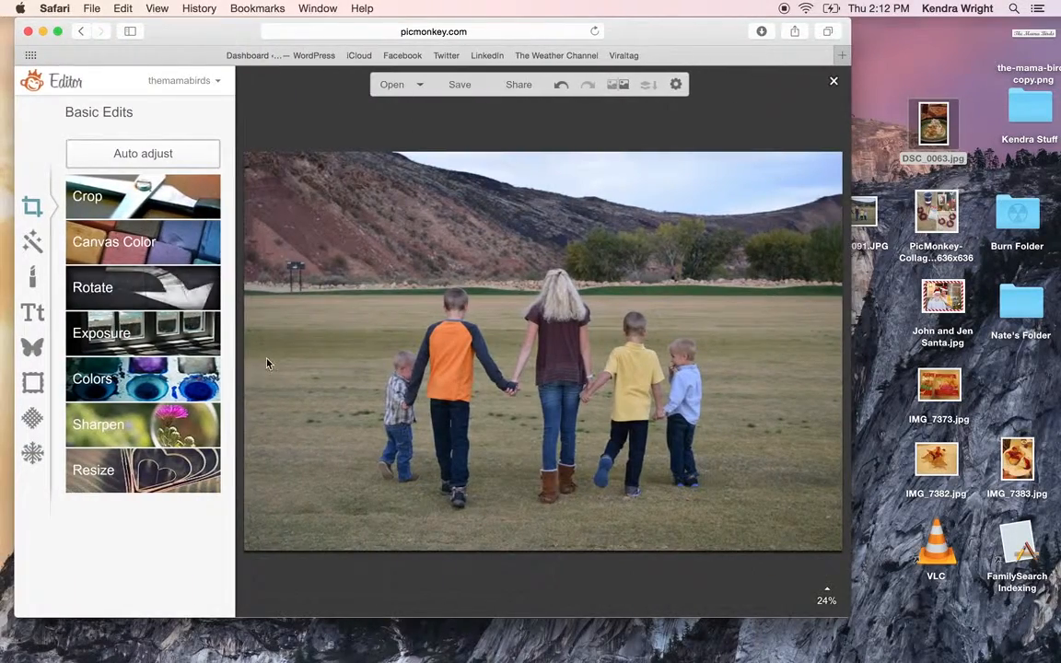
{"action": "left_click", "coordinate": [101, 332]}
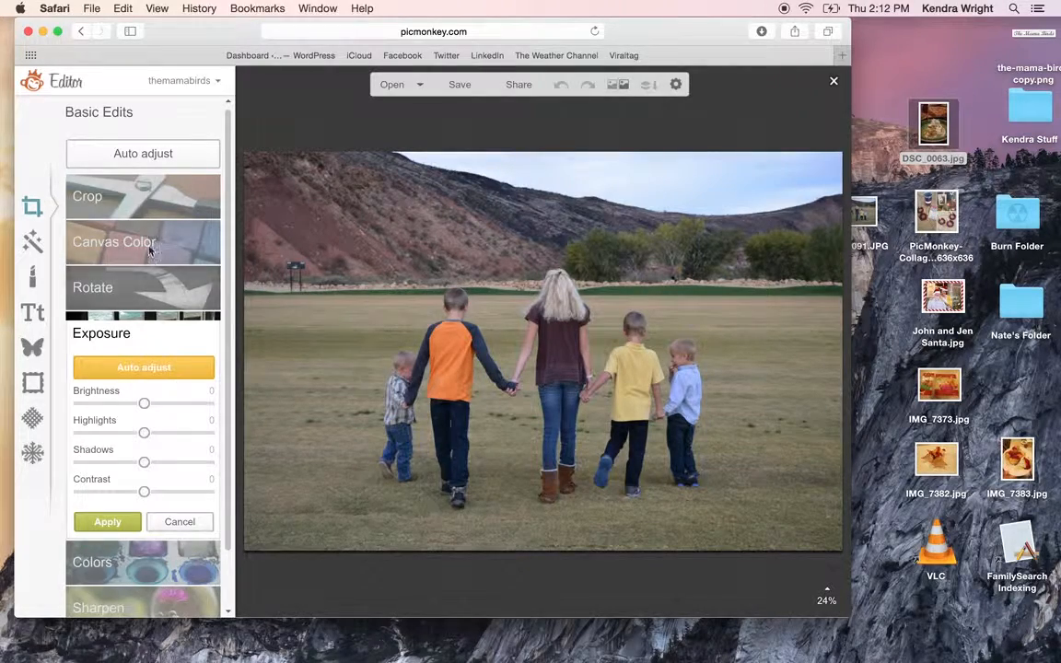
{"action": "left_click", "coordinate": [87, 195]}
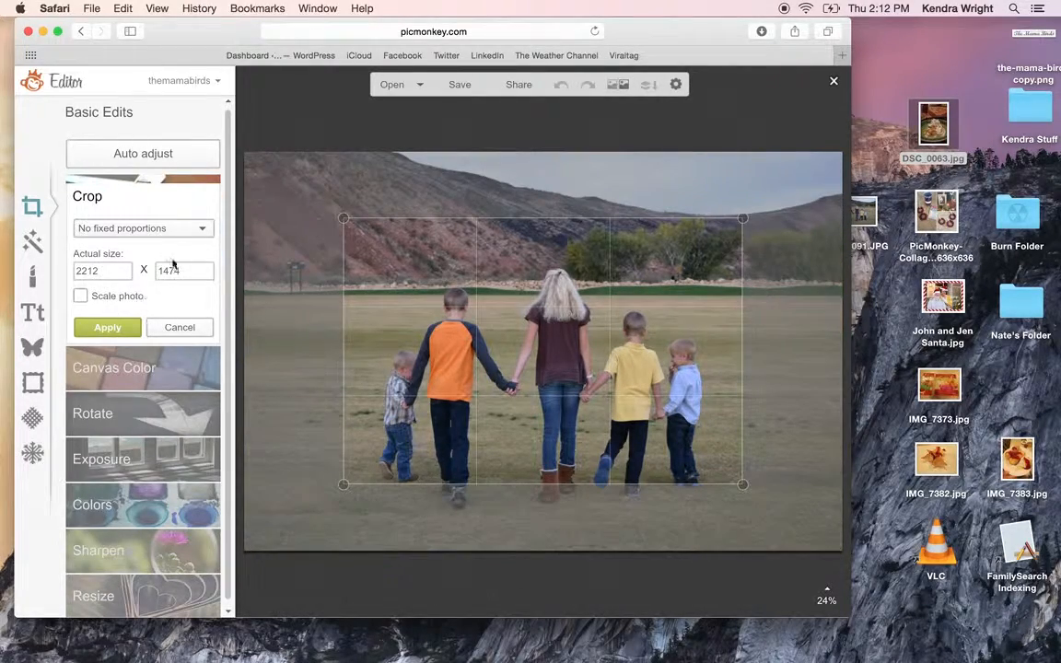
{"action": "left_click", "coordinate": [144, 228]}
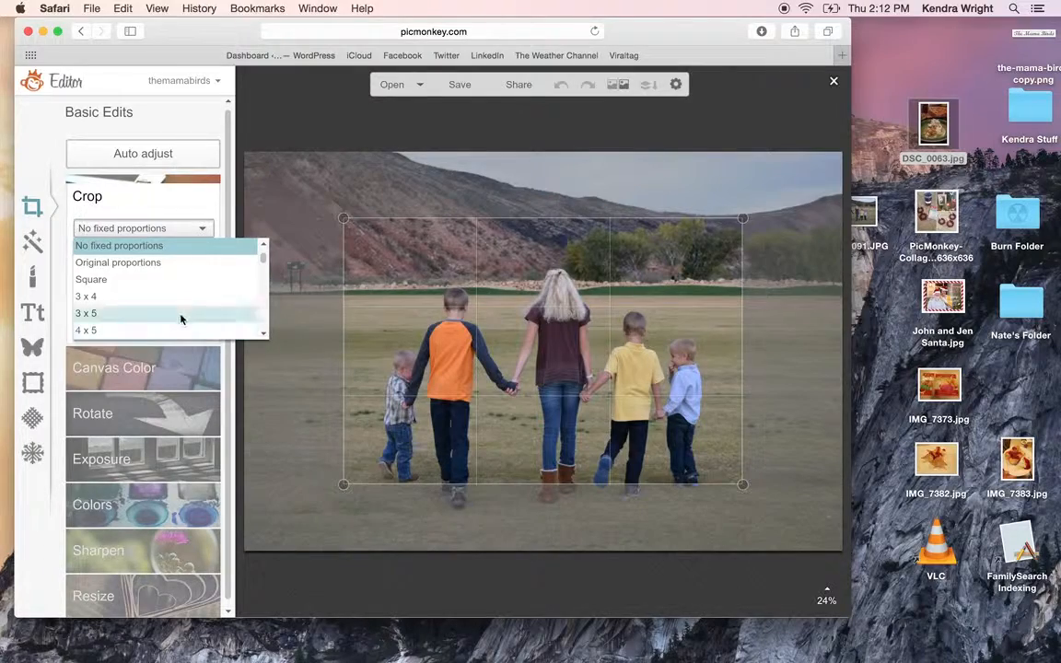
{"action": "left_click", "coordinate": [91, 280]}
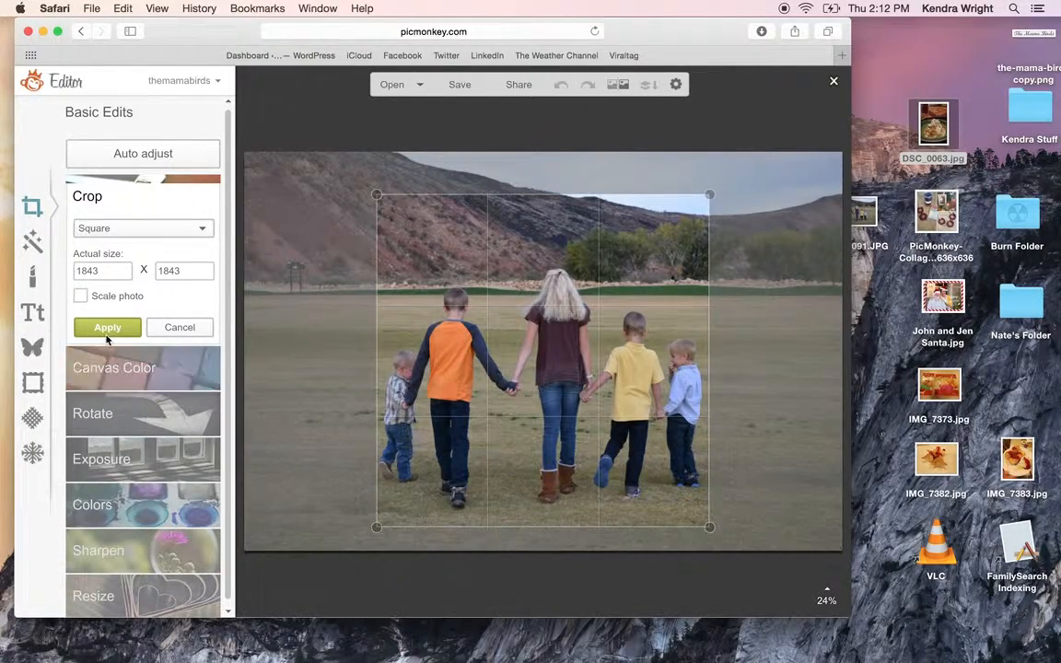
{"action": "left_click", "coordinate": [107, 328]}
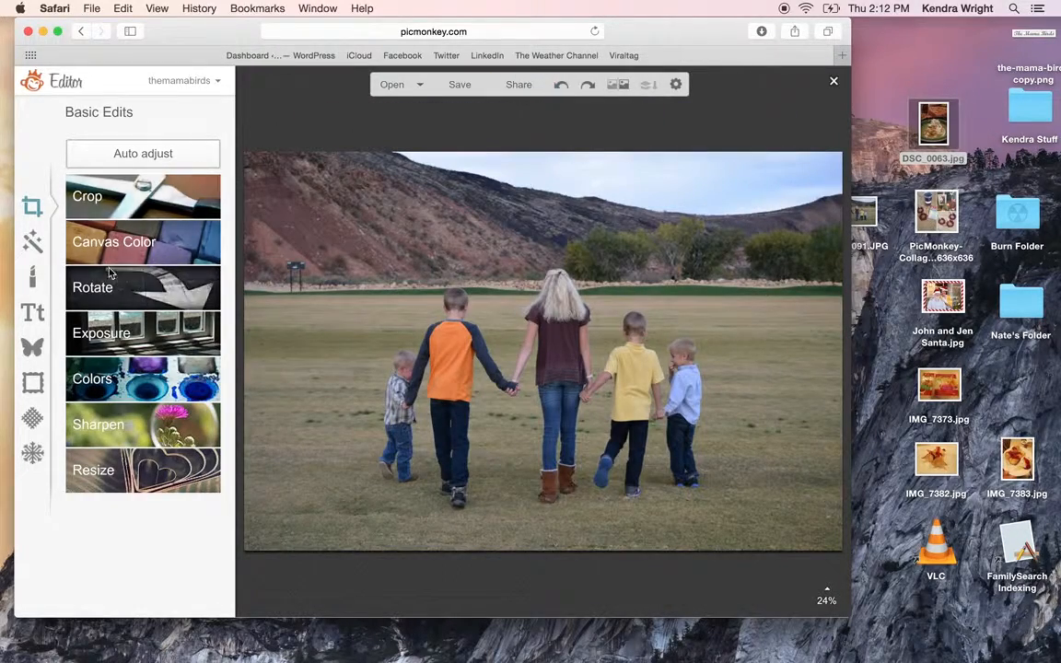
{"action": "left_click", "coordinate": [144, 241]}
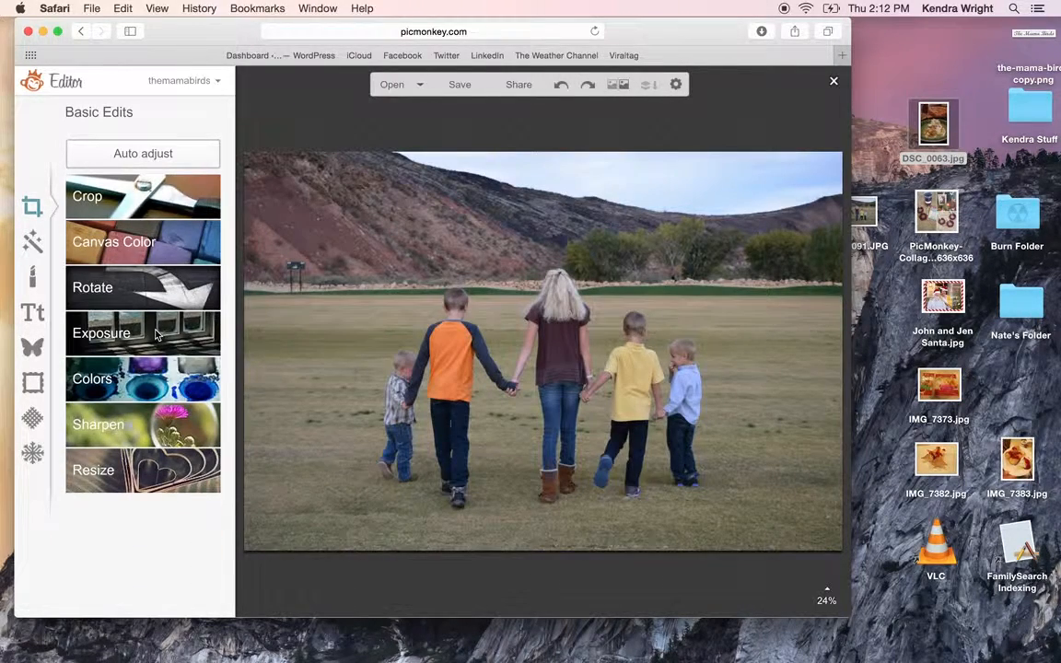
In Exposure, try maximum brightness then settle on a slight brightness increase and apply it
{"action": "left_click", "coordinate": [102, 332]}
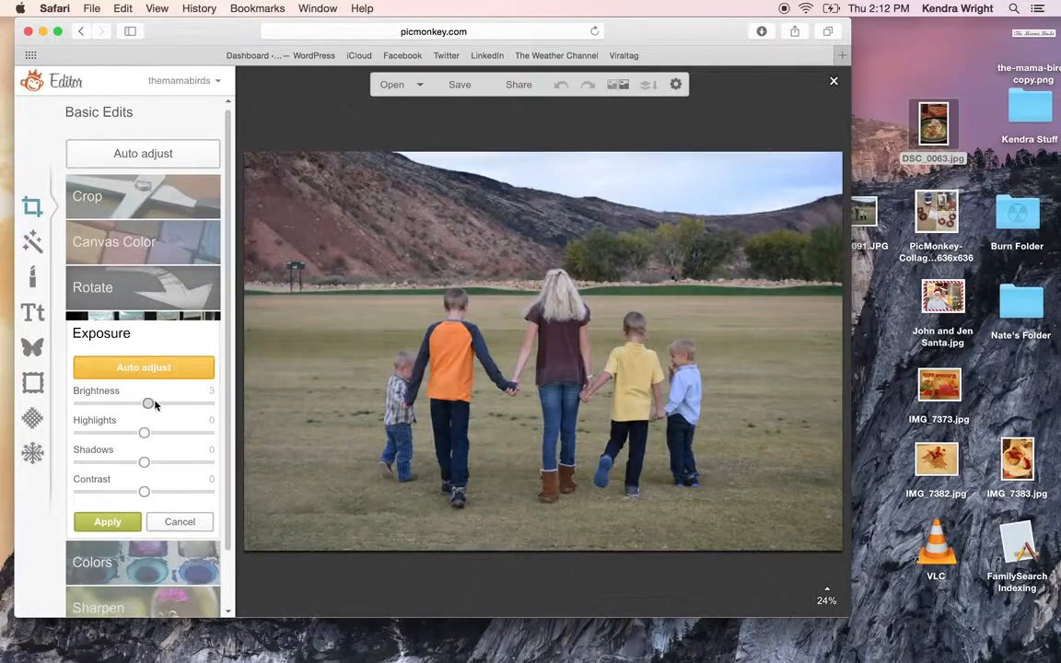
{"action": "left_click_drag", "start_coordinate": [147, 405], "coordinate": [207, 405]}
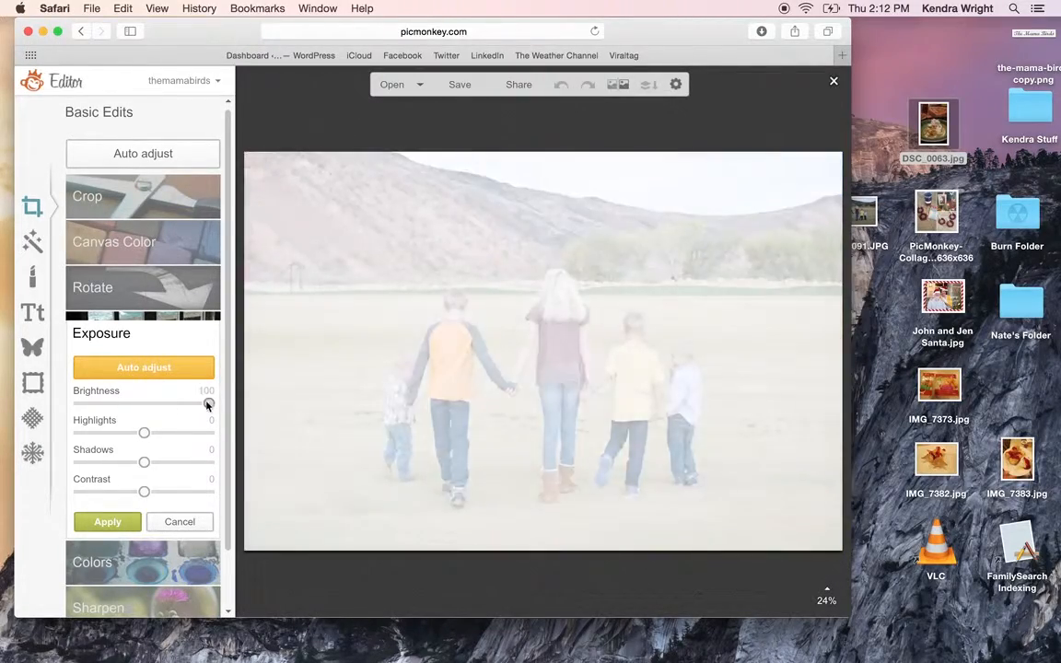
{"action": "left_click_drag", "start_coordinate": [210, 405], "coordinate": [155, 406]}
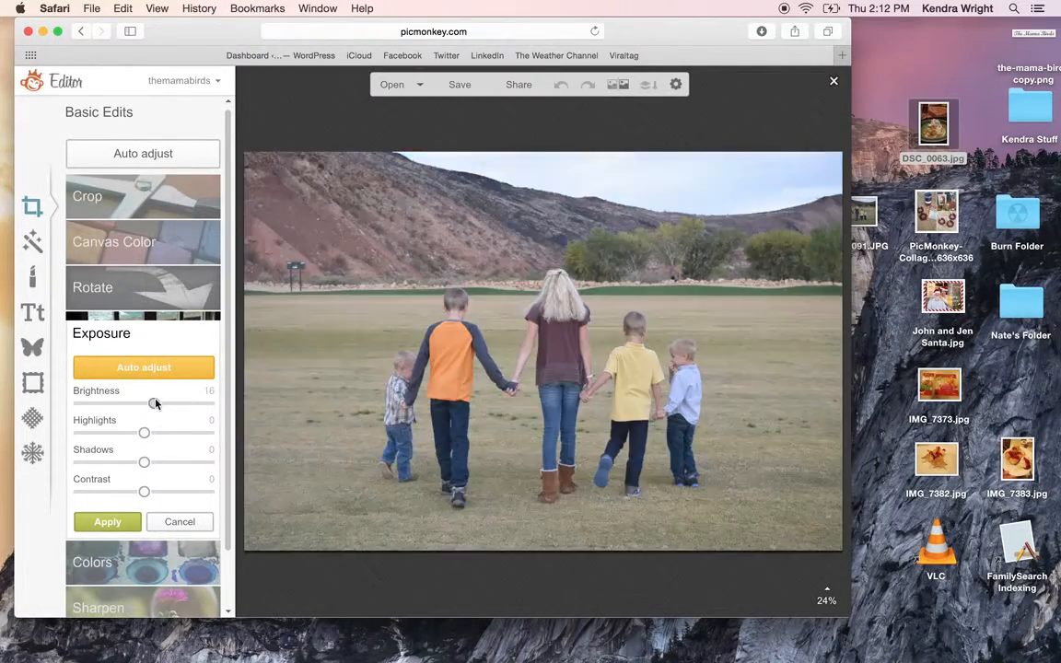
{"action": "left_click_drag", "start_coordinate": [154, 403], "coordinate": [161, 404]}
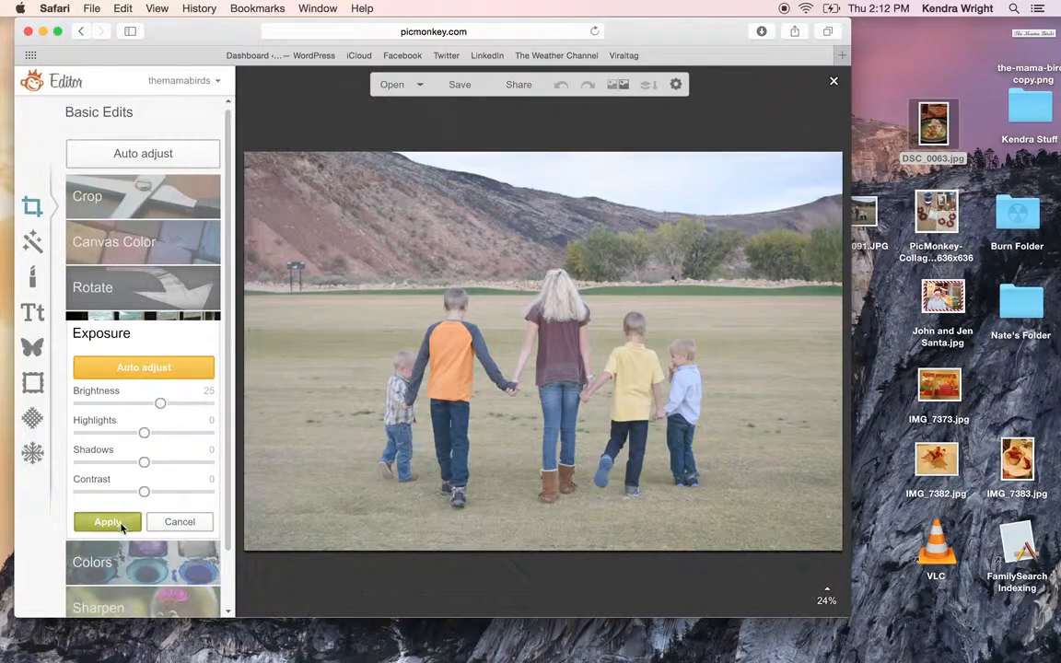
{"action": "left_click", "coordinate": [106, 522]}
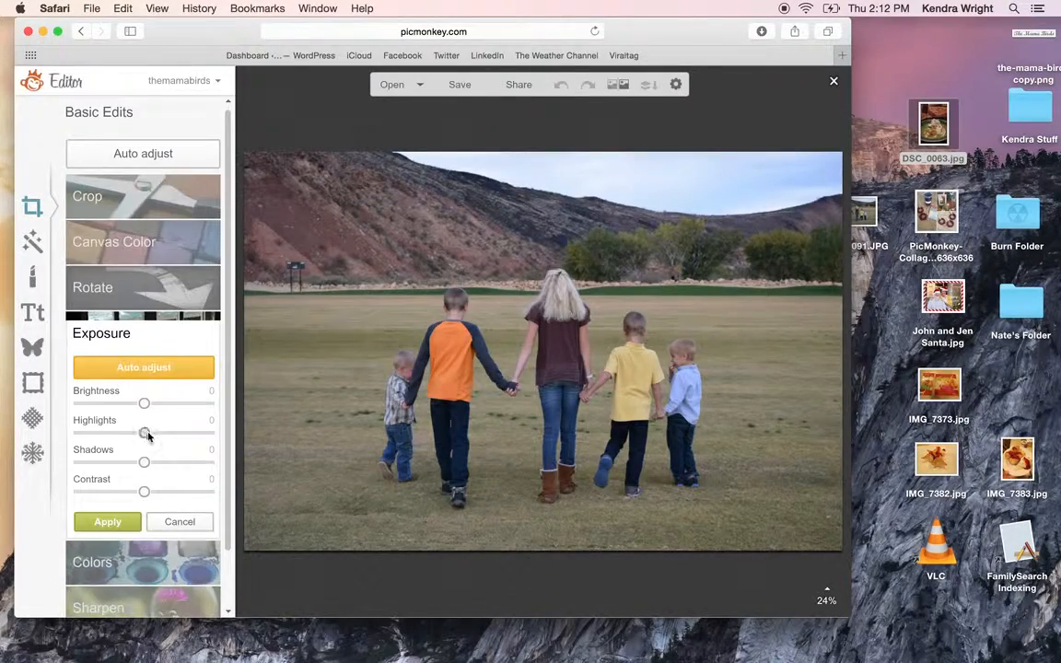
Raise highlights a little and slightly adjust shadows and the next exposure slider
{"action": "left_click_drag", "start_coordinate": [144, 433], "coordinate": [166, 432]}
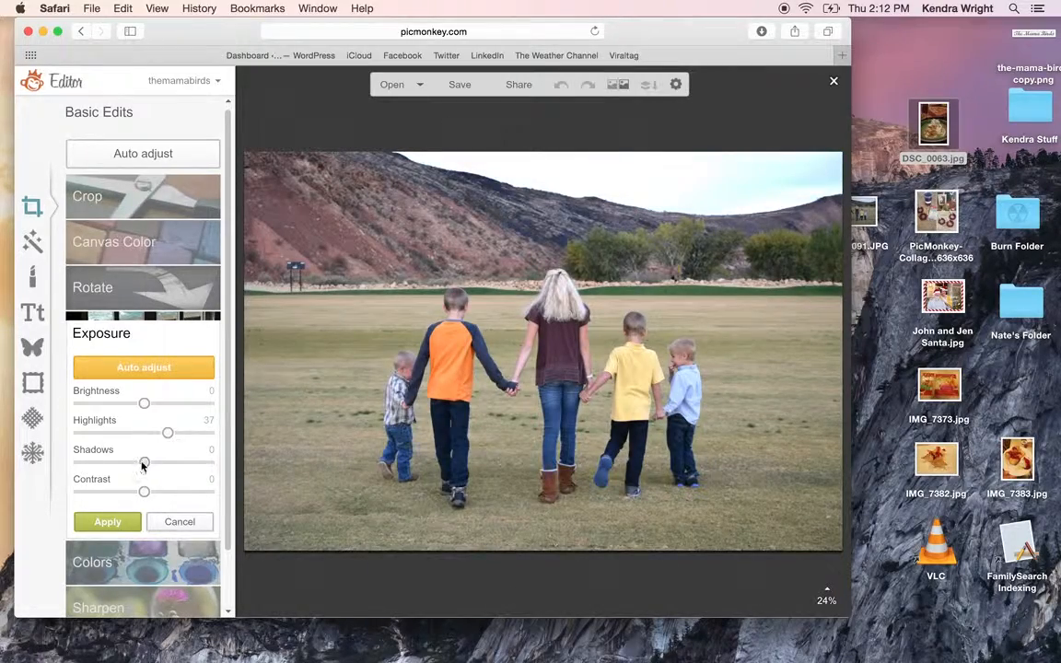
{"action": "left_click_drag", "start_coordinate": [144, 462], "coordinate": [140, 463]}
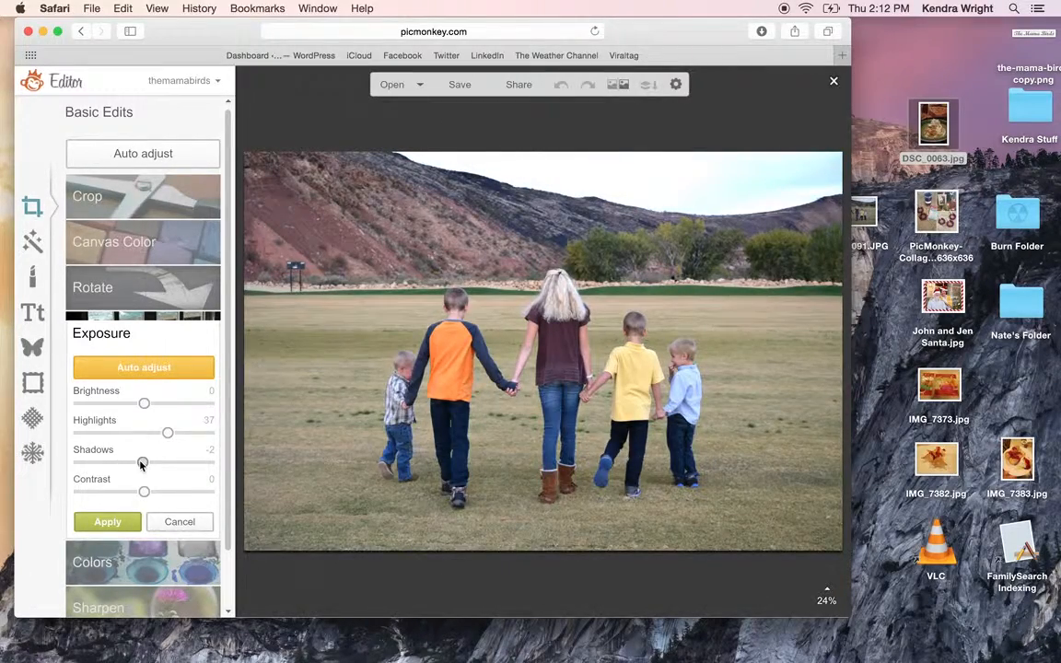
{"action": "left_click_drag", "start_coordinate": [144, 490], "coordinate": [151, 490]}
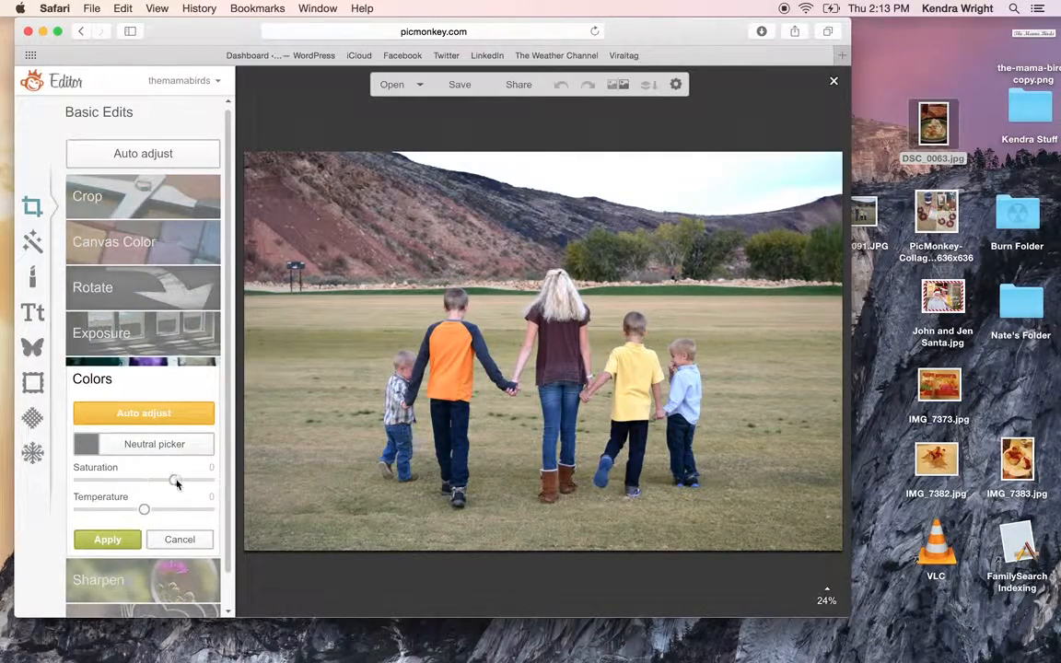
In Colors, briefly desaturate to black-and-white, restore saturation, cool the temperature toward neutral and apply
{"action": "left_click_drag", "start_coordinate": [175, 479], "coordinate": [77, 479]}
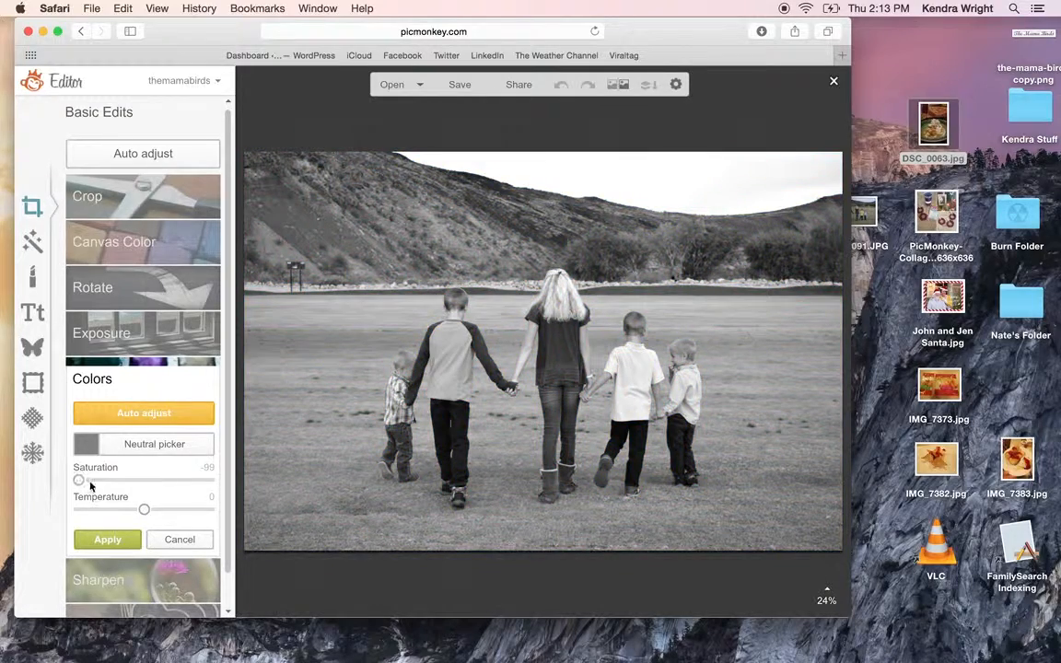
{"action": "left_click_drag", "start_coordinate": [144, 508], "coordinate": [107, 508]}
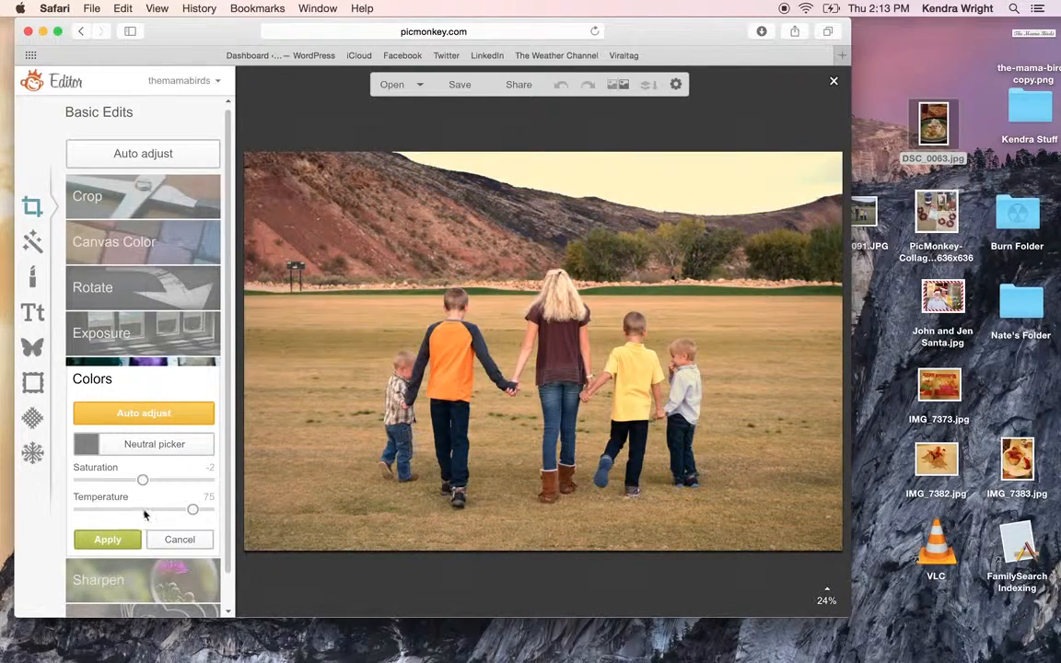
{"action": "left_click_drag", "start_coordinate": [191, 509], "coordinate": [170, 508]}
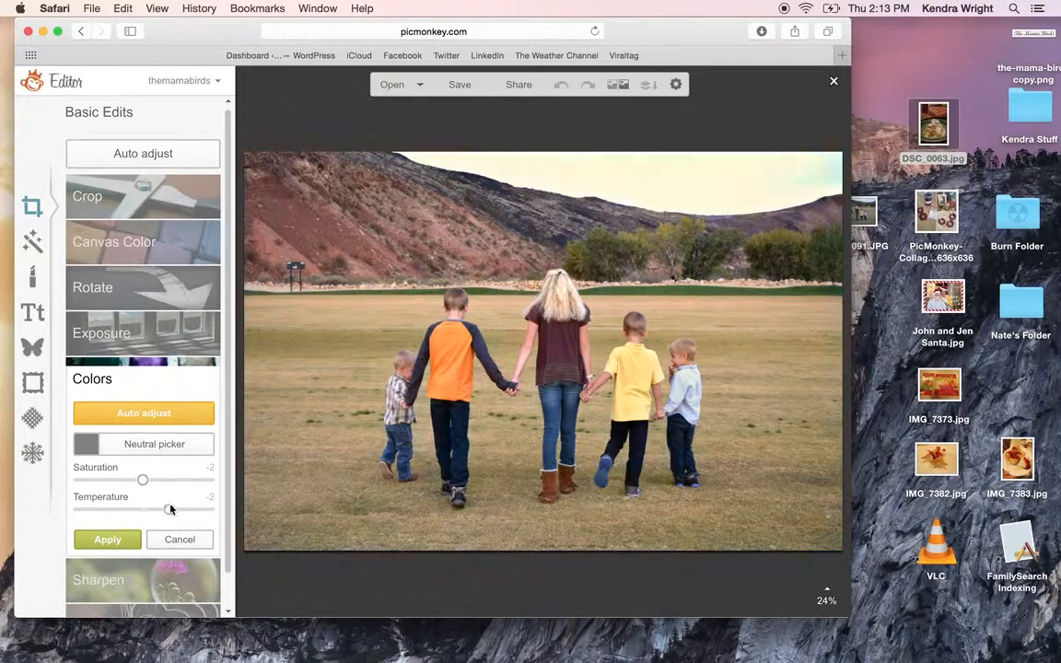
{"action": "left_click", "coordinate": [181, 540]}
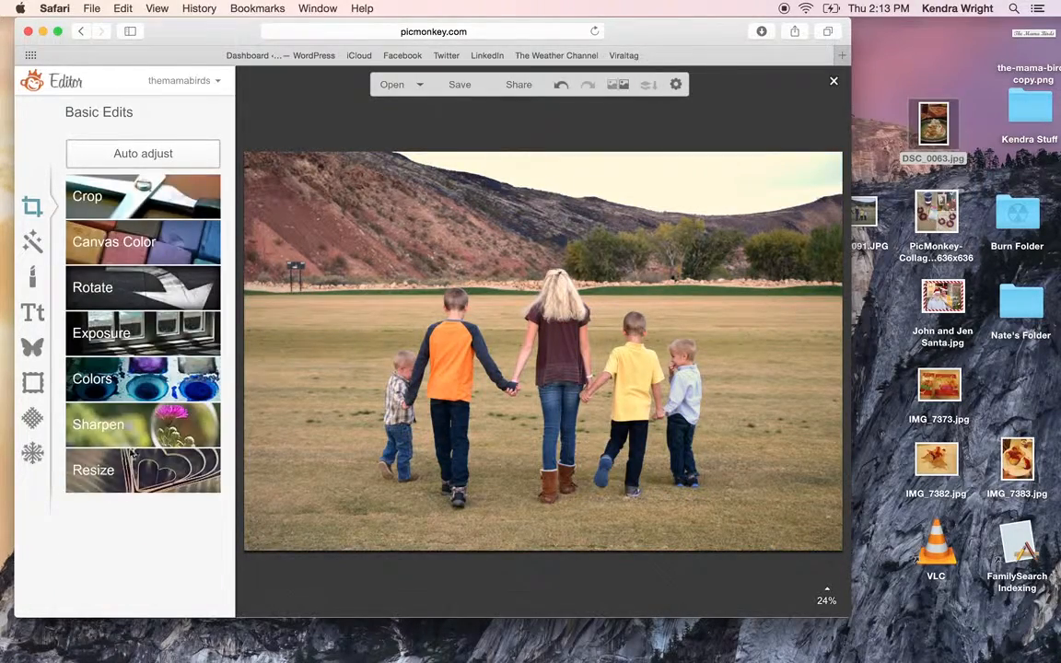
{"action": "left_click", "coordinate": [99, 423]}
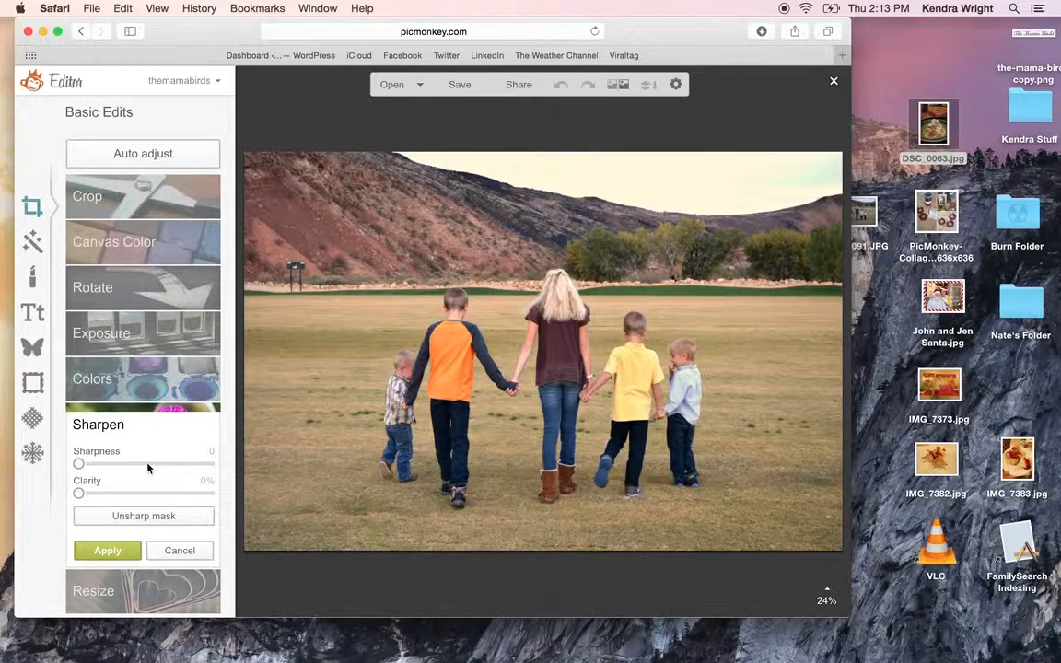
{"action": "left_click_drag", "start_coordinate": [78, 464], "coordinate": [148, 464]}
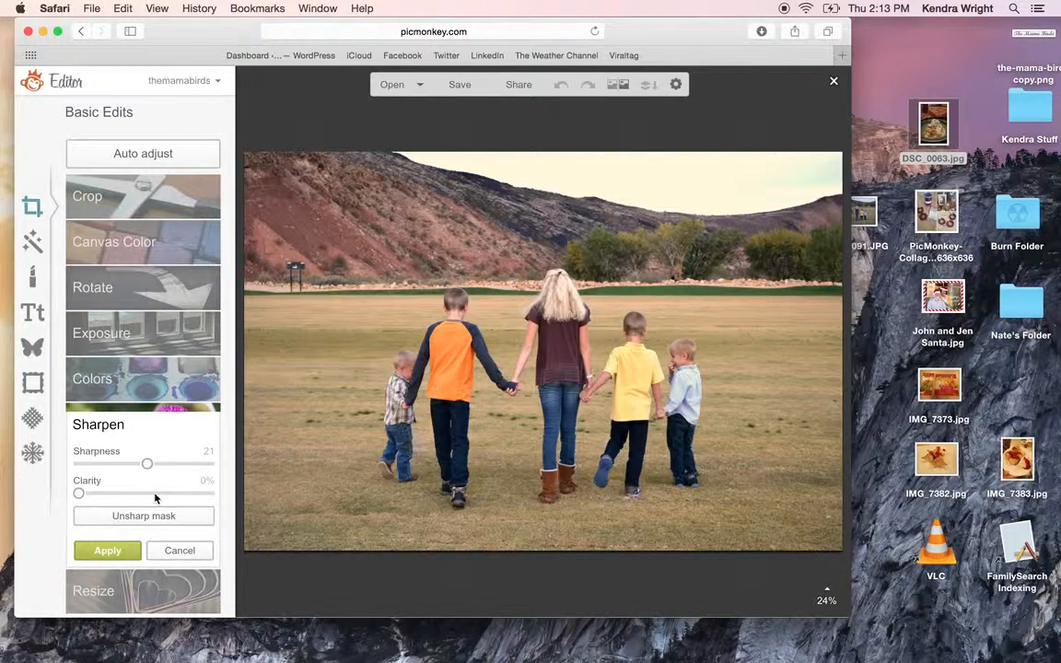
{"action": "left_click_drag", "start_coordinate": [78, 494], "coordinate": [155, 494]}
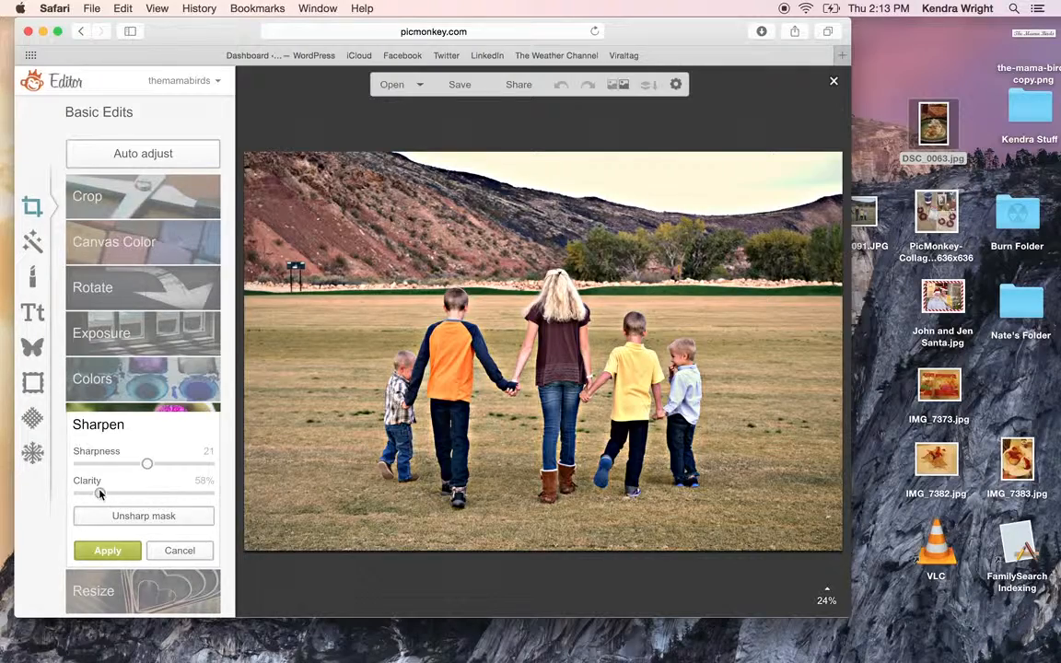
{"action": "left_click_drag", "start_coordinate": [148, 494], "coordinate": [99, 494]}
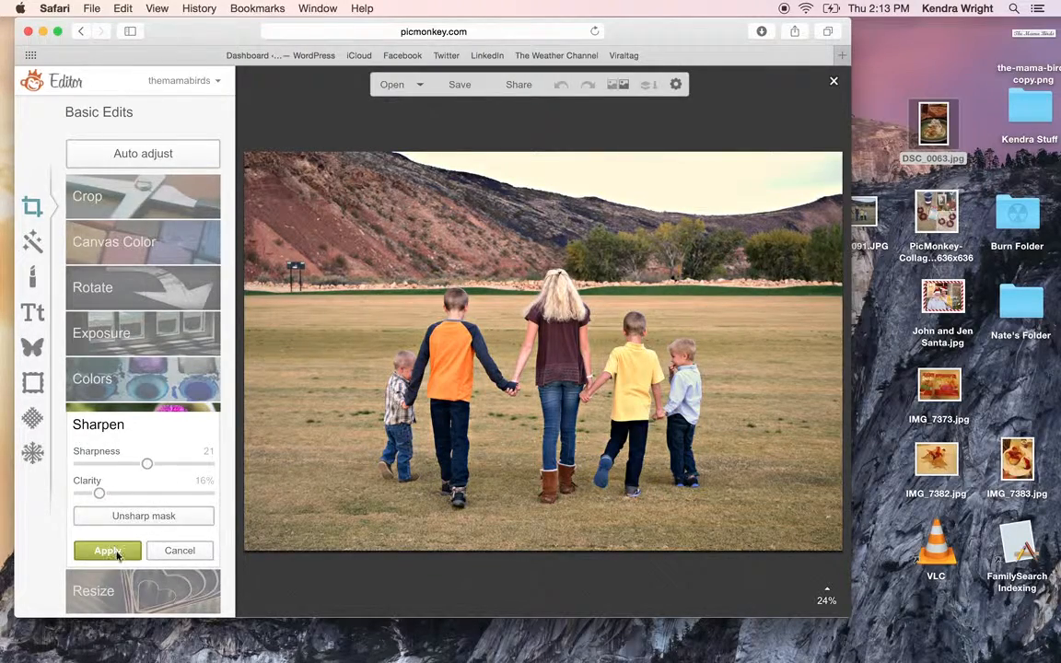
{"action": "left_click", "coordinate": [106, 549]}
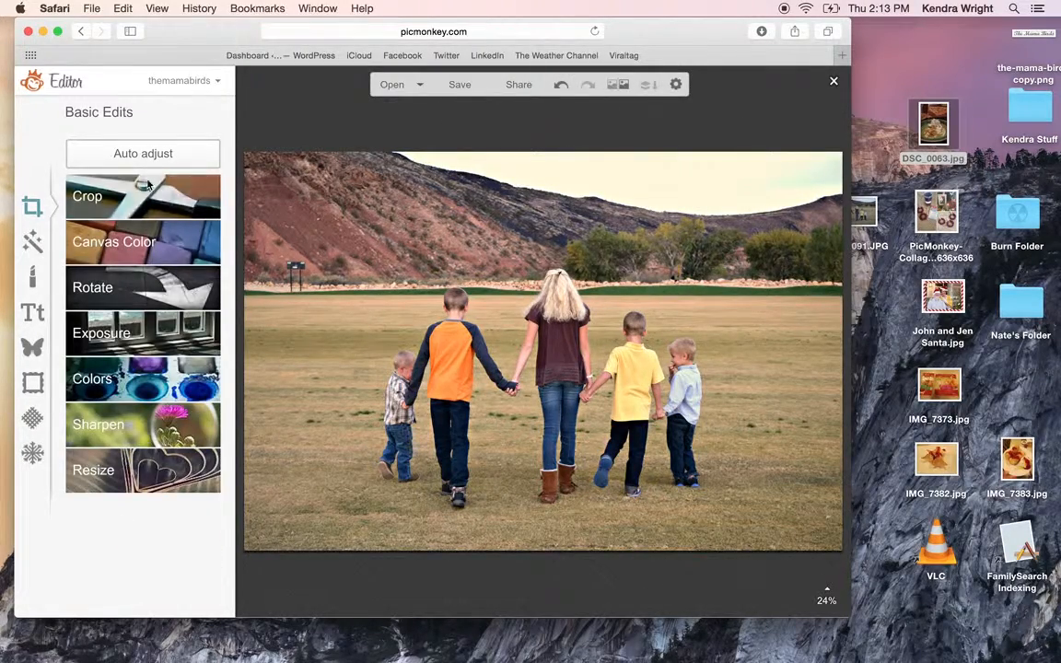
{"action": "left_click", "coordinate": [144, 153]}
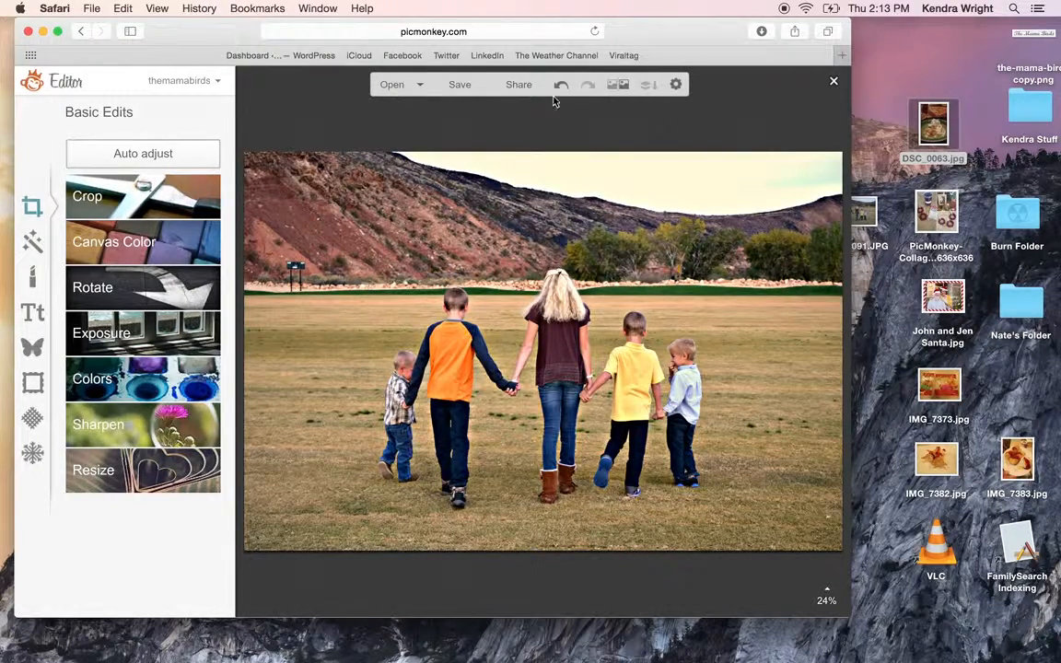
{"action": "mouse_move", "coordinate": [560, 85]}
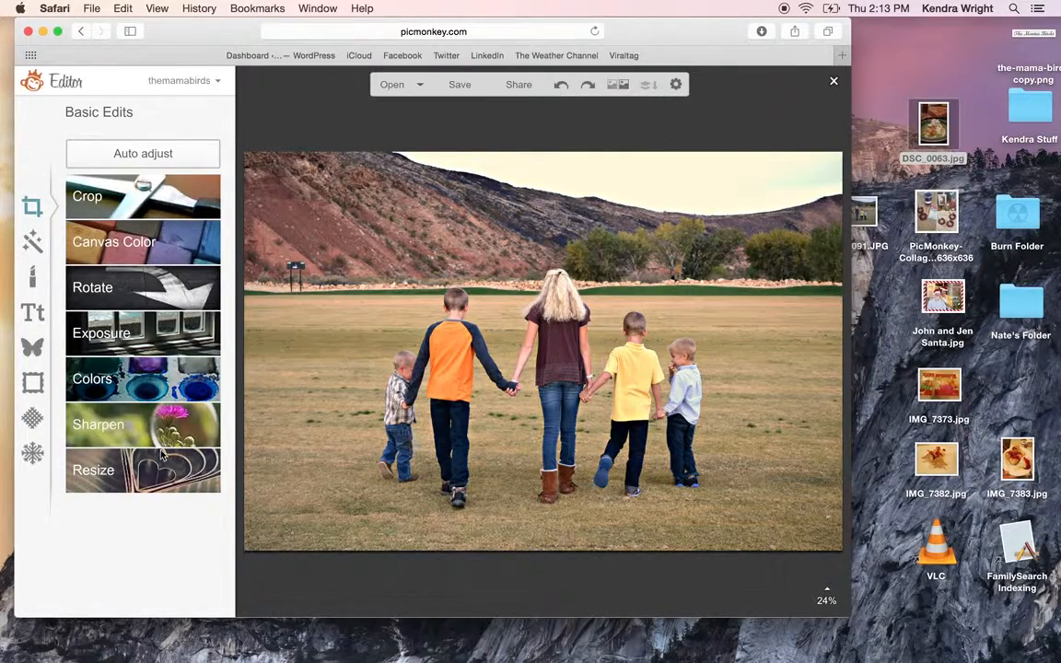
{"action": "left_click", "coordinate": [92, 470]}
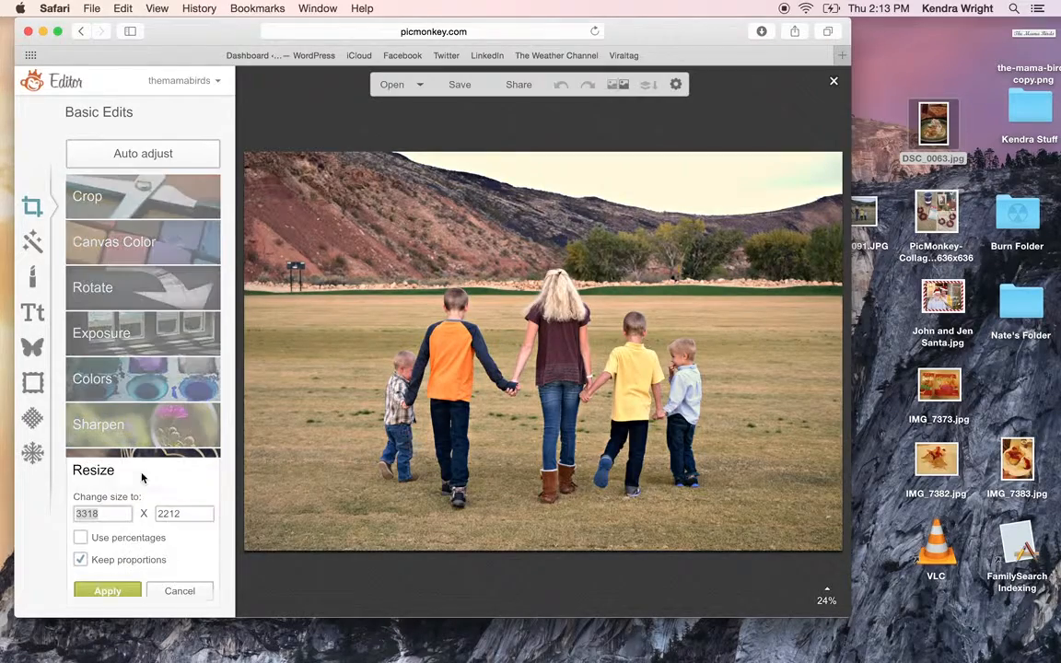
{"action": "left_click", "coordinate": [181, 589]}
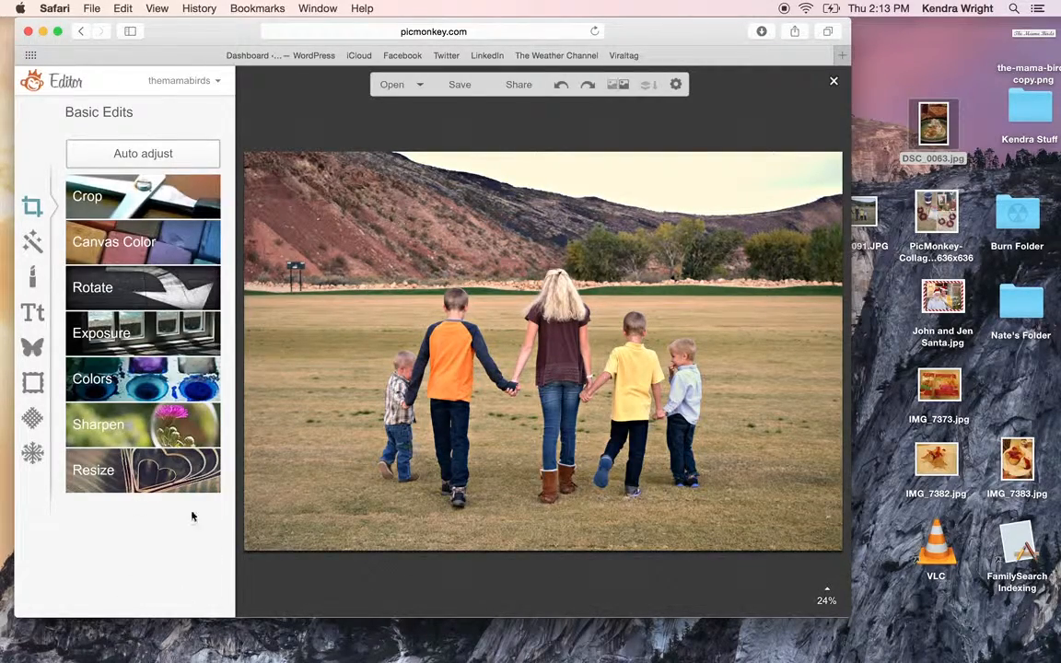
{"action": "mouse_move", "coordinate": [783, 509]}
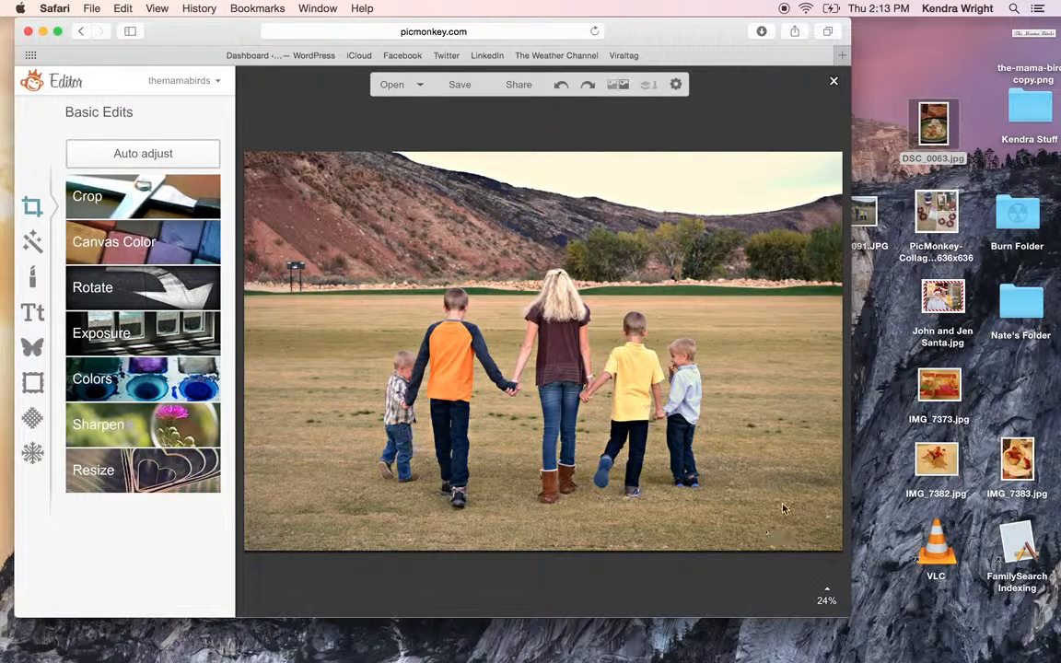
{"action": "mouse_move", "coordinate": [1050, 35]}
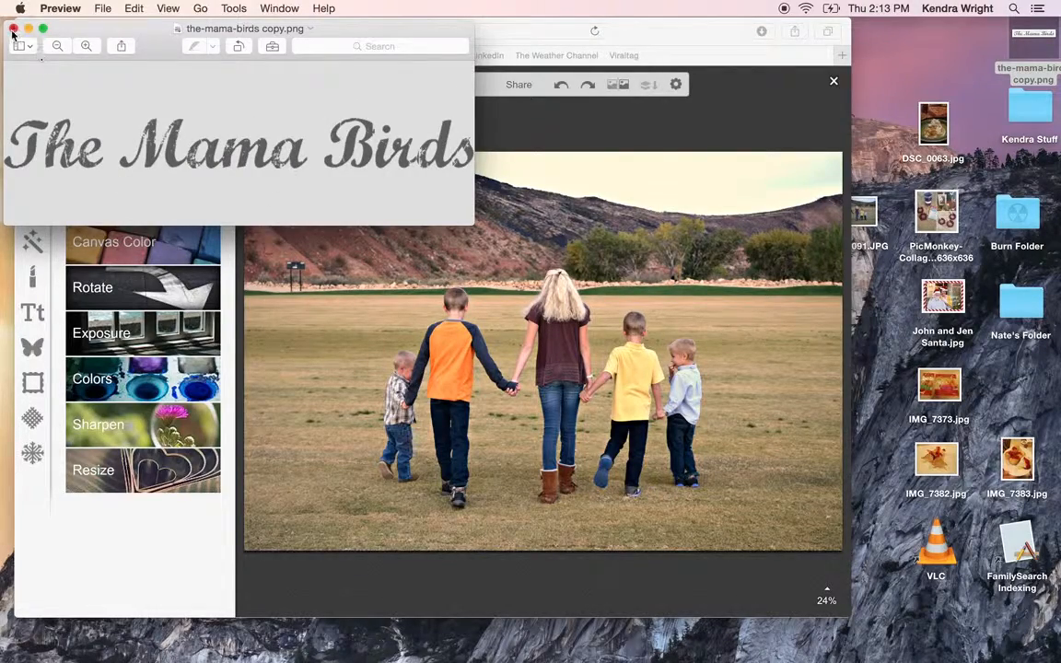
Return to the editor and start adding an overlay from your own files
{"action": "left_click", "coordinate": [13, 29]}
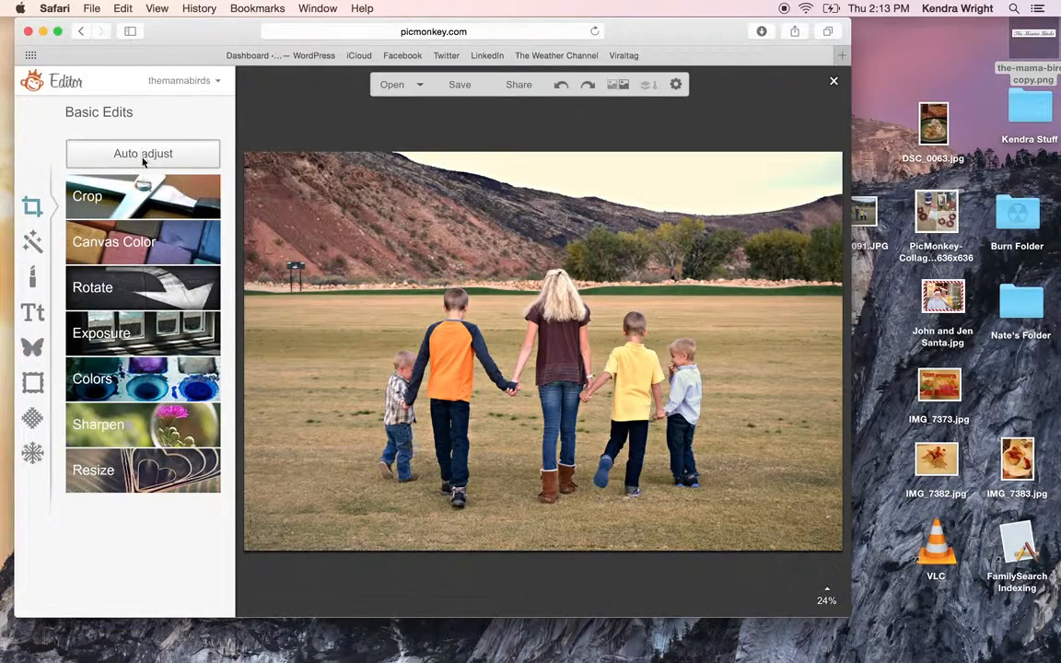
{"action": "left_click", "coordinate": [33, 346]}
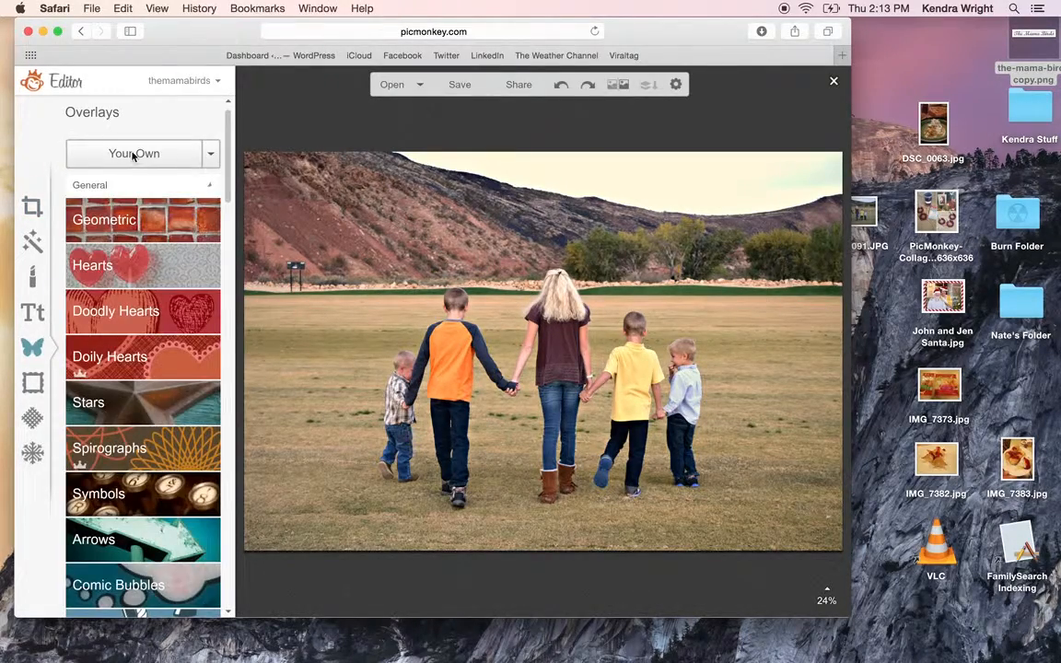
{"action": "left_click", "coordinate": [133, 153]}
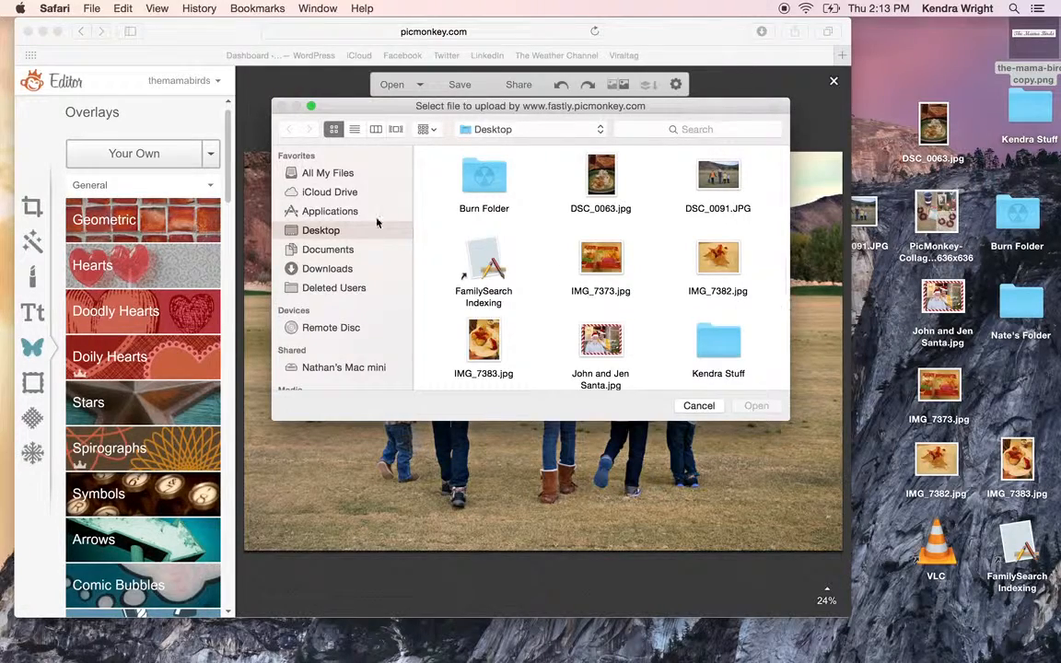
Pick 'the-mama-birds copy.png' from the Desktop as the custom watermark overlay
{"action": "left_click", "coordinate": [483, 258]}
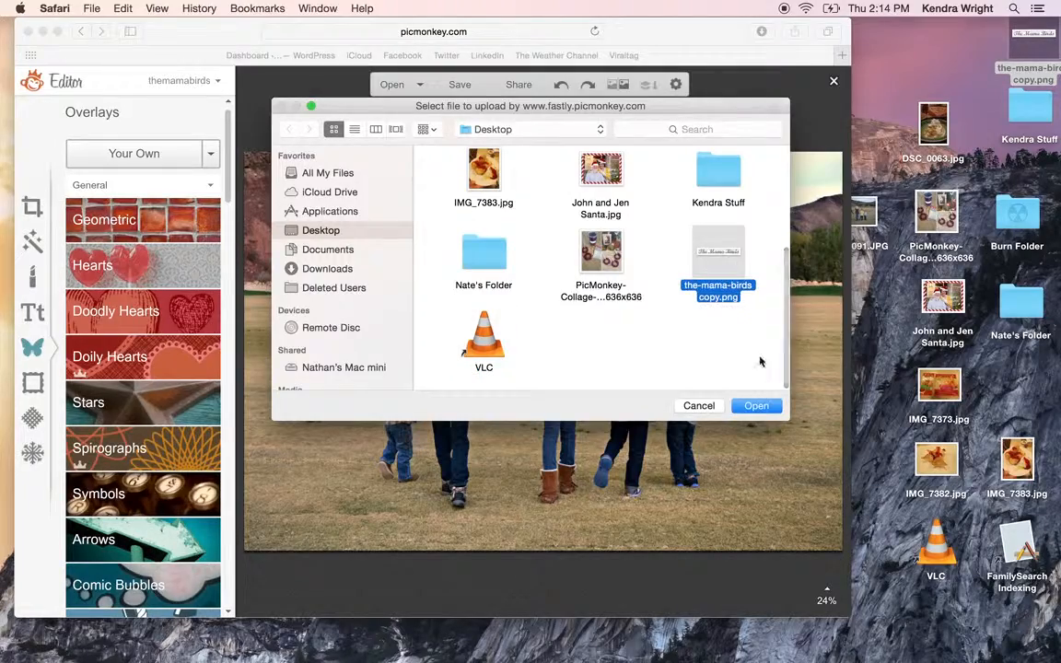
{"action": "left_click", "coordinate": [756, 405]}
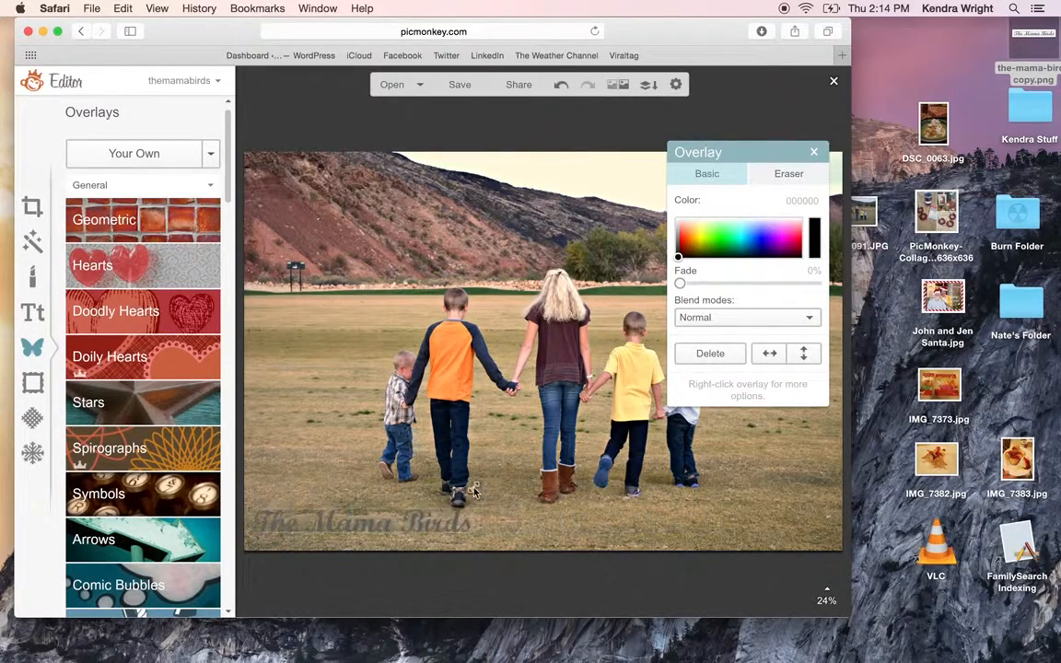
Make the 'The Mama Birds' watermark white and move it to the photo's lower-left corner
{"action": "left_click", "coordinate": [737, 243]}
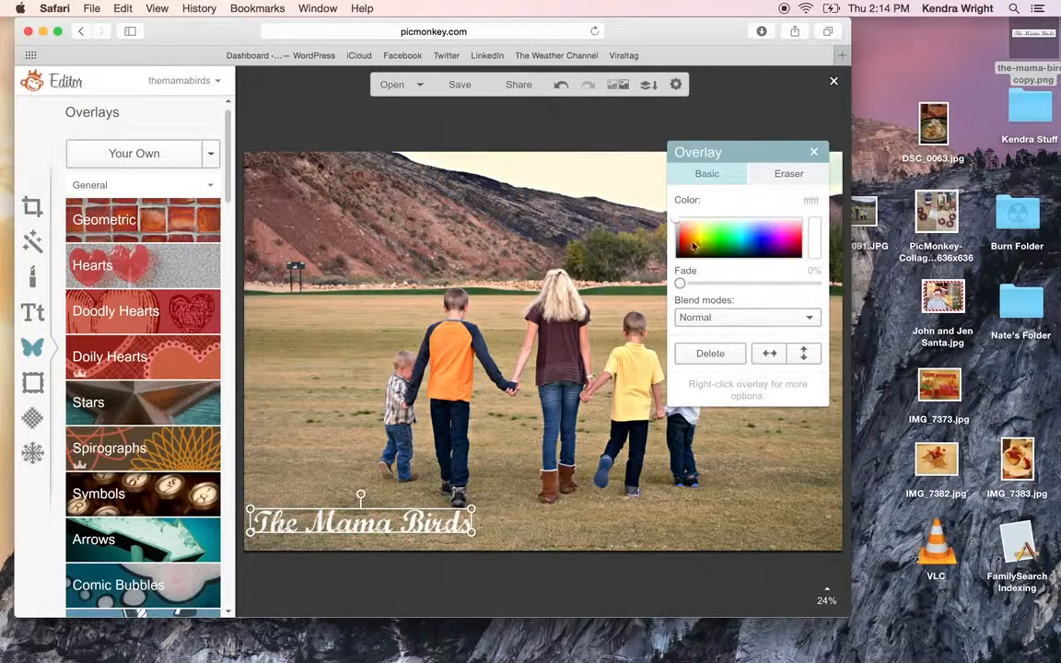
{"action": "left_click_drag", "start_coordinate": [680, 284], "coordinate": [784, 284]}
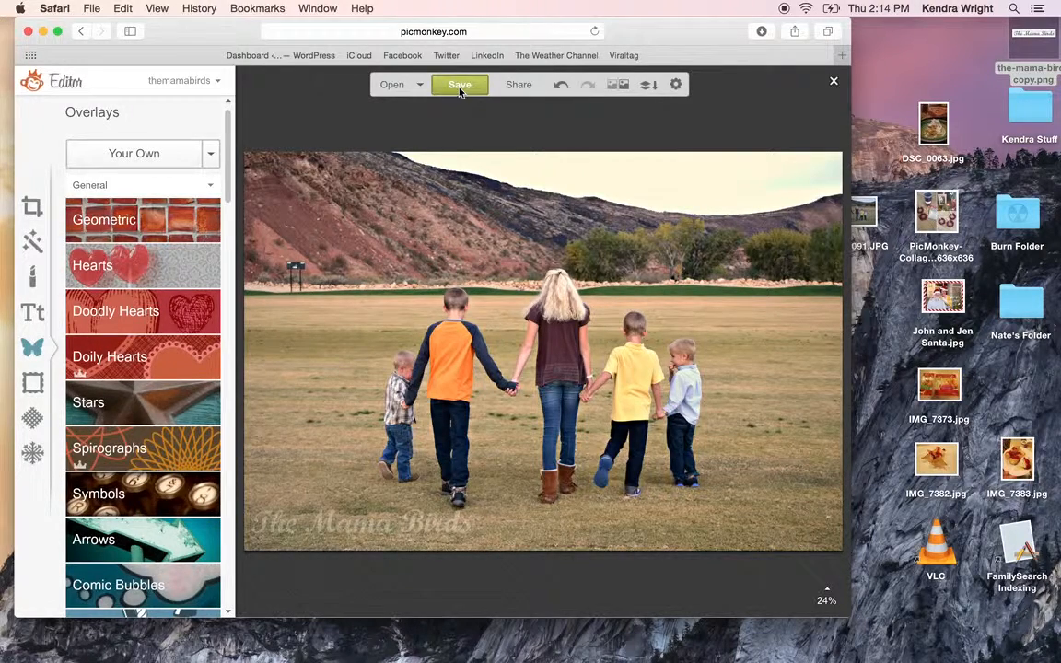
Save the watermarked photo to the computer under the name 'Family Picture'
{"action": "left_click", "coordinate": [461, 85]}
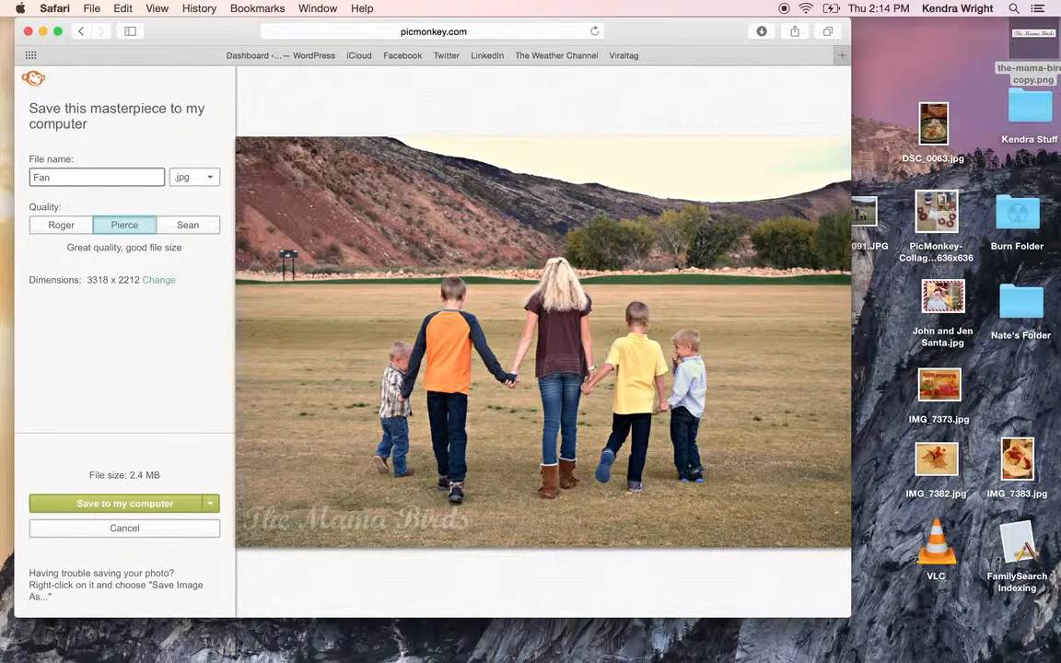
{"action": "type", "text": "Family"}
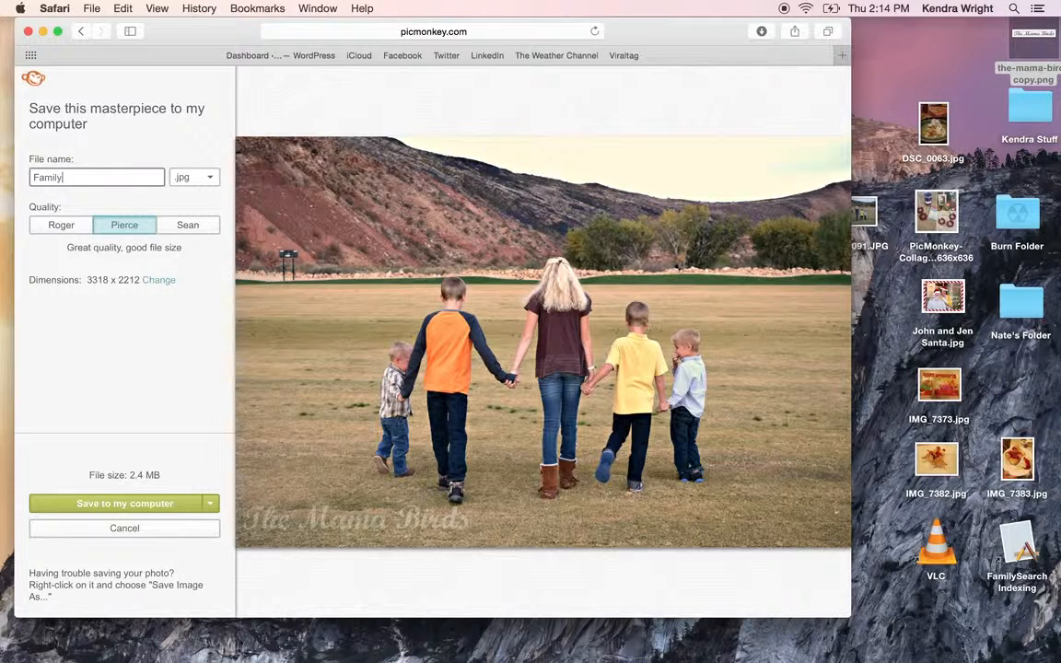
{"action": "type", "text": "Picture"}
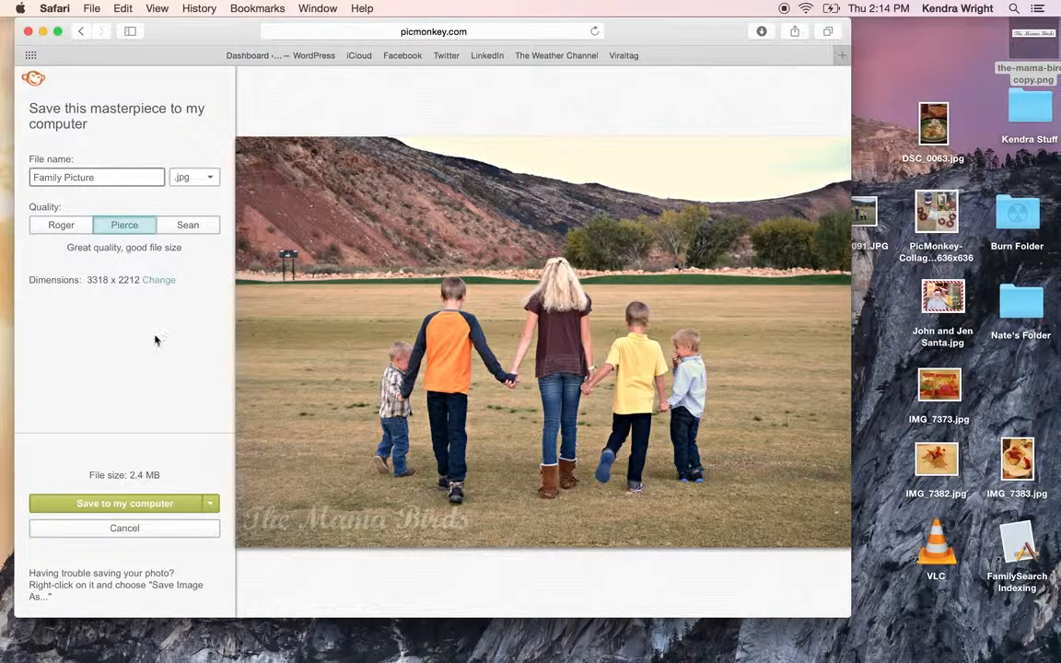
{"action": "left_click", "coordinate": [120, 503]}
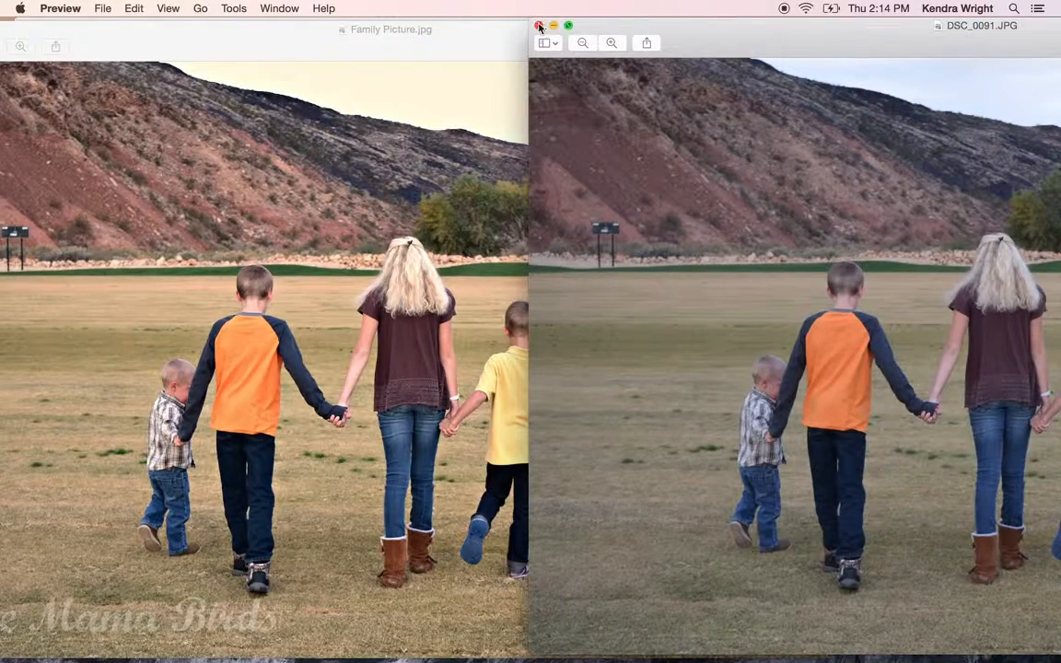
Close the saved-photo preview and start a custom-size design with a 630-pixel width
{"action": "left_click", "coordinate": [538, 26]}
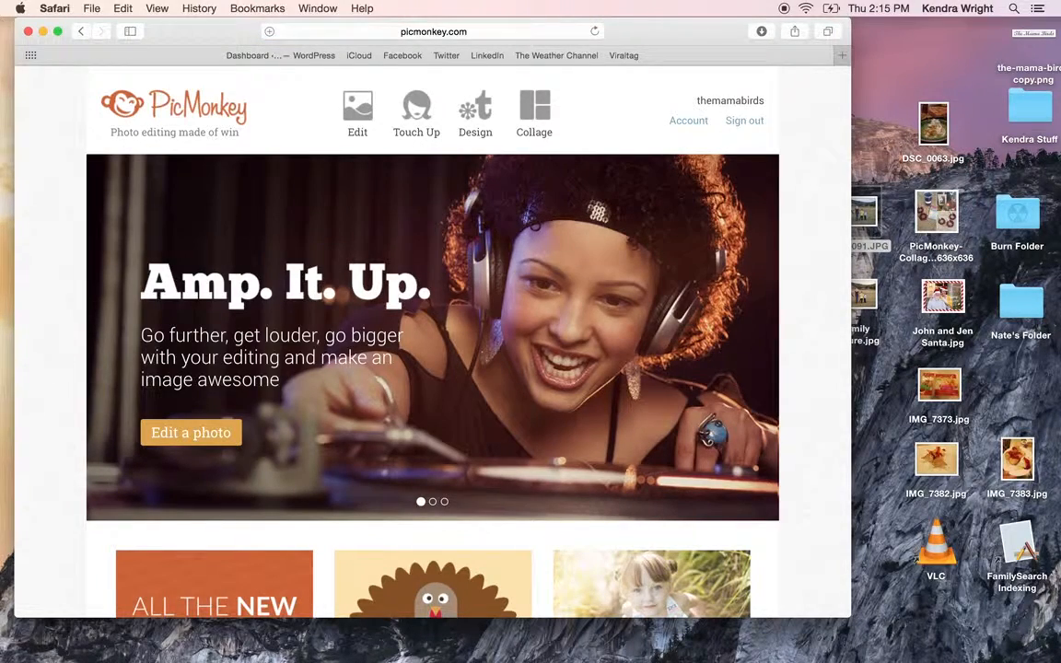
{"action": "left_click", "coordinate": [476, 110]}
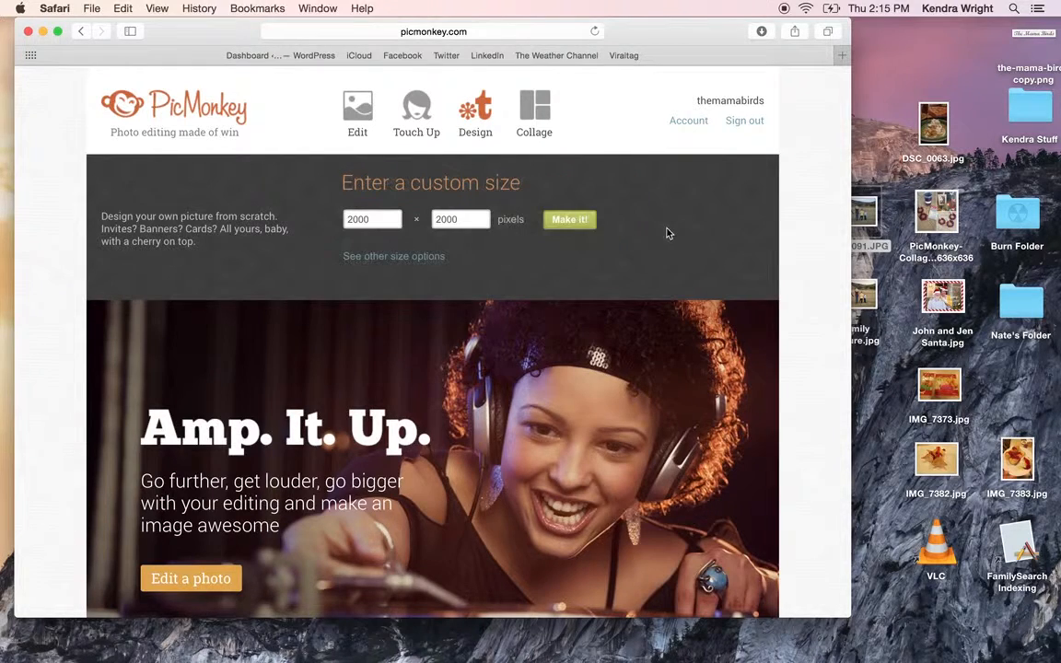
{"action": "triple_click", "coordinate": [372, 219]}
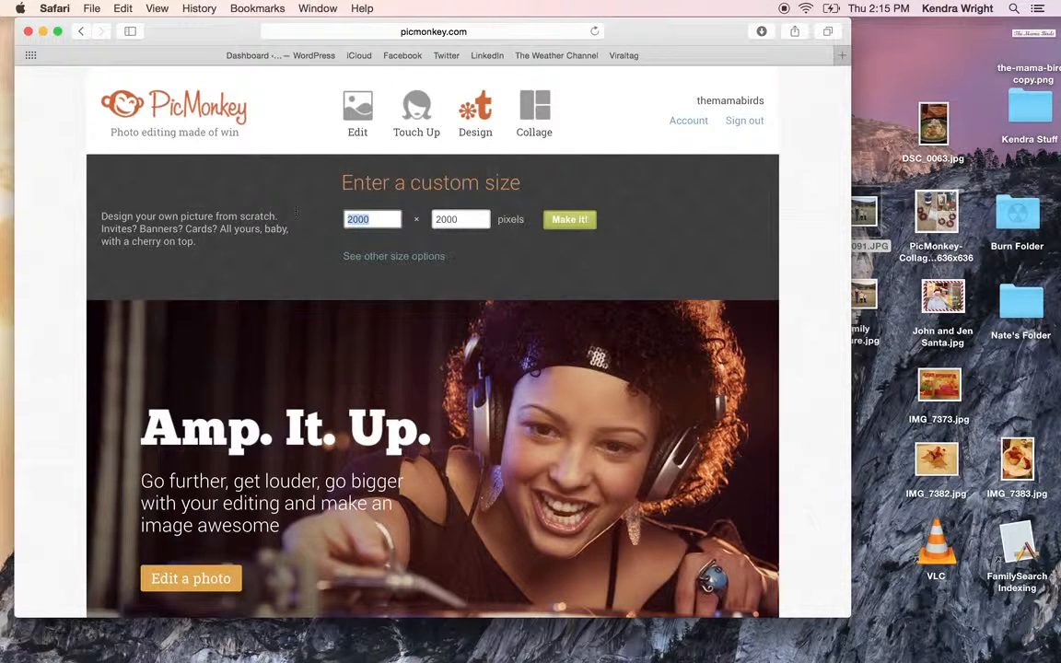
{"action": "type", "text": "6"}
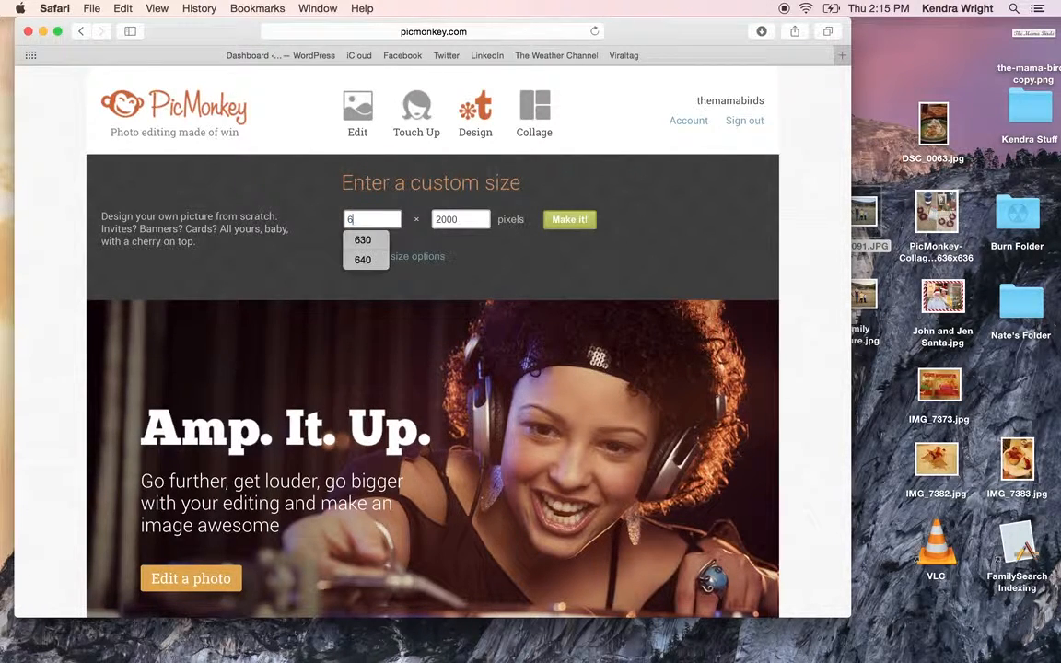
{"action": "left_click", "coordinate": [363, 239]}
{"action": "type", "text": "360"}
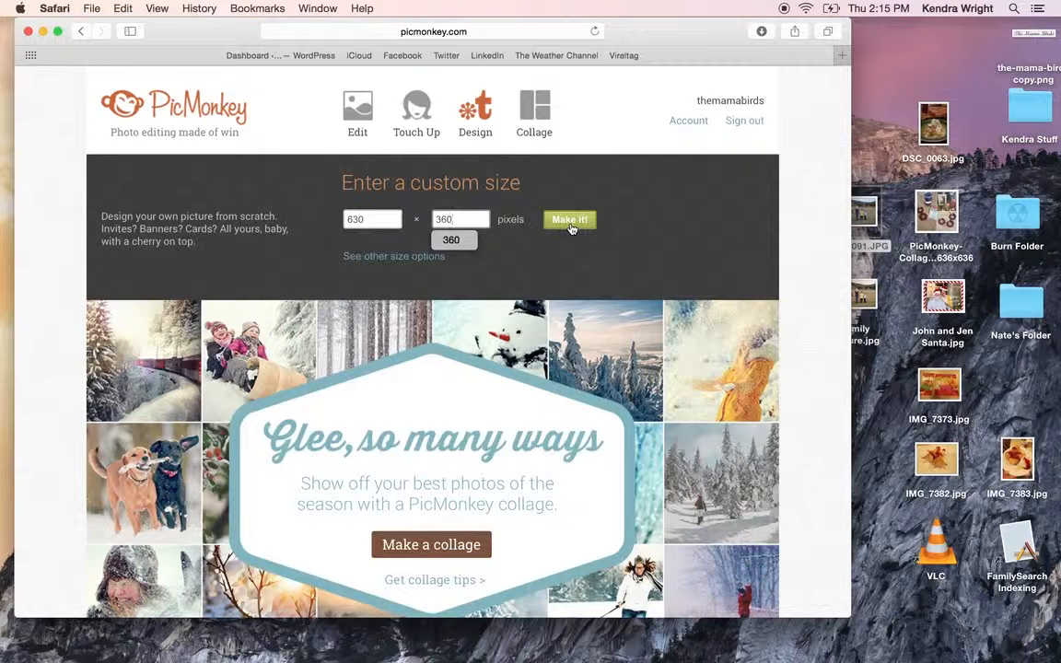
Create the 630 by 360 blank canvas and add a black rounded square from Geometric overlays
{"action": "left_click", "coordinate": [569, 219]}
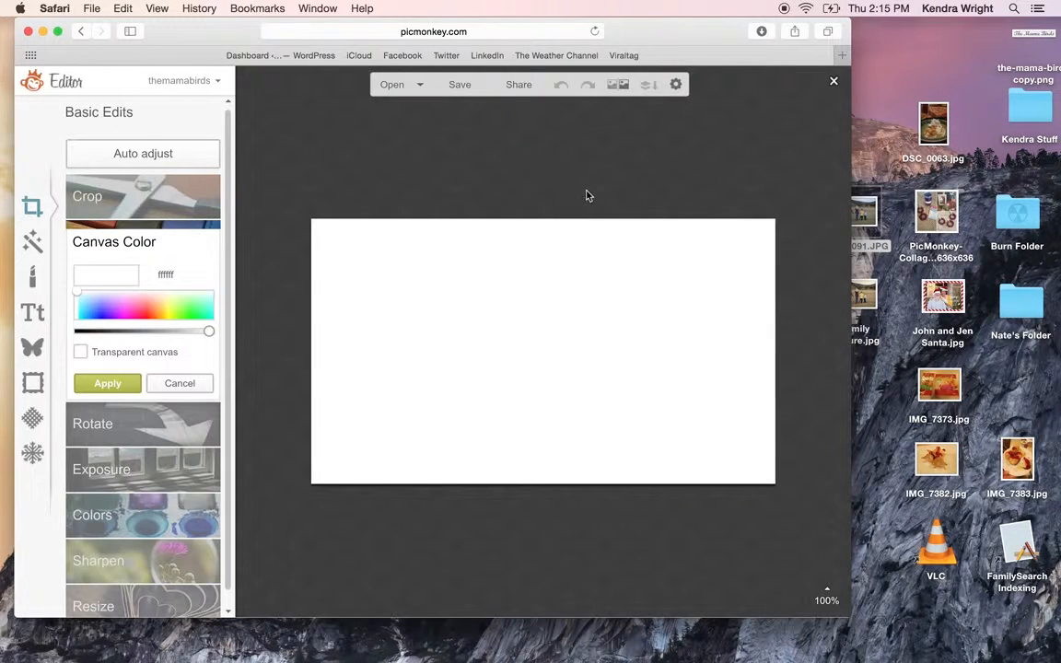
{"action": "mouse_move", "coordinate": [33, 346]}
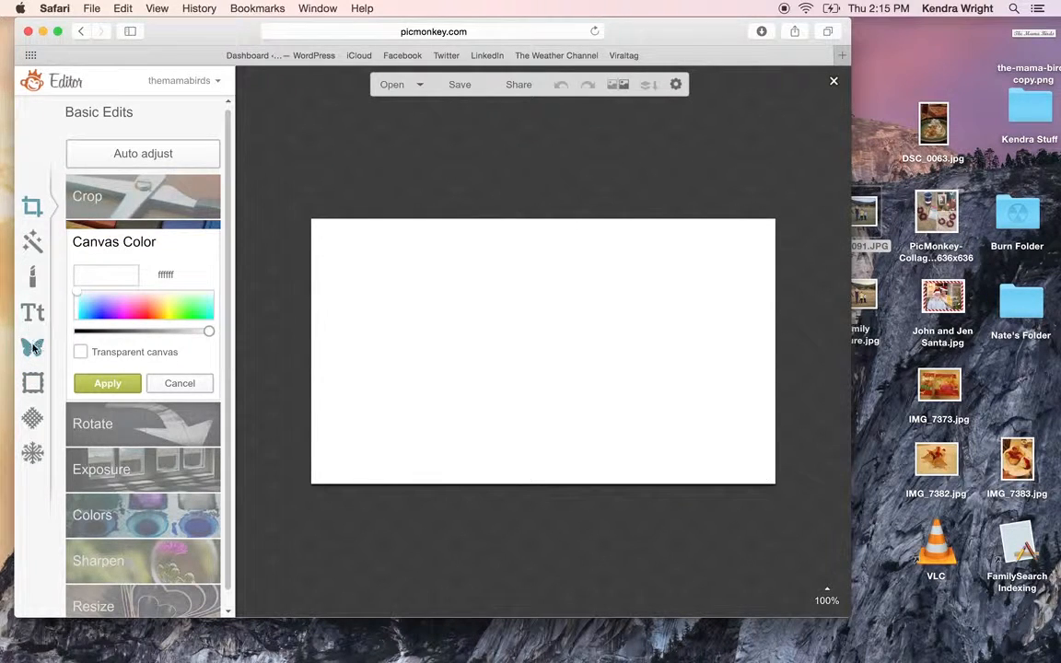
{"action": "left_click", "coordinate": [33, 346]}
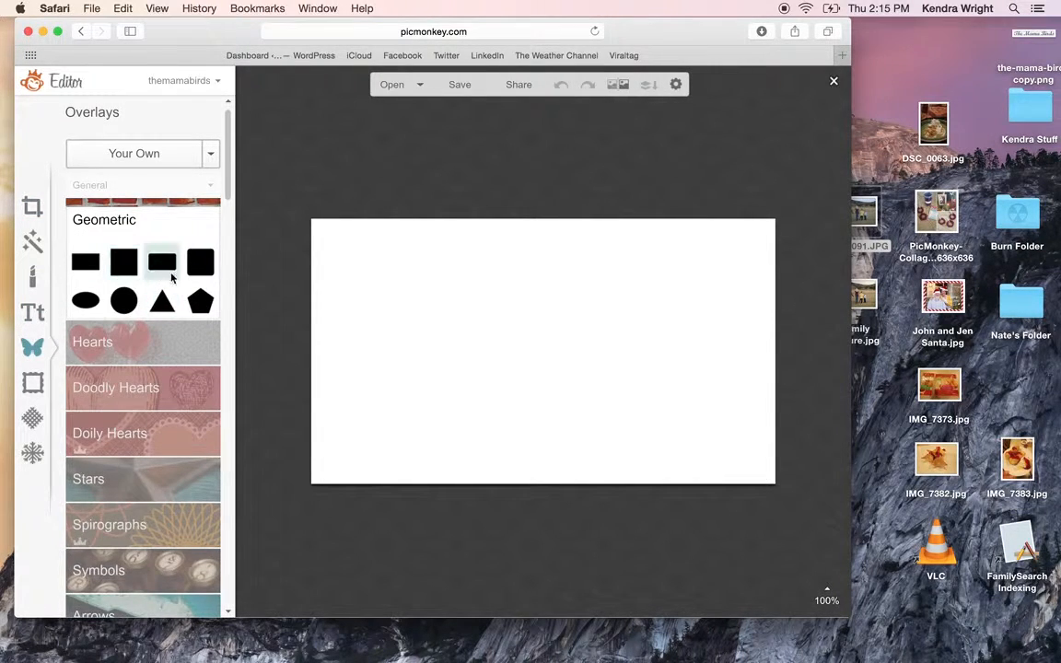
{"action": "left_click", "coordinate": [162, 262]}
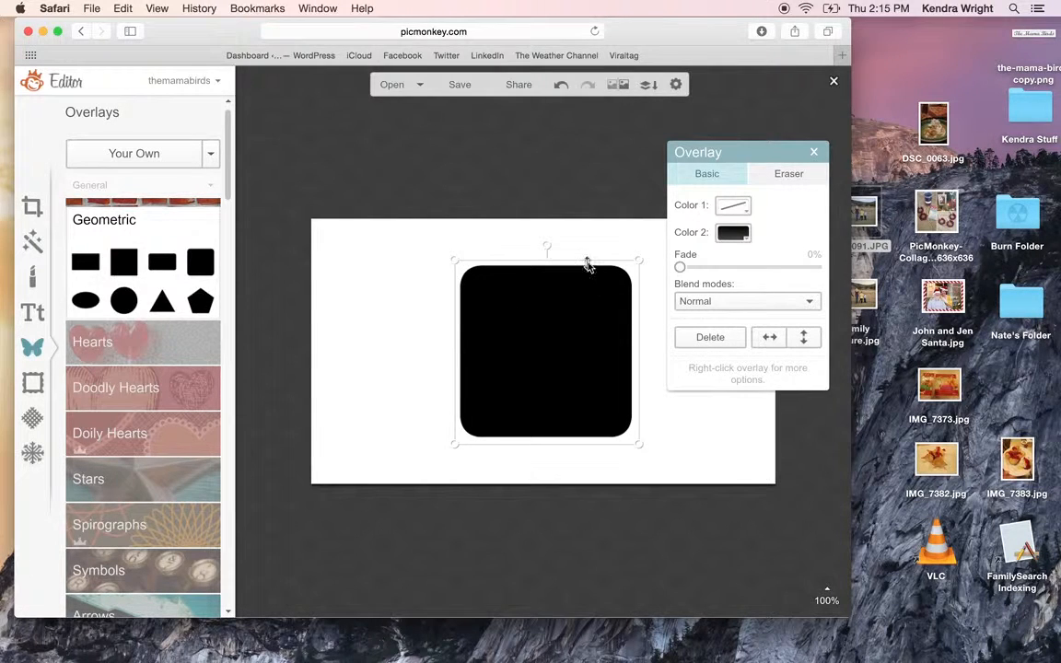
Move the black square to the left edge and resize it to span the canvas height on the left side
{"action": "left_click_drag", "start_coordinate": [545, 352], "coordinate": [411, 332]}
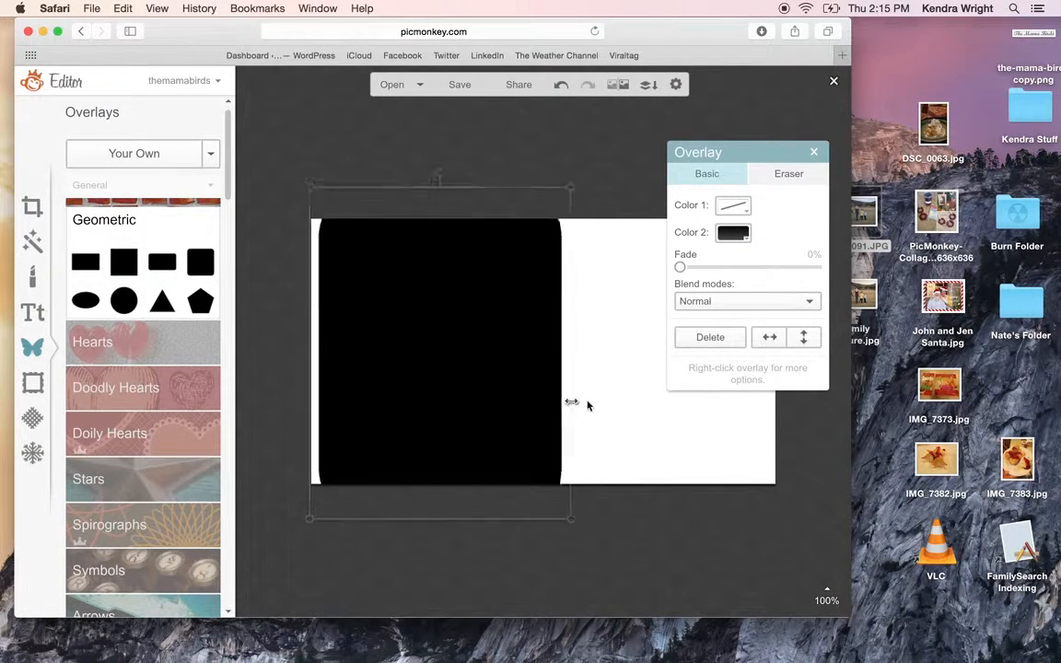
{"action": "left_click_drag", "start_coordinate": [570, 402], "coordinate": [509, 391]}
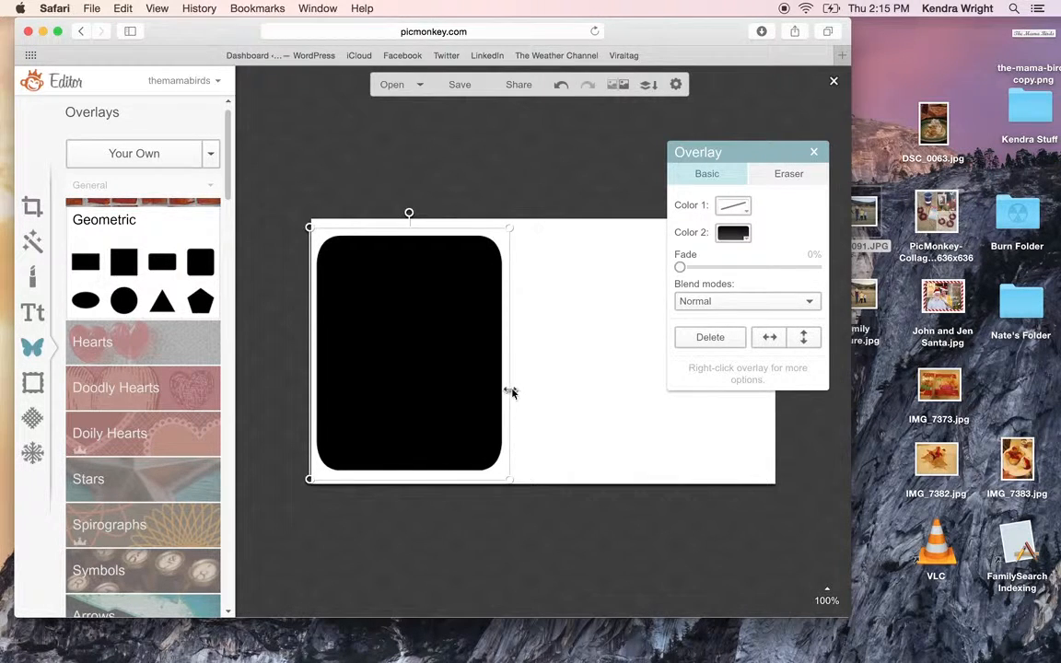
{"action": "left_click_drag", "start_coordinate": [513, 391], "coordinate": [604, 387]}
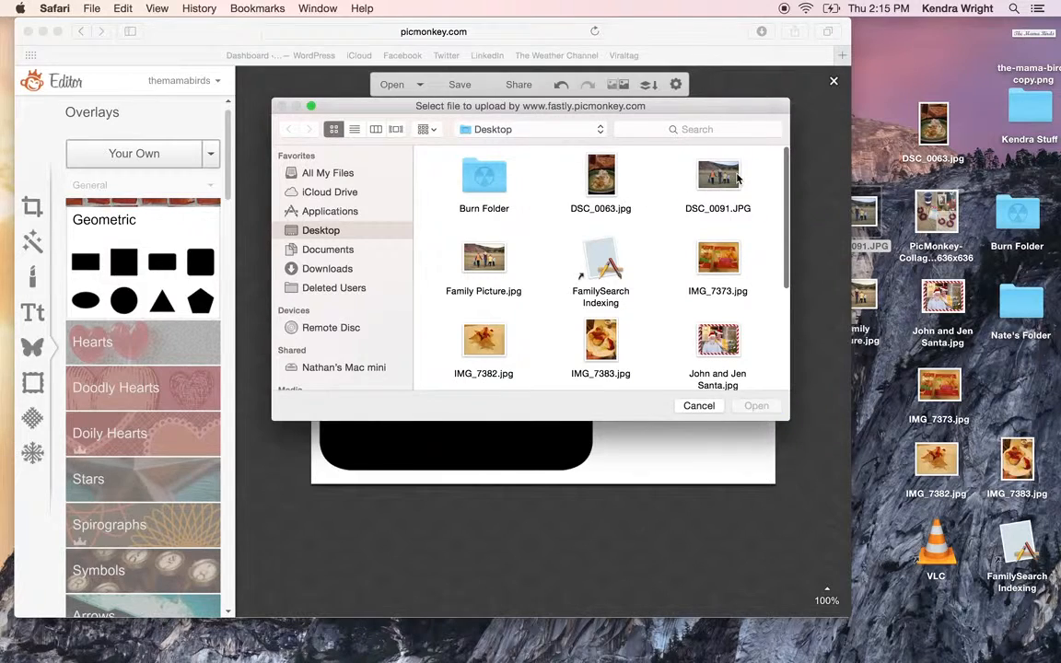
Add the saved 'Family Picture' file as an overlay and position it over the black shape
{"action": "left_click", "coordinate": [483, 258]}
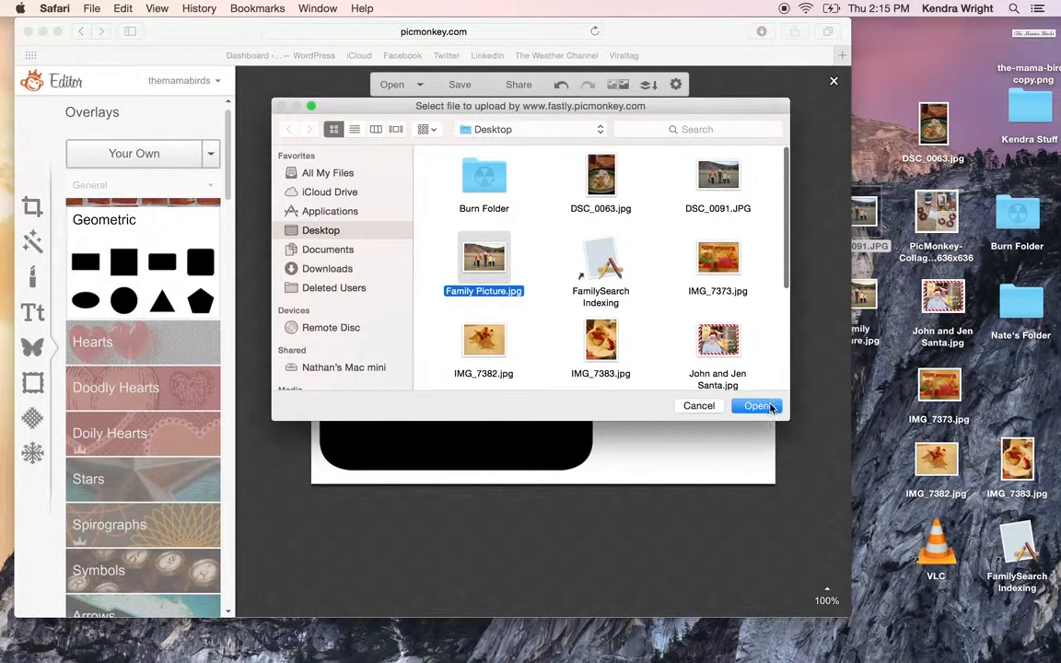
{"action": "left_click", "coordinate": [755, 405]}
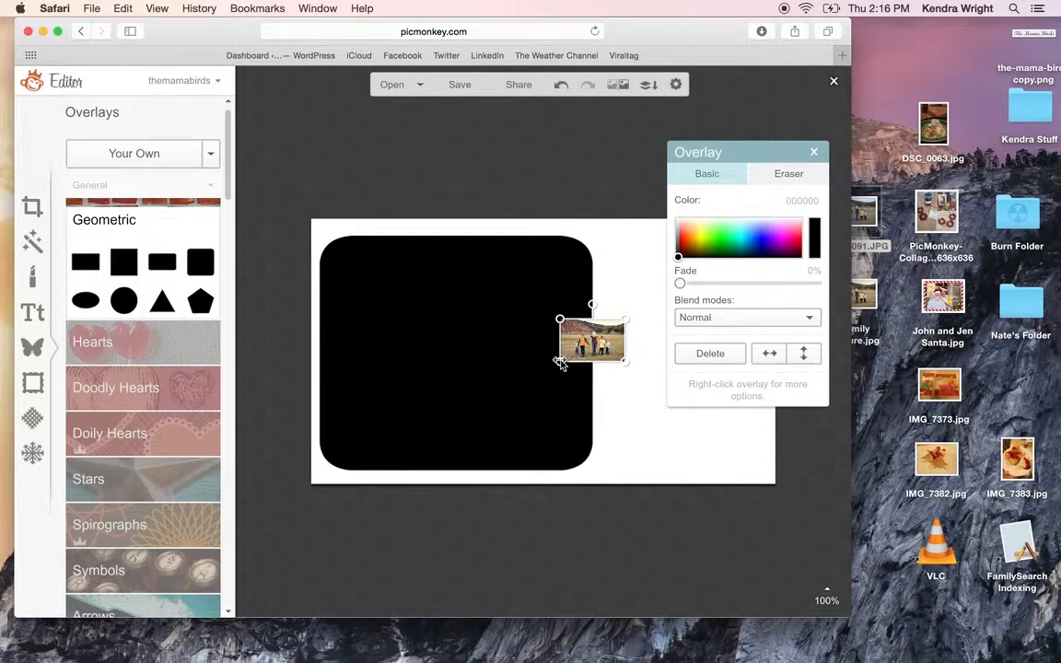
{"action": "left_click_drag", "start_coordinate": [593, 341], "coordinate": [581, 343]}
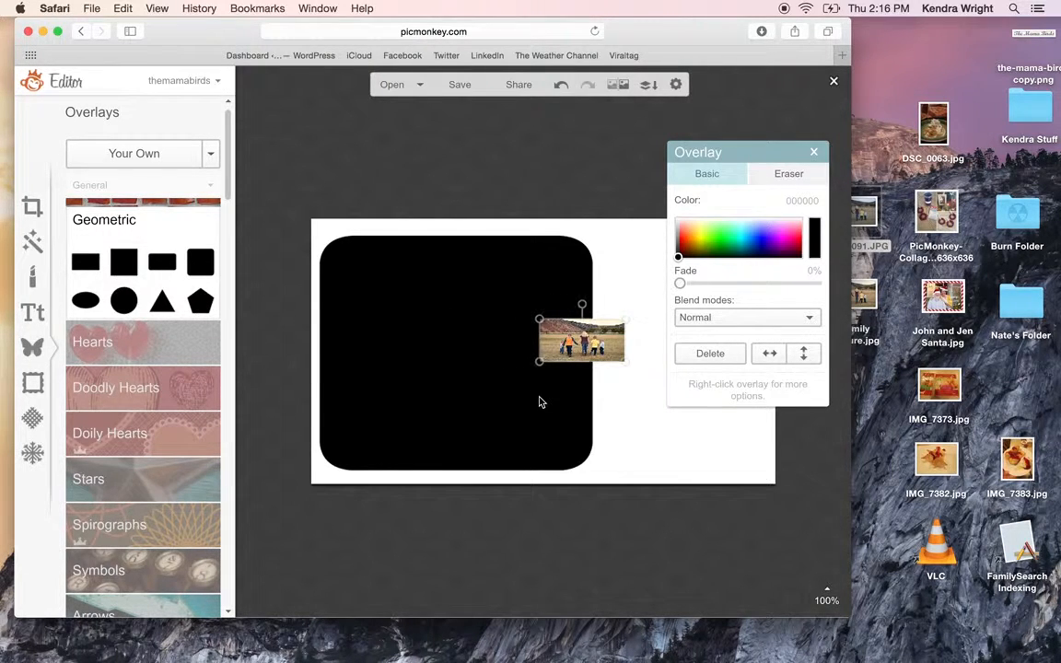
{"action": "left_click", "coordinate": [451, 368]}
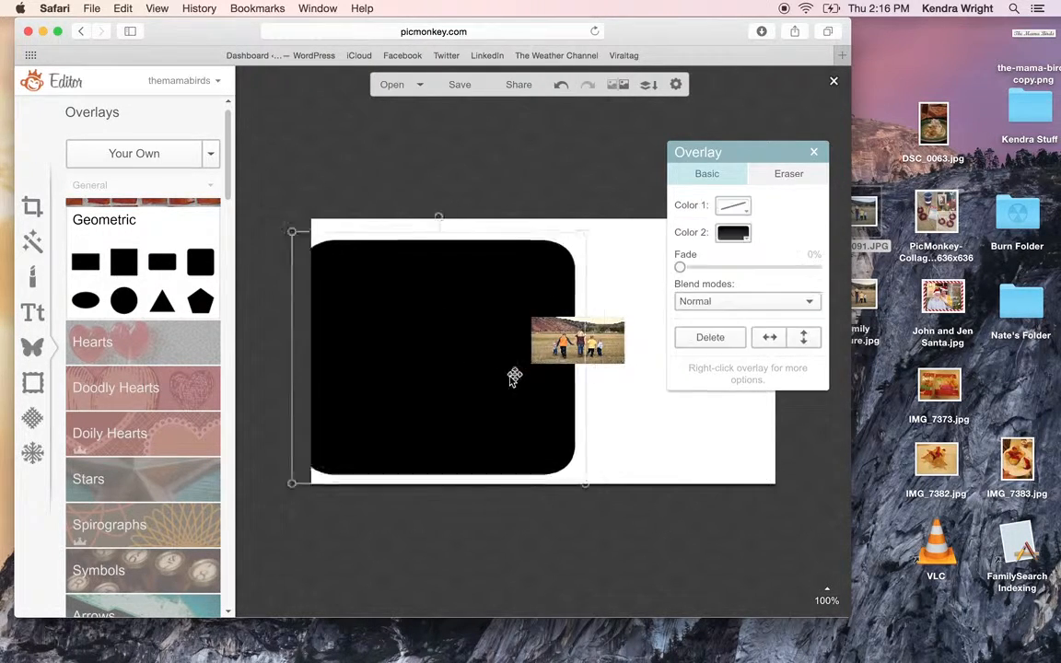
{"action": "left_click_drag", "start_coordinate": [442, 360], "coordinate": [464, 341]}
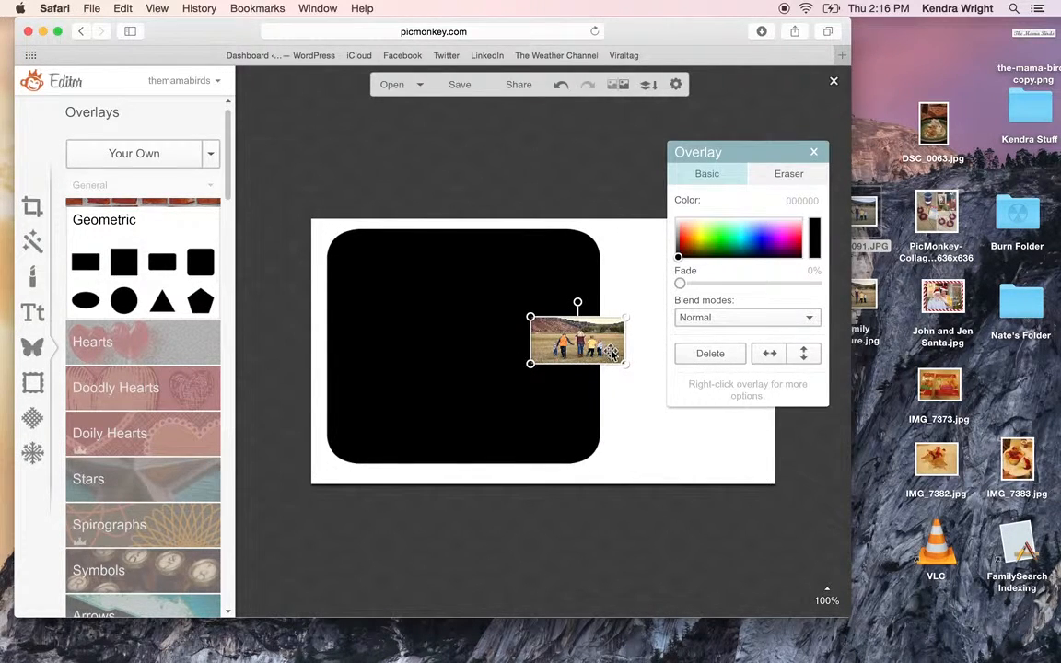
Enlarge the family photo until it fills the black rounded shape, then deselect it
{"action": "left_click_drag", "start_coordinate": [579, 341], "coordinate": [508, 373]}
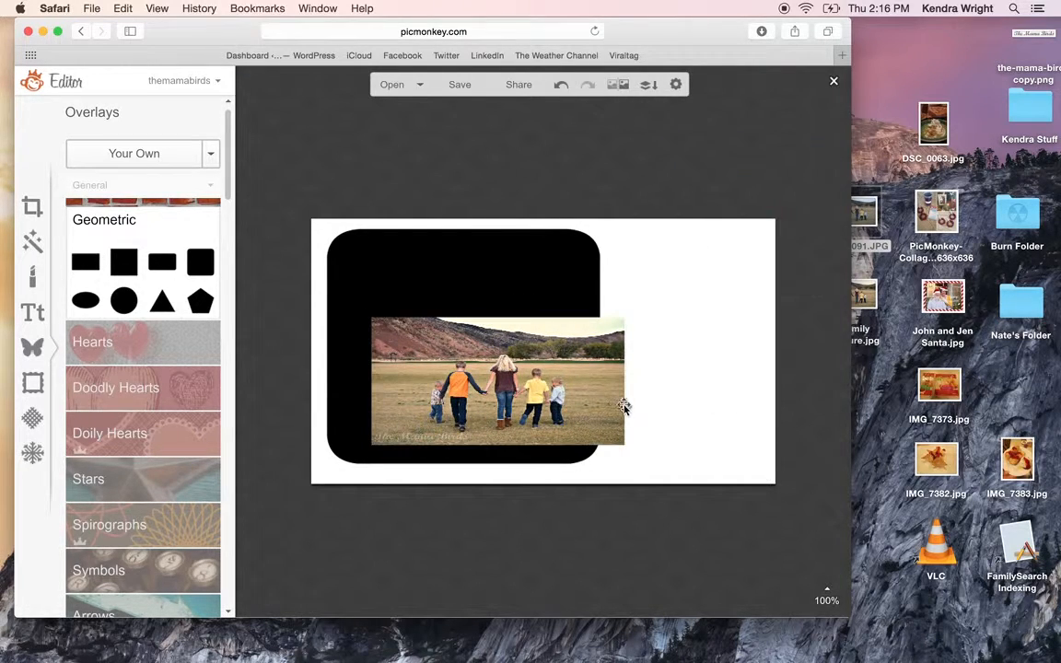
{"action": "left_click", "coordinate": [497, 382]}
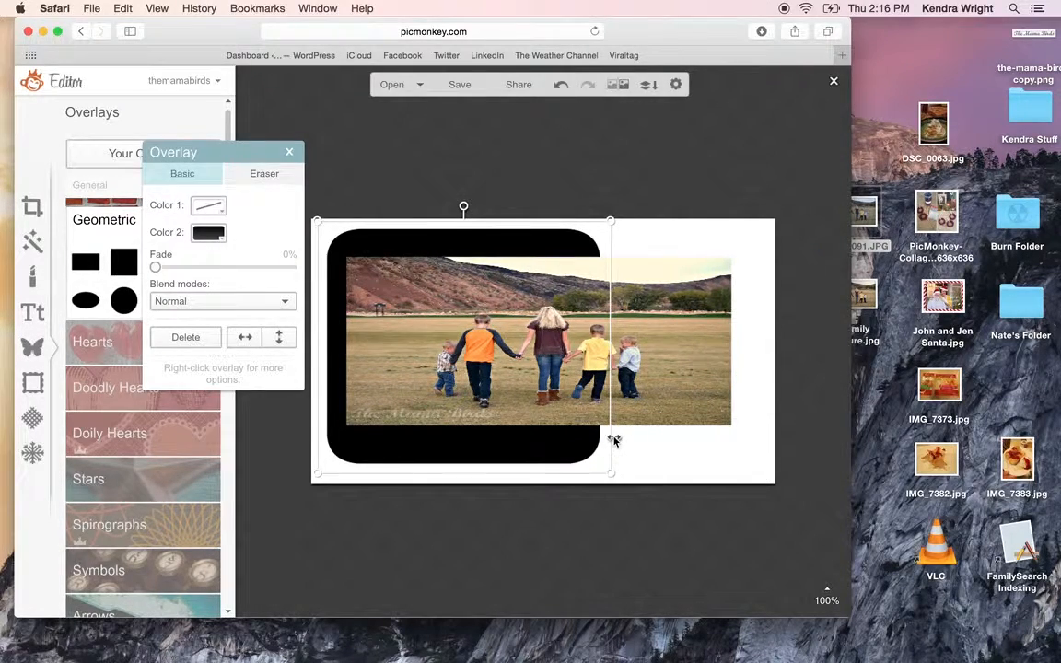
{"action": "left_click_drag", "start_coordinate": [612, 472], "coordinate": [770, 441]}
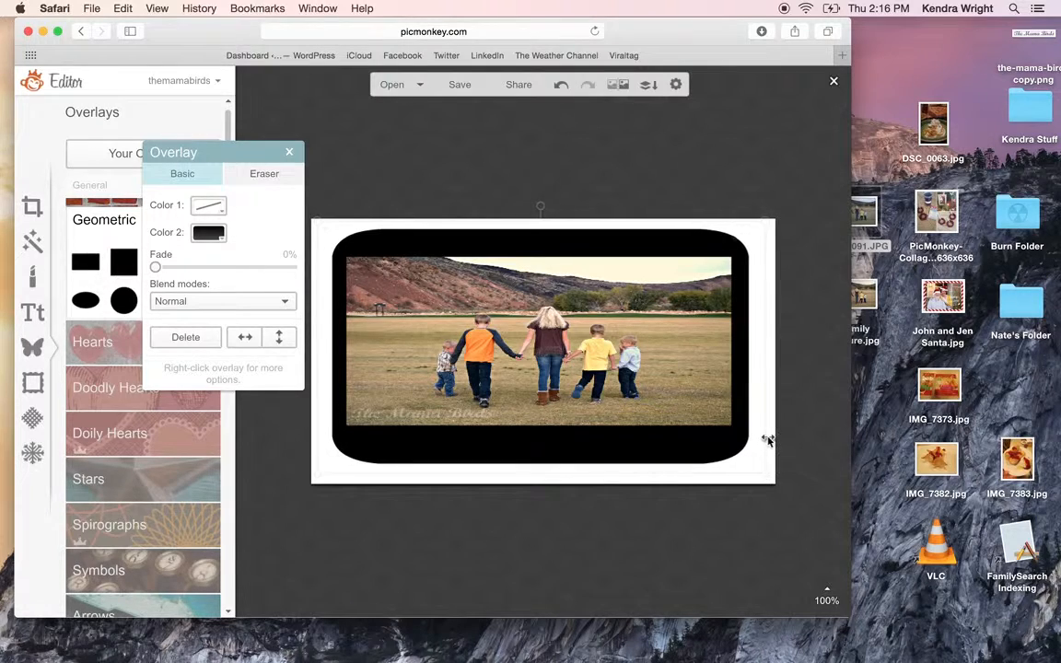
{"action": "left_click", "coordinate": [289, 151]}
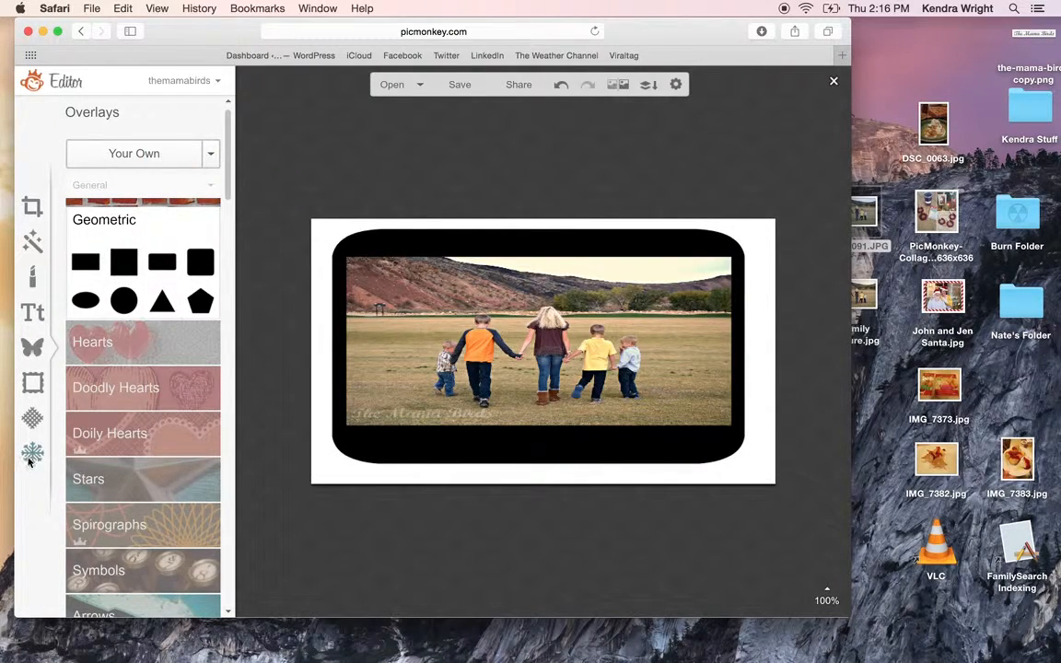
In Frames, start a Simple Edge border and set an initial outer band thickness
{"action": "left_click", "coordinate": [33, 453]}
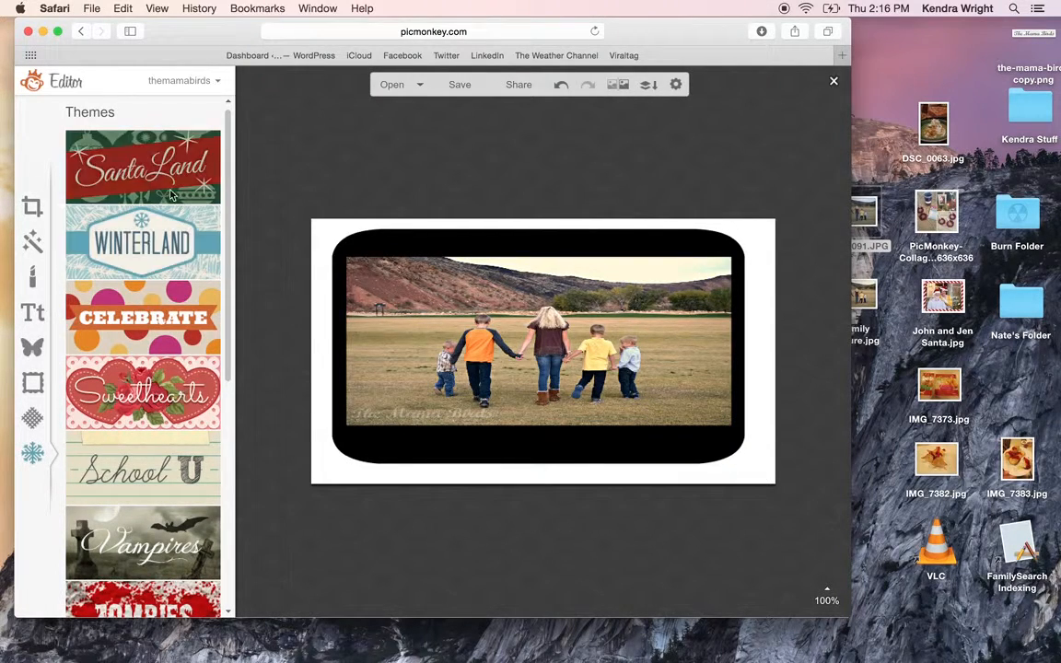
{"action": "left_click", "coordinate": [34, 381]}
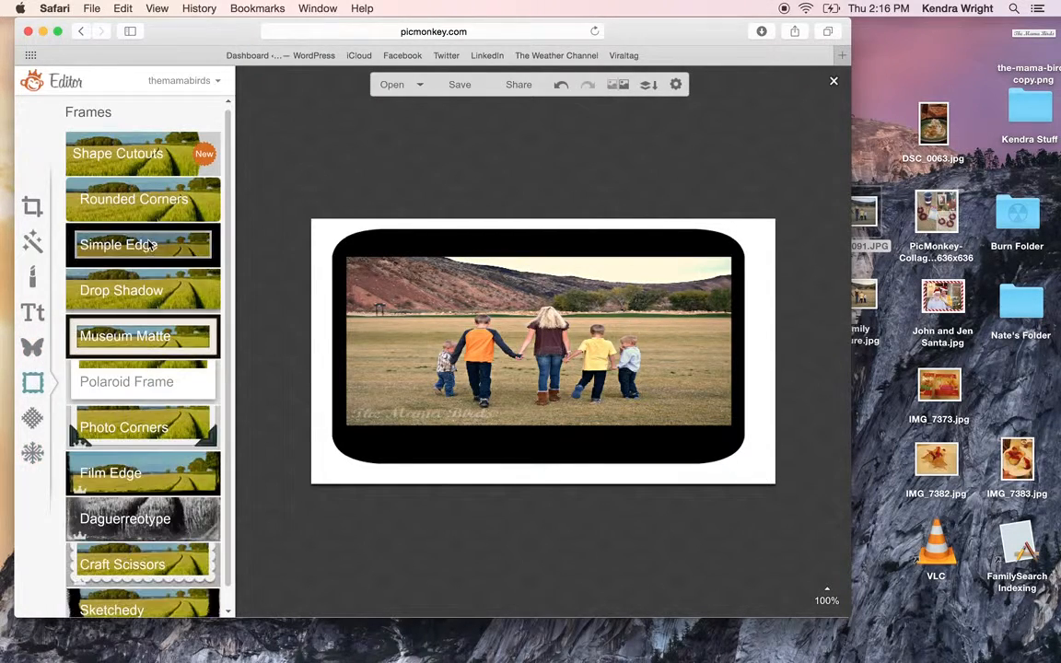
{"action": "left_click", "coordinate": [117, 243]}
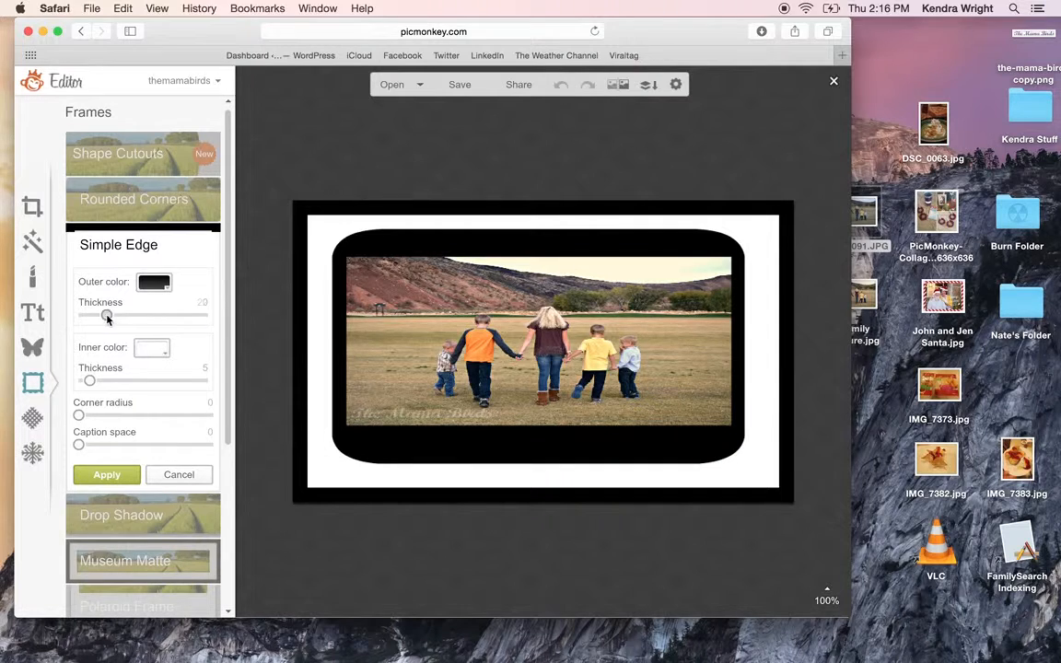
{"action": "left_click_drag", "start_coordinate": [107, 317], "coordinate": [199, 317]}
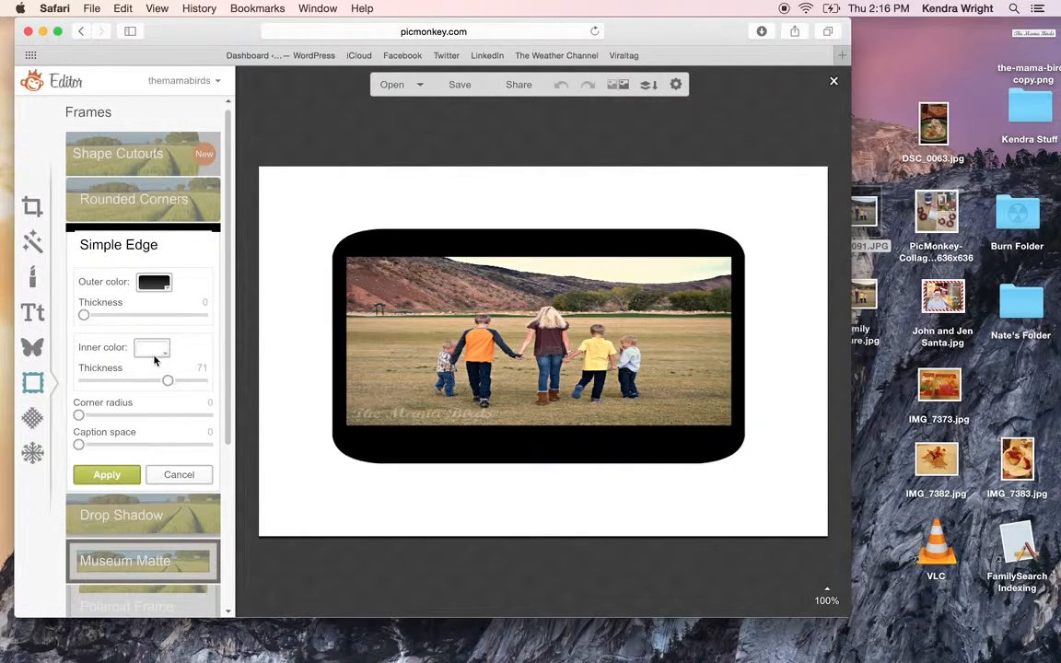
Cycle the inner border colour through tan, orange, yellow and blue, settling on dark green
{"action": "left_click", "coordinate": [151, 346]}
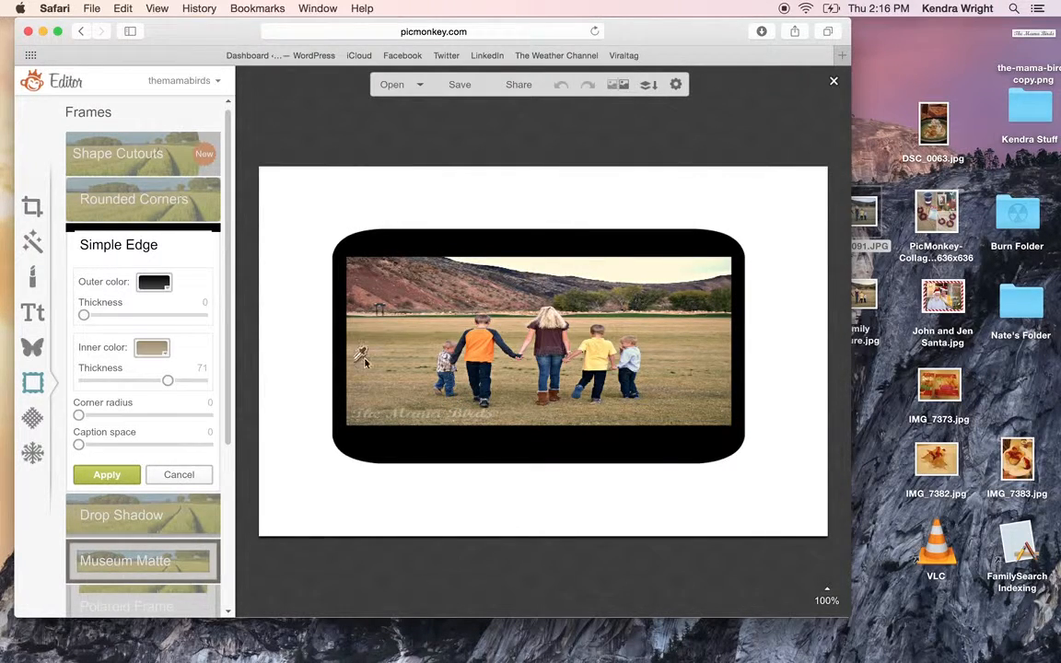
{"action": "left_click", "coordinate": [151, 346]}
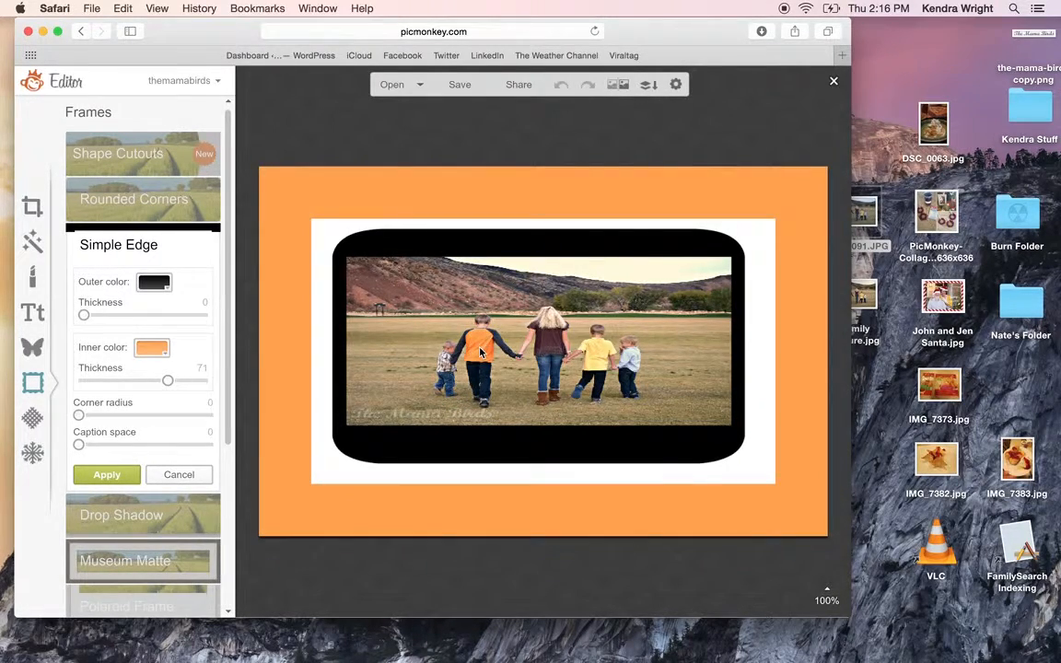
{"action": "left_click", "coordinate": [152, 346]}
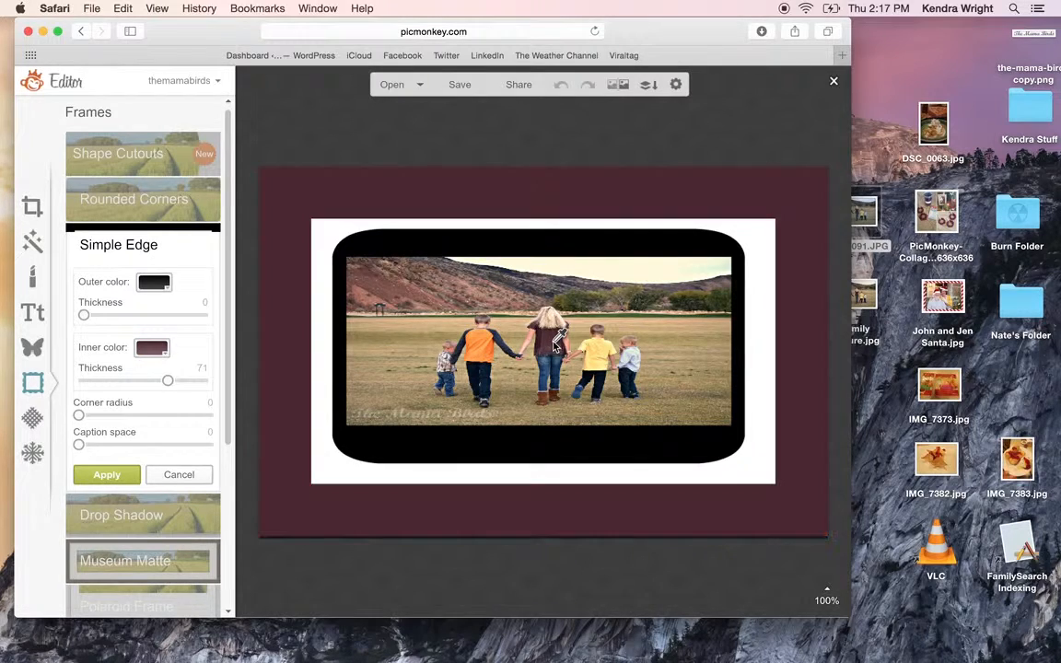
{"action": "left_click", "coordinate": [151, 346]}
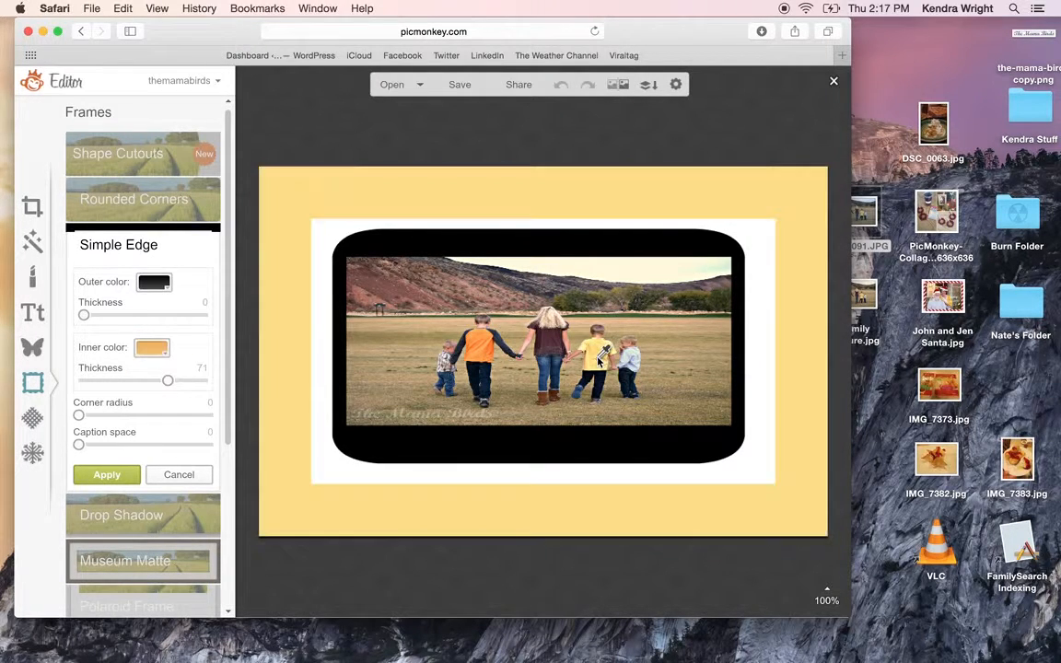
{"action": "left_click", "coordinate": [152, 347]}
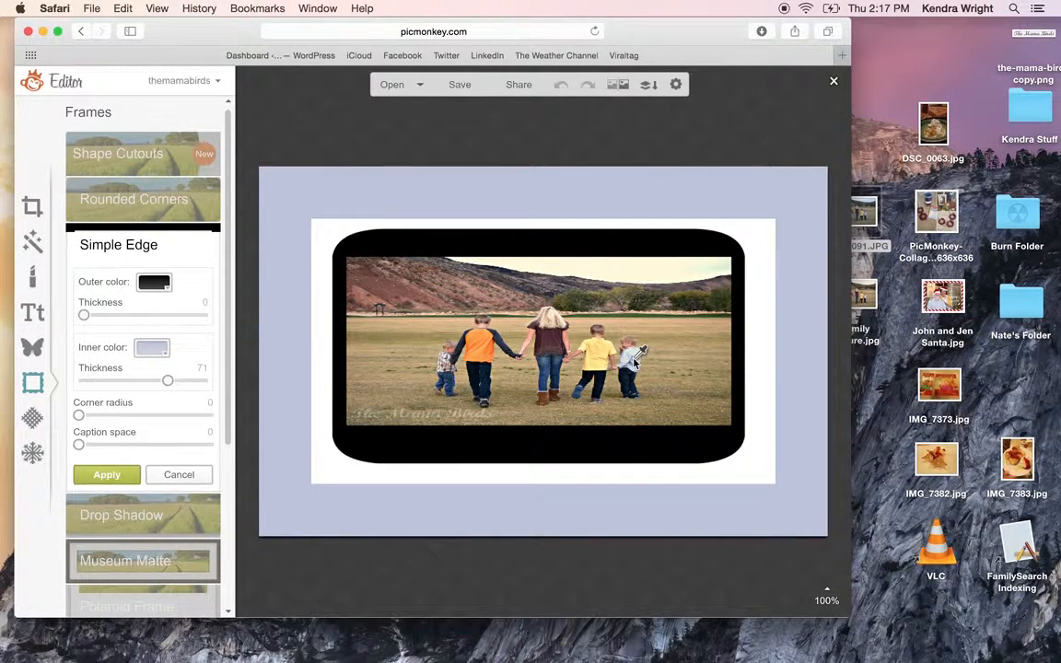
{"action": "left_click", "coordinate": [151, 347]}
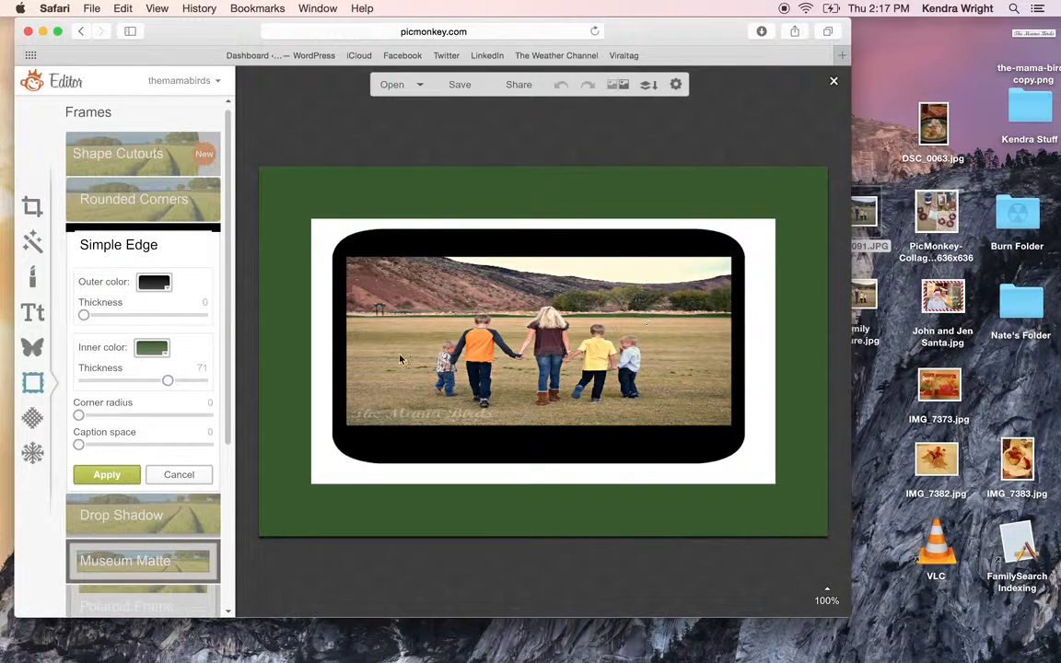
Thin the green inner band, thicken the black outer band and apply the border
{"action": "left_click_drag", "start_coordinate": [168, 380], "coordinate": [102, 379]}
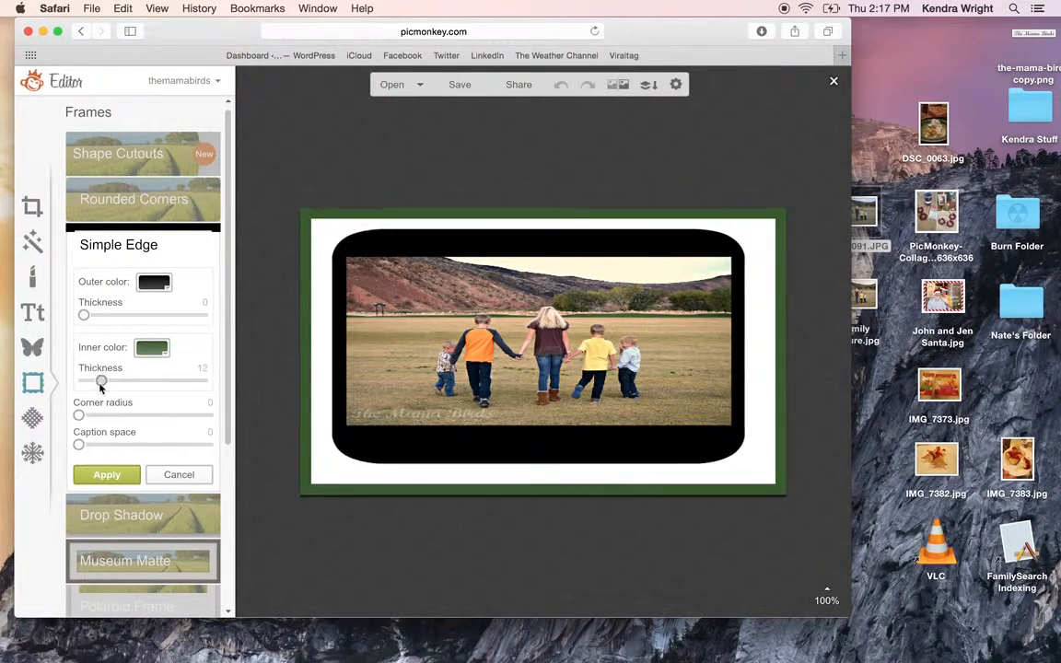
{"action": "left_click_drag", "start_coordinate": [85, 315], "coordinate": [113, 315]}
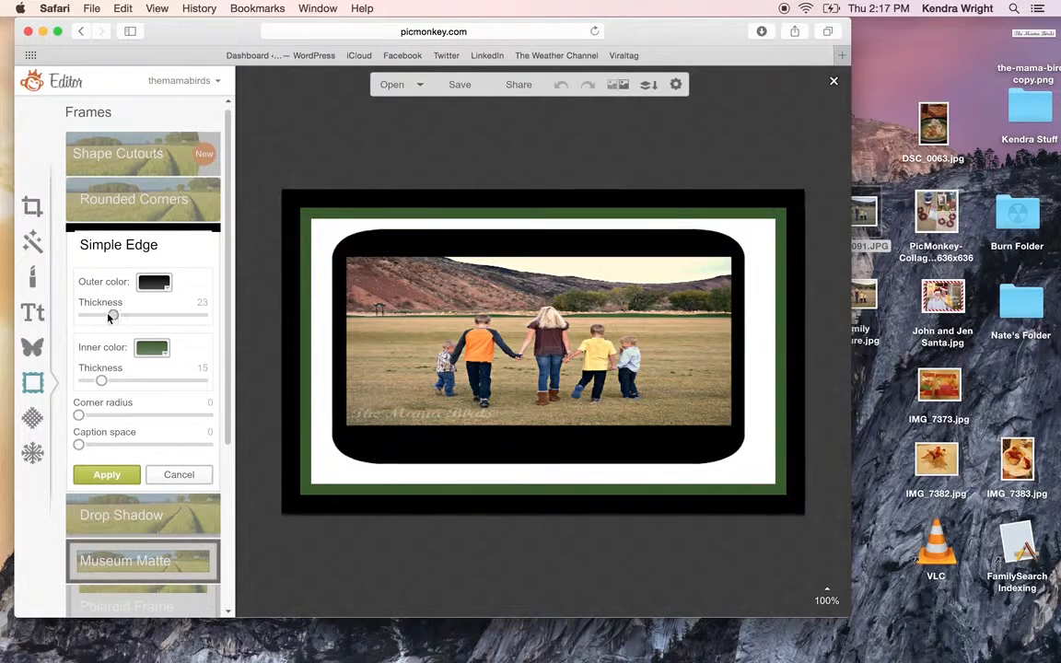
{"action": "left_click_drag", "start_coordinate": [110, 315], "coordinate": [92, 315]}
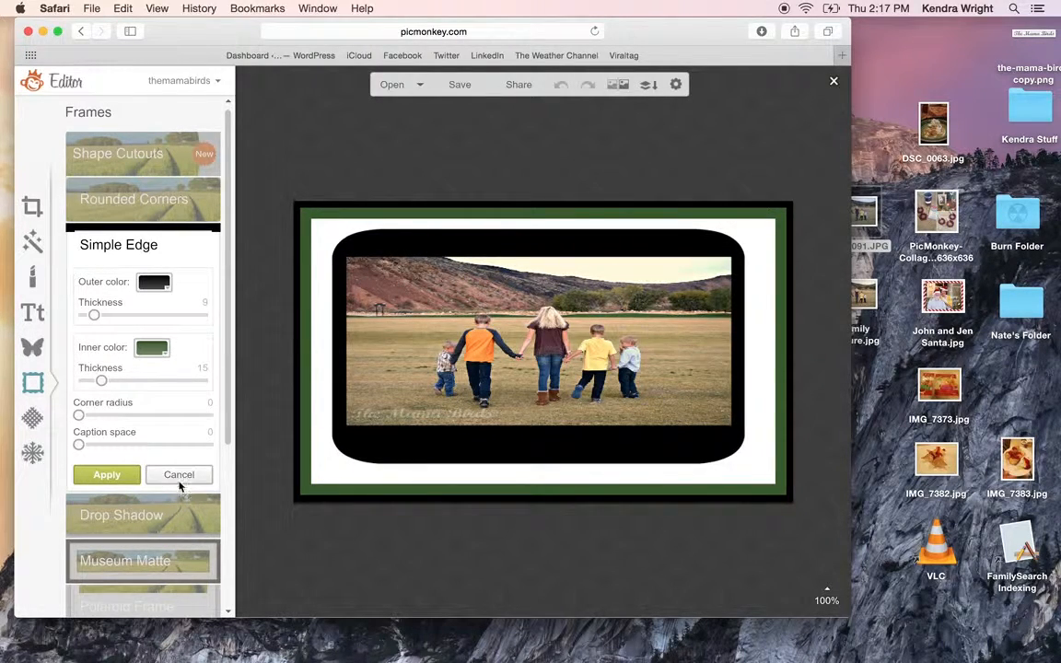
{"action": "left_click", "coordinate": [179, 475]}
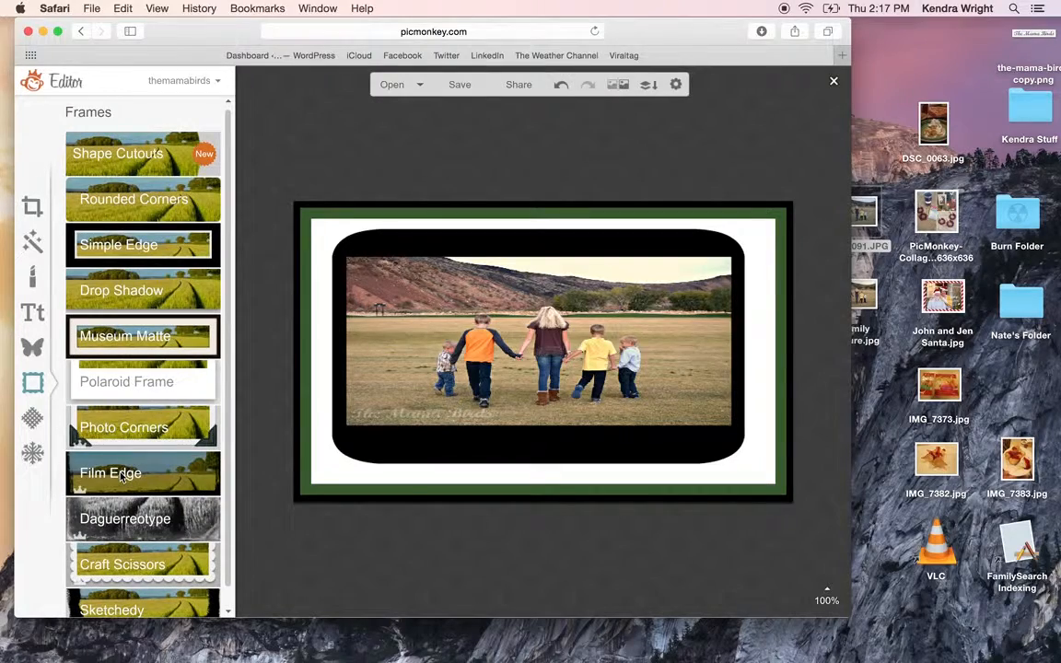
Open and cancel the scalloped-edge frame, then open Daguerreotype, leaving a blank white canvas inside the border
{"action": "left_click", "coordinate": [121, 563]}
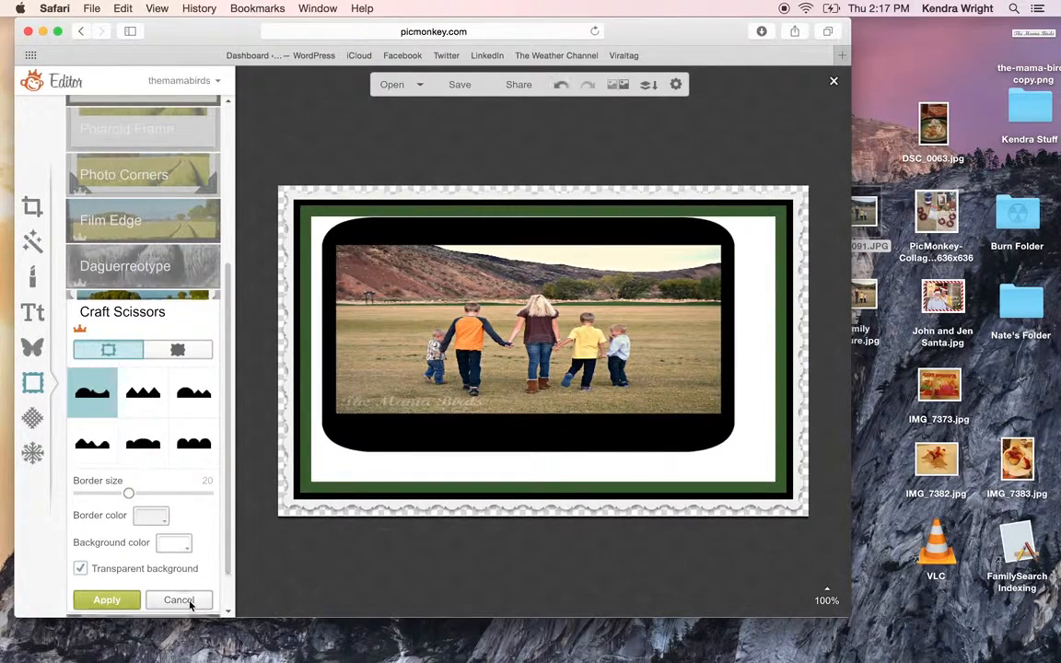
{"action": "left_click", "coordinate": [179, 601]}
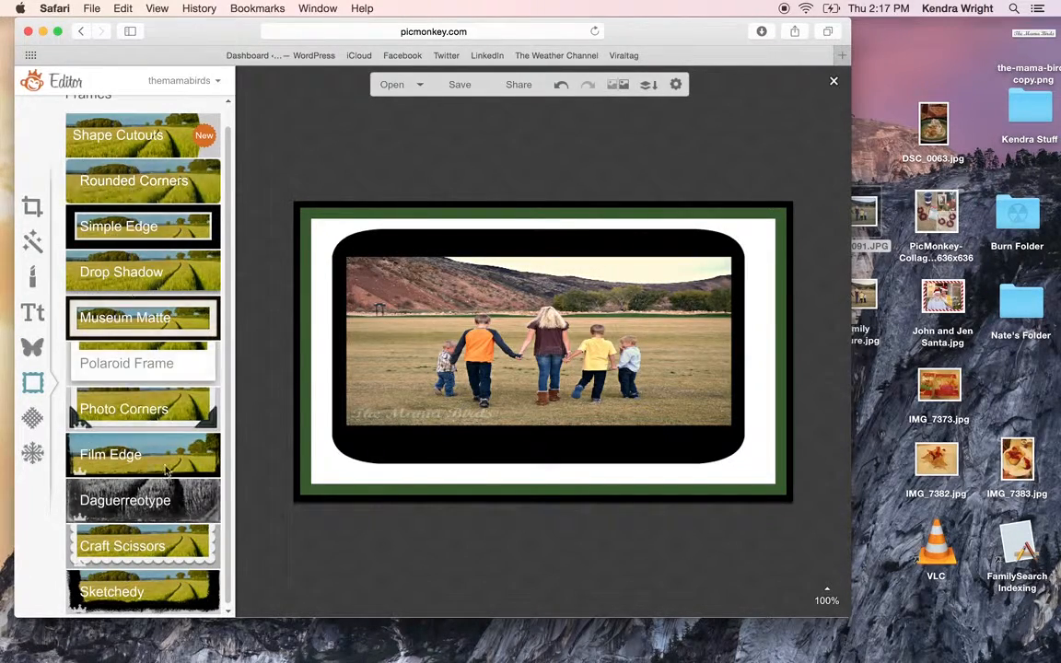
{"action": "left_click", "coordinate": [125, 501]}
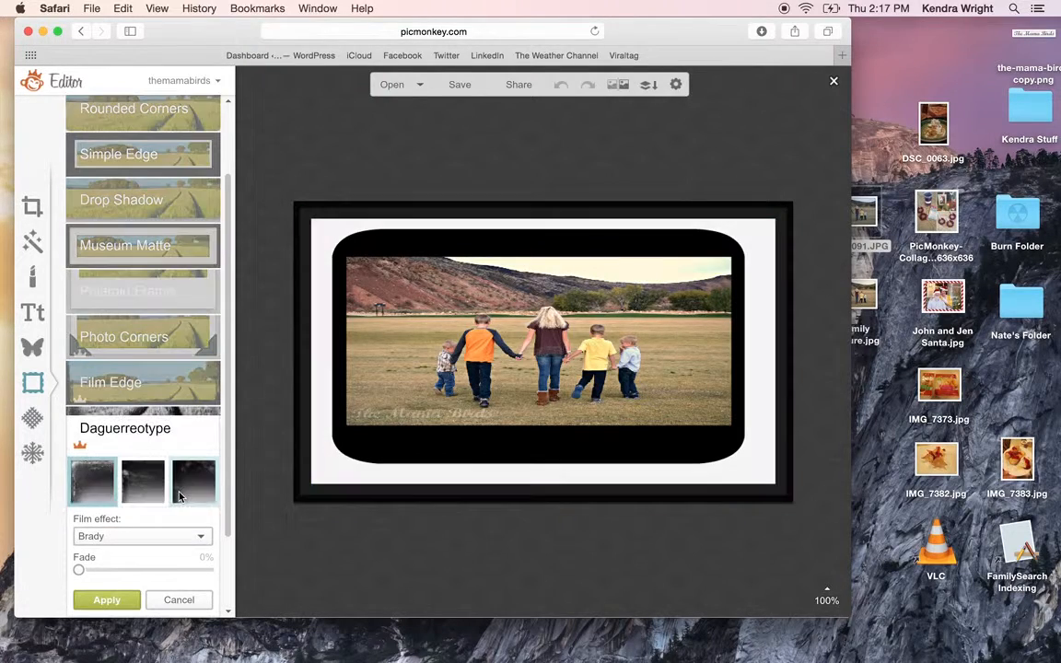
{"action": "left_click", "coordinate": [193, 482]}
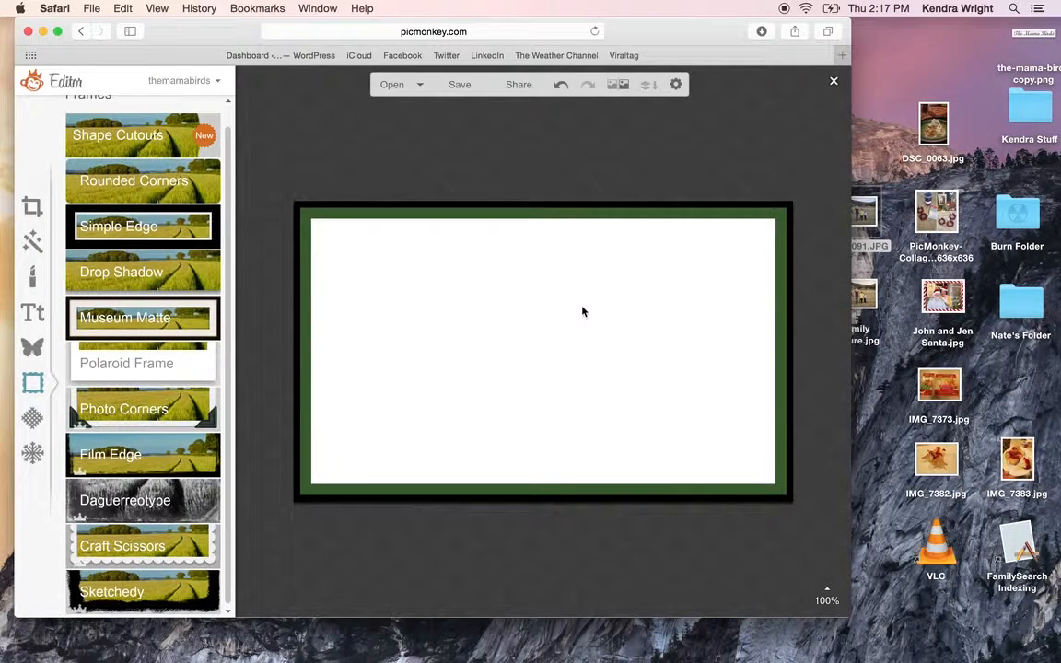
{"action": "mouse_move", "coordinate": [497, 271]}
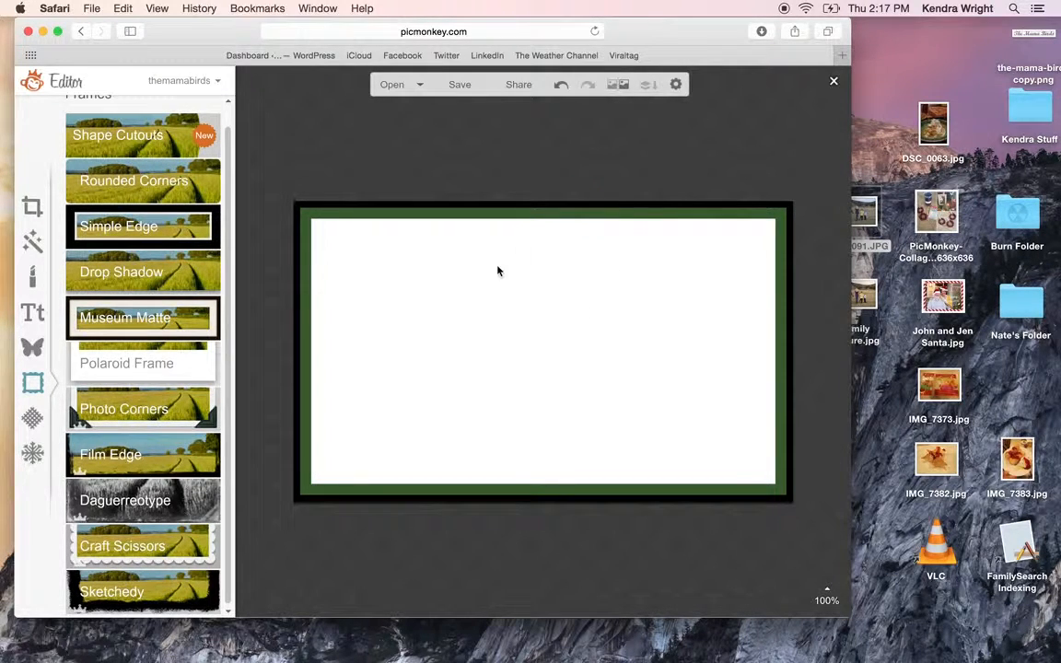
Preview two Daguerreotype frame styles, switch to Effects and discard the previewed frame
{"action": "scroll", "scroll_direction": "down", "scroll_amount": 3}
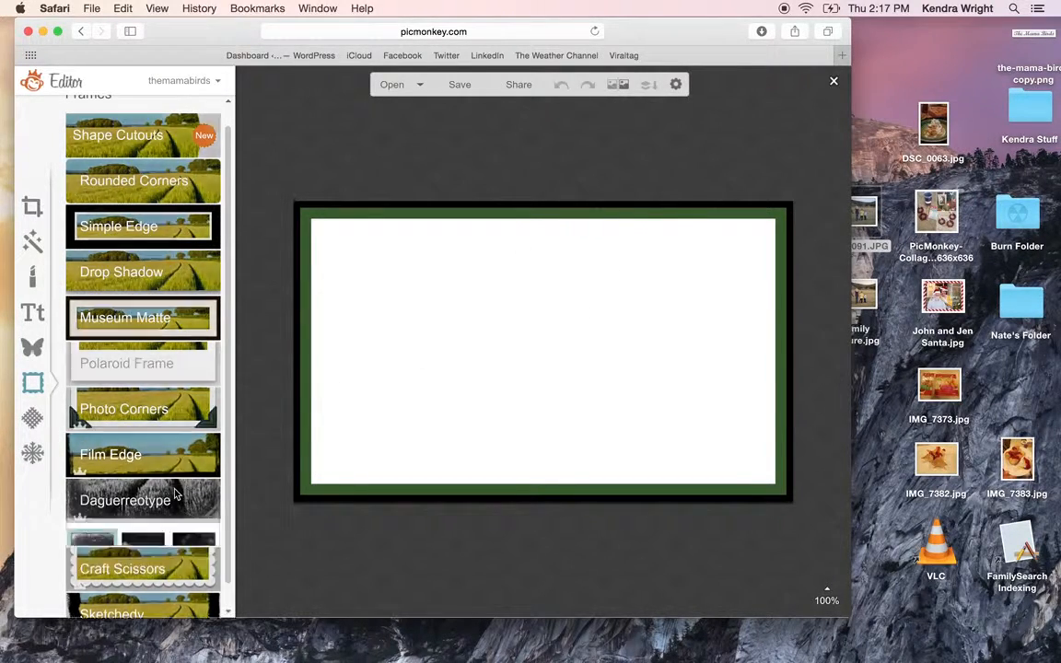
{"action": "left_click", "coordinate": [126, 501]}
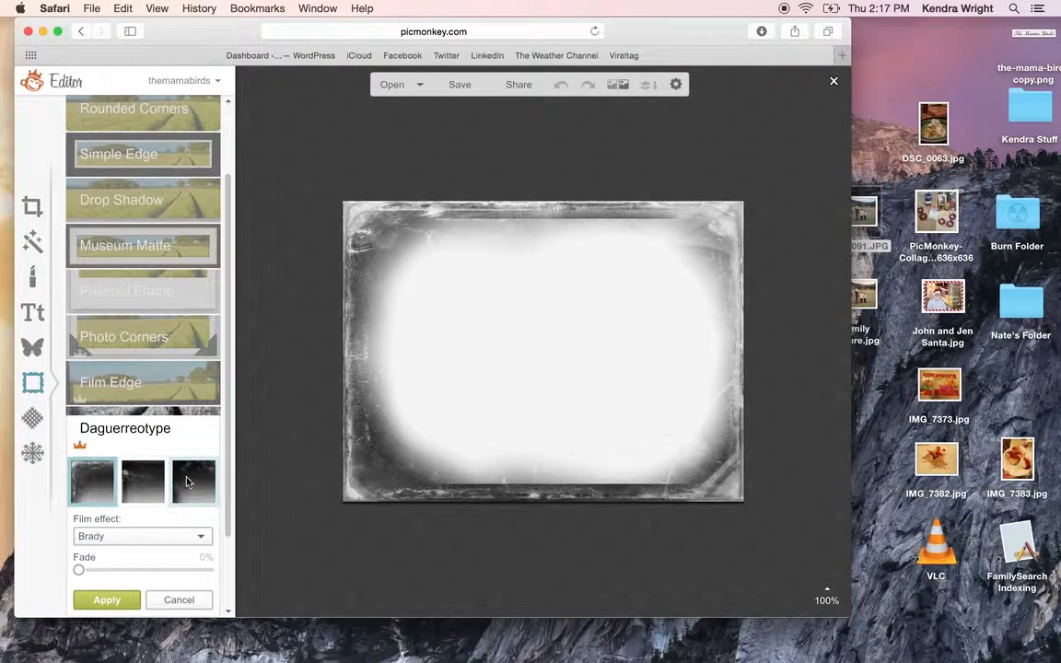
{"action": "left_click", "coordinate": [193, 480]}
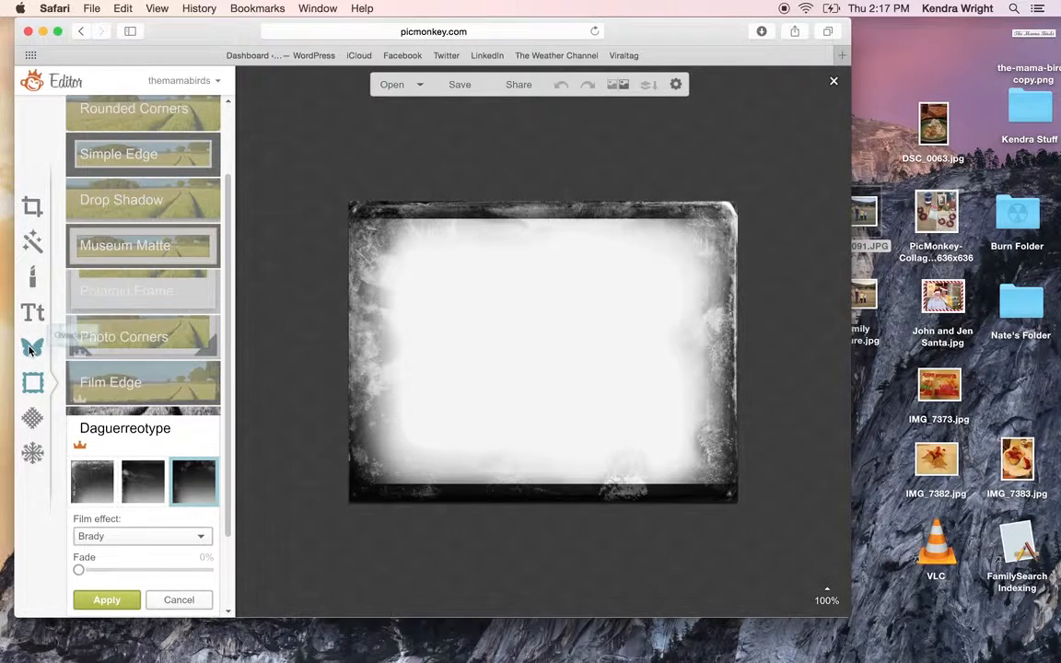
{"action": "left_click", "coordinate": [107, 601]}
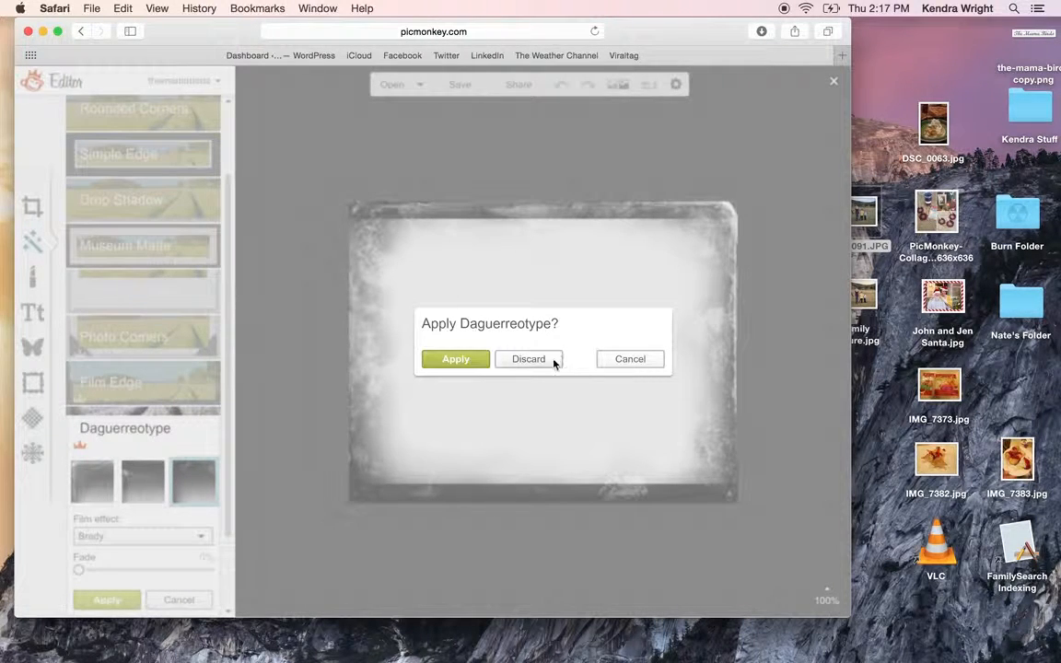
{"action": "left_click", "coordinate": [527, 359]}
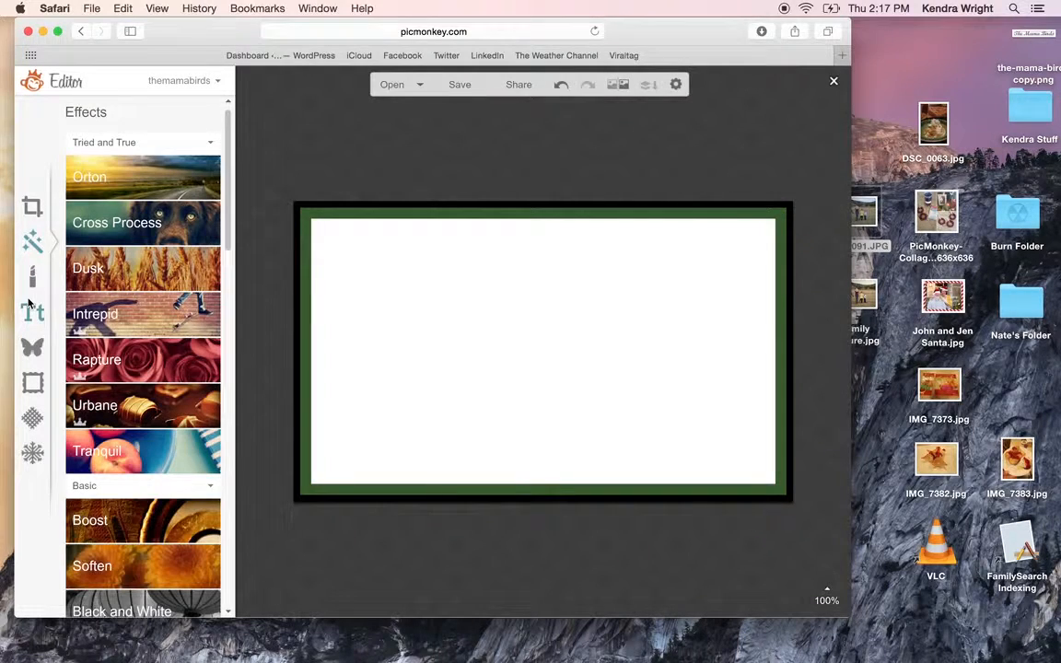
Crop the blank canvas to its full corner-to-corner area and browse the Effects list
{"action": "left_click", "coordinate": [33, 206]}
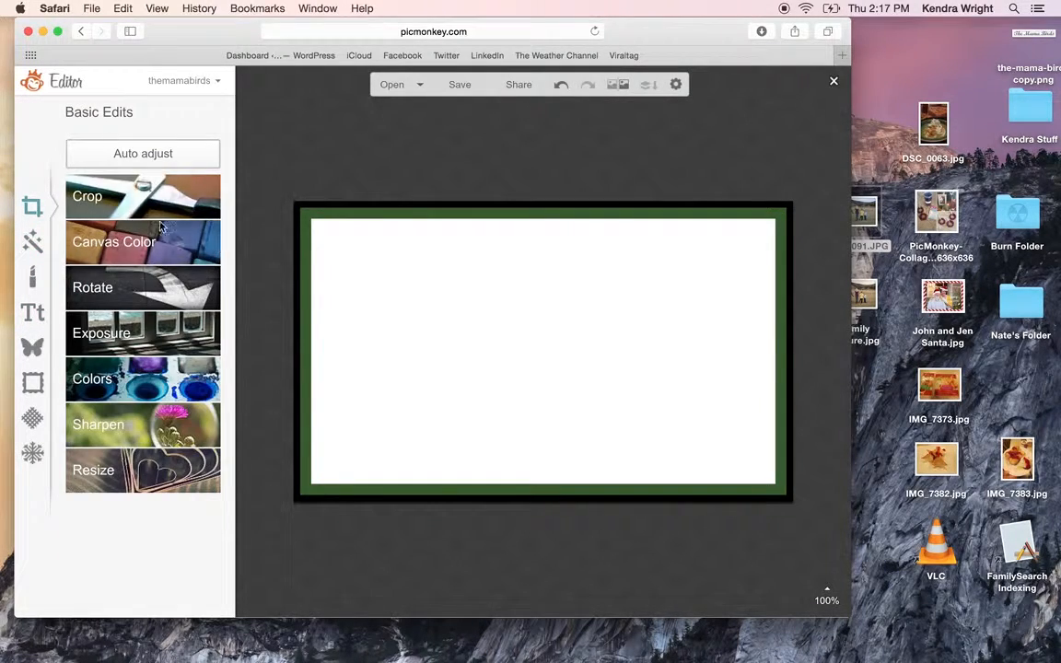
{"action": "left_click", "coordinate": [86, 196]}
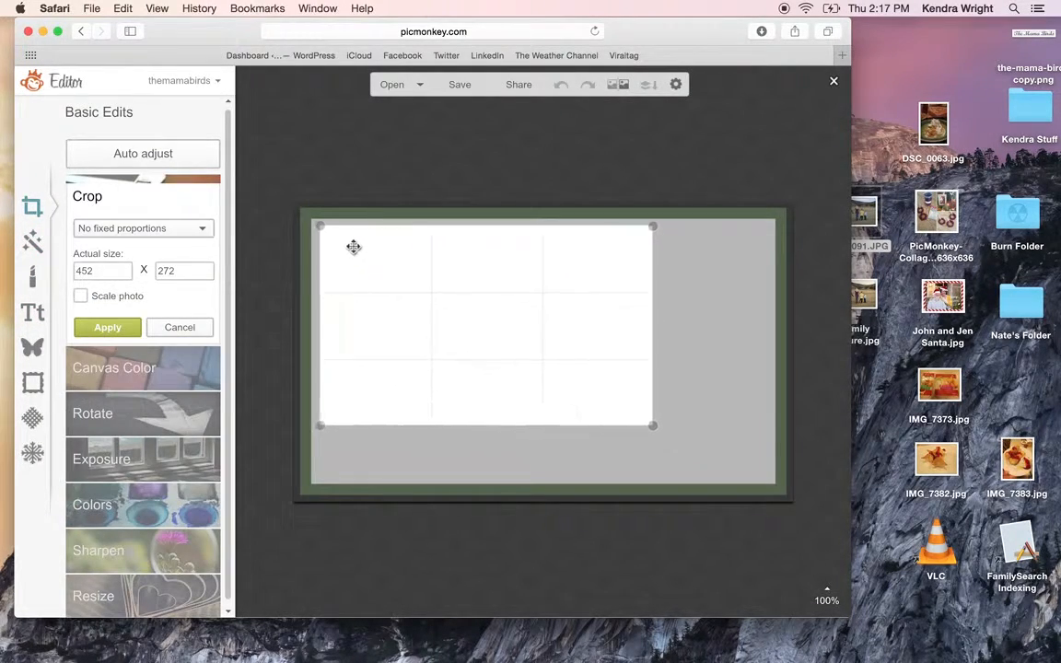
{"action": "left_click_drag", "start_coordinate": [354, 247], "coordinate": [621, 389]}
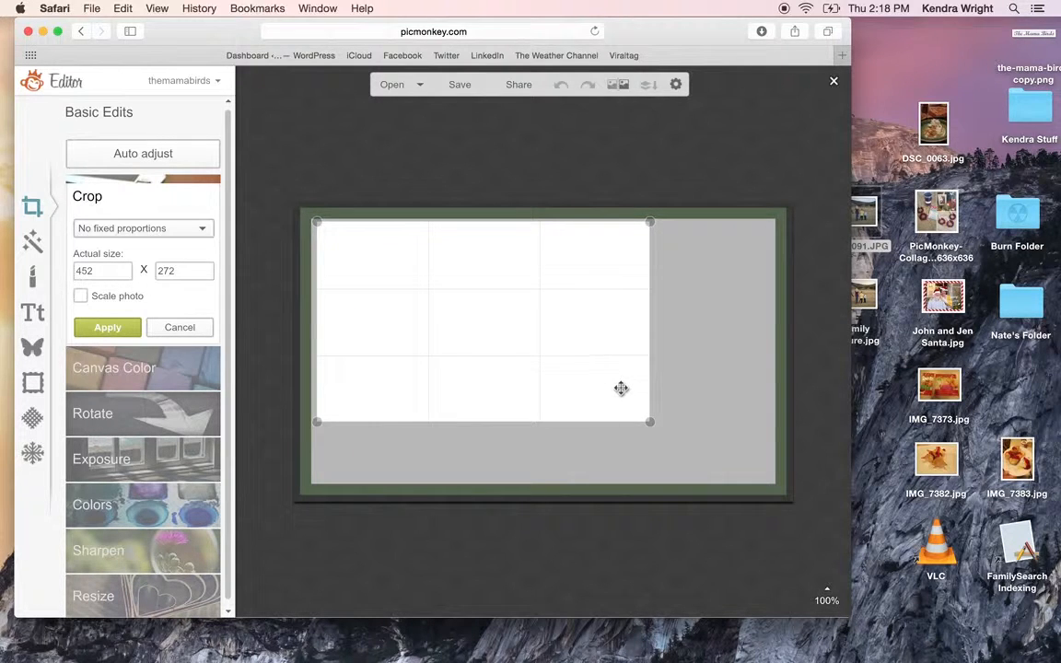
{"action": "left_click_drag", "start_coordinate": [651, 421], "coordinate": [767, 479]}
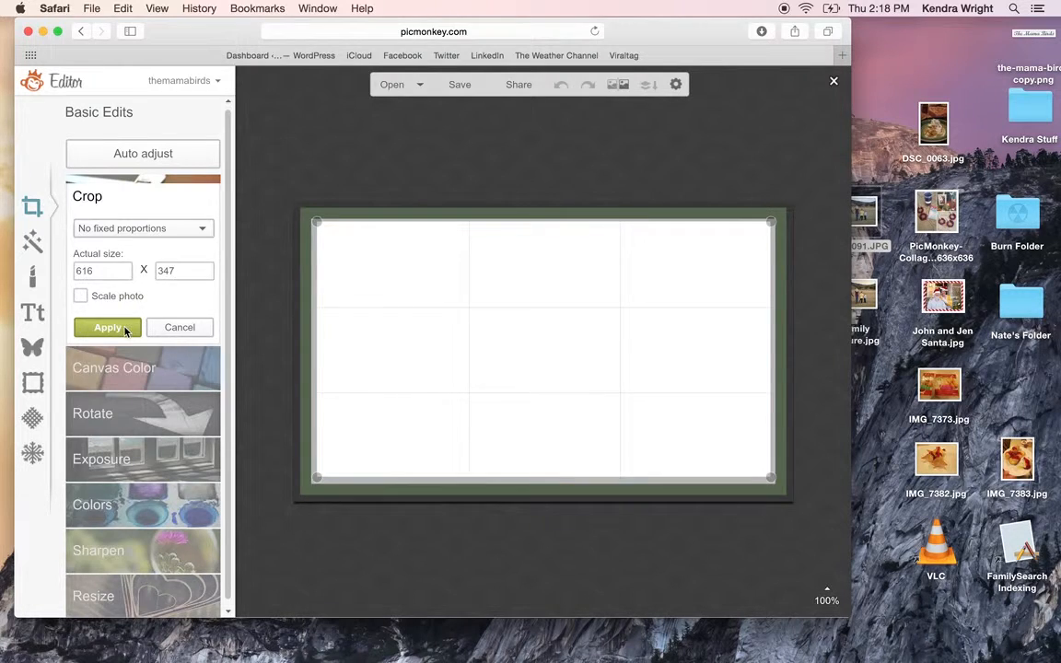
{"action": "left_click", "coordinate": [107, 328]}
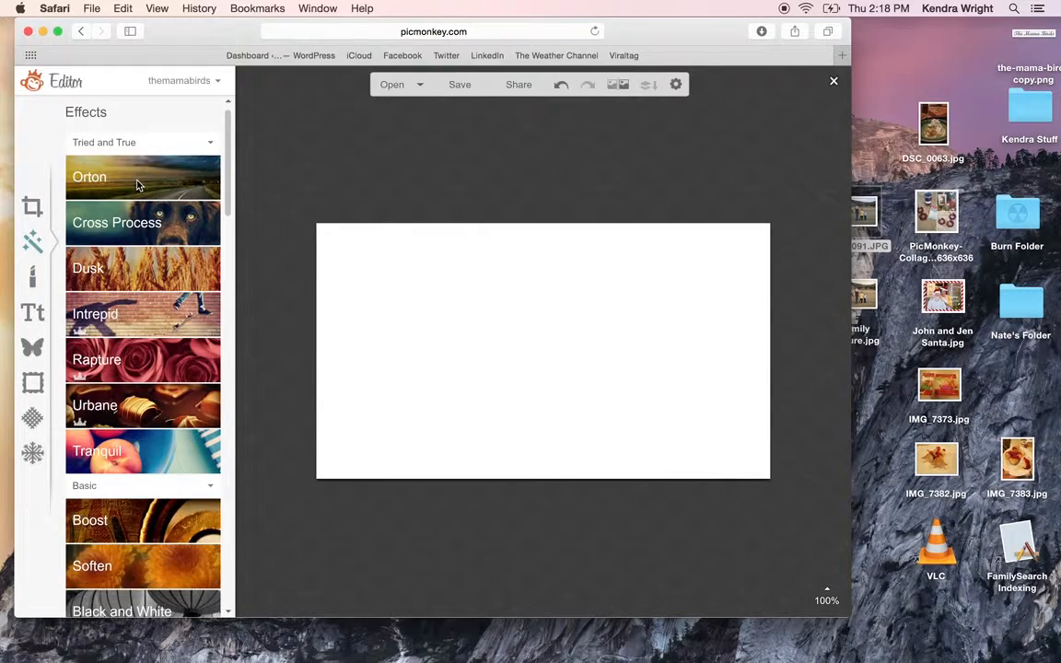
{"action": "scroll", "scroll_direction": "down", "scroll_amount": 3}
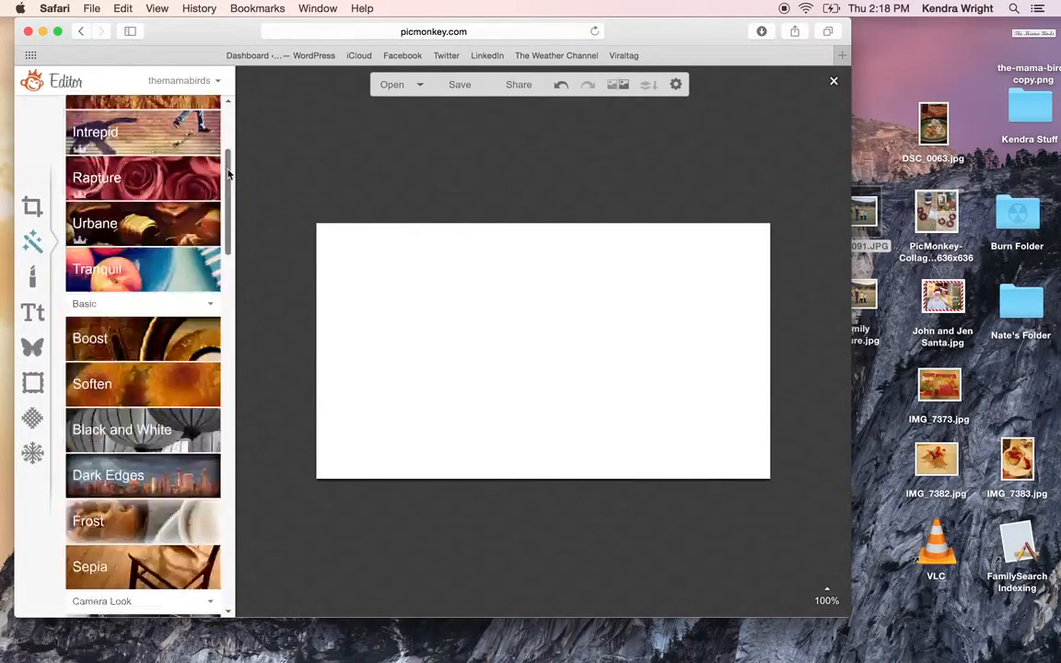
{"action": "scroll", "scroll_direction": "up", "scroll_amount": 3}
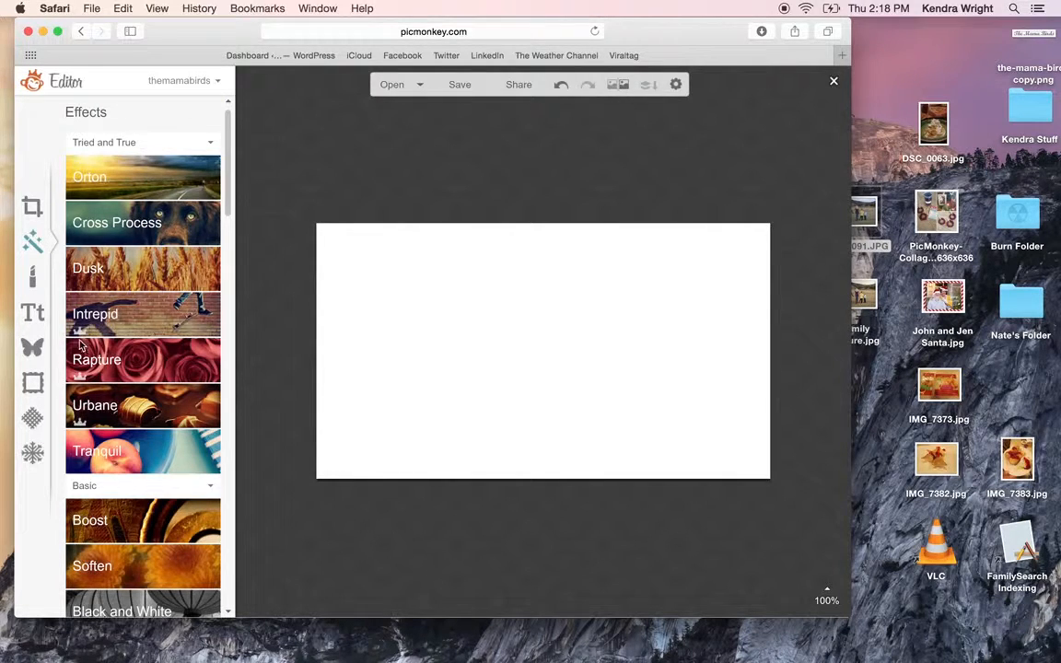
Preview Space and Light Trails textures on the canvas and discard them
{"action": "left_click", "coordinate": [33, 346]}
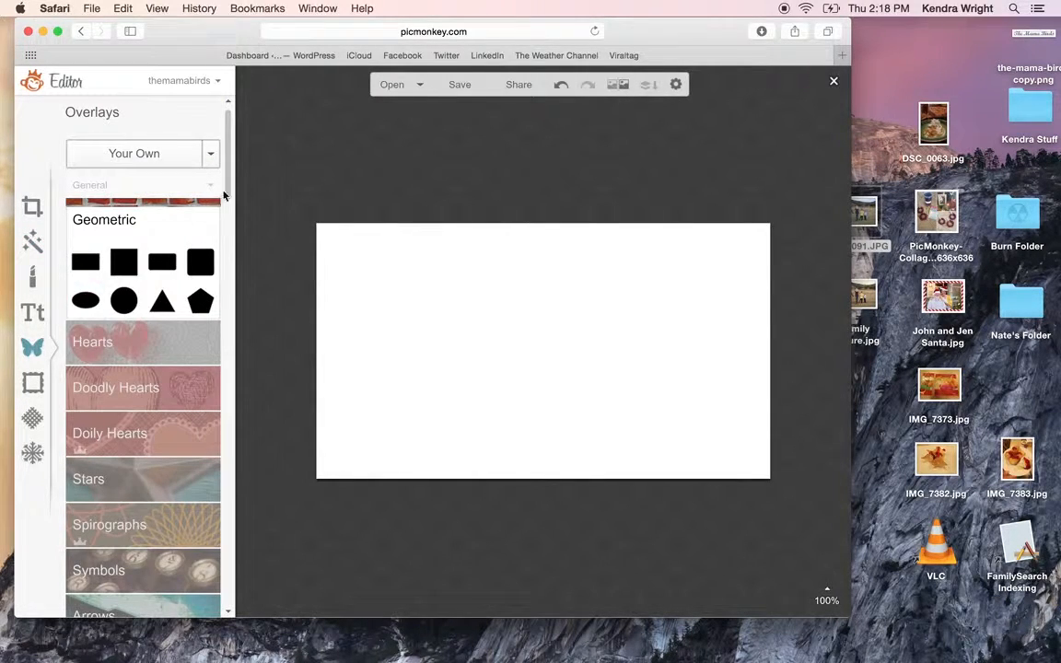
{"action": "left_click", "coordinate": [33, 418]}
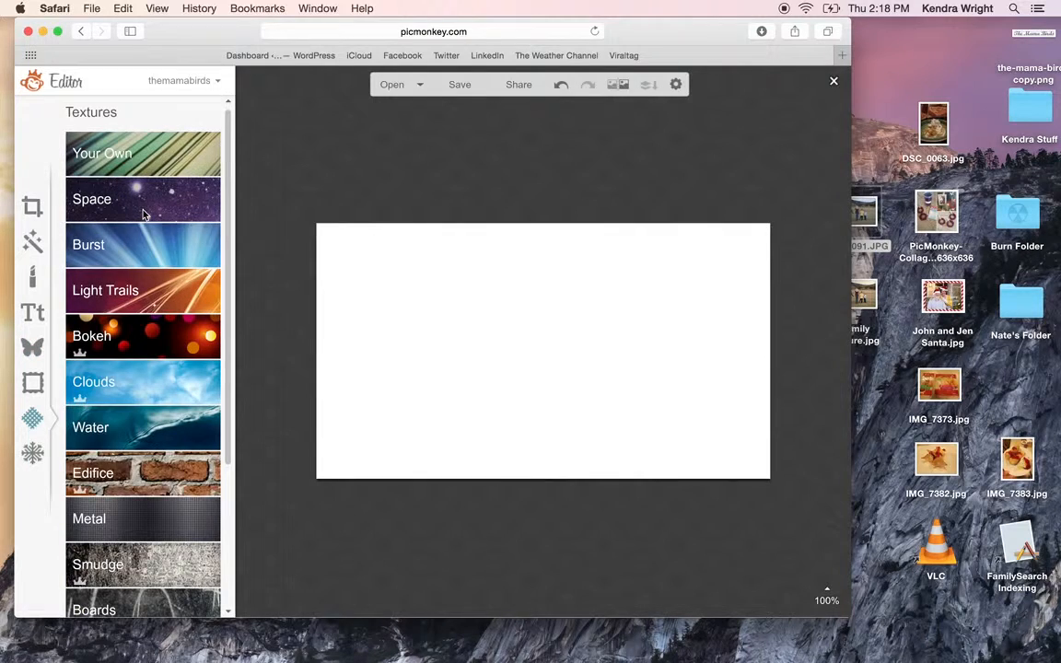
{"action": "mouse_move", "coordinate": [147, 199]}
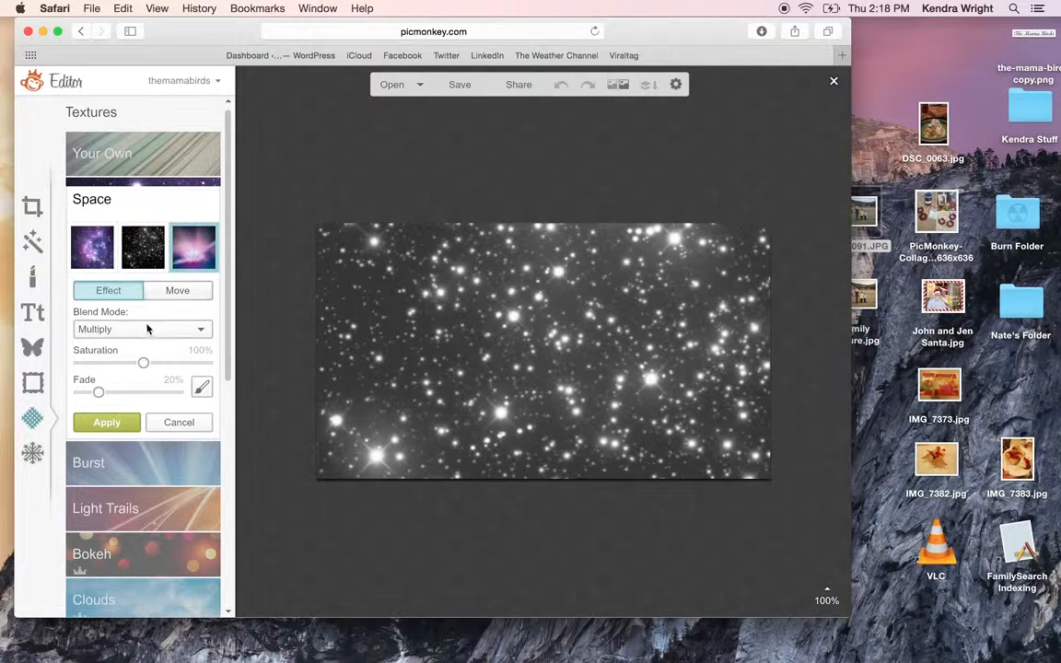
{"action": "left_click_drag", "start_coordinate": [144, 361], "coordinate": [171, 361]}
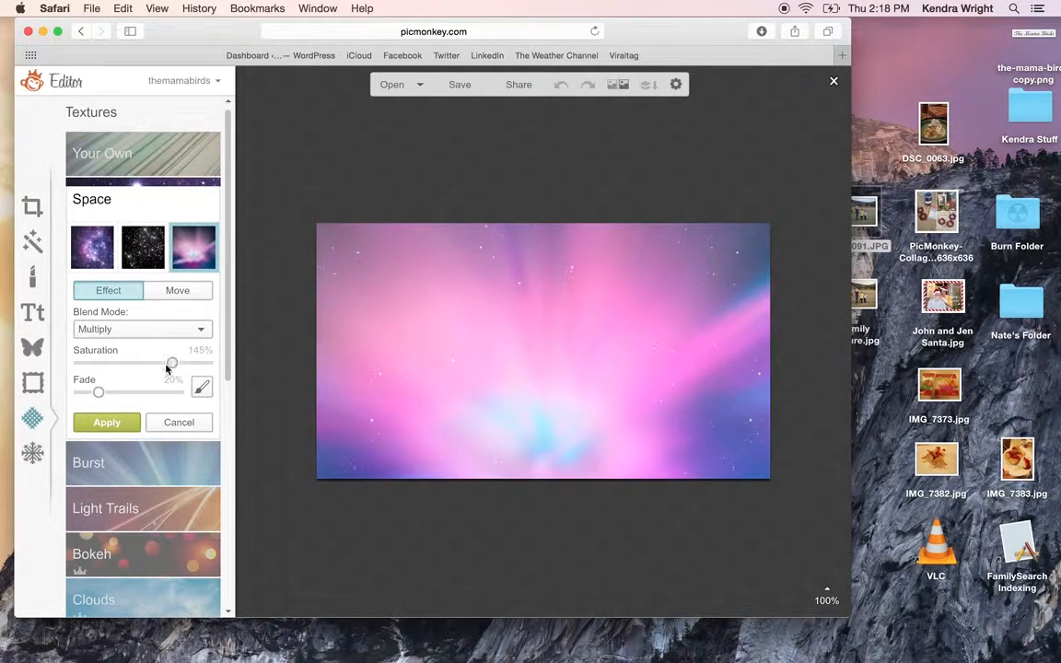
{"action": "left_click", "coordinate": [179, 422]}
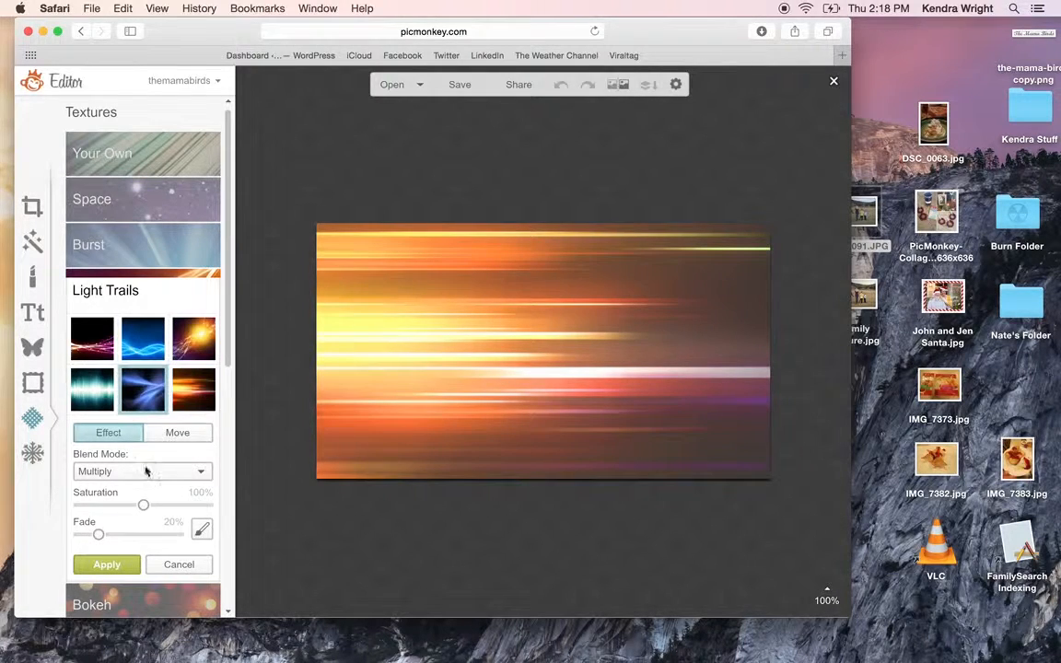
{"action": "left_click", "coordinate": [179, 563]}
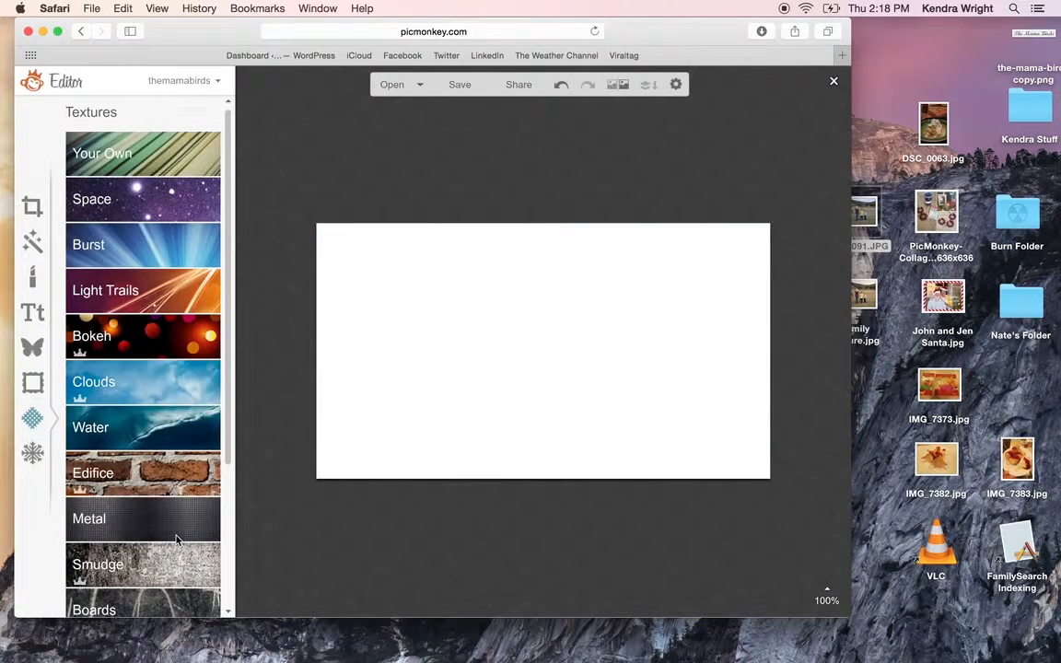
Apply the Papyrus texture, restoring its warm colour after a grey saturation try
{"action": "scroll", "scroll_direction": "down", "scroll_amount": 3}
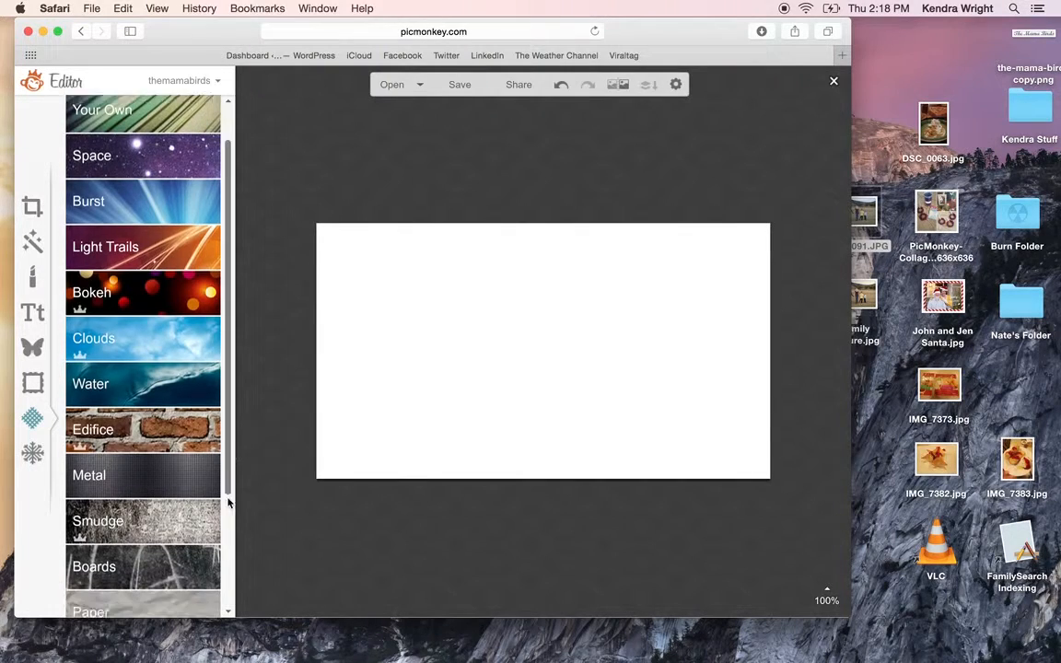
{"action": "scroll", "scroll_direction": "down", "scroll_amount": 3}
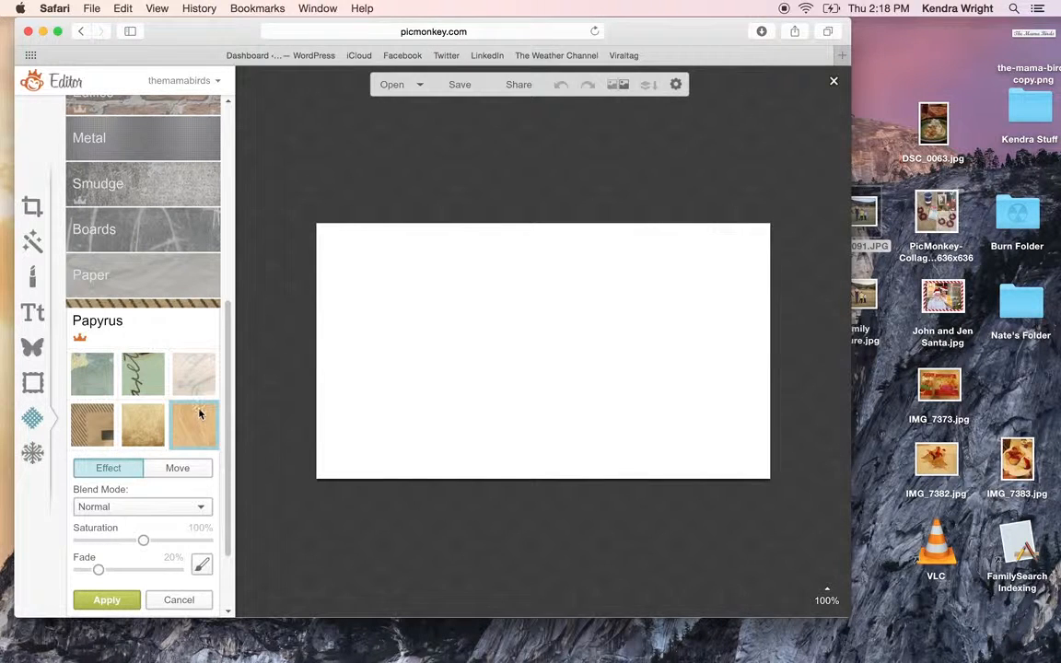
{"action": "left_click", "coordinate": [194, 424]}
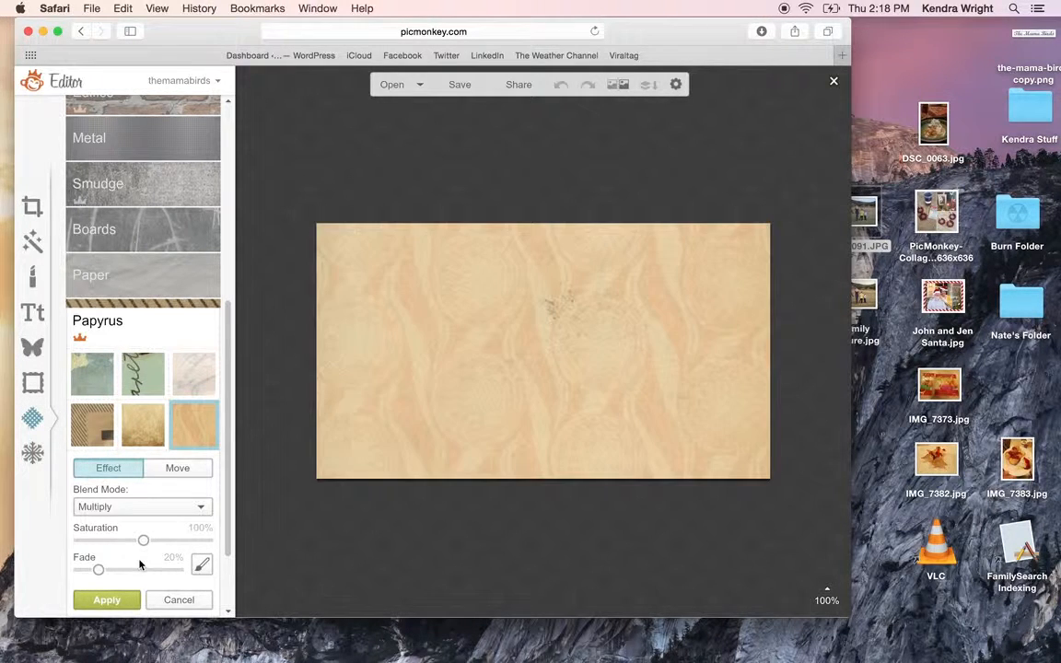
{"action": "left_click_drag", "start_coordinate": [144, 542], "coordinate": [77, 542]}
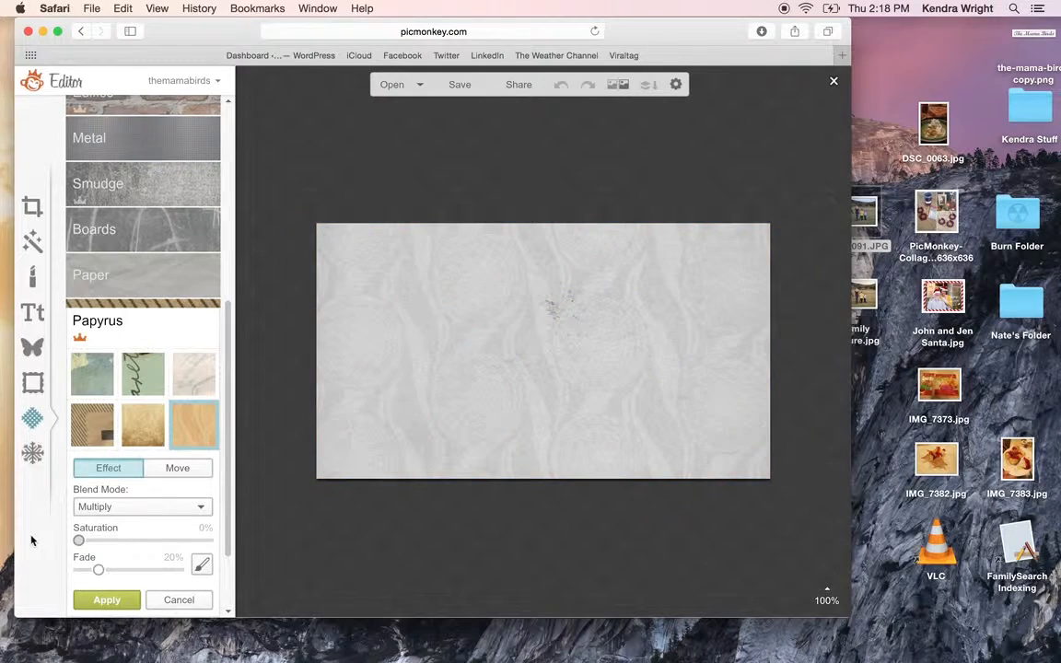
{"action": "left_click_drag", "start_coordinate": [77, 541], "coordinate": [132, 541]}
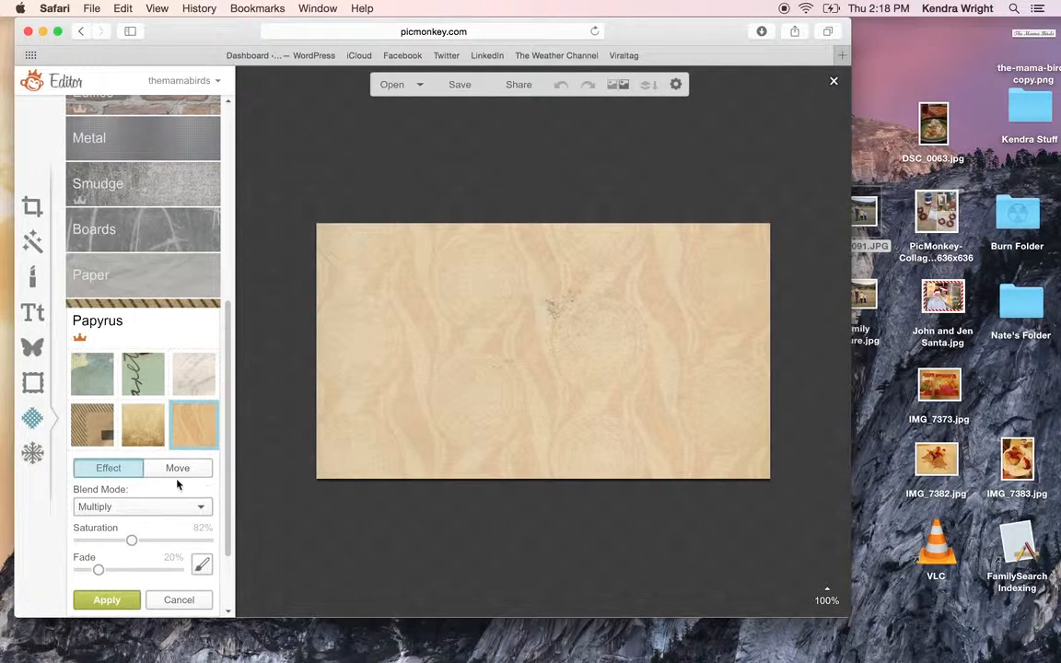
{"action": "left_click", "coordinate": [177, 468]}
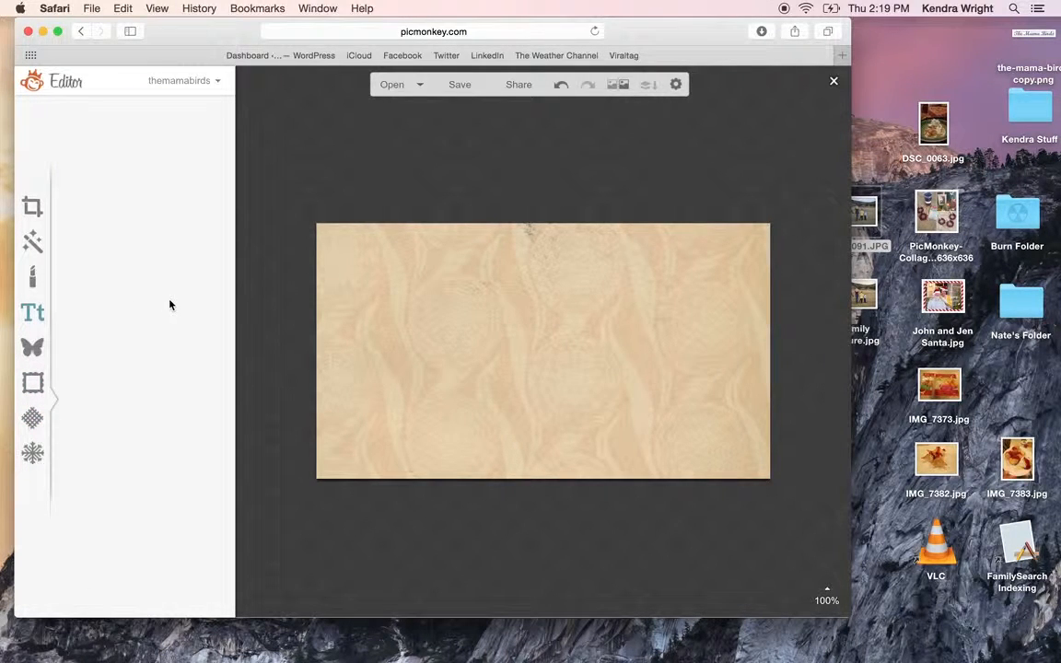
Add a centred white 'Happy Birthday!' caption at size 86 on the canvas
{"action": "left_click", "coordinate": [33, 313]}
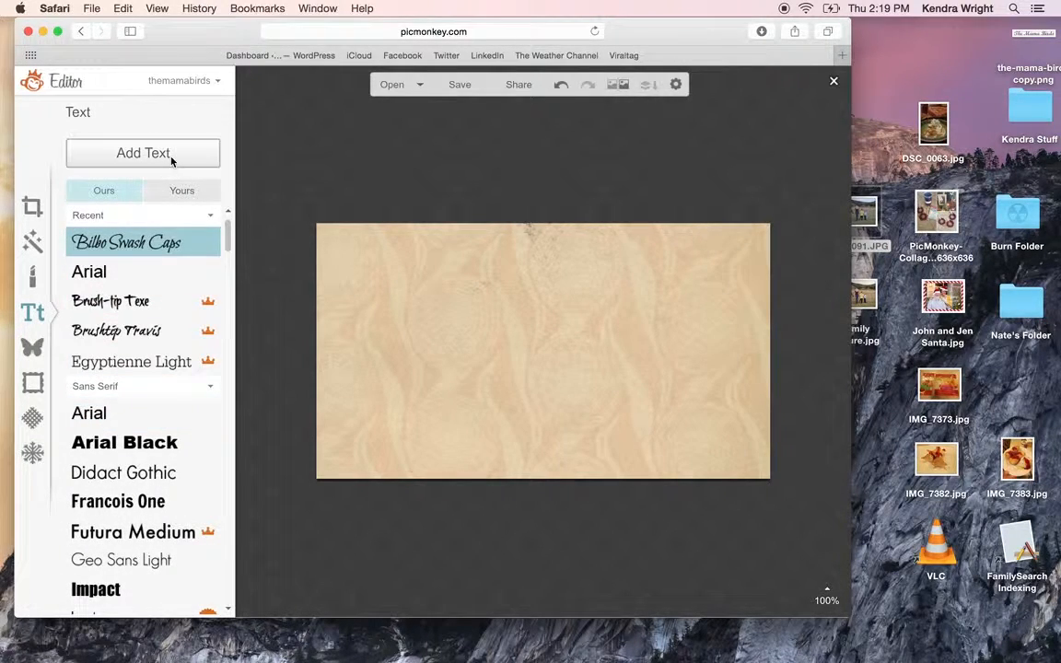
{"action": "left_click", "coordinate": [143, 153]}
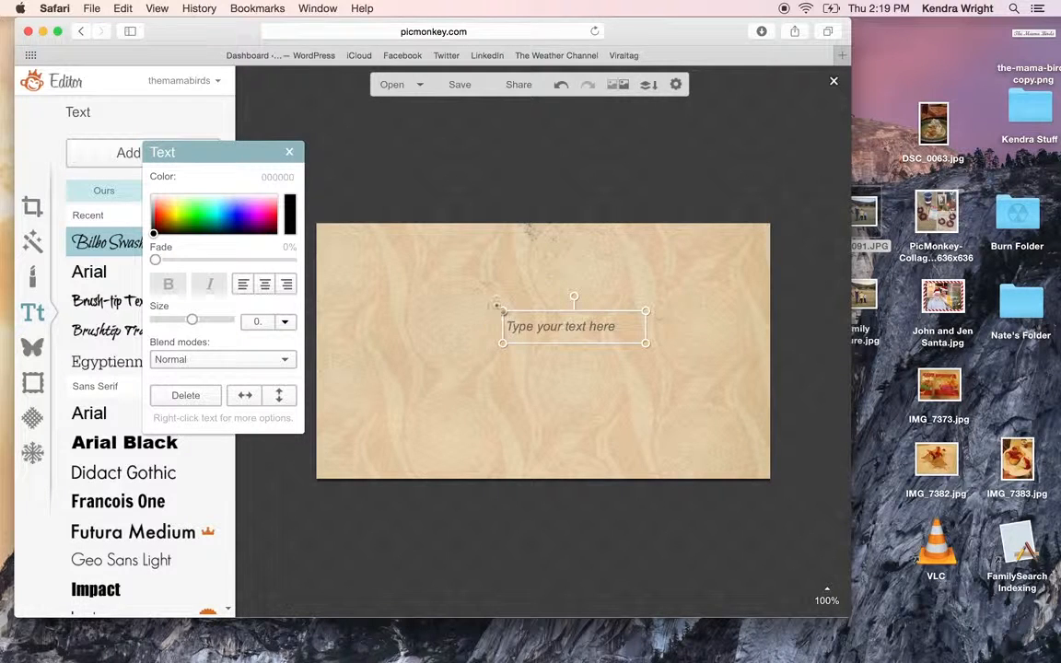
{"action": "left_click", "coordinate": [575, 326]}
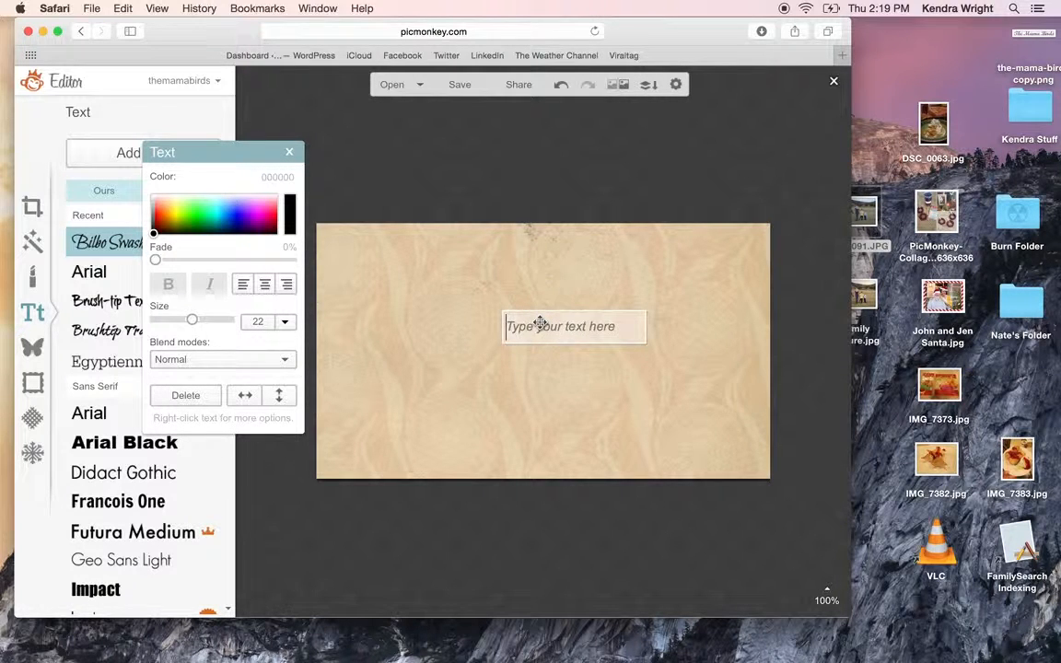
{"action": "type", "text": "Happy Birthday"}
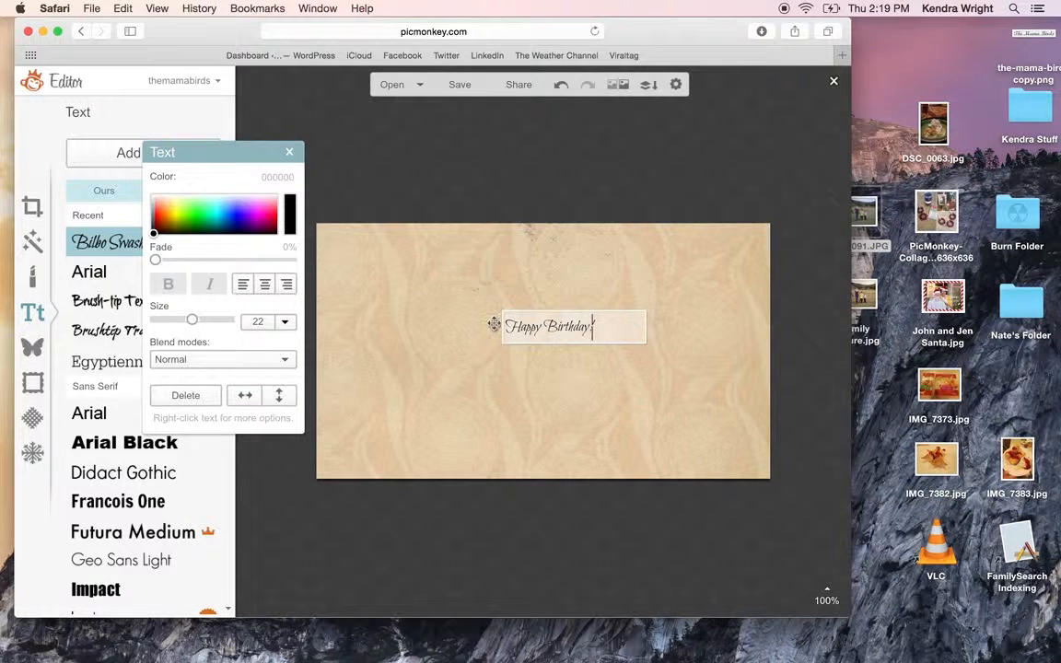
{"action": "left_click", "coordinate": [549, 328]}
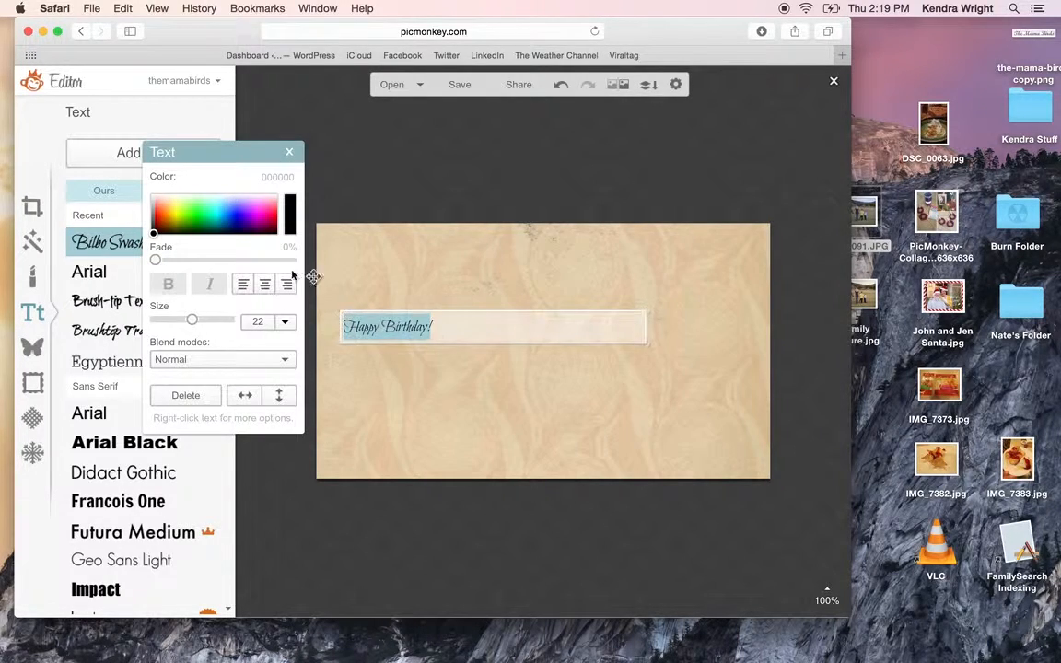
{"action": "left_click", "coordinate": [265, 284]}
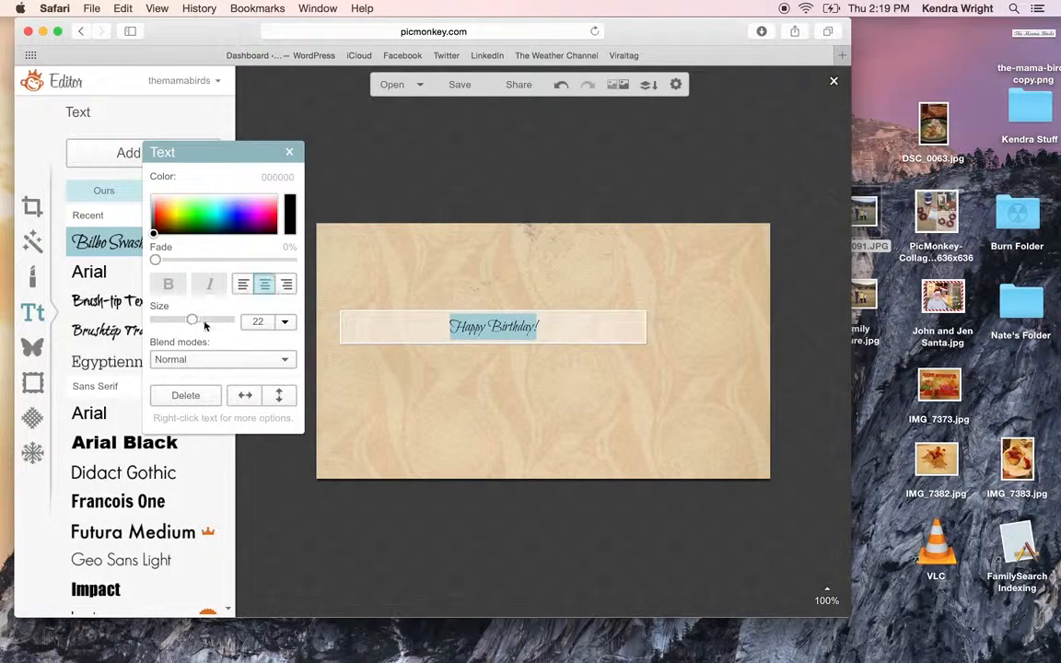
{"action": "left_click_drag", "start_coordinate": [191, 320], "coordinate": [229, 321]}
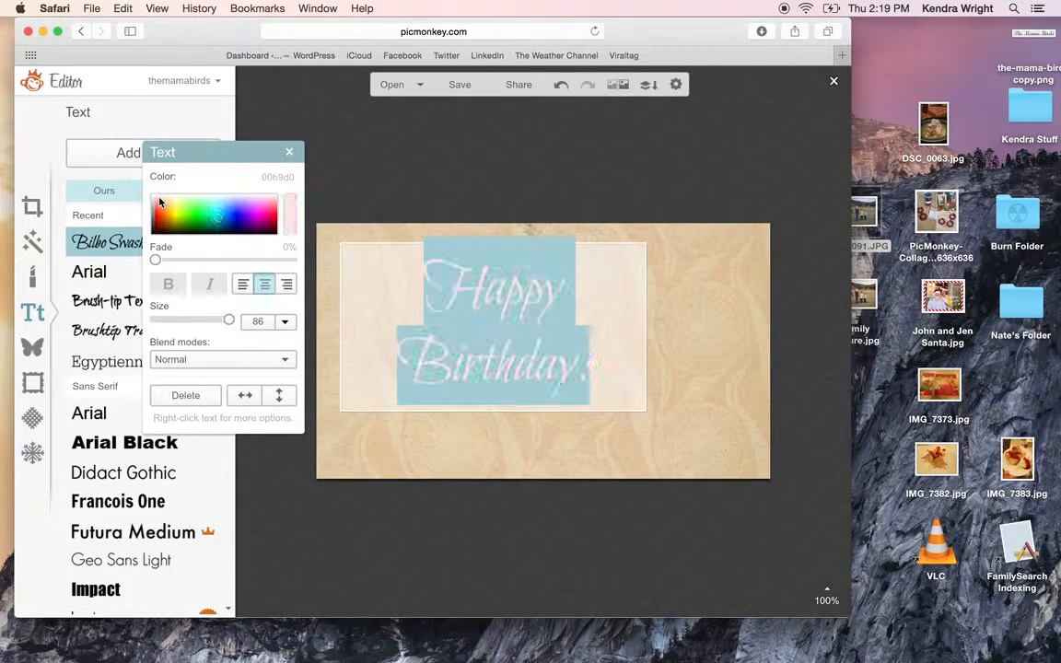
{"action": "left_click", "coordinate": [155, 193]}
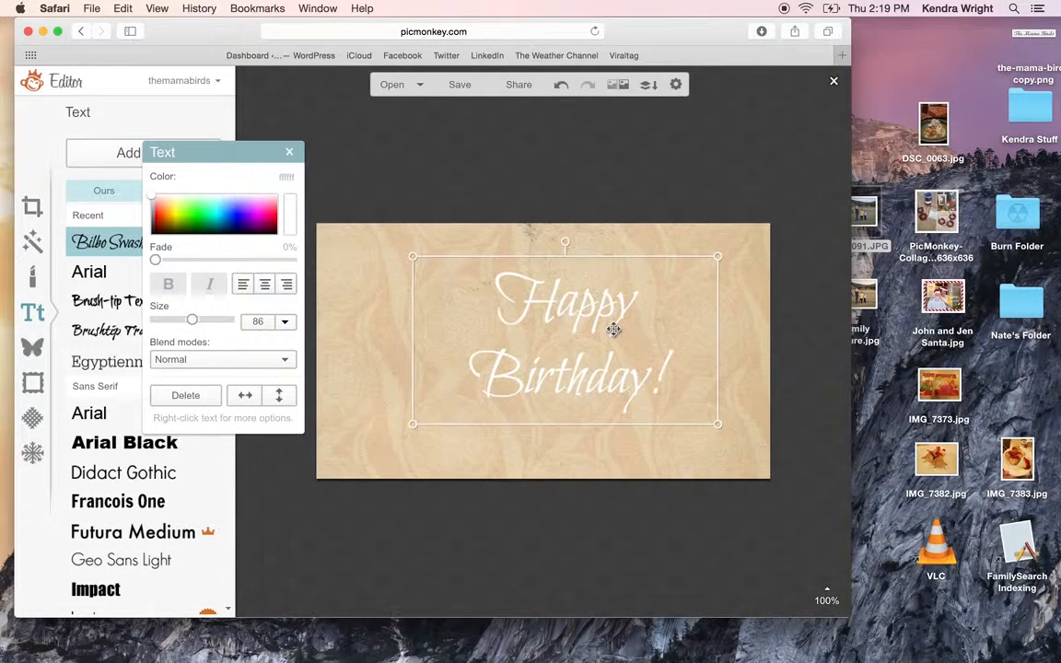
Try the caption in Arial Black and a brush-tip font, then delete it
{"action": "left_click", "coordinate": [125, 442]}
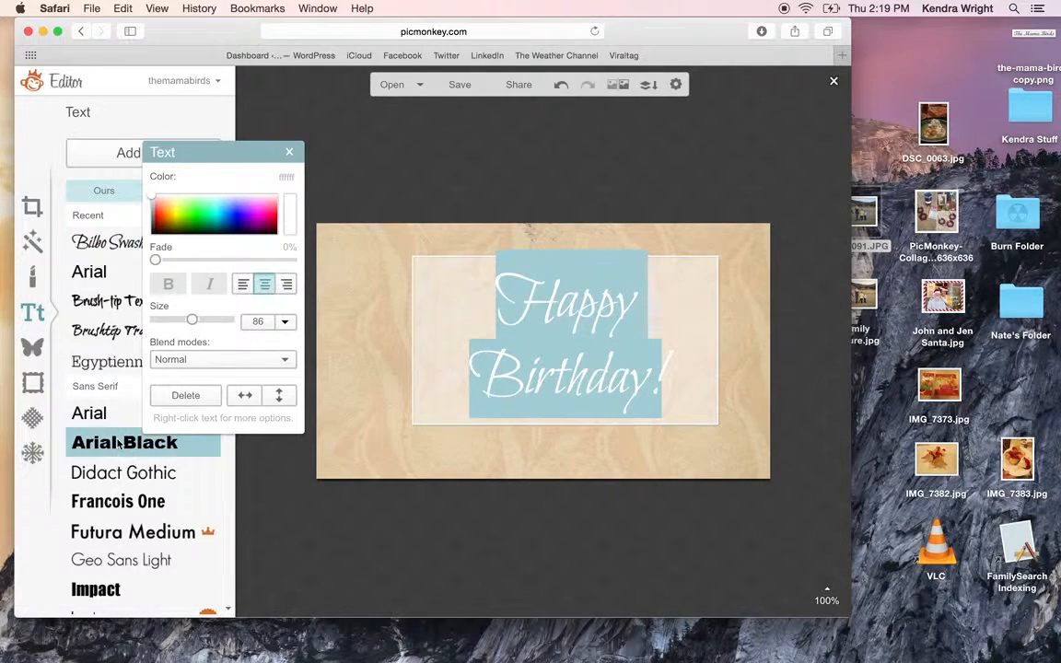
{"action": "left_click", "coordinate": [125, 442]}
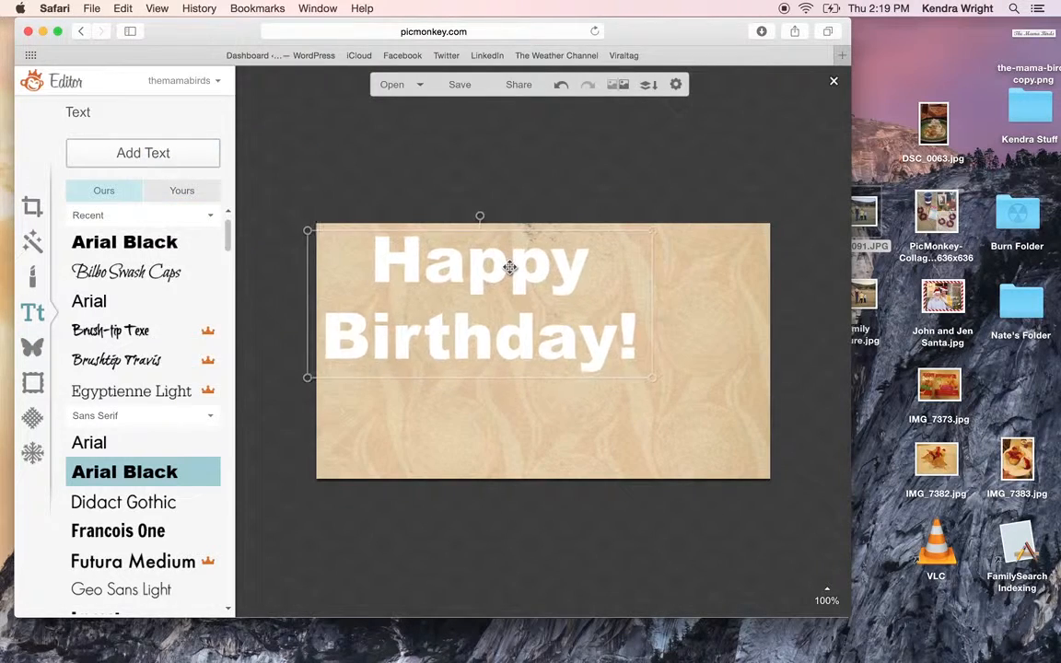
{"action": "left_click", "coordinate": [479, 262]}
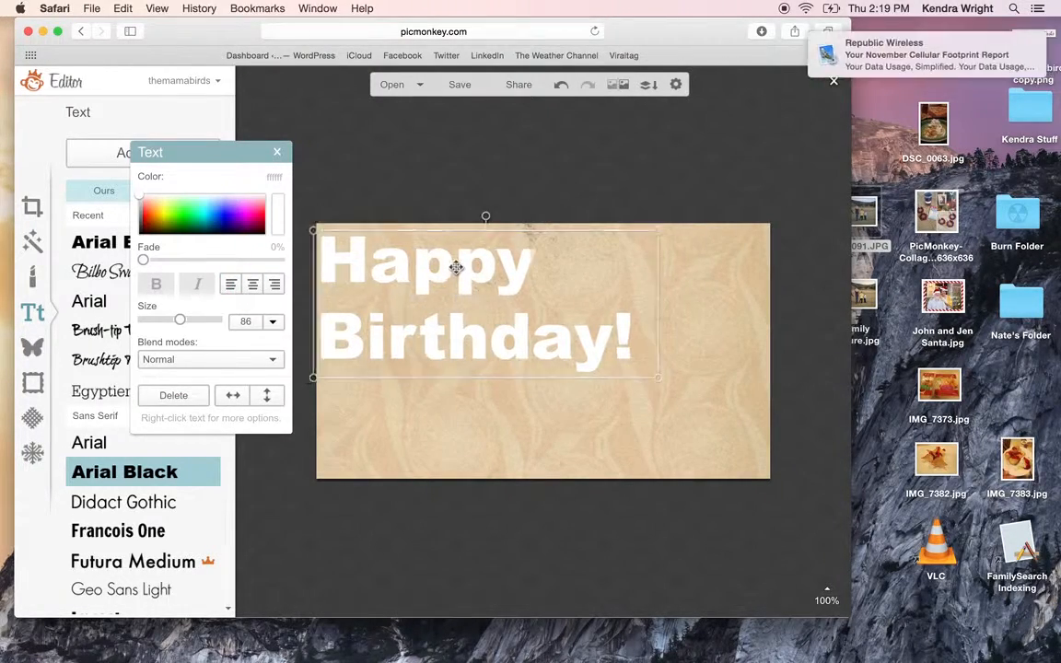
{"action": "left_click", "coordinate": [111, 240]}
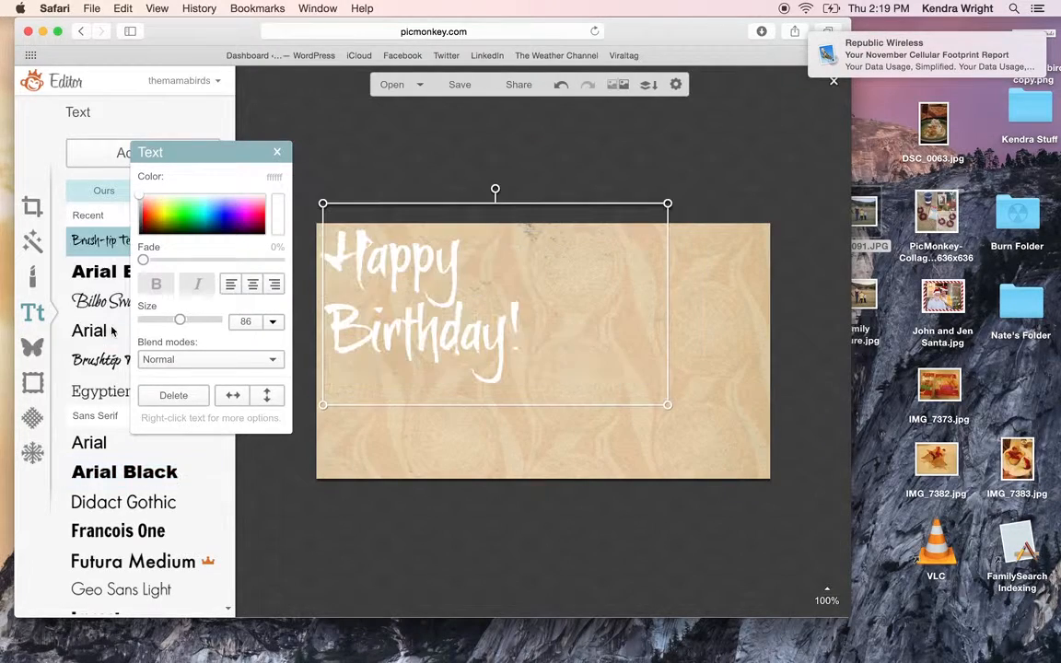
{"action": "left_click", "coordinate": [425, 417]}
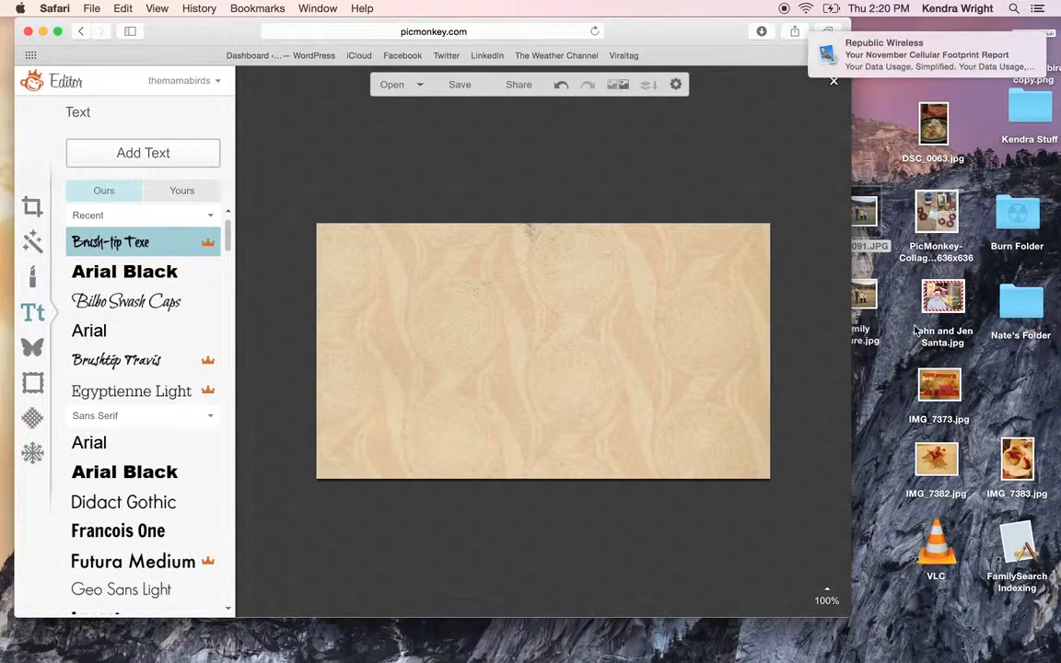
Confirm Leave Page on the unsaved-changes warning and start a fresh blank collage
{"action": "left_click", "coordinate": [459, 85]}
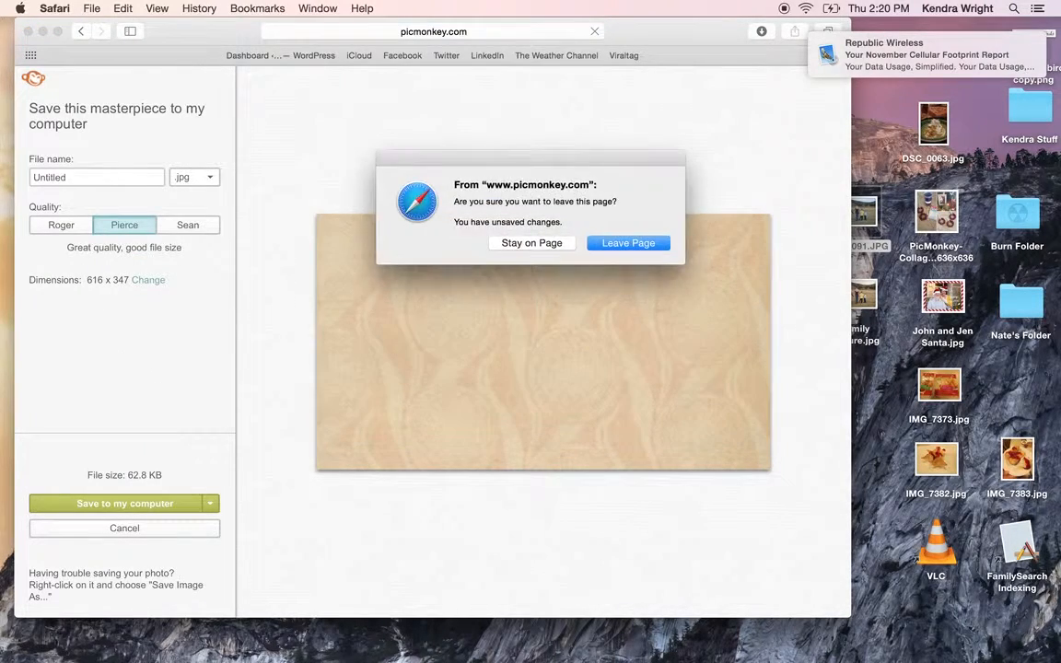
{"action": "left_click", "coordinate": [629, 244]}
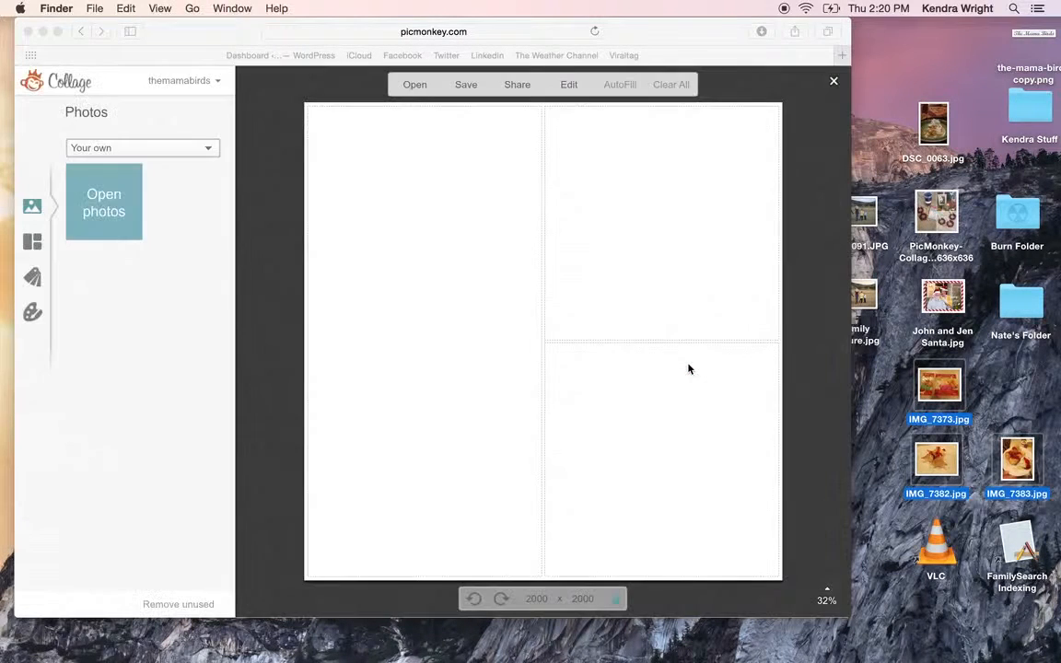
Place the uploaded food photos into the right-hand and tall left collage cells
{"action": "left_click", "coordinate": [103, 203]}
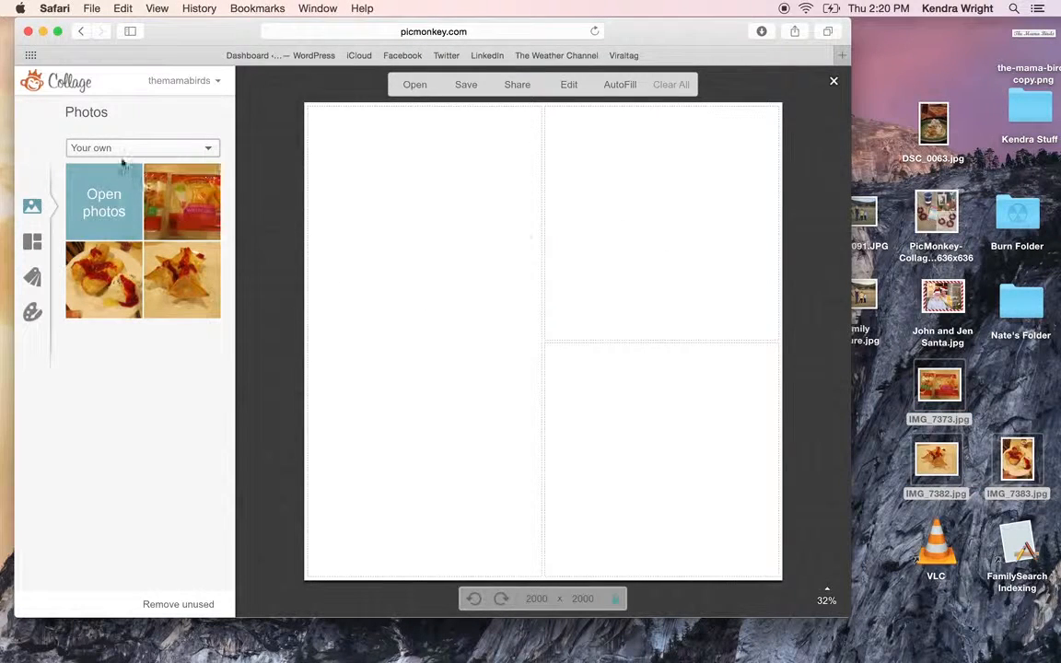
{"action": "left_click_drag", "start_coordinate": [181, 200], "coordinate": [630, 231]}
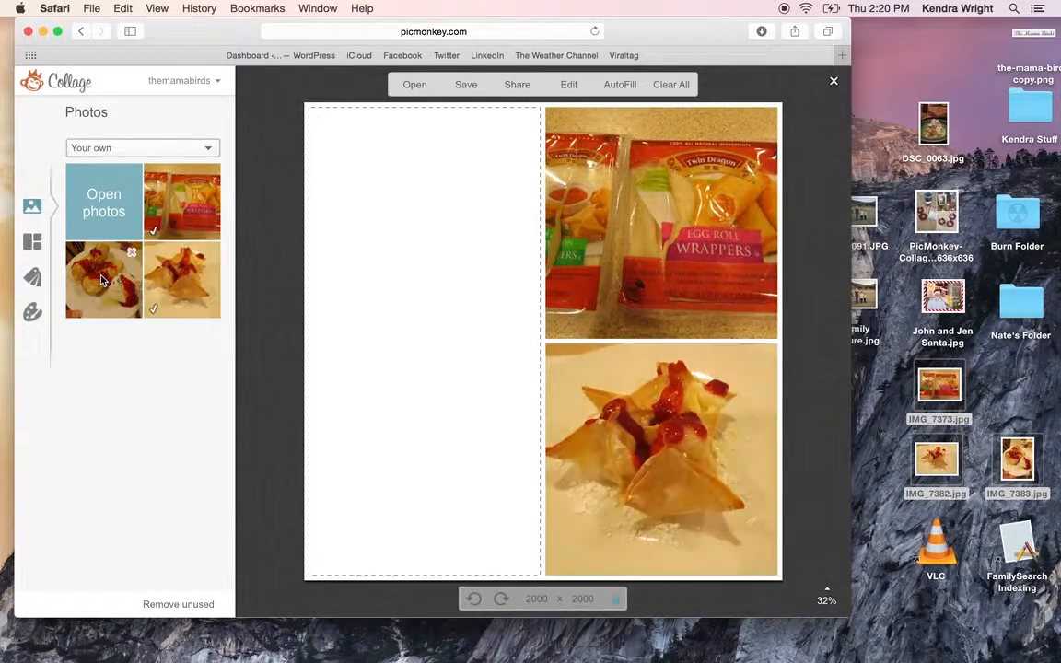
{"action": "left_click_drag", "start_coordinate": [103, 280], "coordinate": [433, 280]}
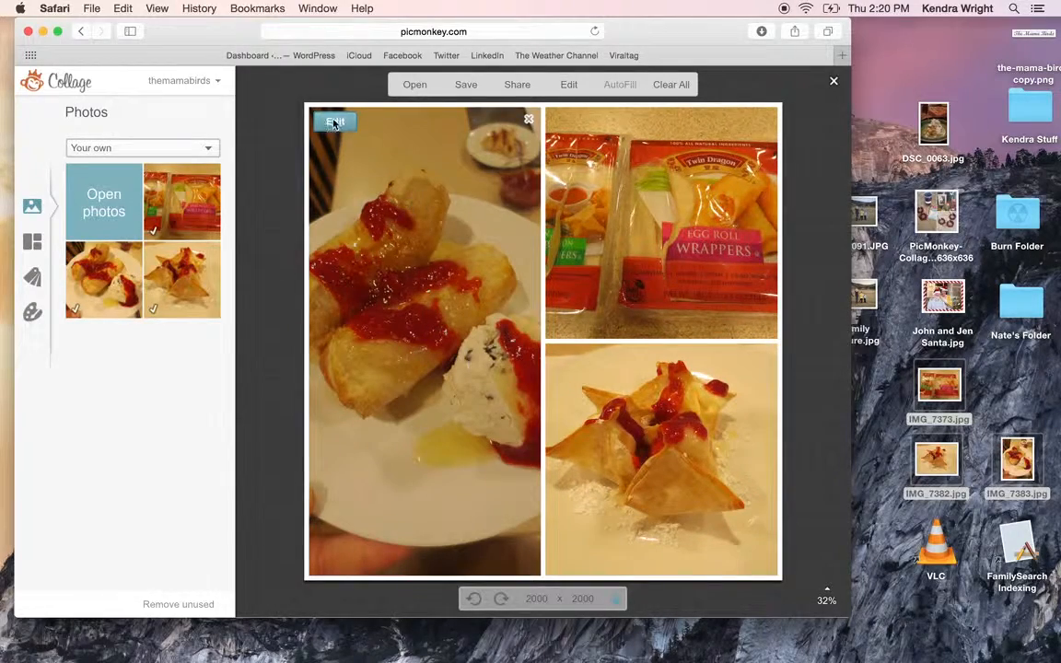
Raise the left plate photo's exposure, boost its brightness in the full editor and return
{"action": "left_click", "coordinate": [335, 121]}
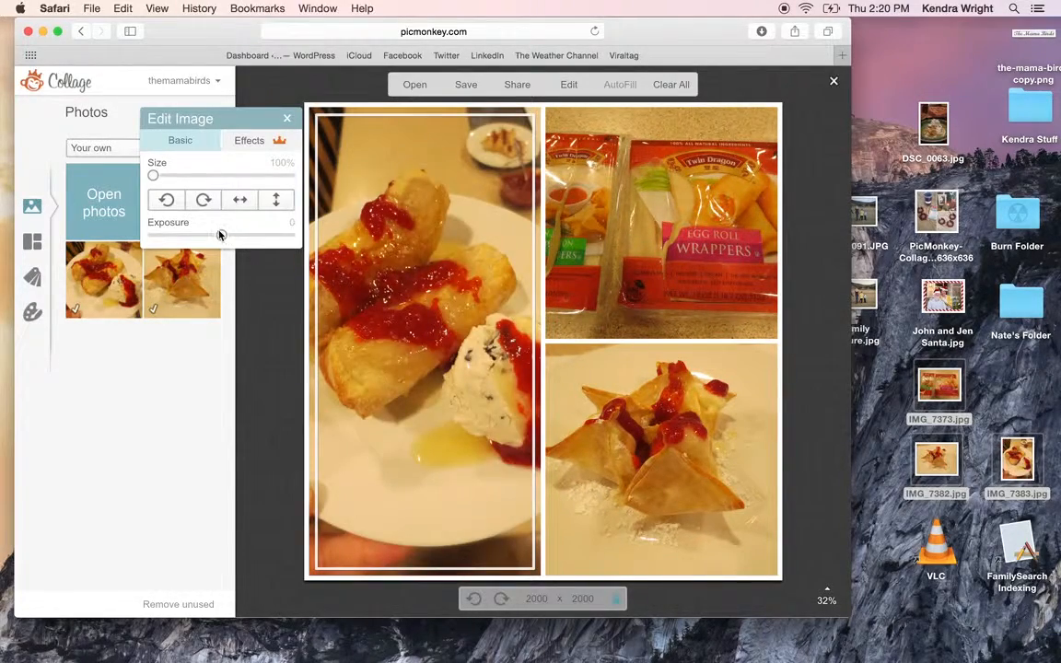
{"action": "left_click_drag", "start_coordinate": [153, 236], "coordinate": [221, 236]}
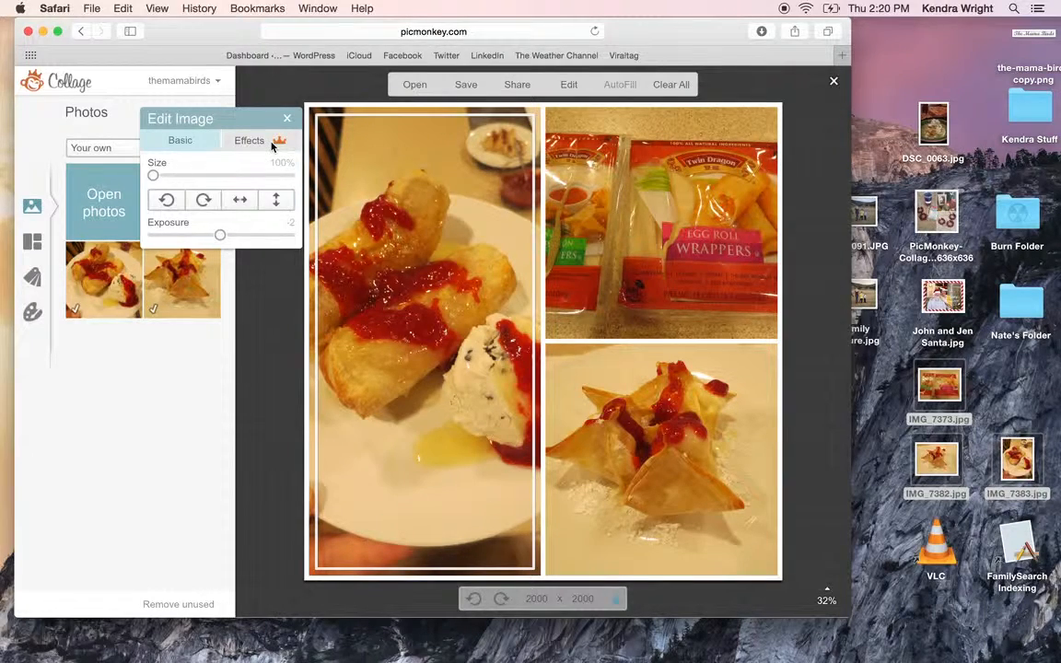
{"action": "left_click", "coordinate": [248, 140]}
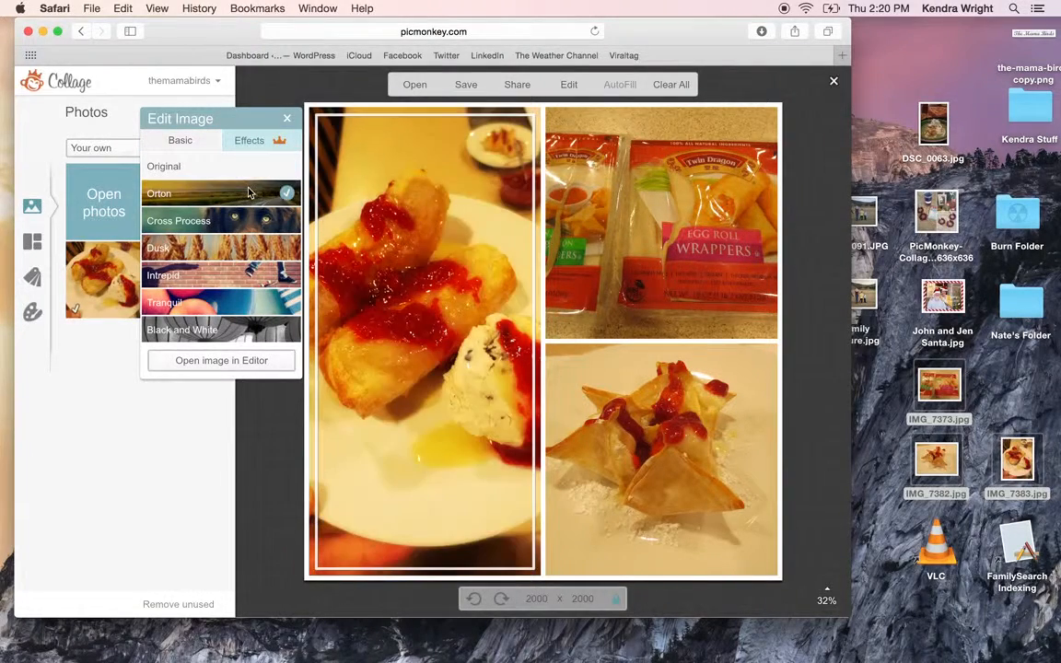
{"action": "left_click", "coordinate": [164, 302]}
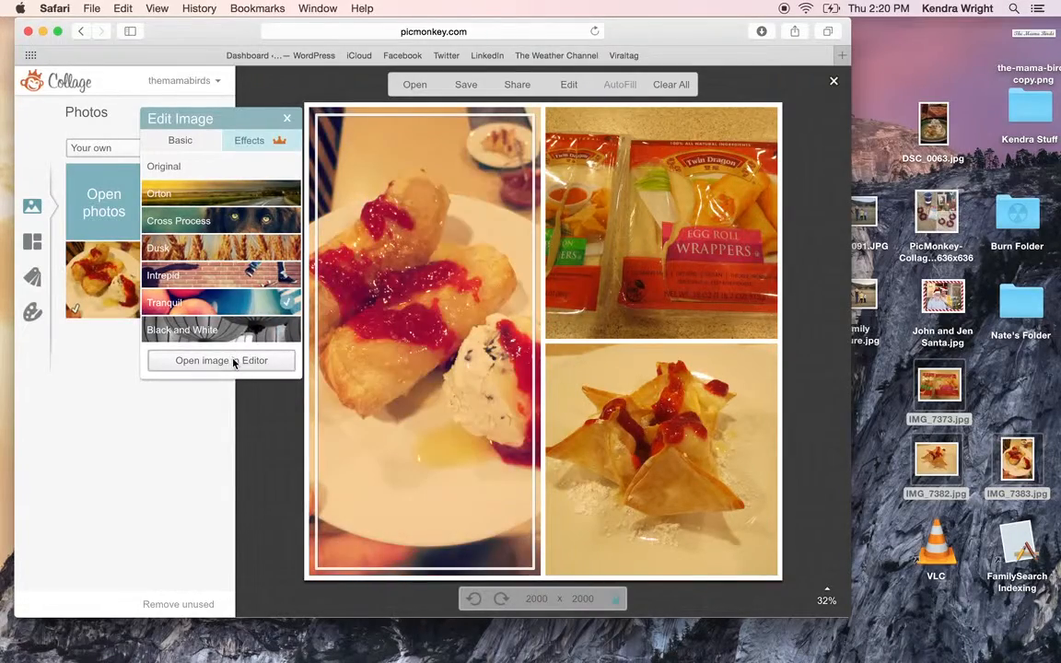
{"action": "left_click", "coordinate": [203, 359]}
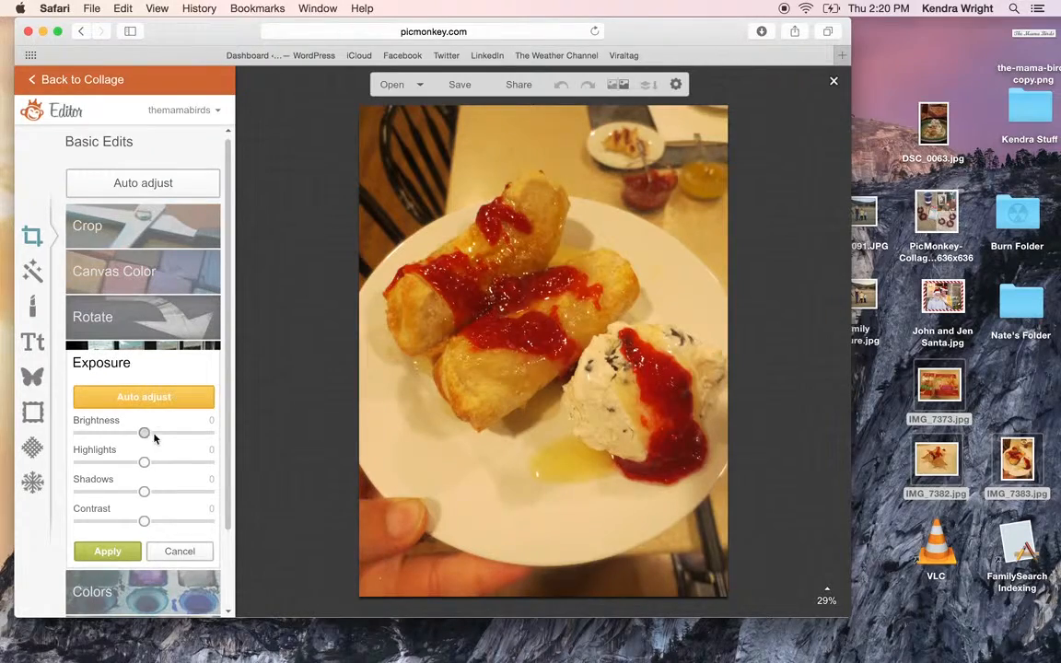
{"action": "left_click_drag", "start_coordinate": [143, 433], "coordinate": [159, 433]}
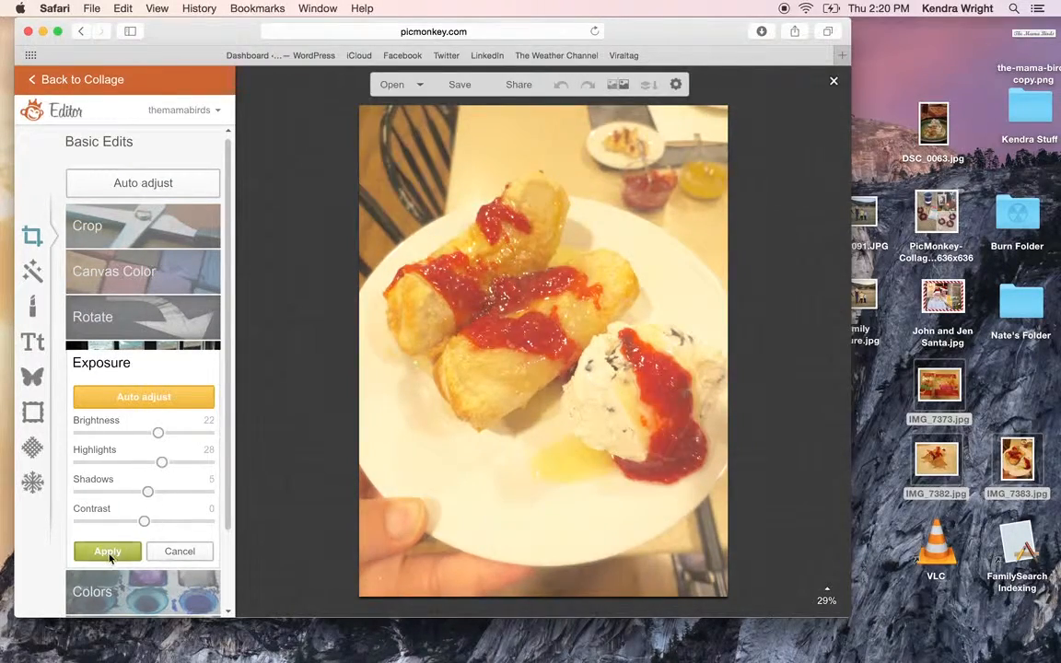
{"action": "left_click", "coordinate": [107, 551]}
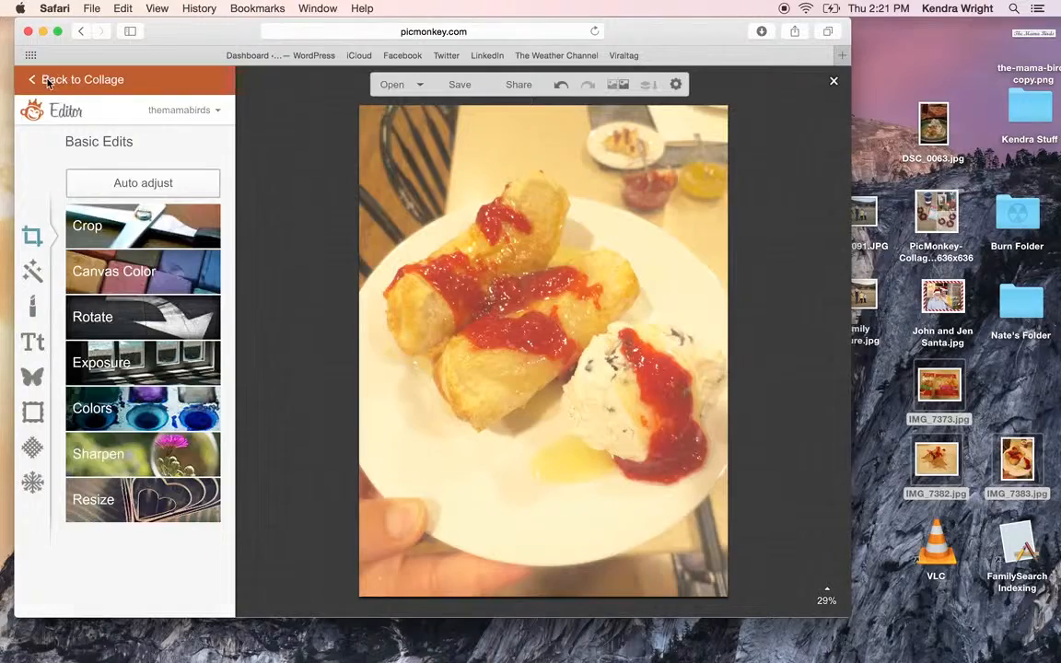
{"action": "left_click", "coordinate": [81, 79]}
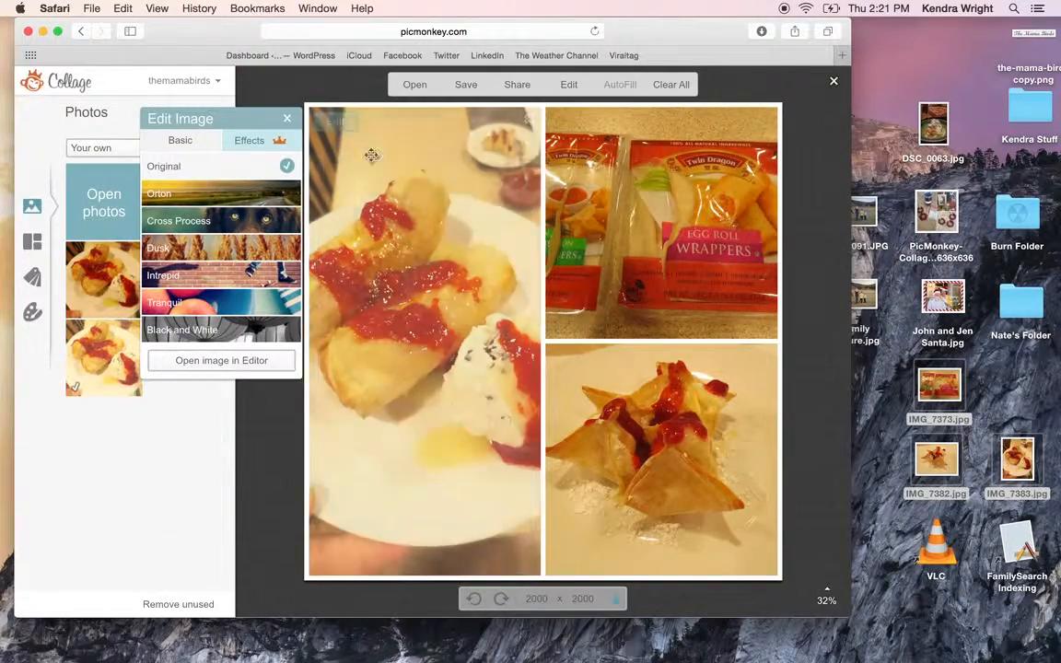
Raise the left photo's exposure a little further in the basic adjustments
{"action": "left_click", "coordinate": [662, 223]}
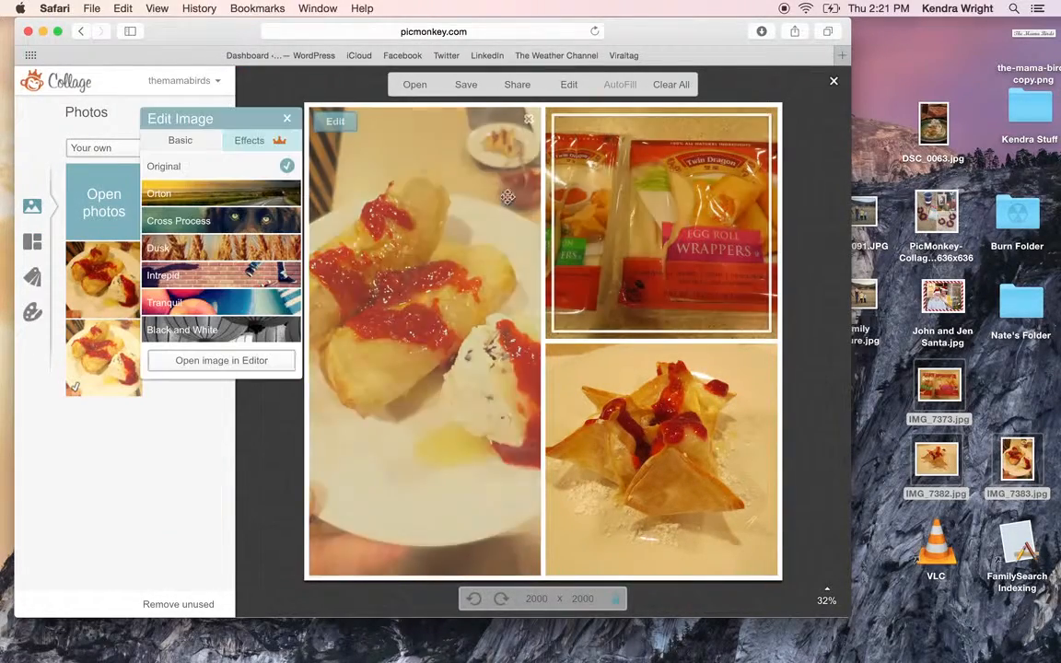
{"action": "left_click", "coordinate": [180, 140]}
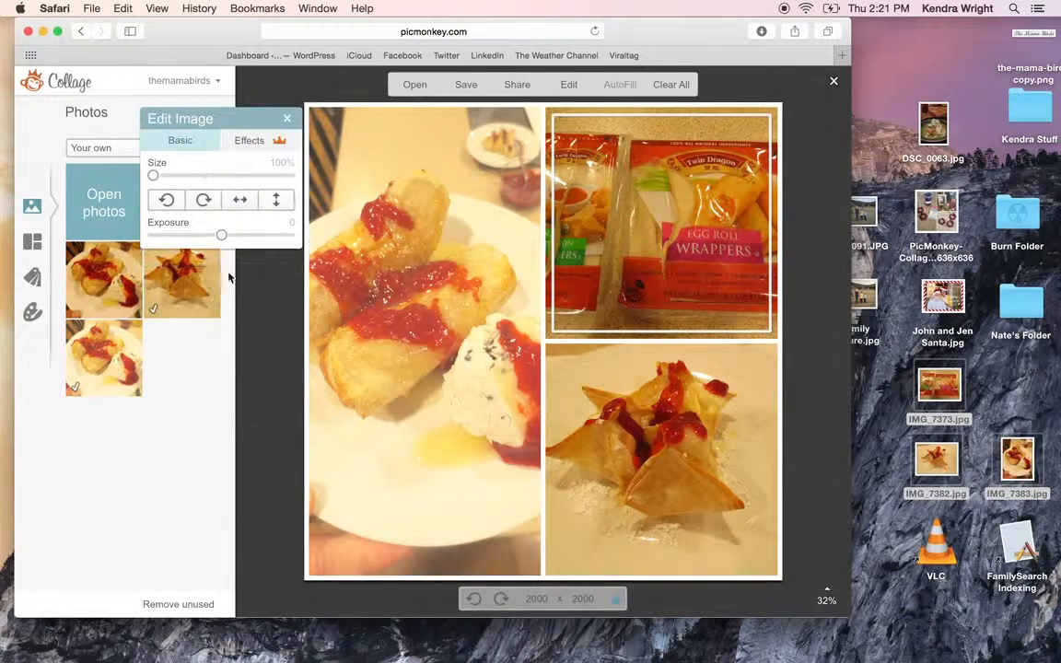
{"action": "left_click_drag", "start_coordinate": [222, 236], "coordinate": [243, 236]}
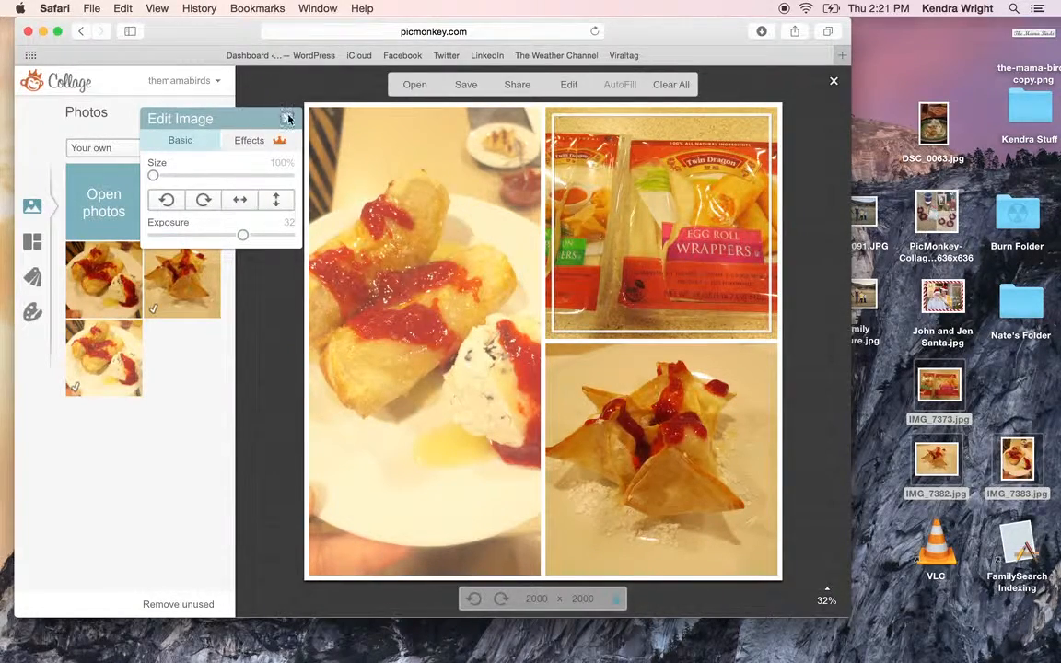
Set a blue rounded collage background and fill the left cell with a Santaland star pattern
{"action": "left_click", "coordinate": [288, 118]}
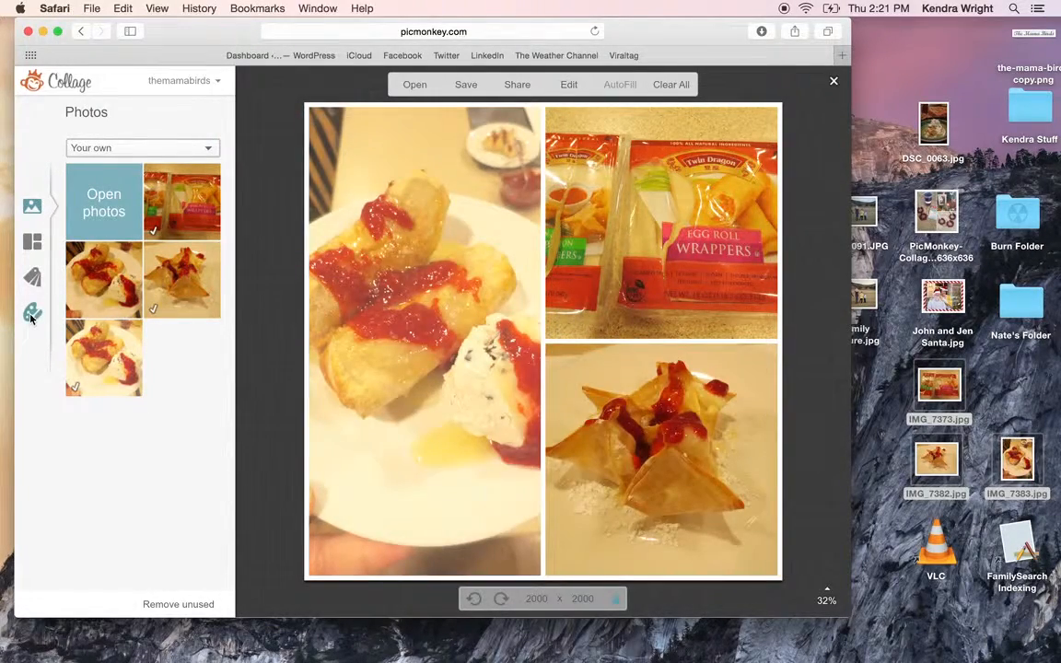
{"action": "left_click", "coordinate": [33, 313]}
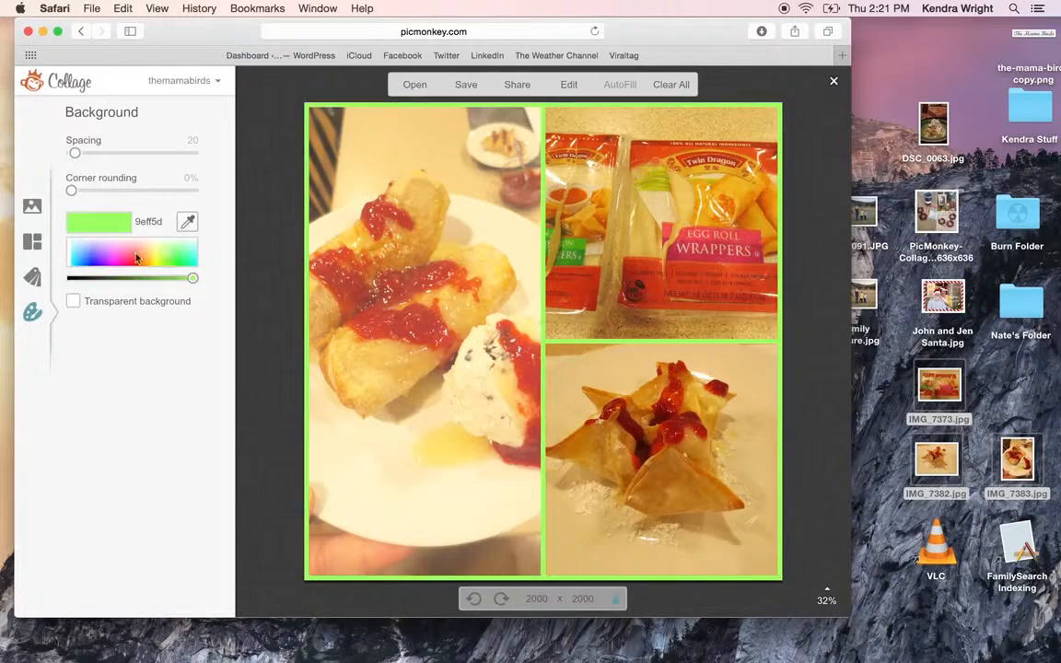
{"action": "left_click_drag", "start_coordinate": [72, 189], "coordinate": [151, 189]}
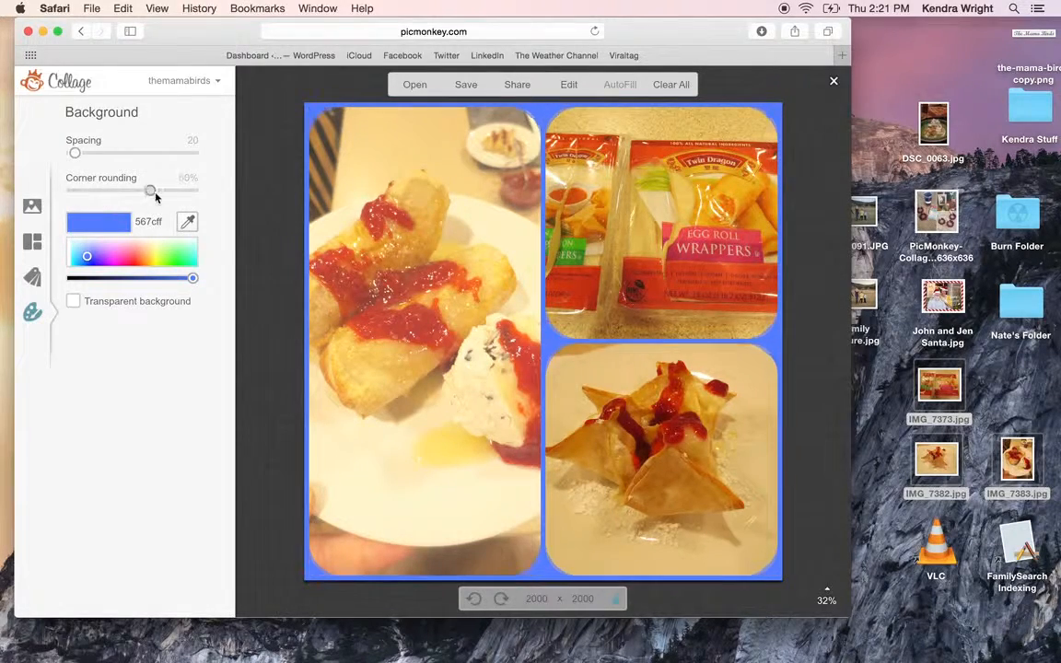
{"action": "left_click_drag", "start_coordinate": [151, 189], "coordinate": [71, 190]}
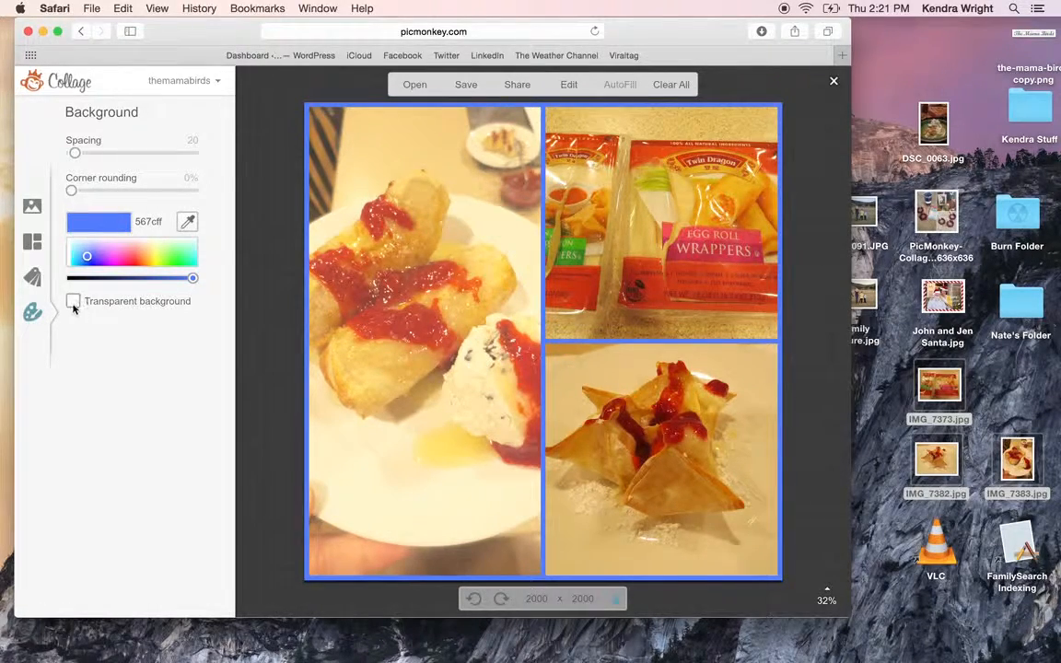
{"action": "left_click", "coordinate": [33, 278]}
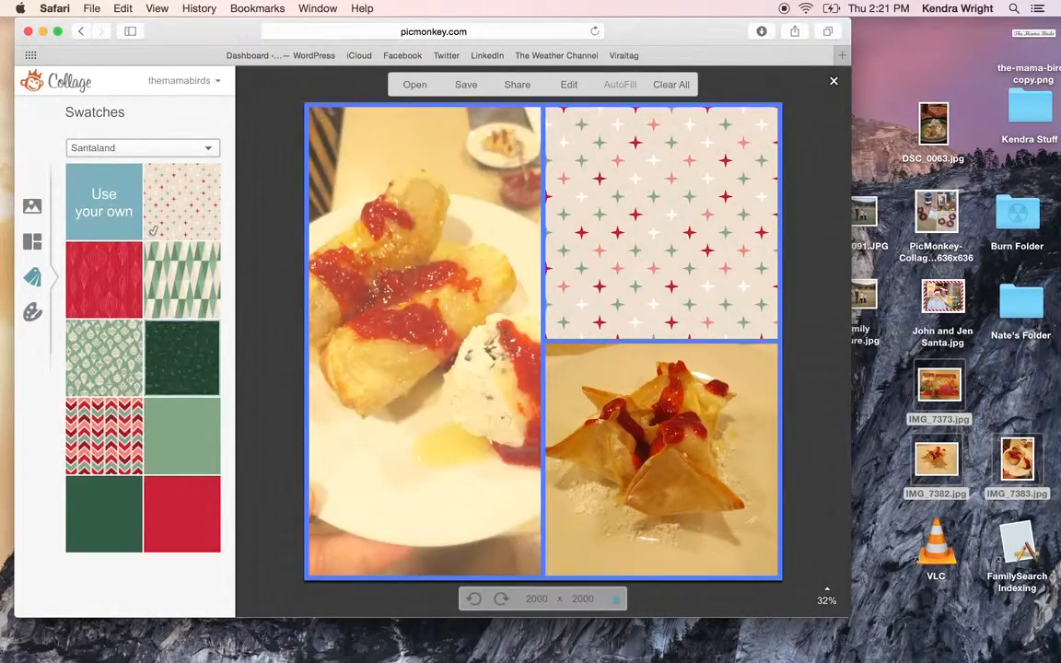
{"action": "left_click", "coordinate": [181, 358]}
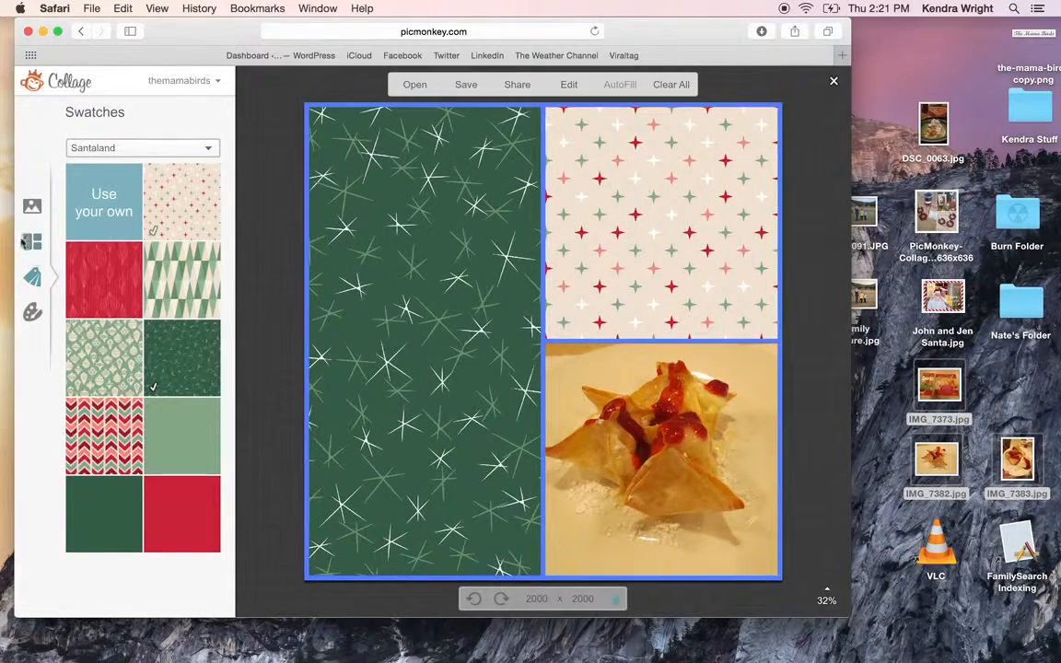
Switch to the Pinter-etsy layout, clear the wonton photo, set a white background and remove an extra cell
{"action": "left_click", "coordinate": [33, 241]}
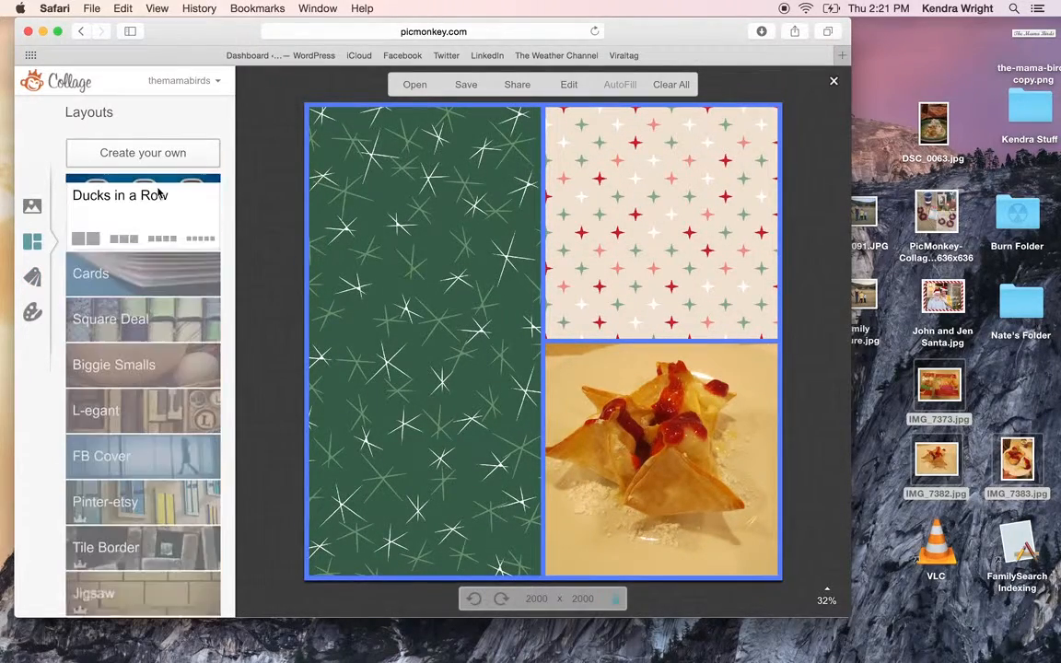
{"action": "left_click", "coordinate": [125, 240]}
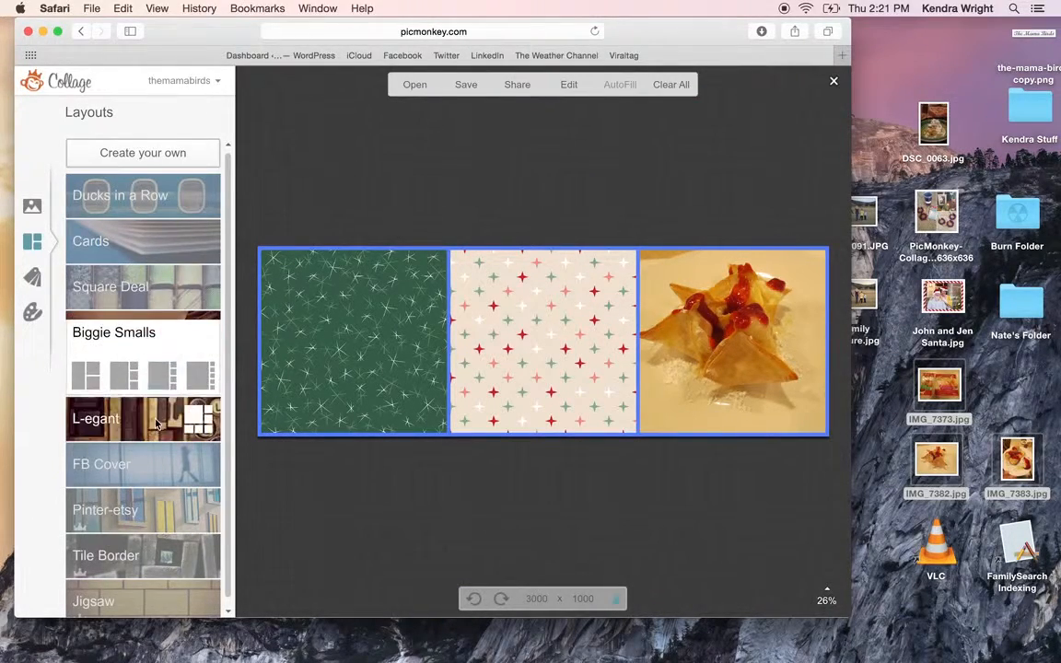
{"action": "left_click", "coordinate": [105, 509]}
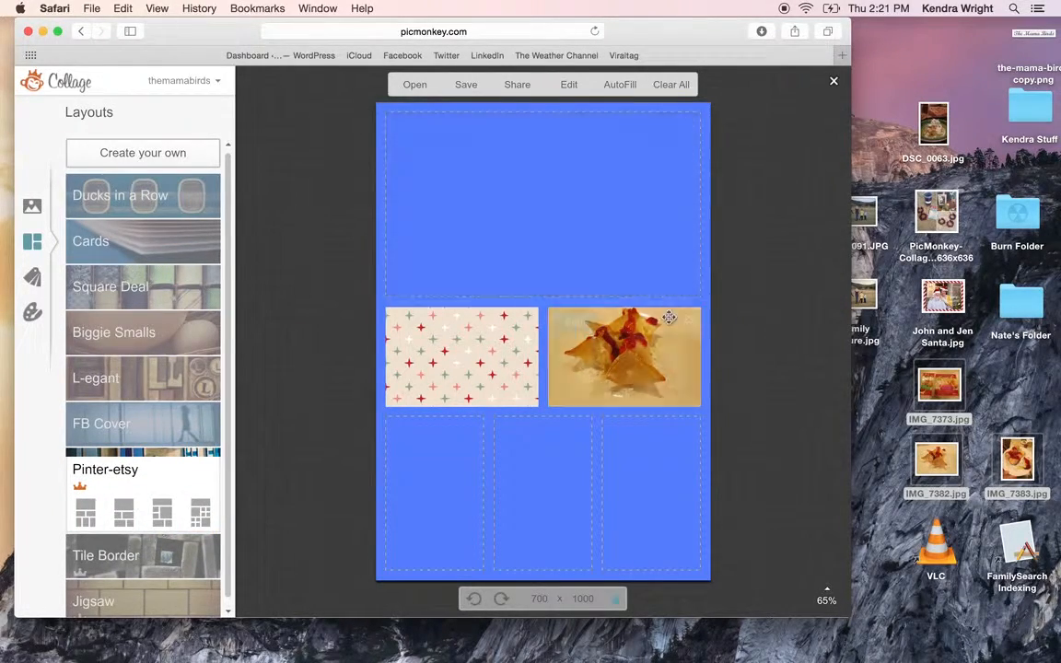
{"action": "left_click", "coordinate": [670, 85]}
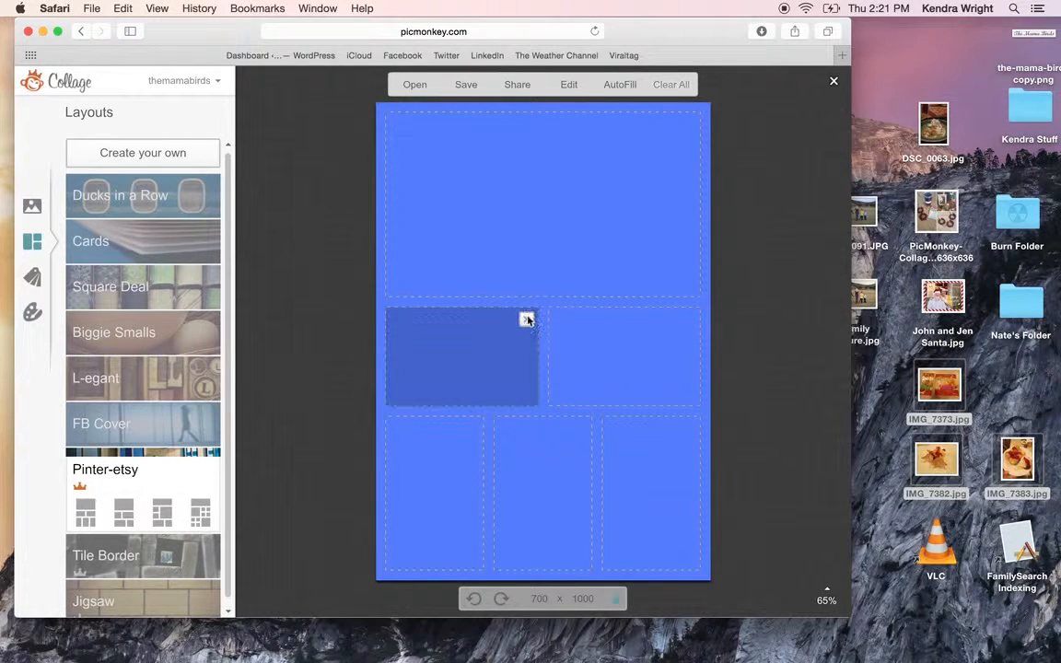
{"action": "left_click", "coordinate": [33, 313]}
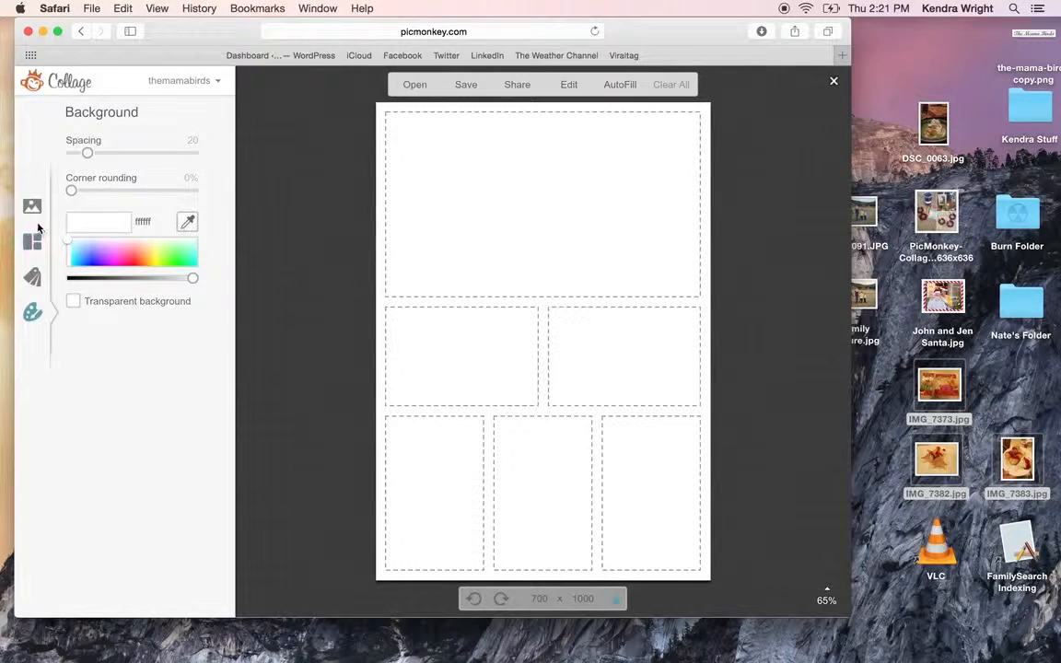
{"action": "left_click", "coordinate": [34, 206]}
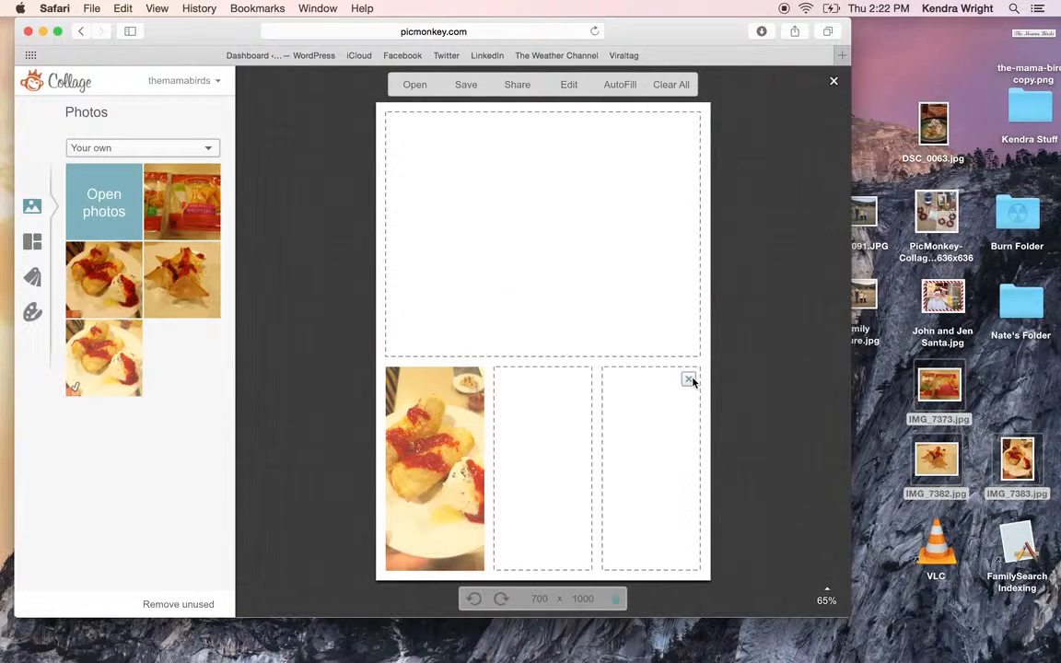
{"action": "left_click", "coordinate": [689, 380]}
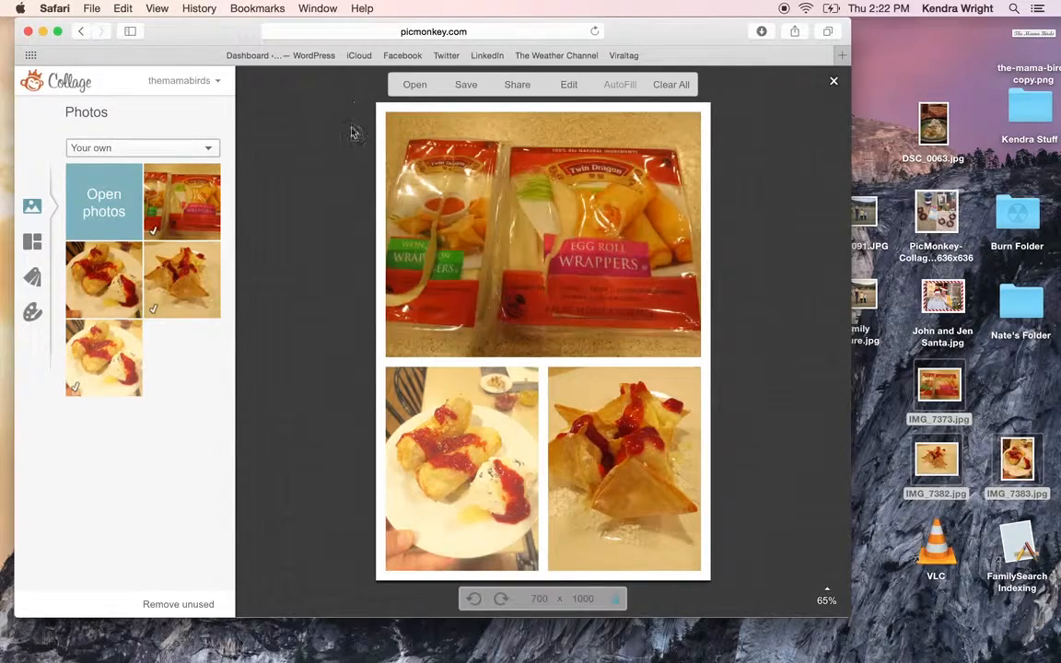
Adjust the Spacing slider to widen the white gaps between the collage photos
{"action": "left_click", "coordinate": [33, 313]}
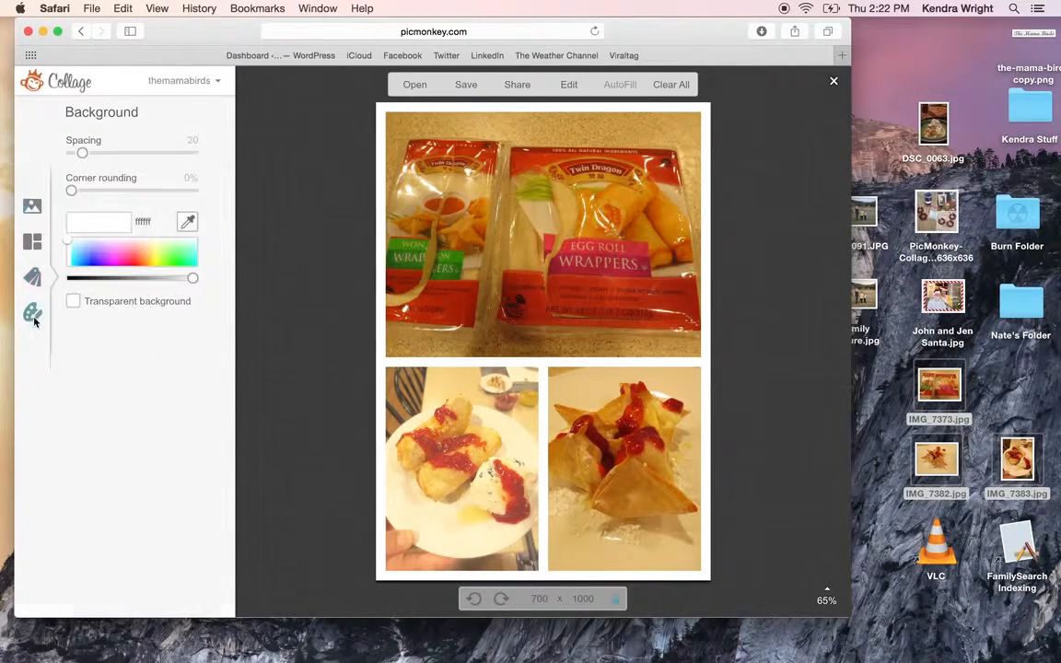
{"action": "left_click_drag", "start_coordinate": [83, 153], "coordinate": [72, 153]}
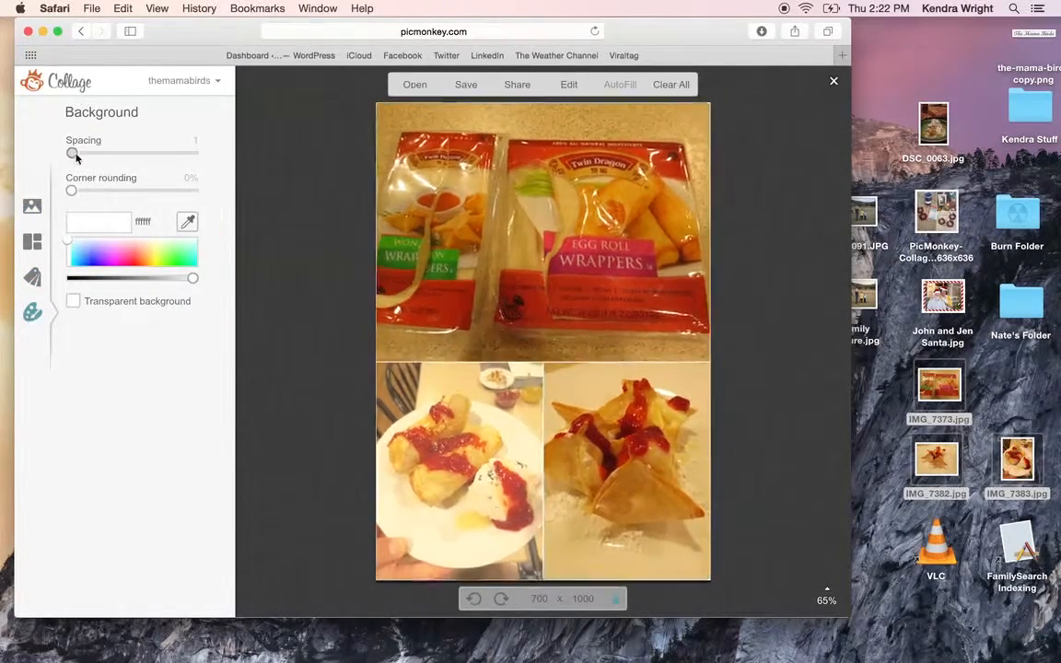
{"action": "left_click_drag", "start_coordinate": [74, 153], "coordinate": [70, 153]}
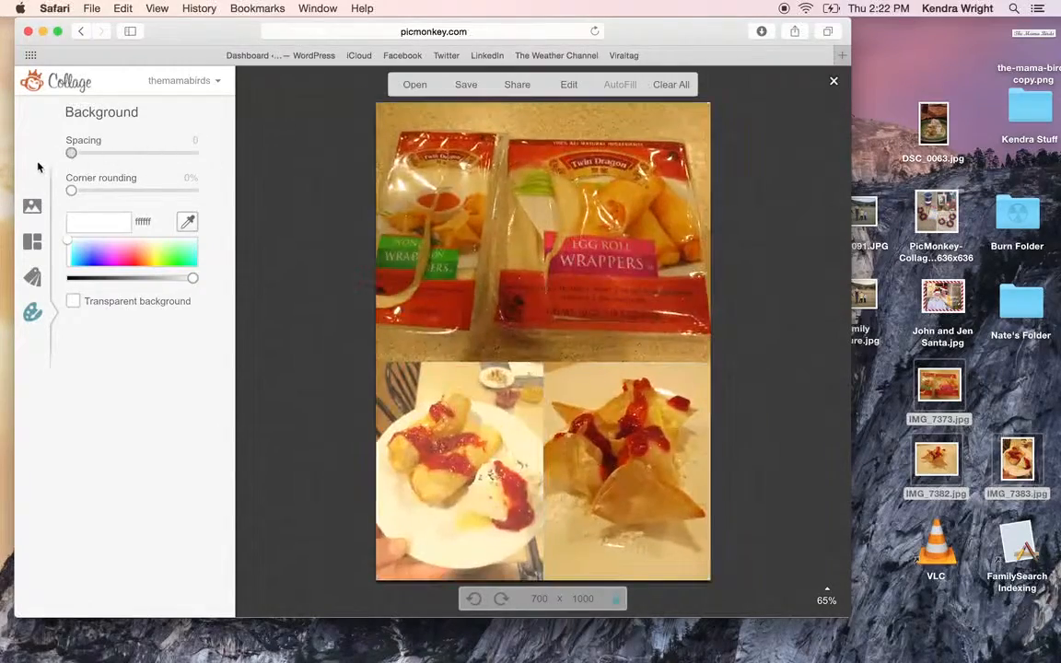
{"action": "left_click_drag", "start_coordinate": [70, 153], "coordinate": [74, 152]}
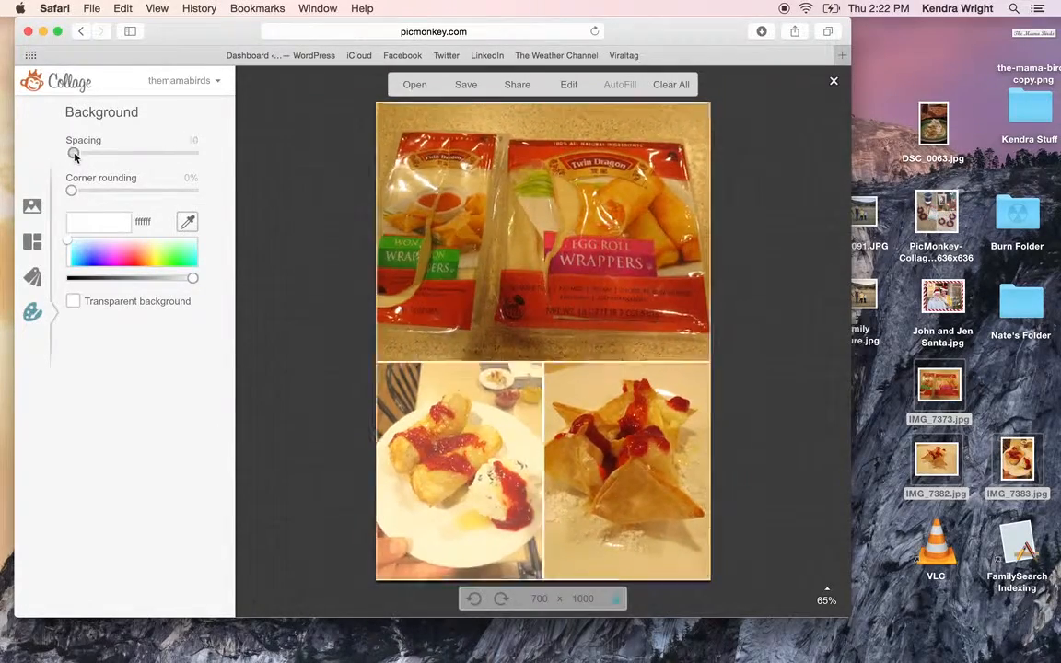
{"action": "left_click_drag", "start_coordinate": [74, 153], "coordinate": [85, 153]}
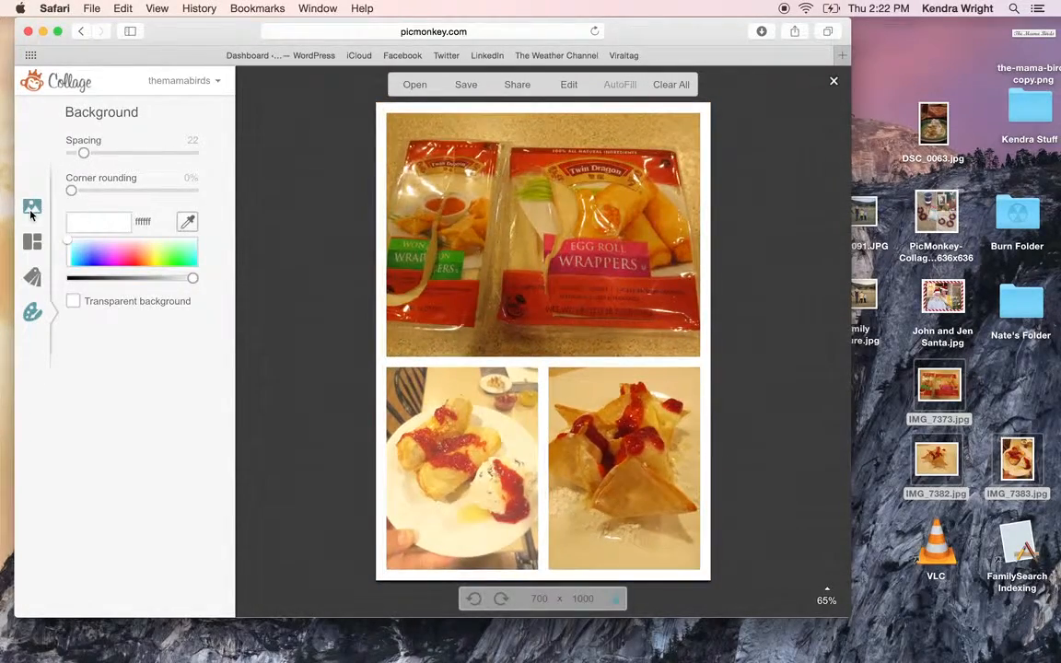
Switch to a larger square Jigsaw layout and fill the remaining empty cell with a photo
{"action": "left_click", "coordinate": [33, 242]}
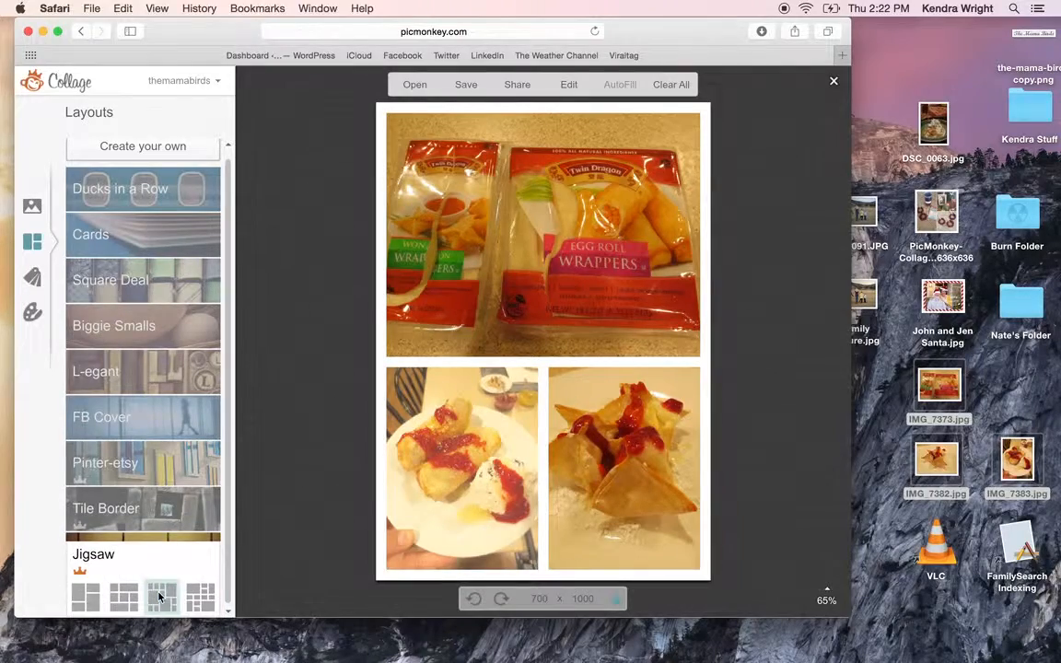
{"action": "left_click", "coordinate": [162, 597]}
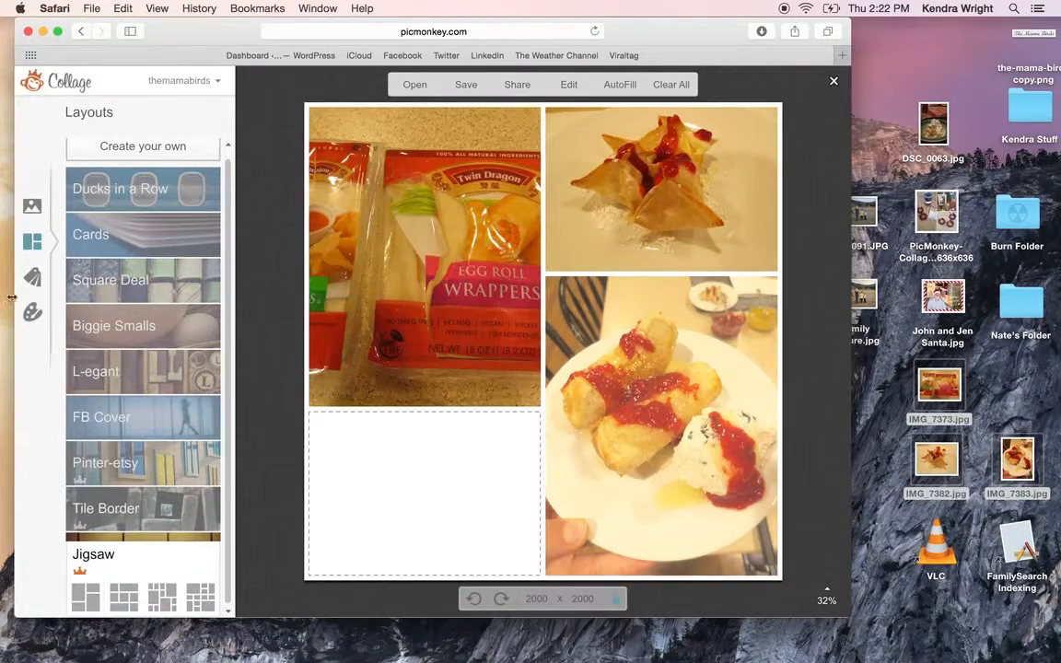
{"action": "left_click", "coordinate": [33, 207]}
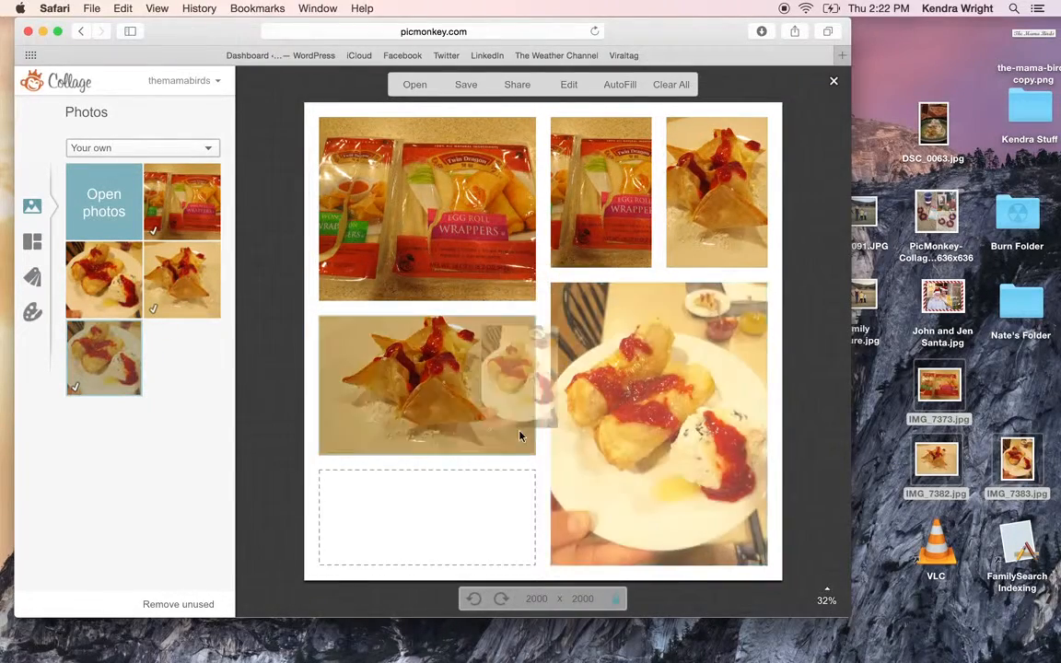
{"action": "left_click", "coordinate": [103, 357]}
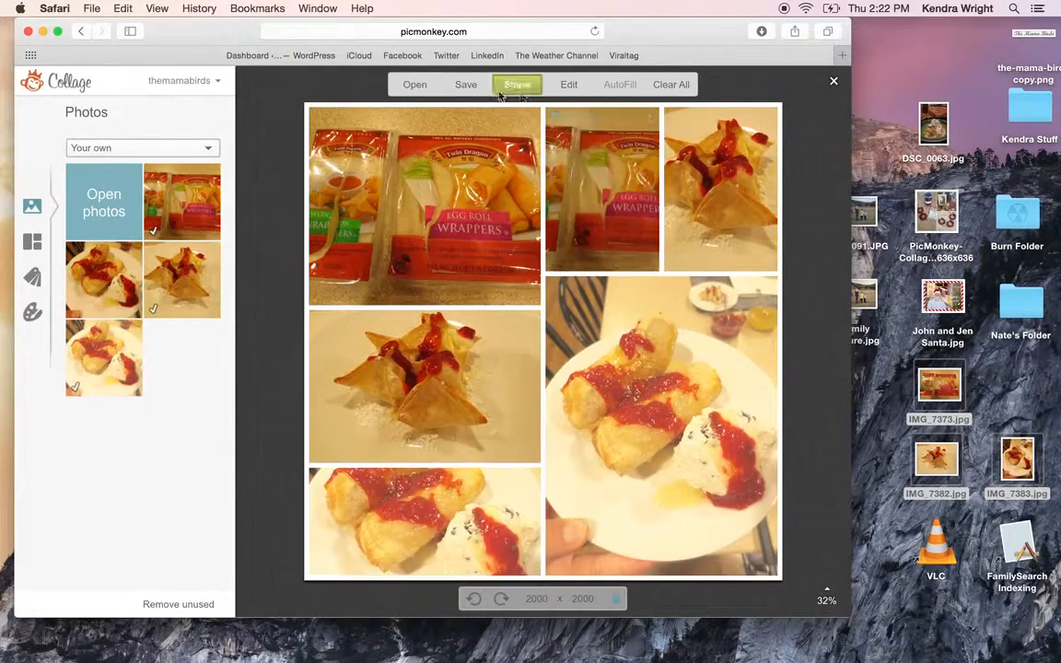
Save the collage to the computer as 'Wonton Desserts'
{"action": "left_click", "coordinate": [464, 85]}
{"action": "type", "text": "Wonton"}
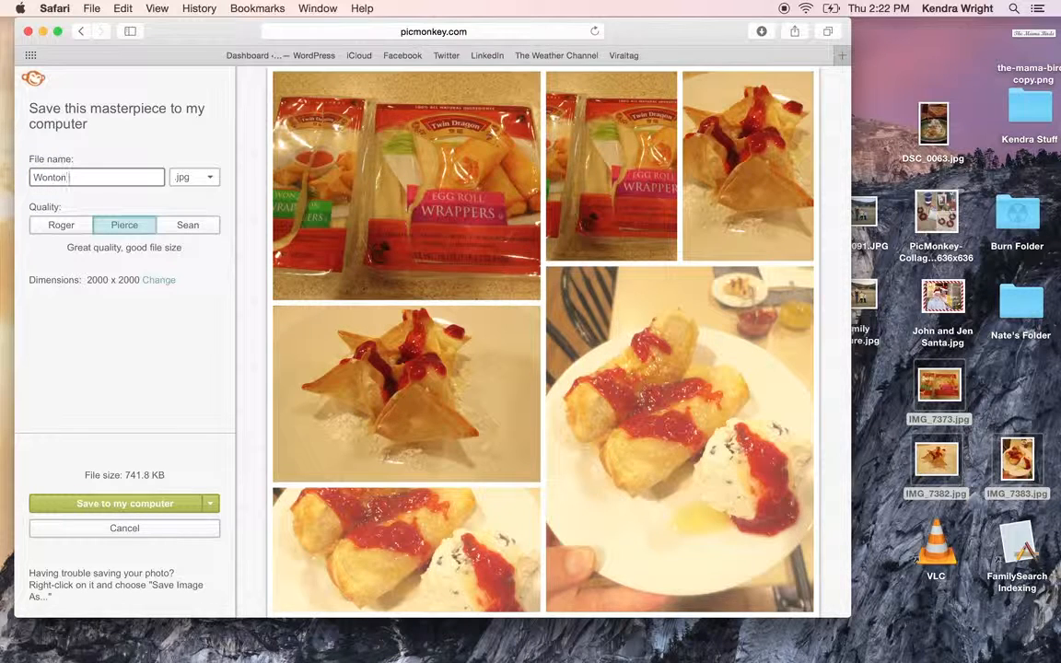
{"action": "type", "text": "Desserts"}
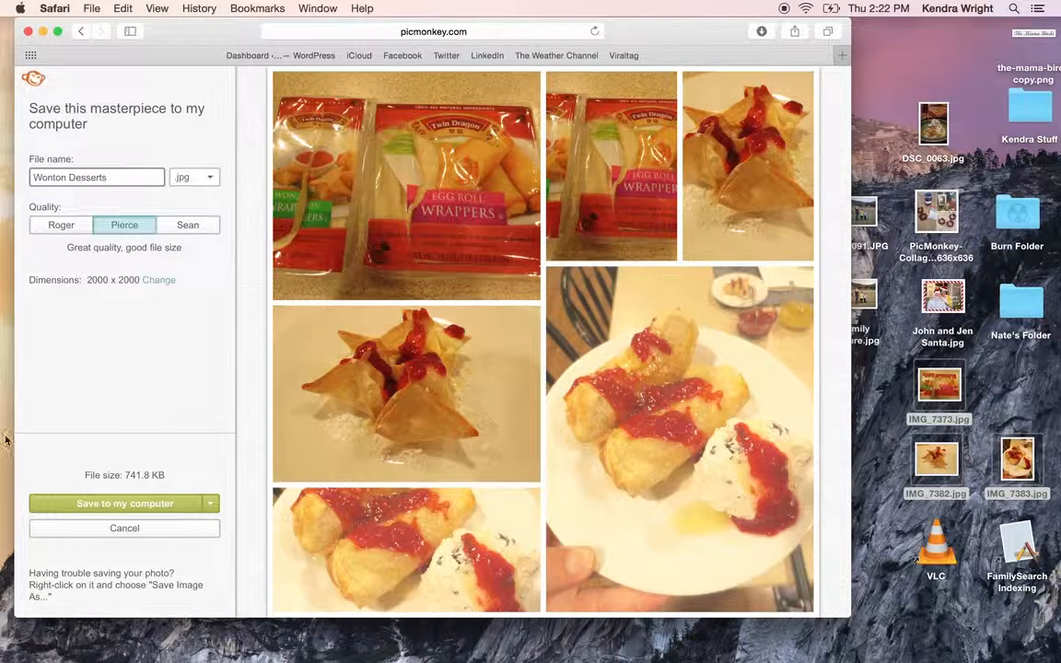
{"action": "left_click", "coordinate": [125, 503]}
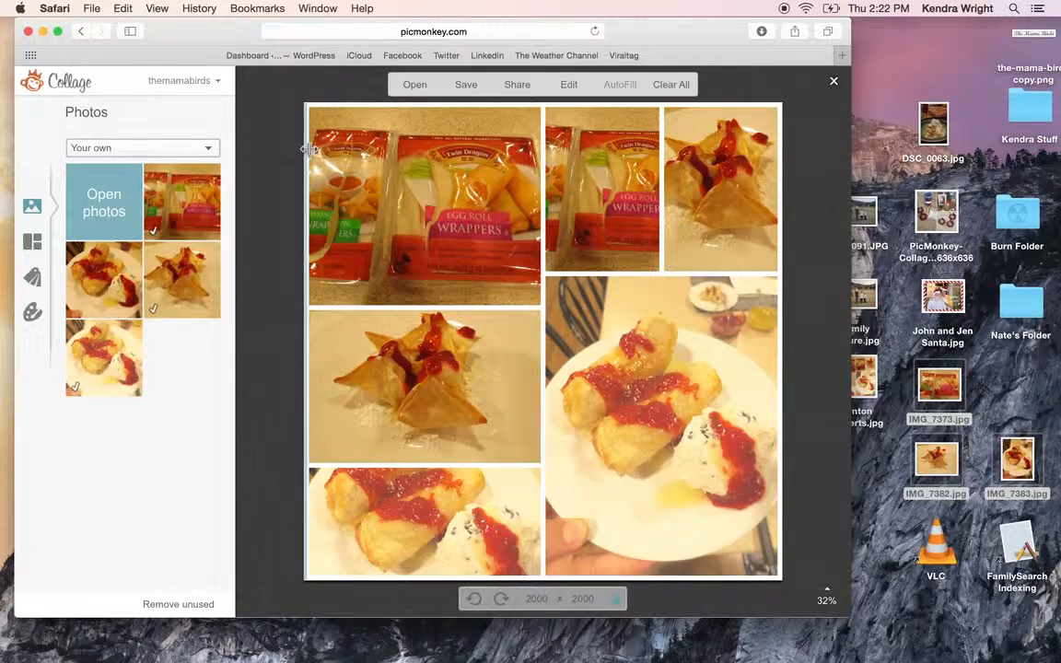
Reload picmonkey.com, browse the Santa Land theme and try the candy cane frame
{"action": "left_click", "coordinate": [433, 31]}
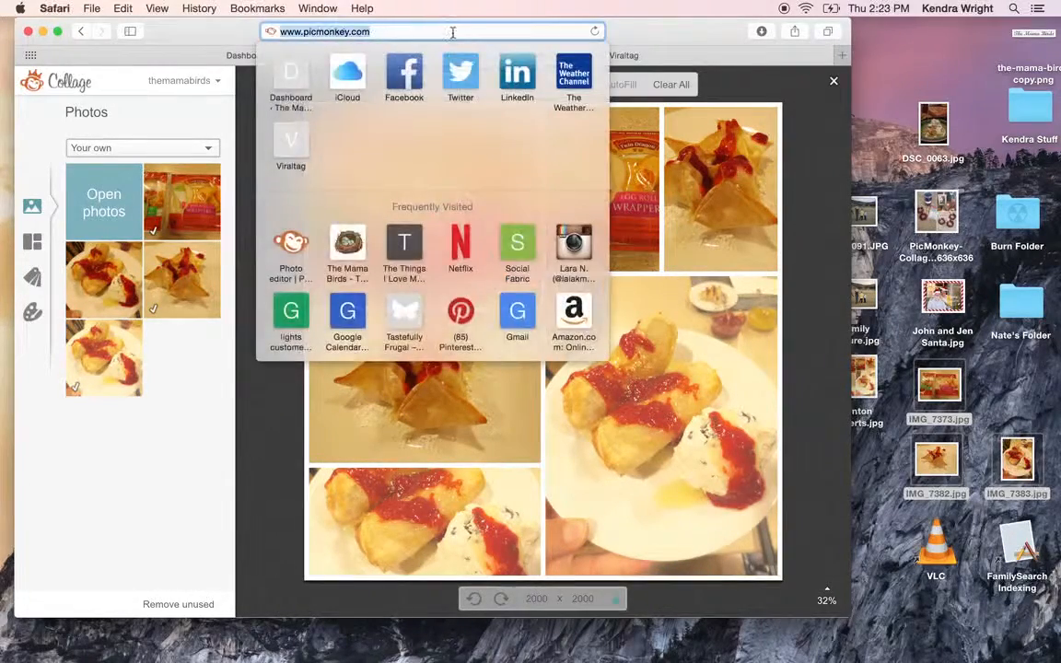
{"action": "key", "text": "Return"}
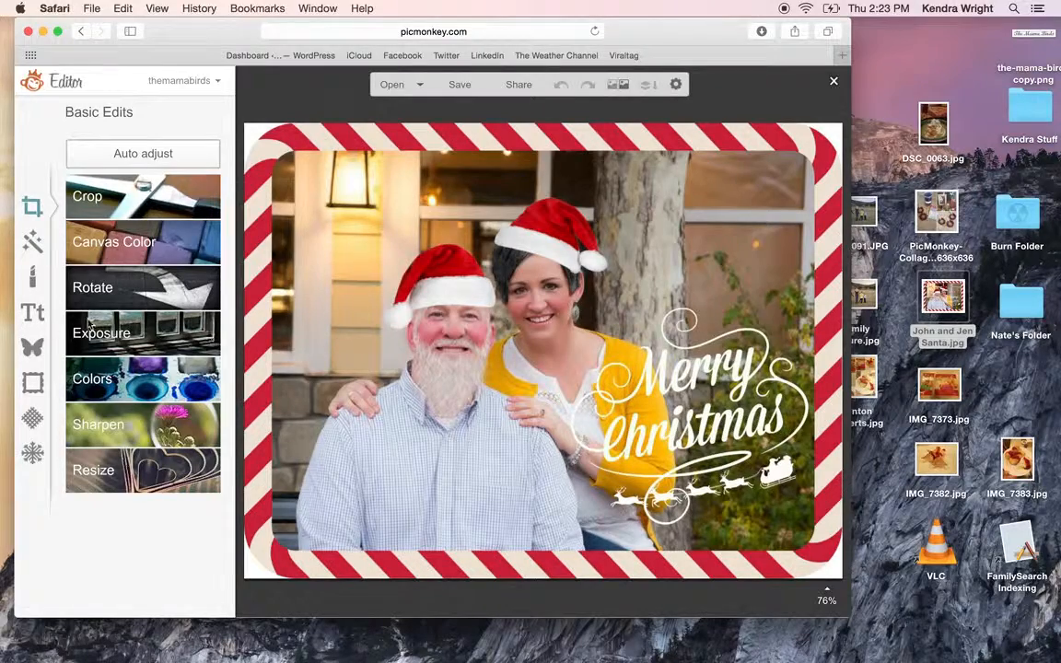
{"action": "left_click", "coordinate": [33, 453]}
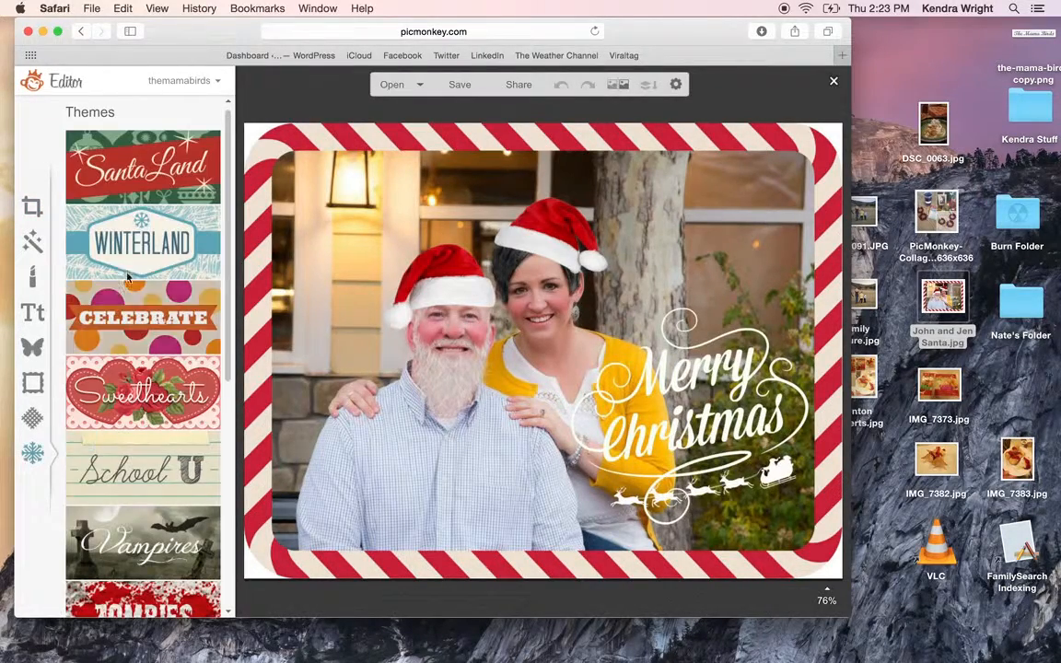
{"action": "left_click", "coordinate": [144, 166]}
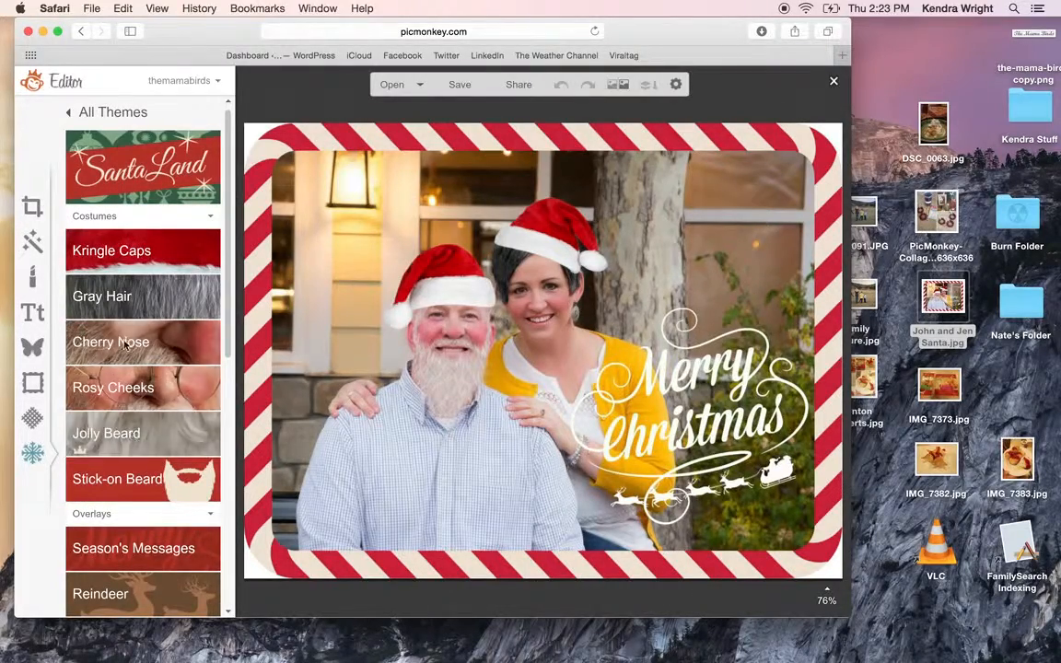
{"action": "left_click", "coordinate": [106, 433]}
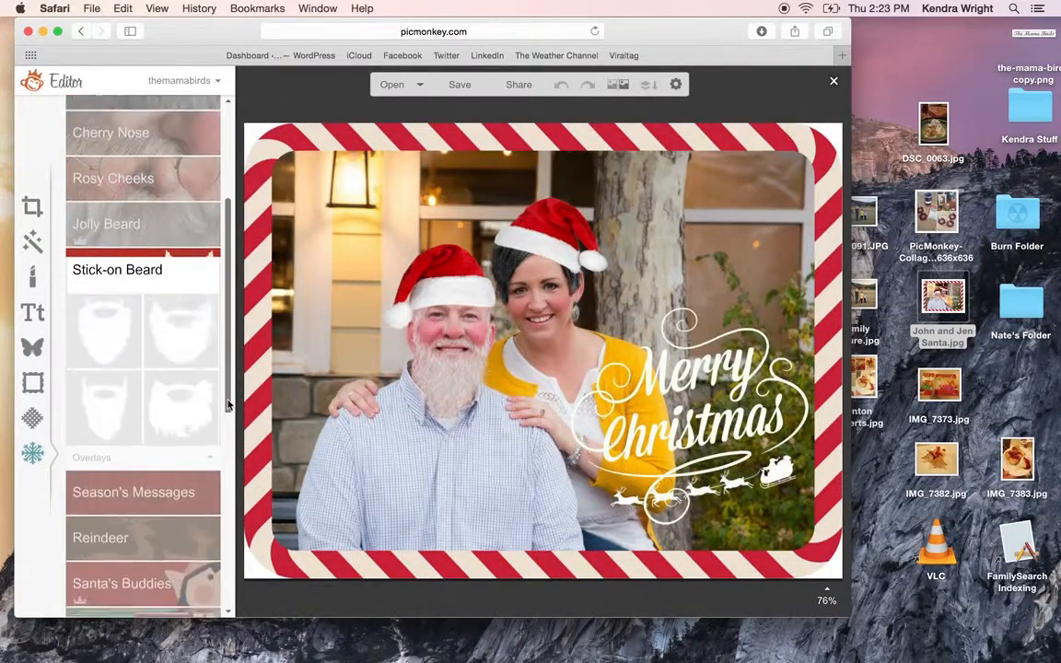
{"action": "scroll", "scroll_direction": "down", "scroll_amount": 3}
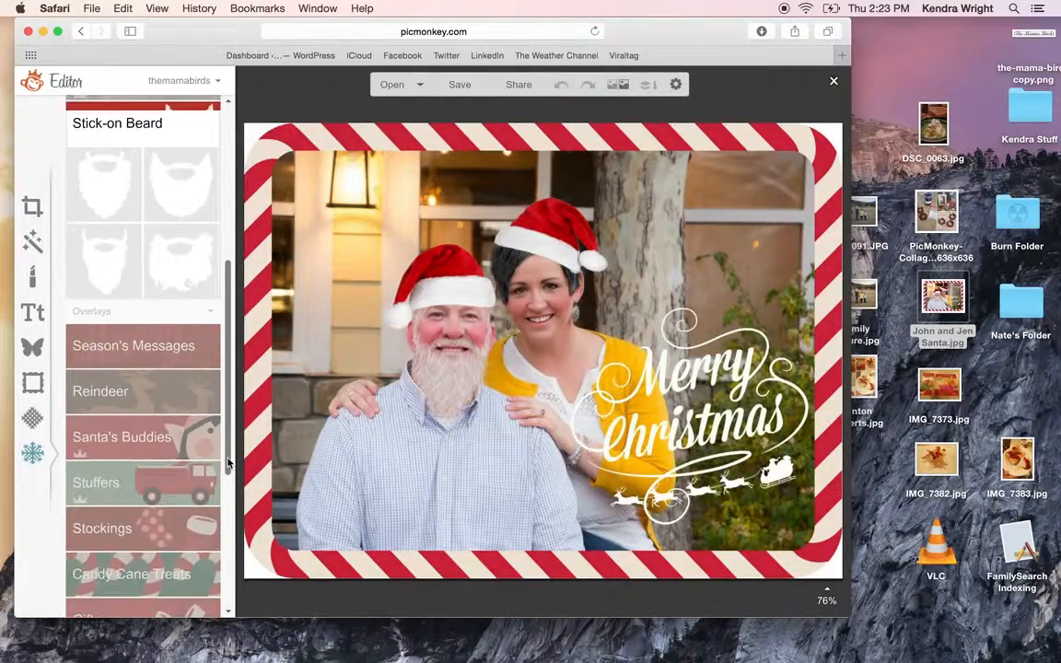
{"action": "scroll", "scroll_direction": "down", "scroll_amount": 3}
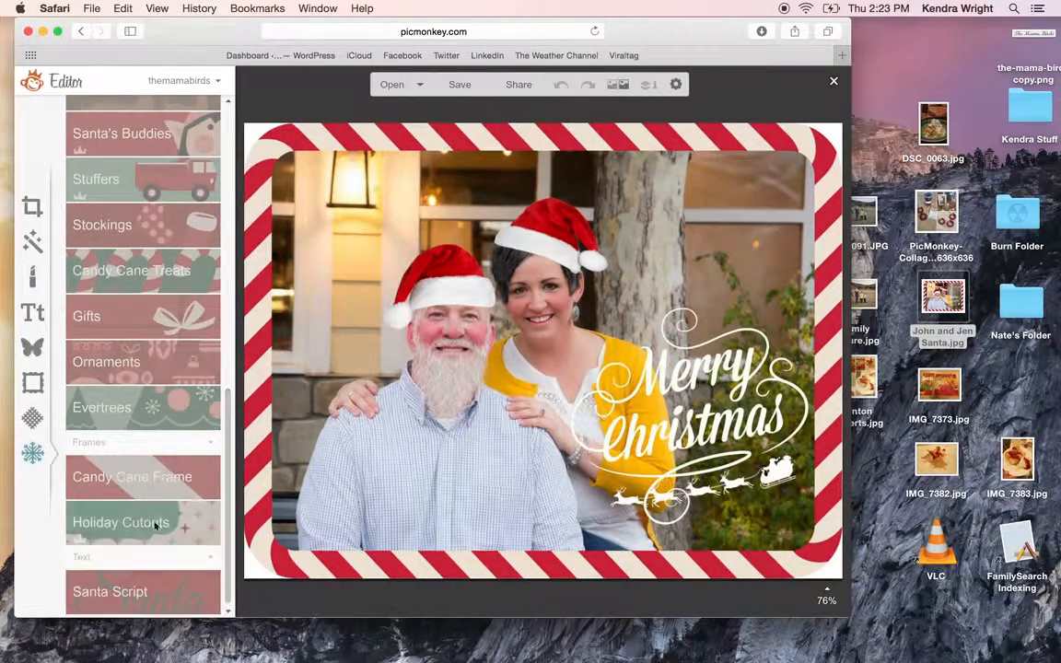
{"action": "left_click", "coordinate": [132, 475]}
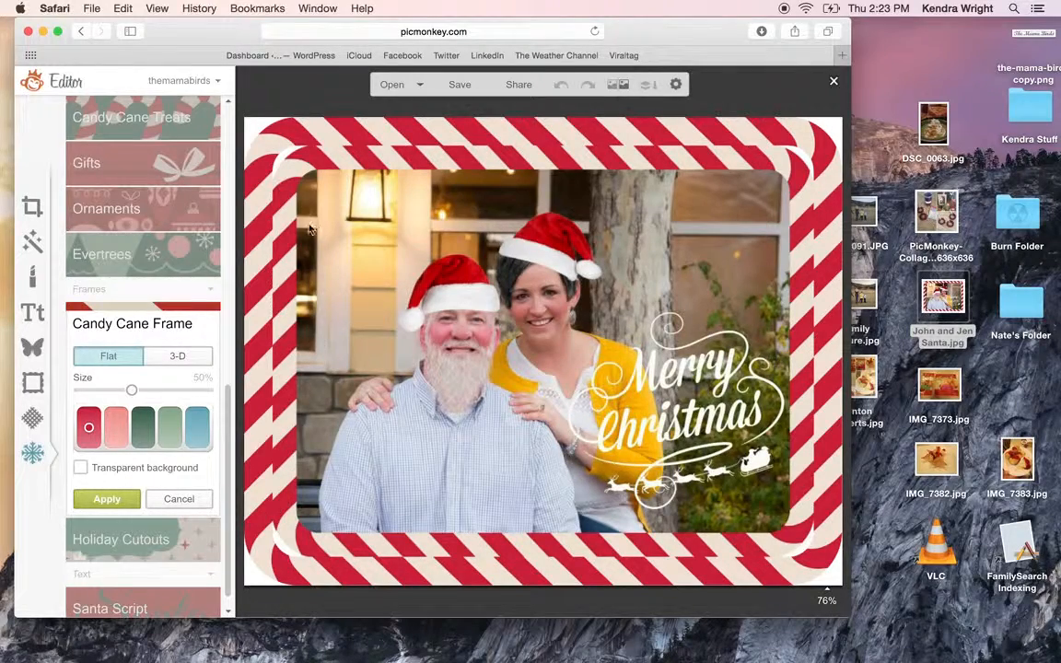
{"action": "mouse_move", "coordinate": [563, 134]}
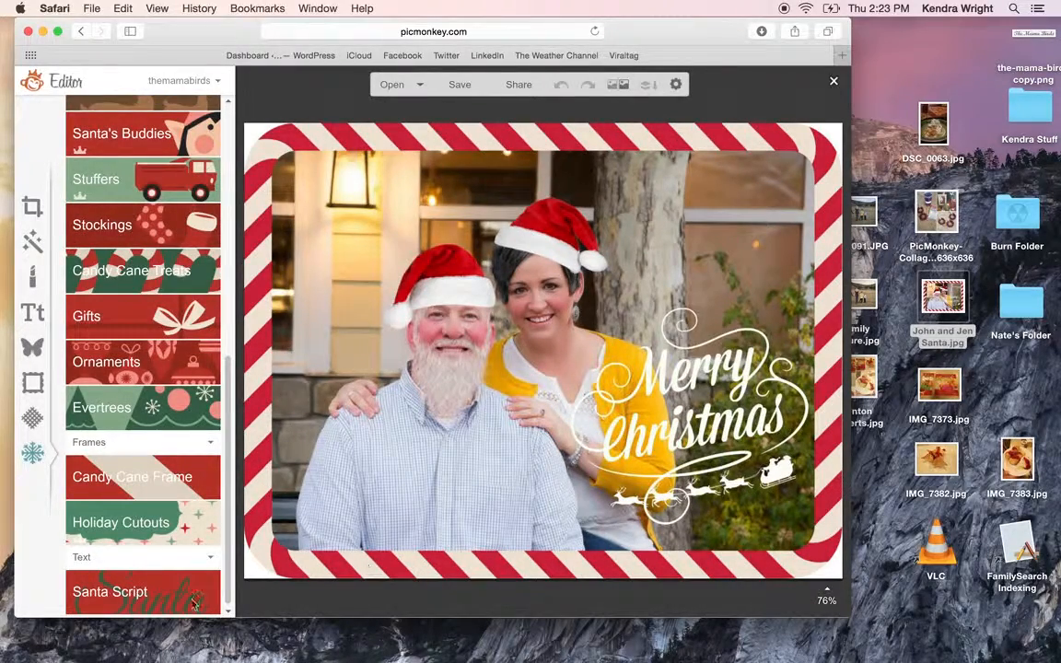
Preview the Comic Heroes print and graphic novel effects, discarding each
{"action": "scroll", "scroll_direction": "down", "scroll_amount": 3}
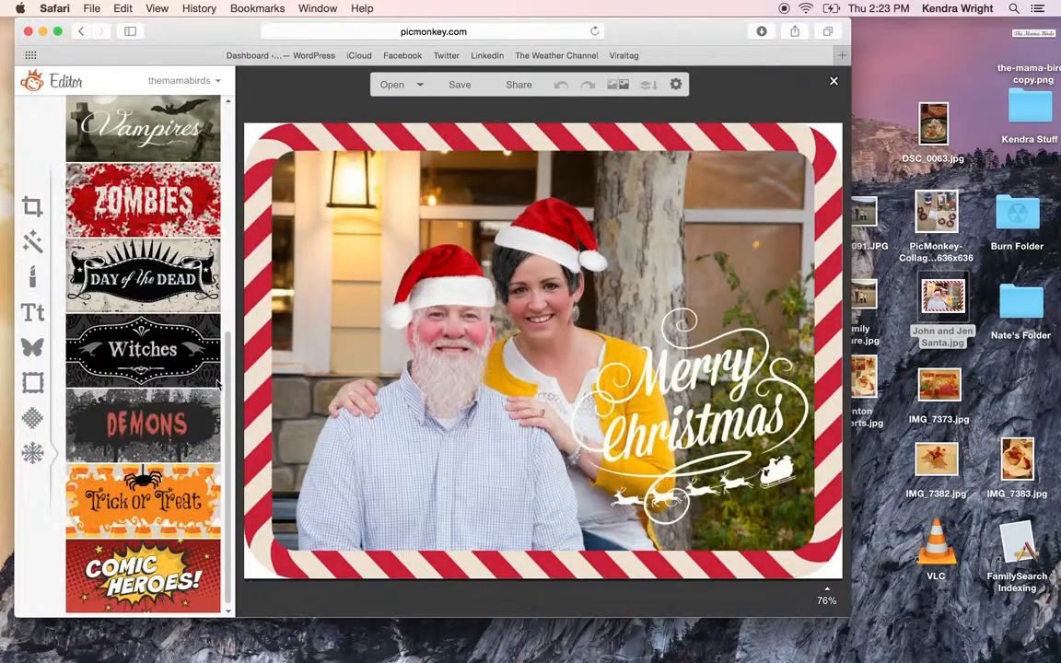
{"action": "scroll", "scroll_direction": "up", "scroll_amount": 3}
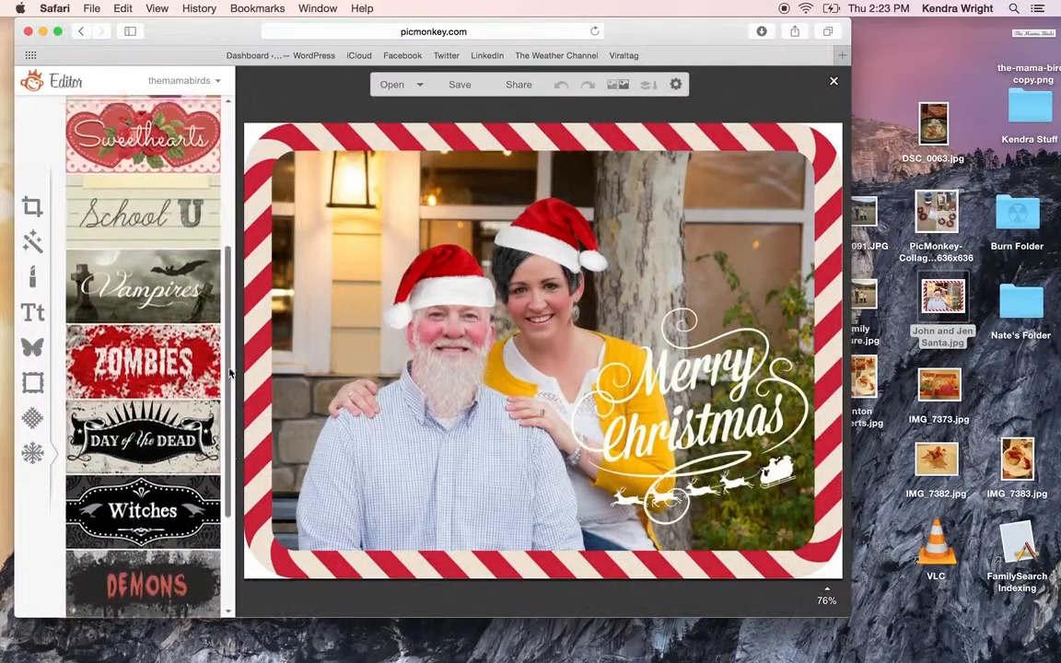
{"action": "left_click", "coordinate": [144, 166]}
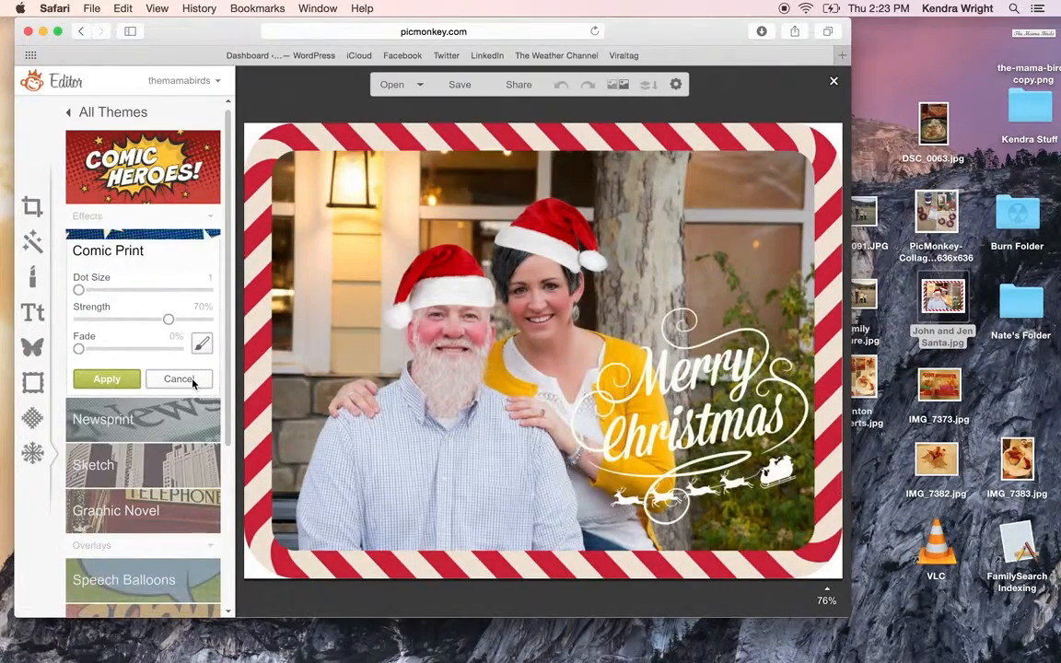
{"action": "left_click", "coordinate": [179, 380]}
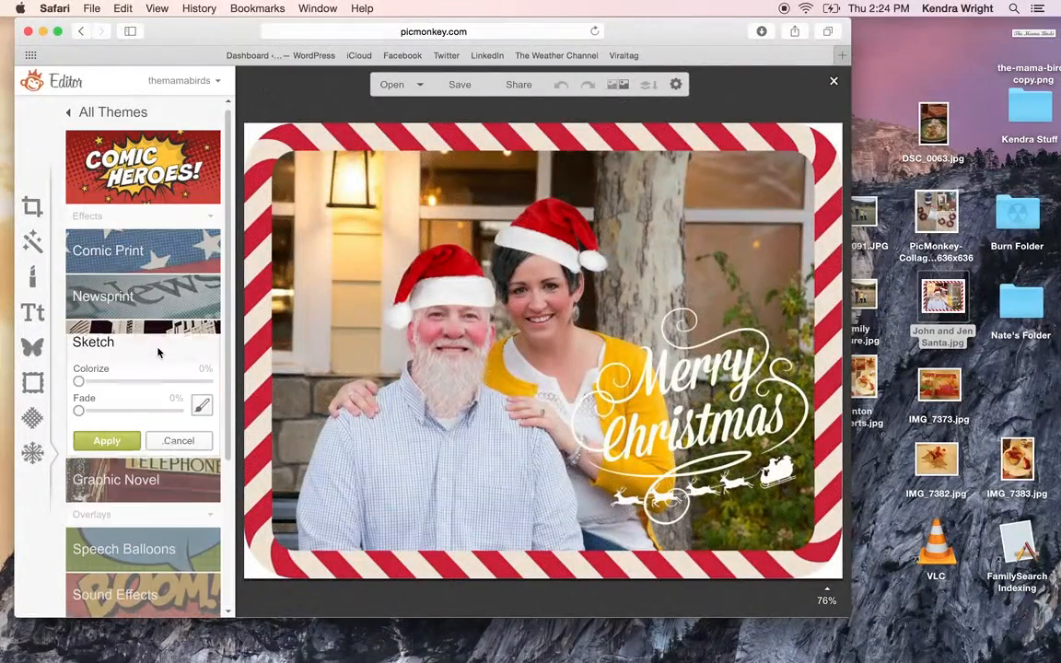
{"action": "left_click", "coordinate": [107, 441]}
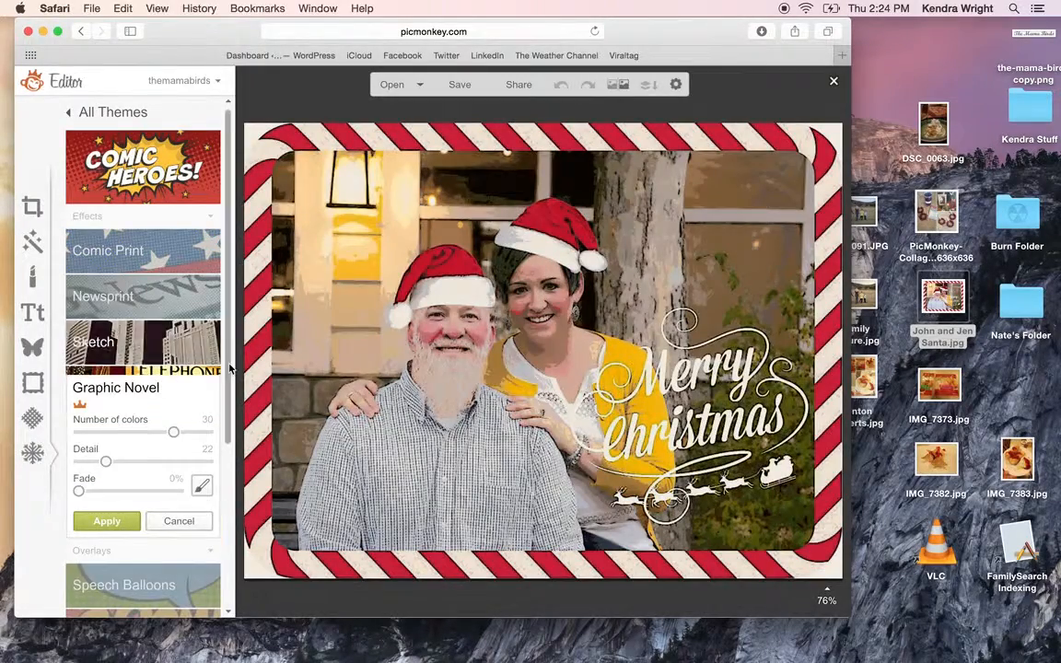
{"action": "left_click", "coordinate": [179, 519]}
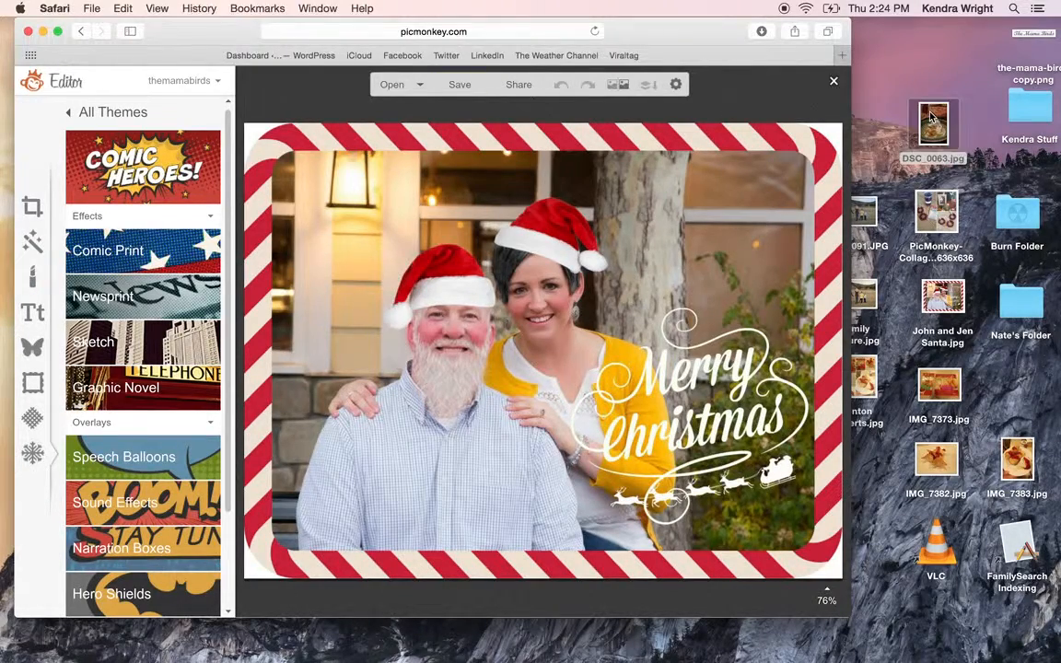
Save the Santa-hat Christmas photo to the computer
{"action": "left_click", "coordinate": [459, 85]}
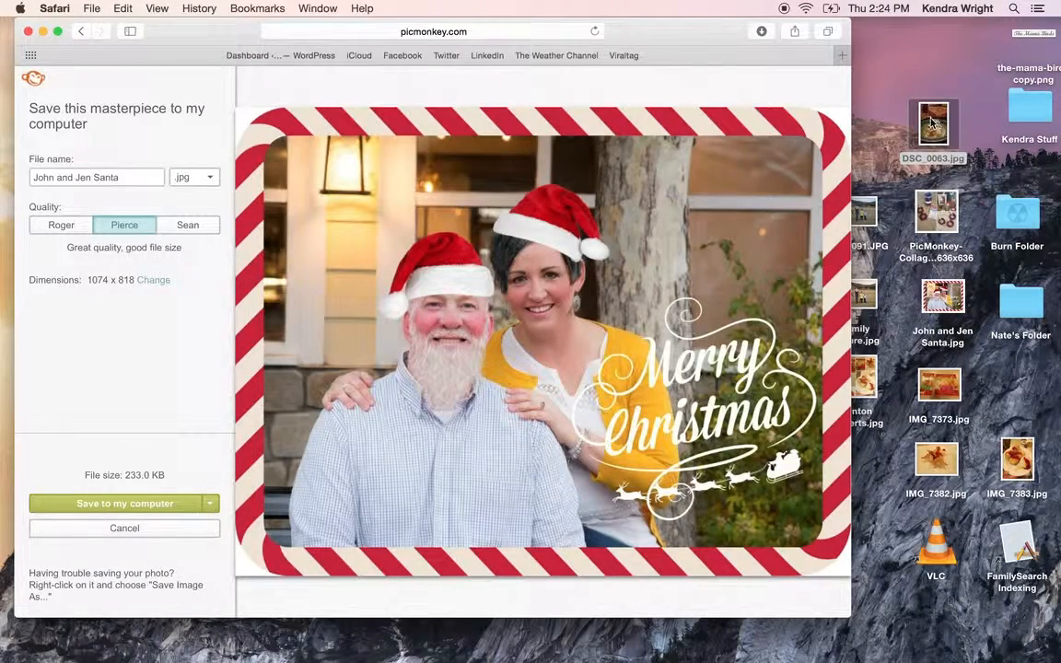
{"action": "left_click", "coordinate": [125, 503]}
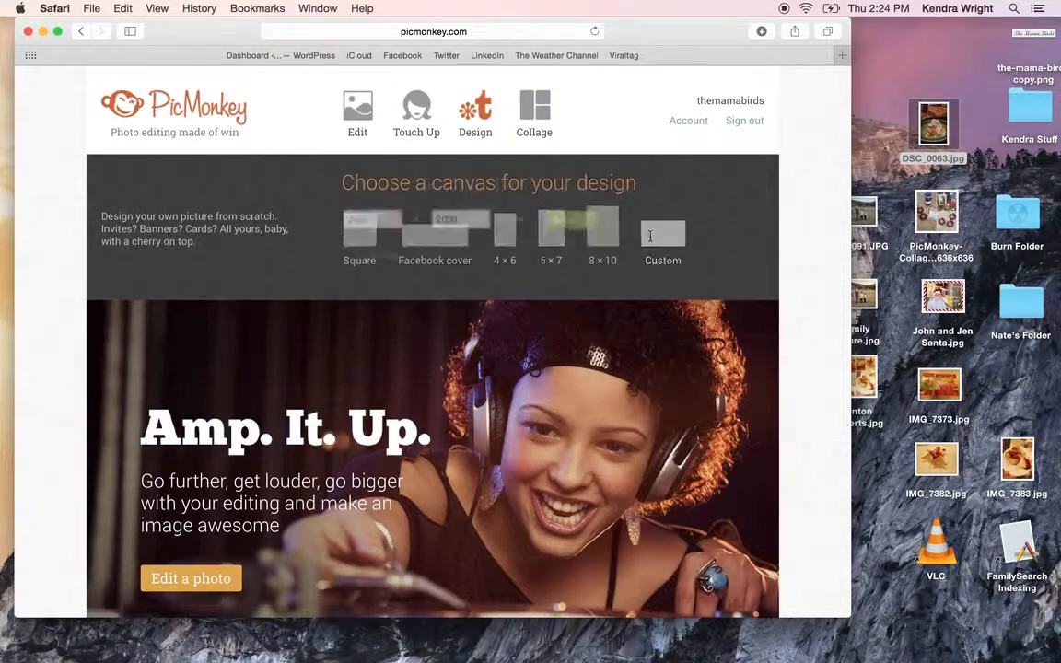
Create a new blank design canvas with a tall, narrow custom pixel size
{"action": "left_click", "coordinate": [663, 244]}
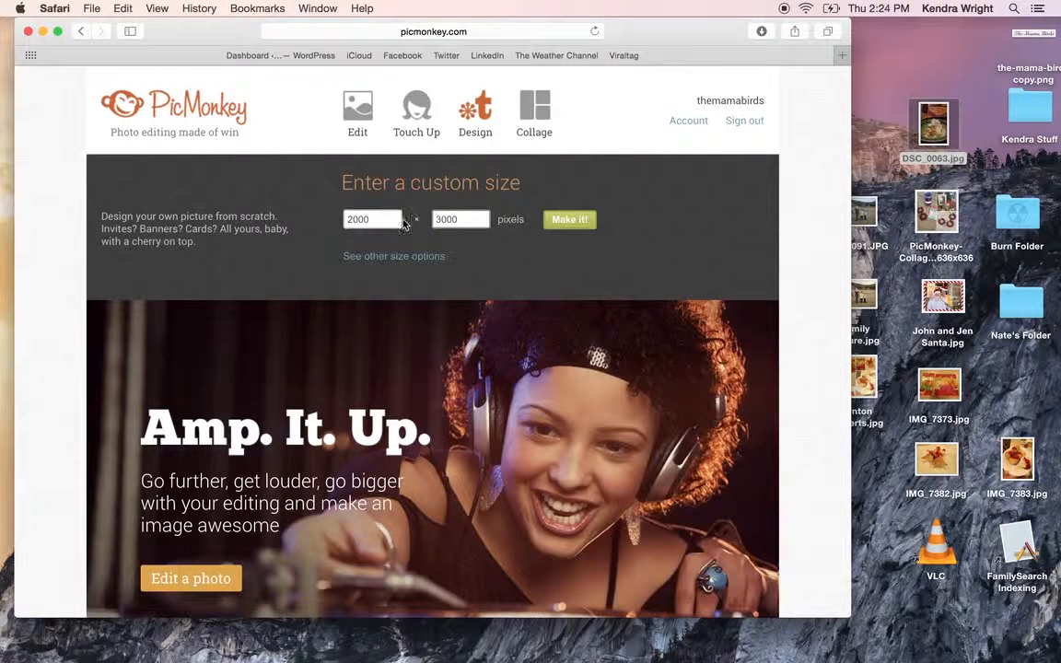
{"action": "triple_click", "coordinate": [372, 220]}
{"action": "type", "text": "800"}
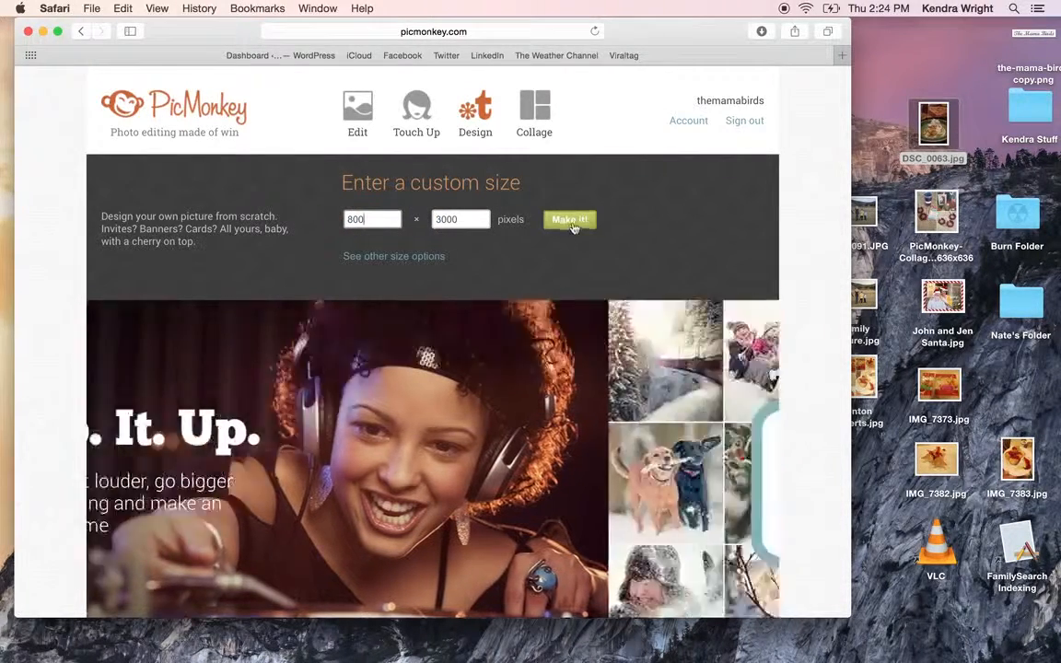
{"action": "left_click", "coordinate": [570, 219]}
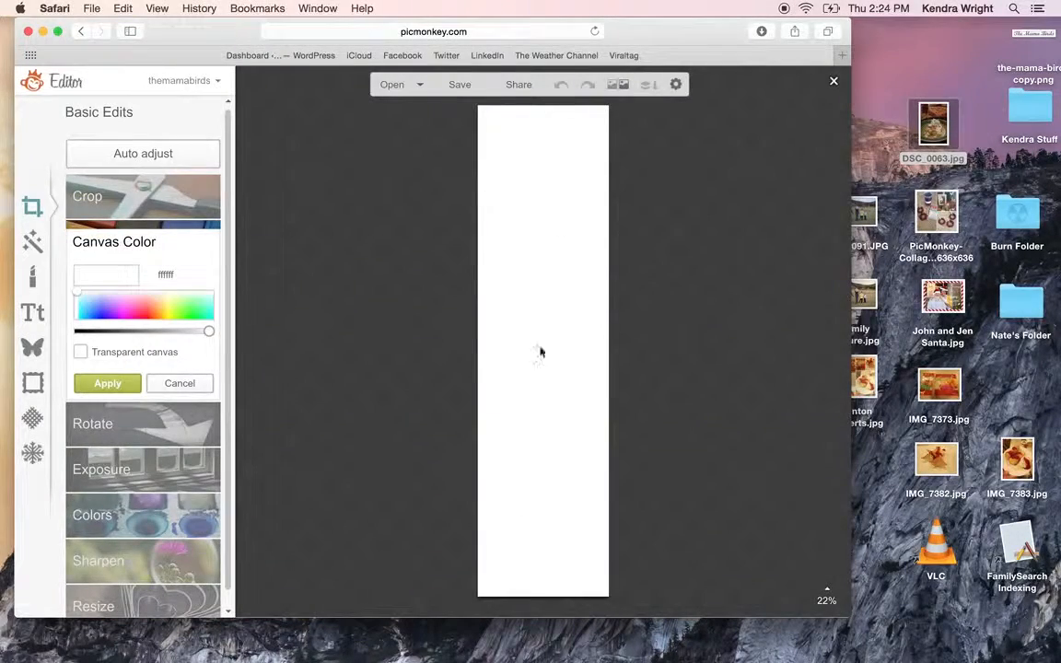
{"action": "mouse_move", "coordinate": [33, 381]}
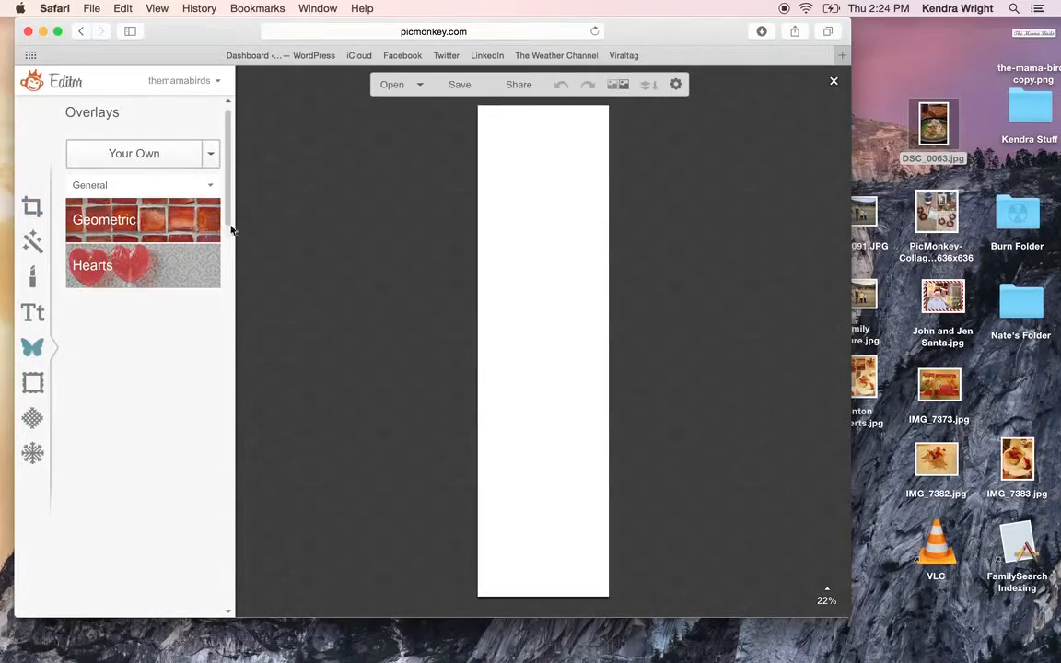
Add a postal stamp overlay and move it to the top left of the strip
{"action": "scroll", "scroll_direction": "down", "scroll_amount": 3}
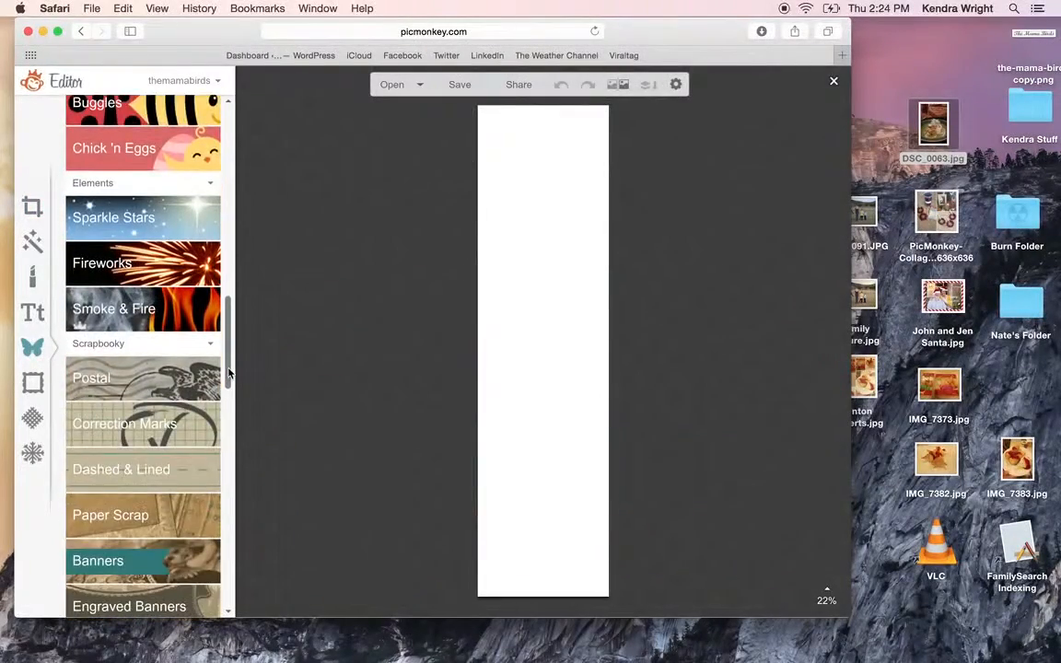
{"action": "scroll", "scroll_direction": "down", "scroll_amount": 3}
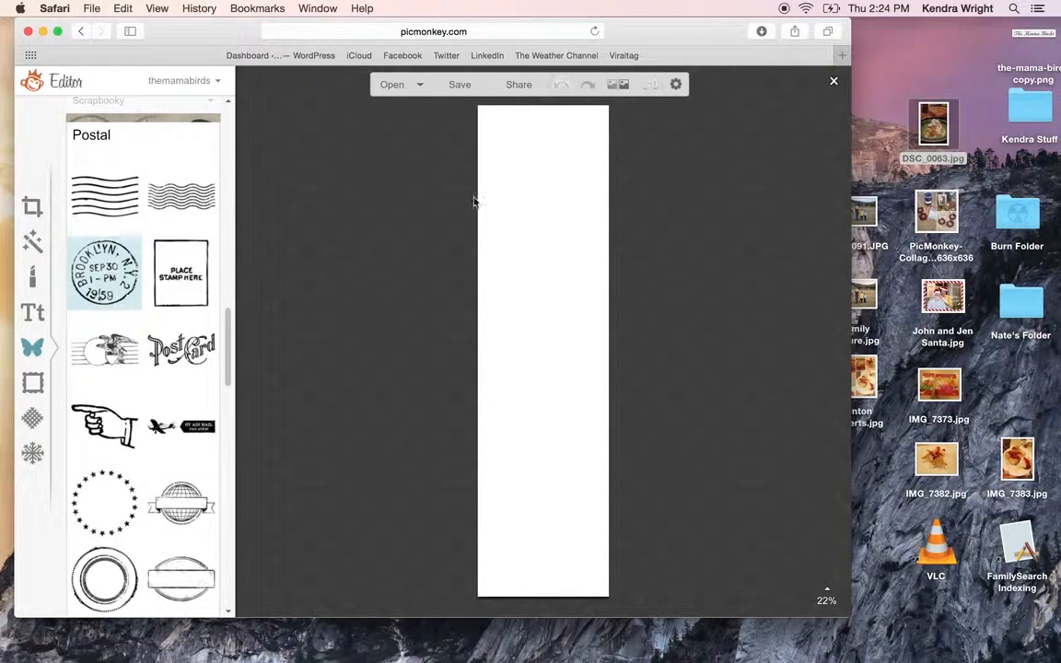
{"action": "left_click", "coordinate": [103, 272]}
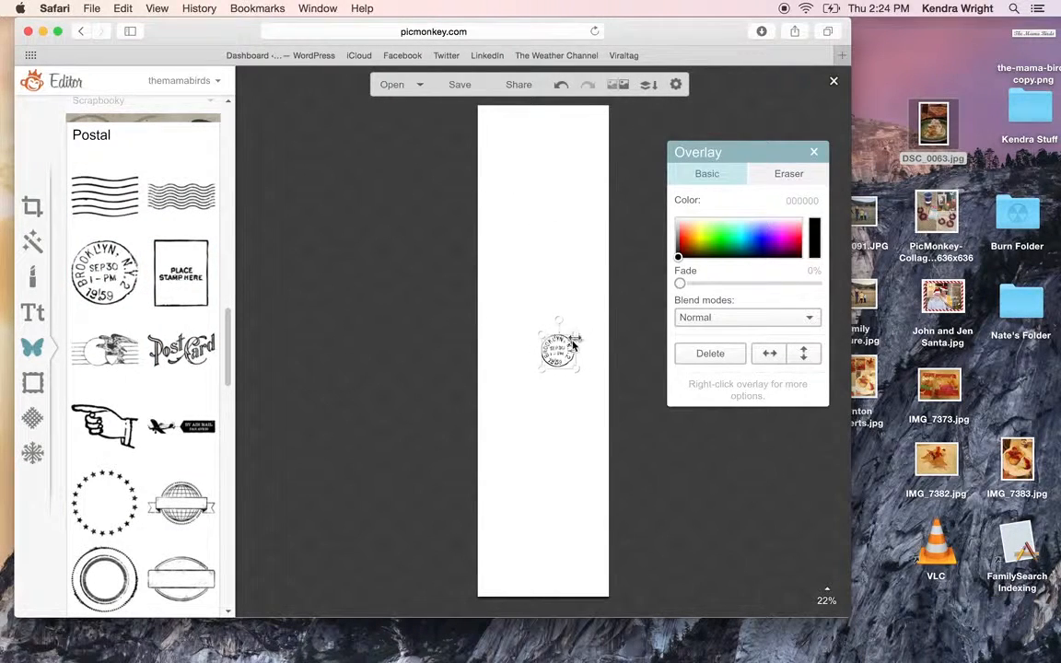
{"action": "left_click_drag", "start_coordinate": [560, 346], "coordinate": [501, 188]}
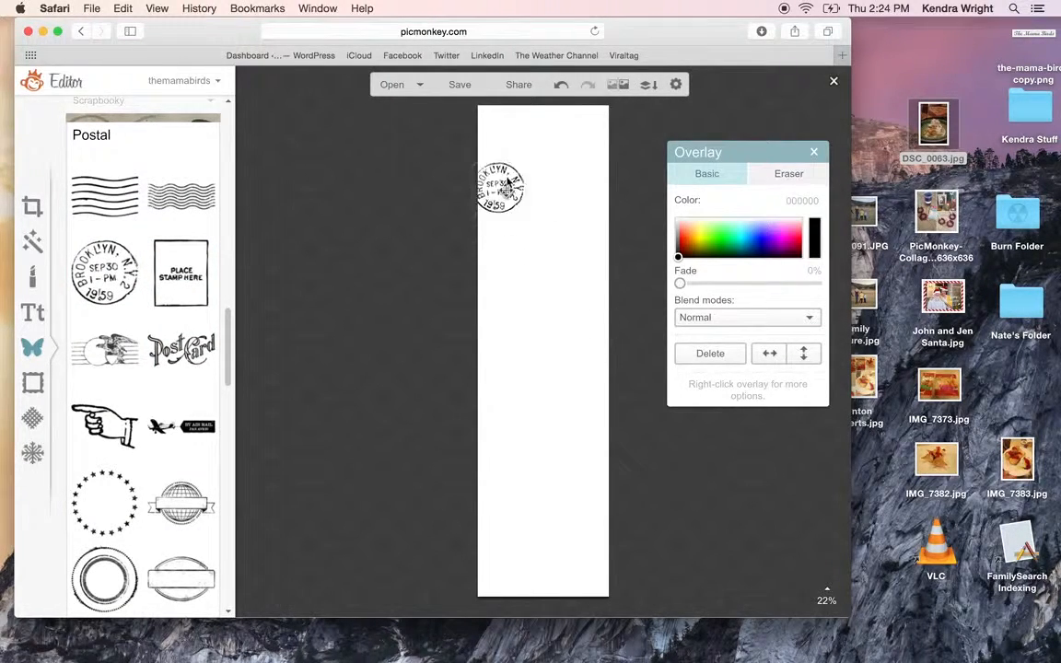
{"action": "left_click_drag", "start_coordinate": [501, 188], "coordinate": [509, 144]}
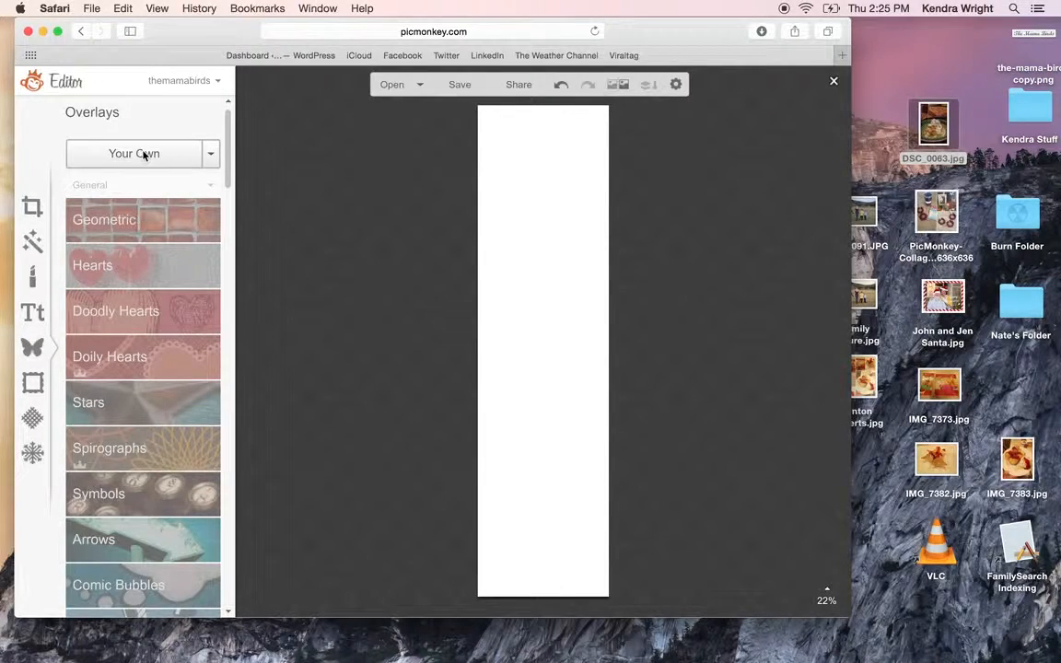
Upload the dessert photo from the Desktop as an overlay and place it at the top of the strip
{"action": "left_click", "coordinate": [133, 153]}
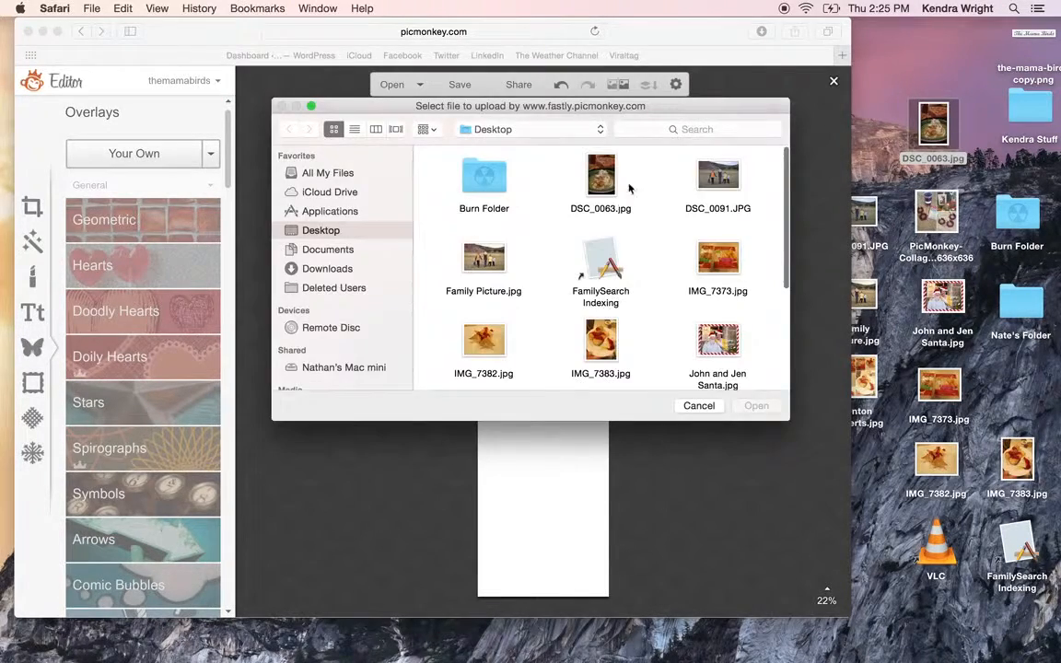
{"action": "left_click", "coordinate": [601, 175]}
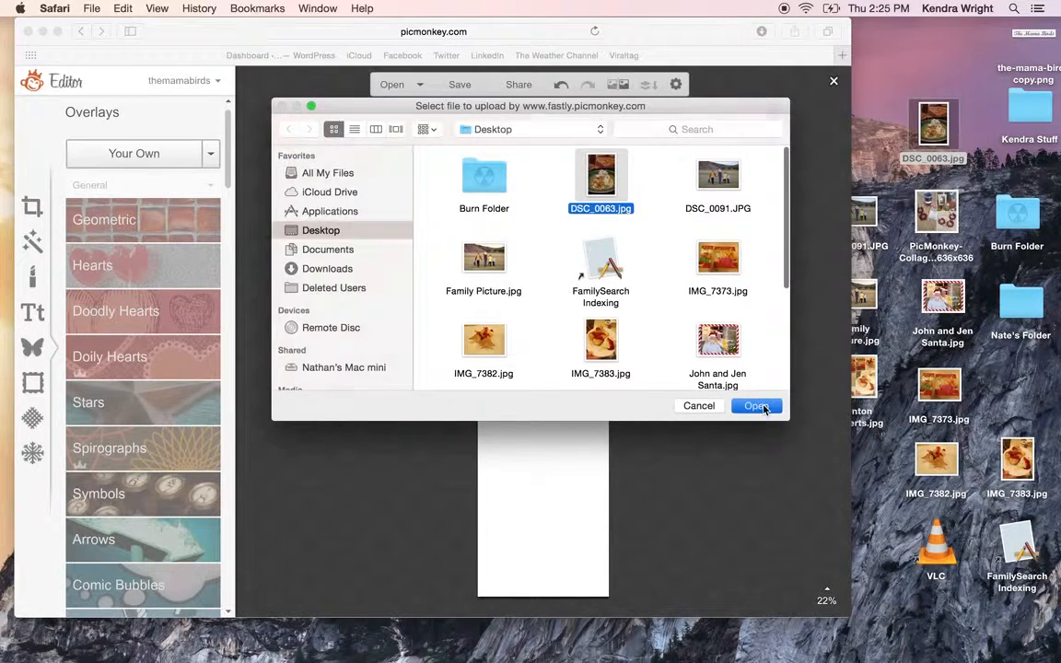
{"action": "left_click", "coordinate": [755, 407]}
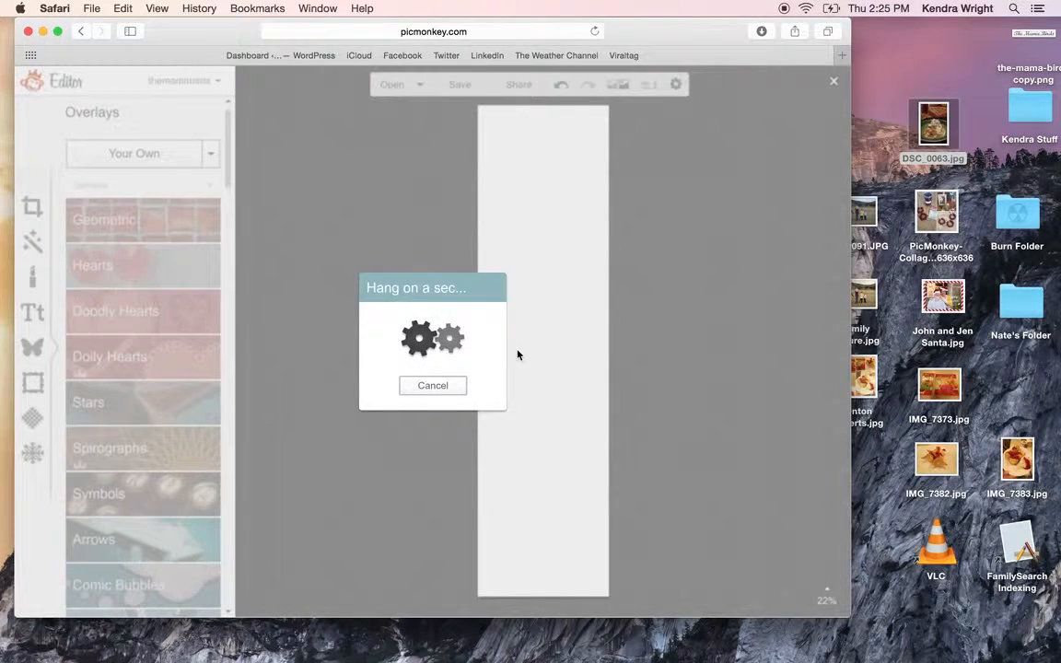
{"action": "mouse_move", "coordinate": [535, 219]}
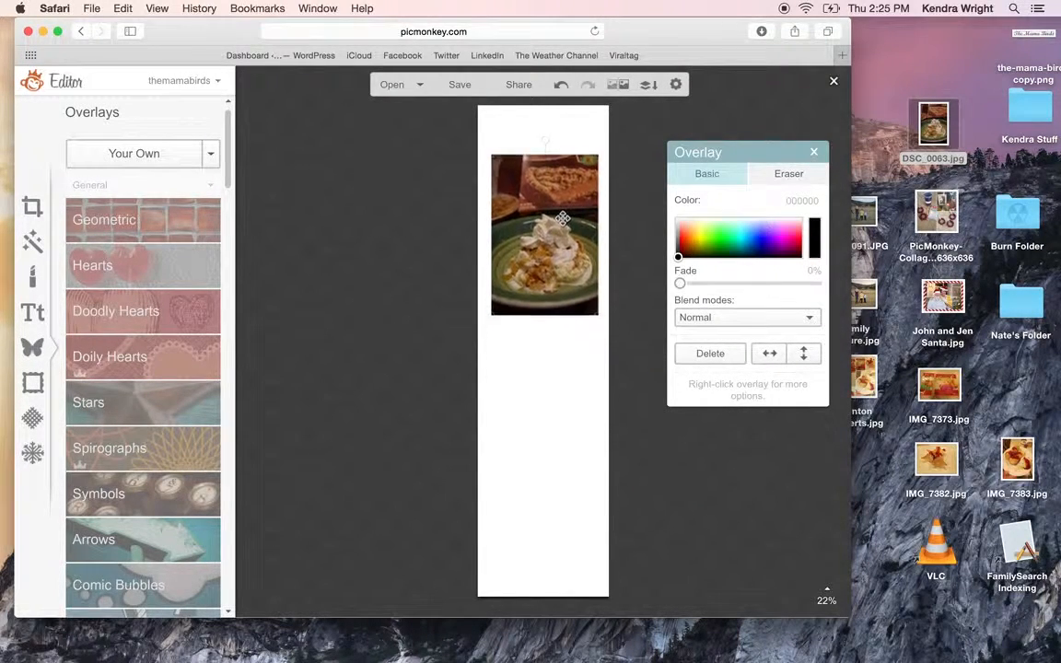
{"action": "left_click_drag", "start_coordinate": [562, 219], "coordinate": [542, 199]}
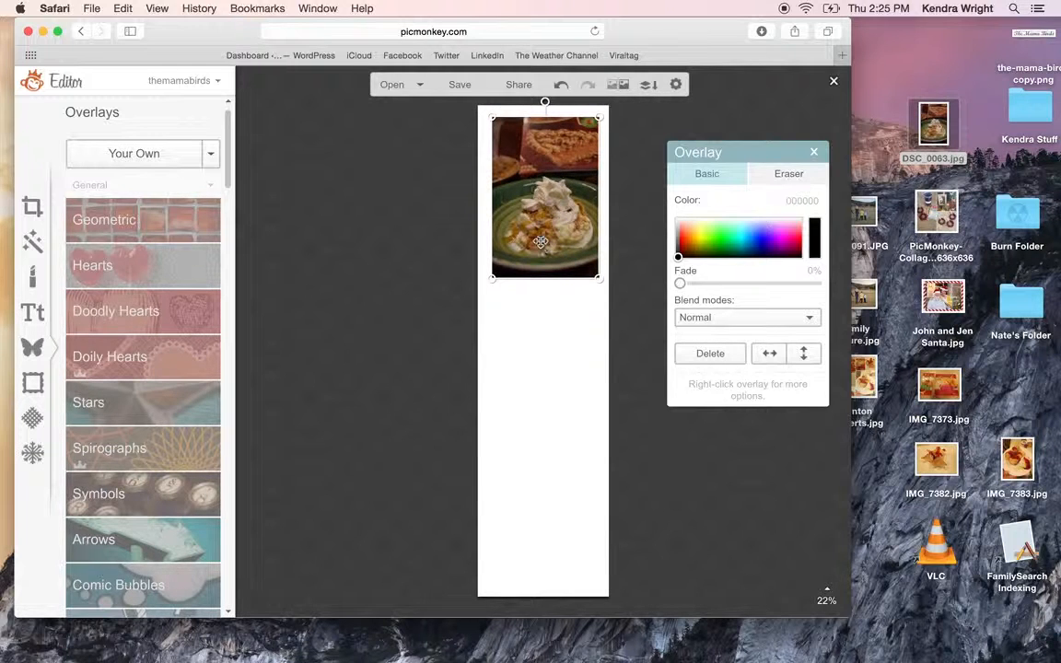
{"action": "left_click", "coordinate": [552, 360]}
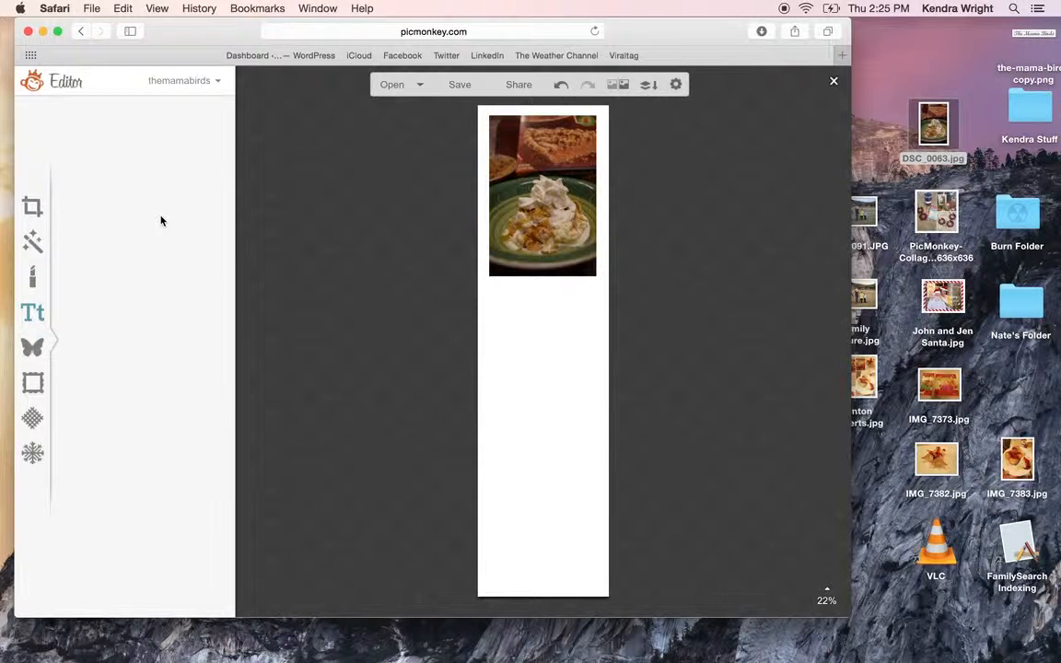
Browse the Ours and Yours font lists, then return to the Basic Edits tools
{"action": "left_click", "coordinate": [33, 314]}
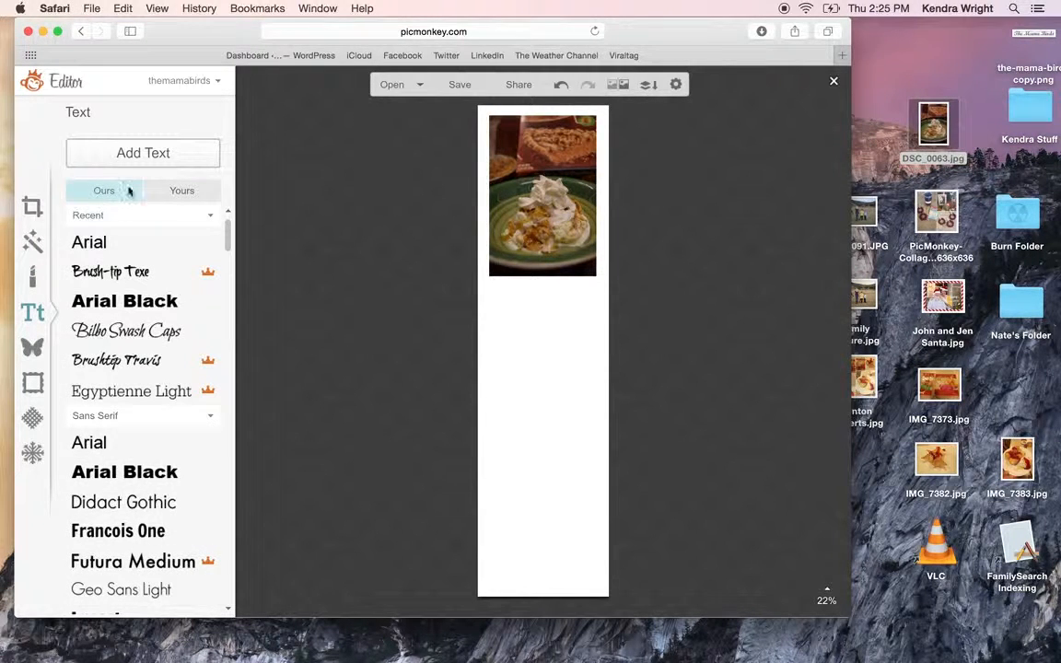
{"action": "scroll", "scroll_direction": "down", "scroll_amount": 3}
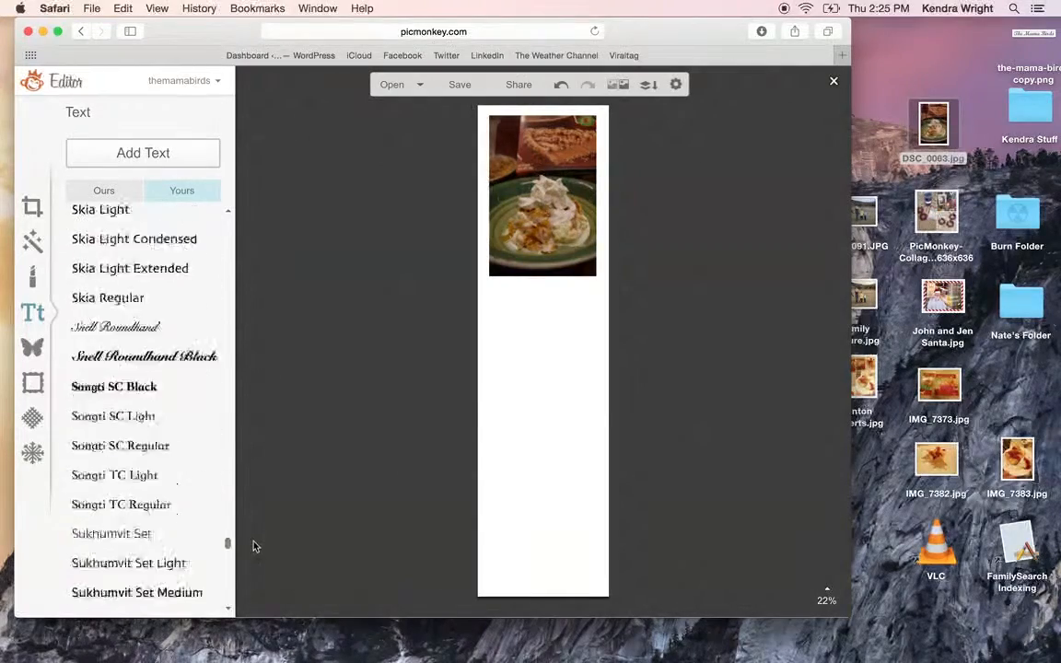
{"action": "scroll", "scroll_direction": "up", "scroll_amount": 3}
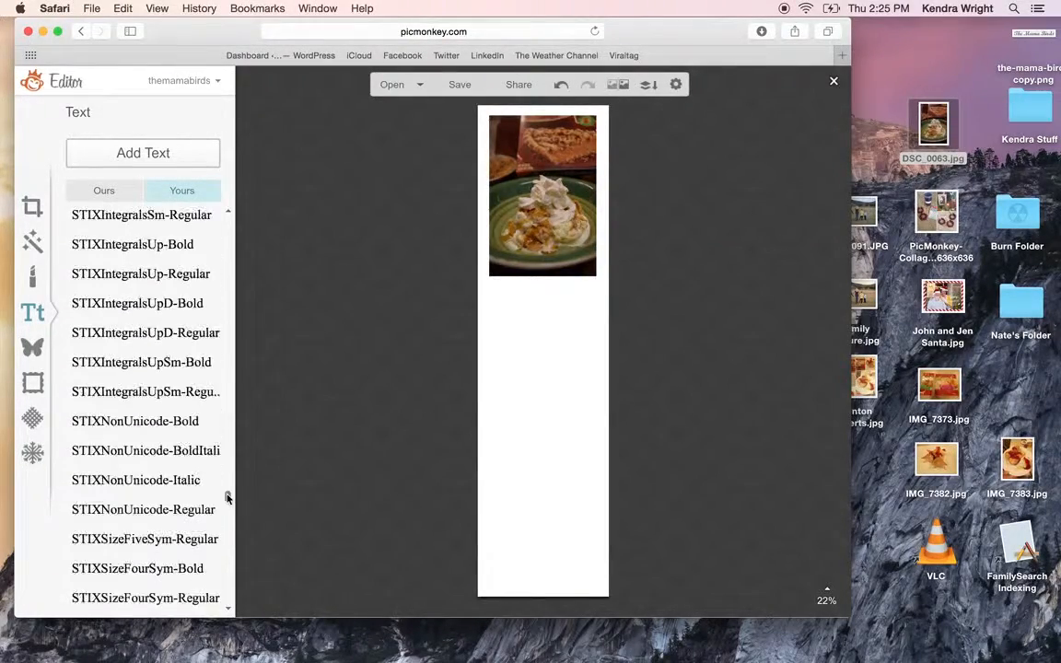
{"action": "left_click", "coordinate": [34, 207]}
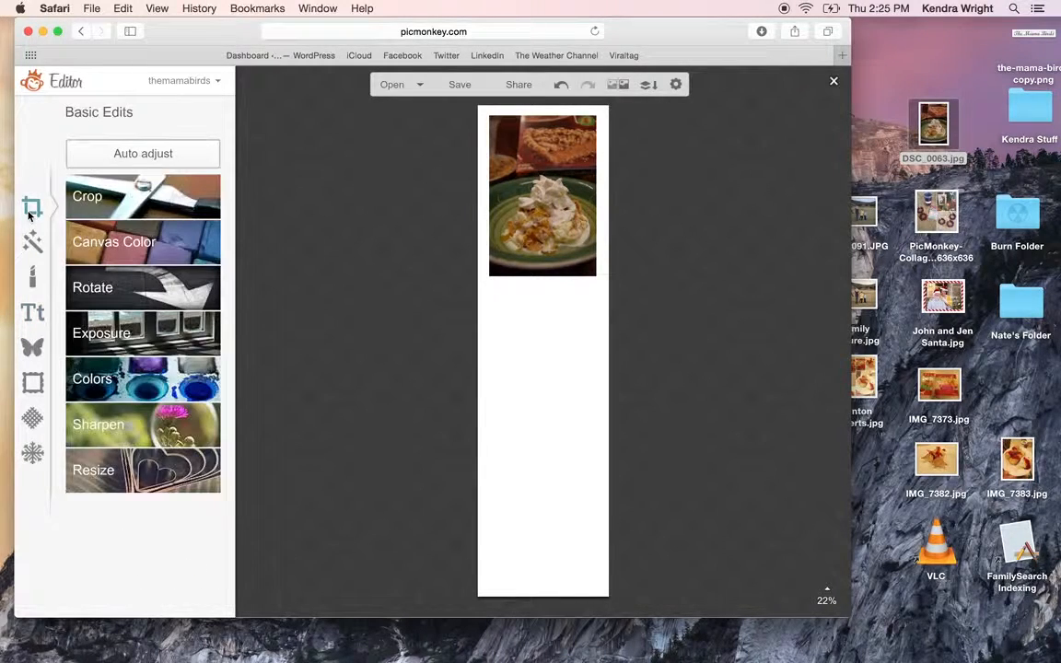
{"action": "mouse_move", "coordinate": [450, 125]}
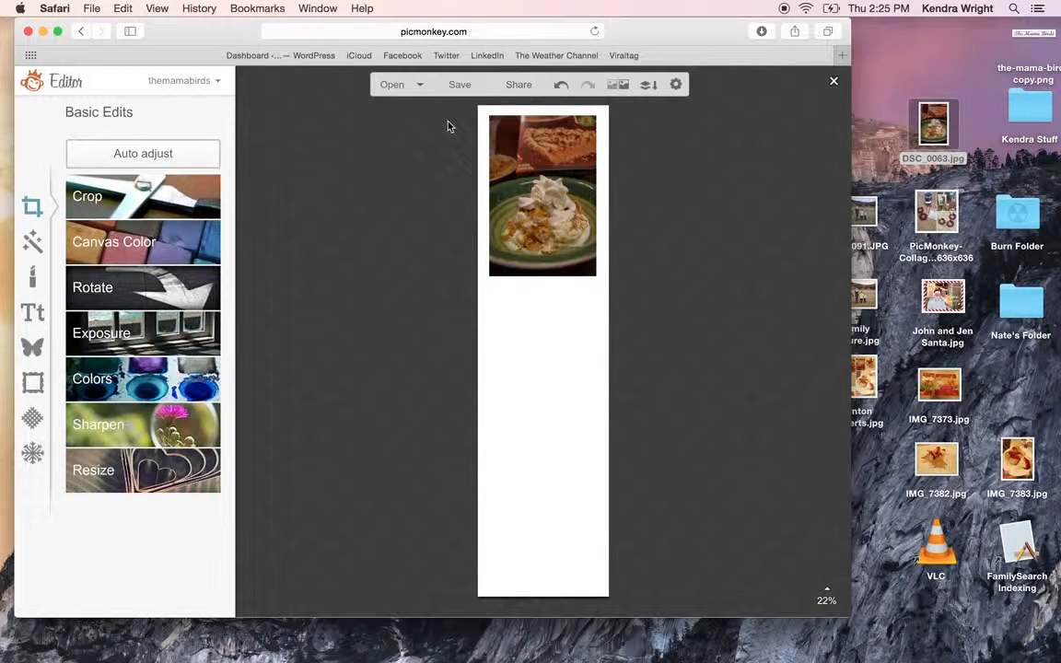
Abandon the unsaved strip, confirming Leave Page, to reopen the candy-cane framed Christmas photo
{"action": "left_click", "coordinate": [433, 31]}
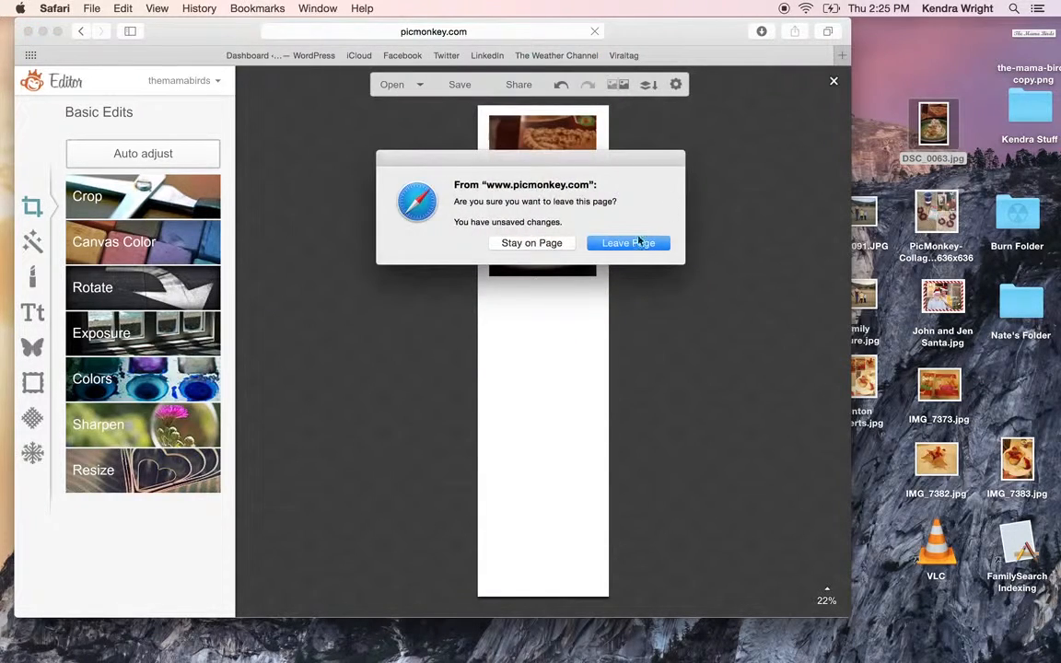
{"action": "left_click", "coordinate": [626, 243]}
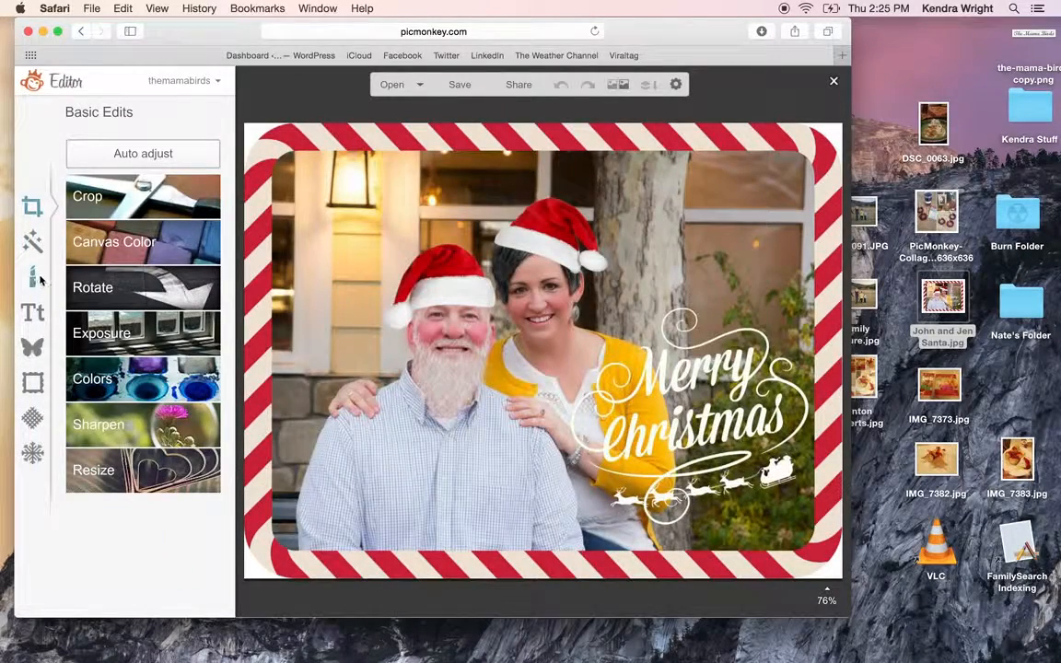
Apply Airbrush to a face, then try Wrinkle Remover and Shine Reduce on the Christmas photo
{"action": "left_click", "coordinate": [33, 276]}
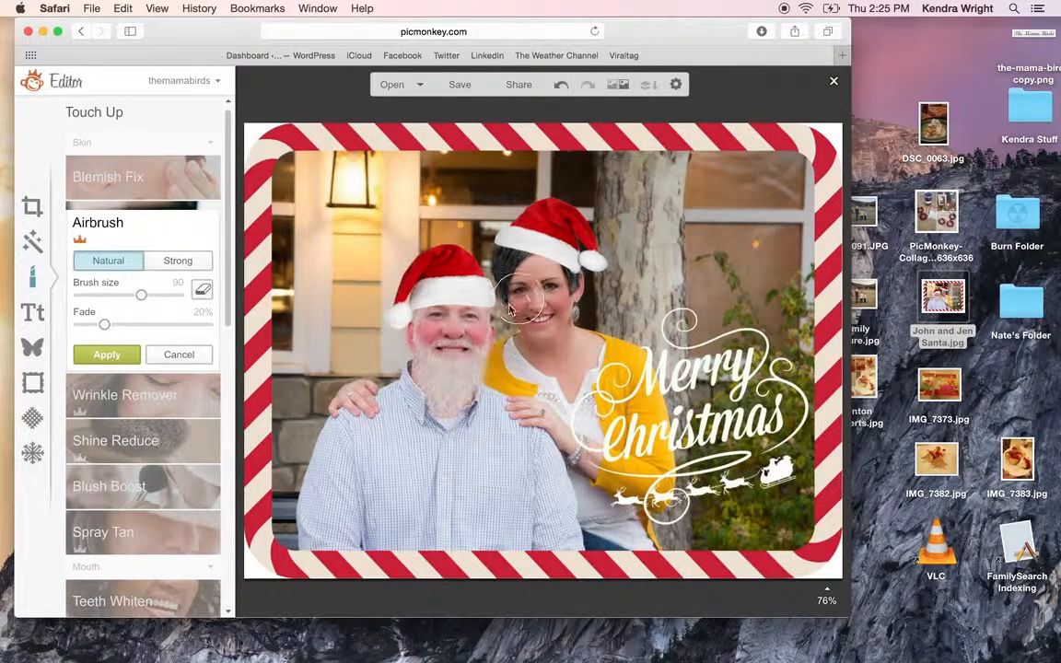
{"action": "left_click", "coordinate": [107, 354]}
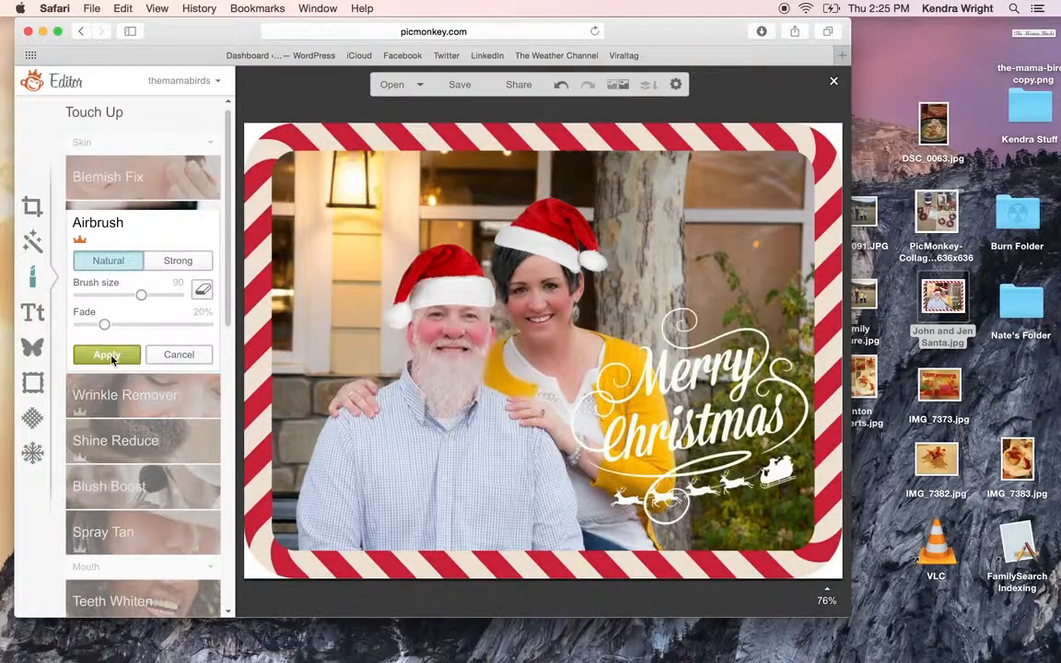
{"action": "left_click", "coordinate": [125, 395]}
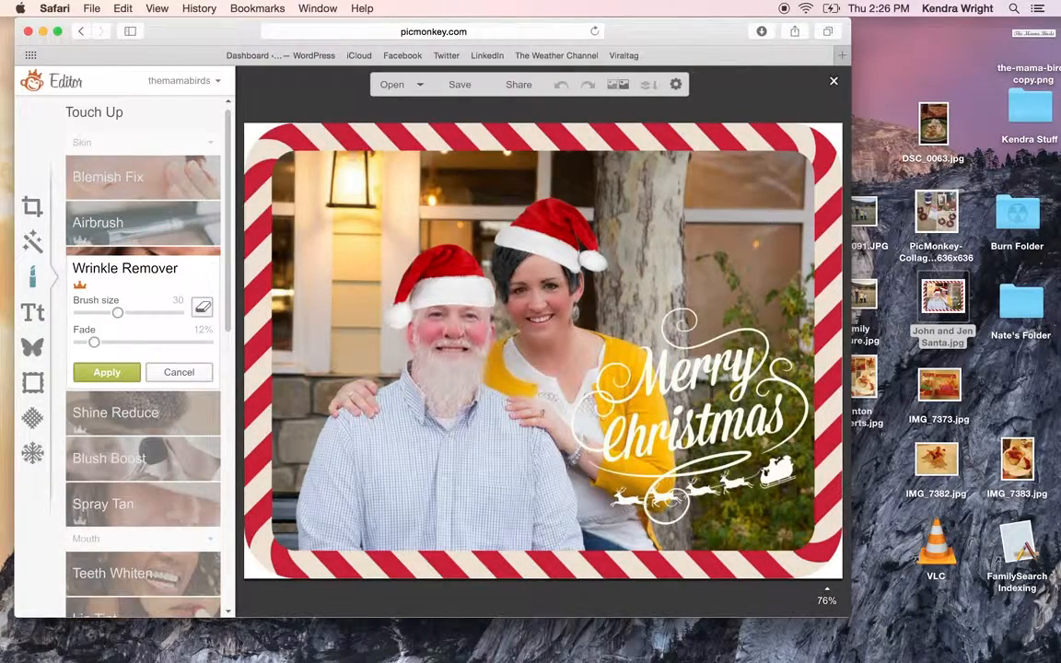
{"action": "left_click", "coordinate": [442, 332]}
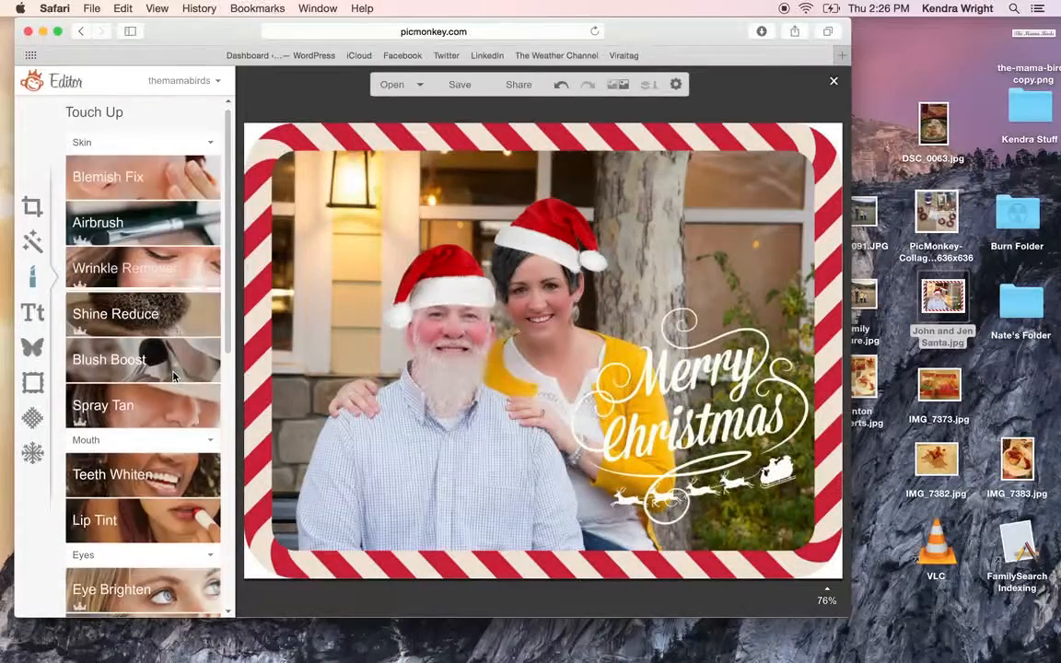
{"action": "left_click", "coordinate": [115, 313]}
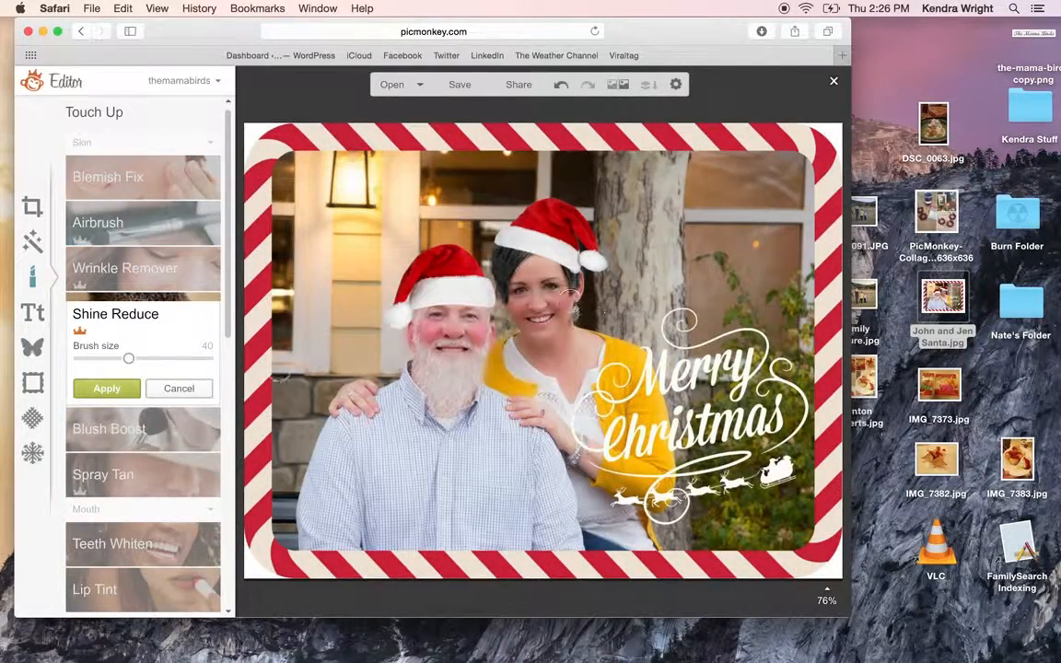
{"action": "left_click", "coordinate": [179, 387]}
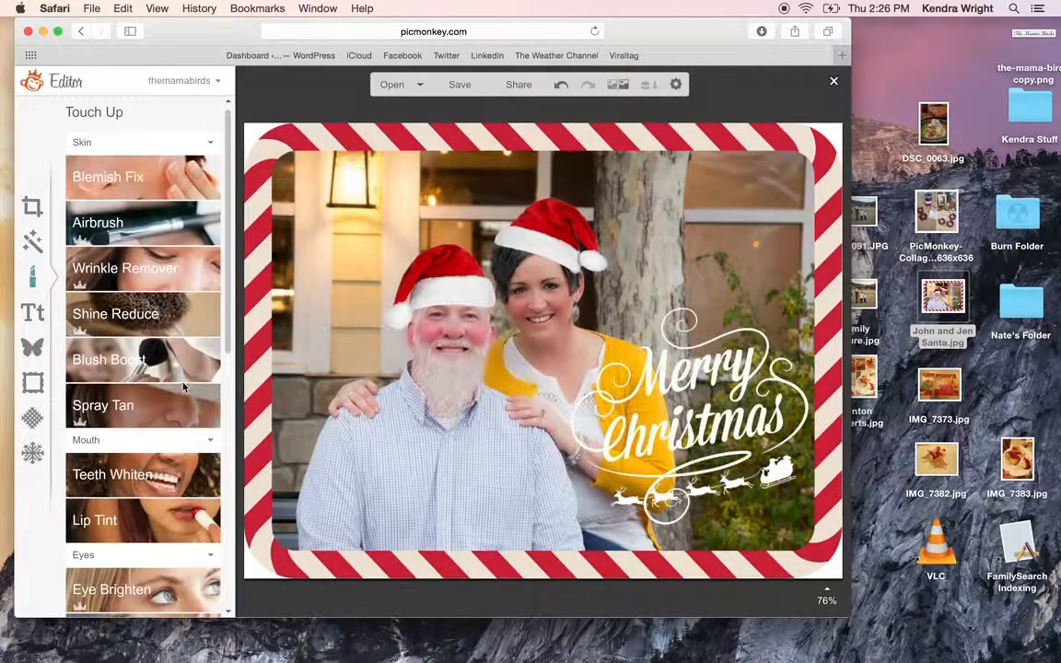
Try a Spray Tan shade and cancel it, moving on to Blemish Fix
{"action": "left_click", "coordinate": [103, 405]}
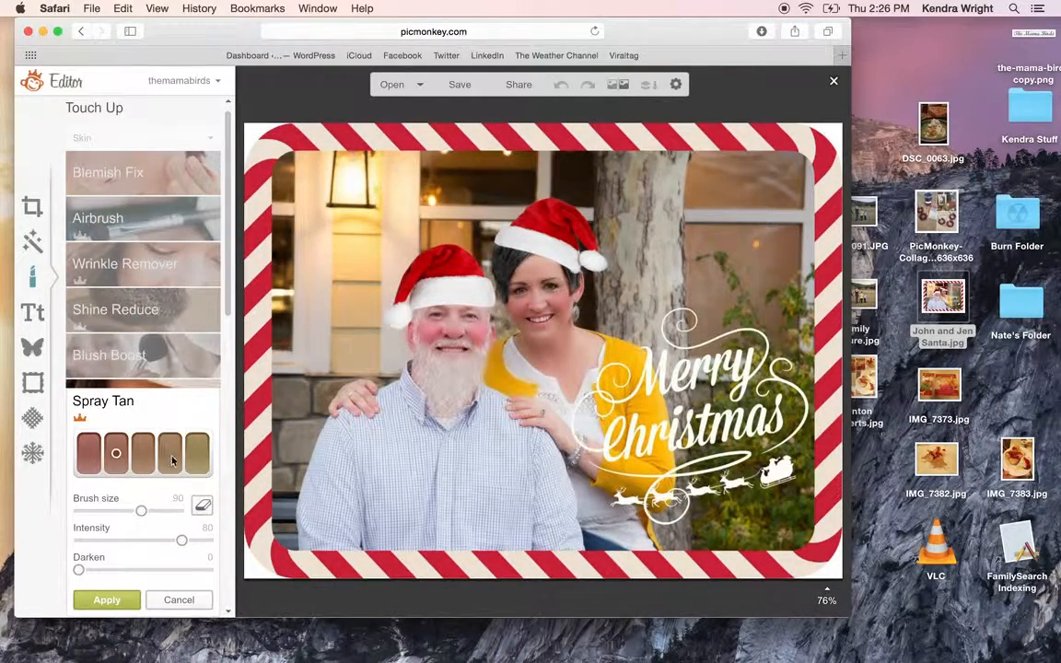
{"action": "left_click", "coordinate": [89, 453]}
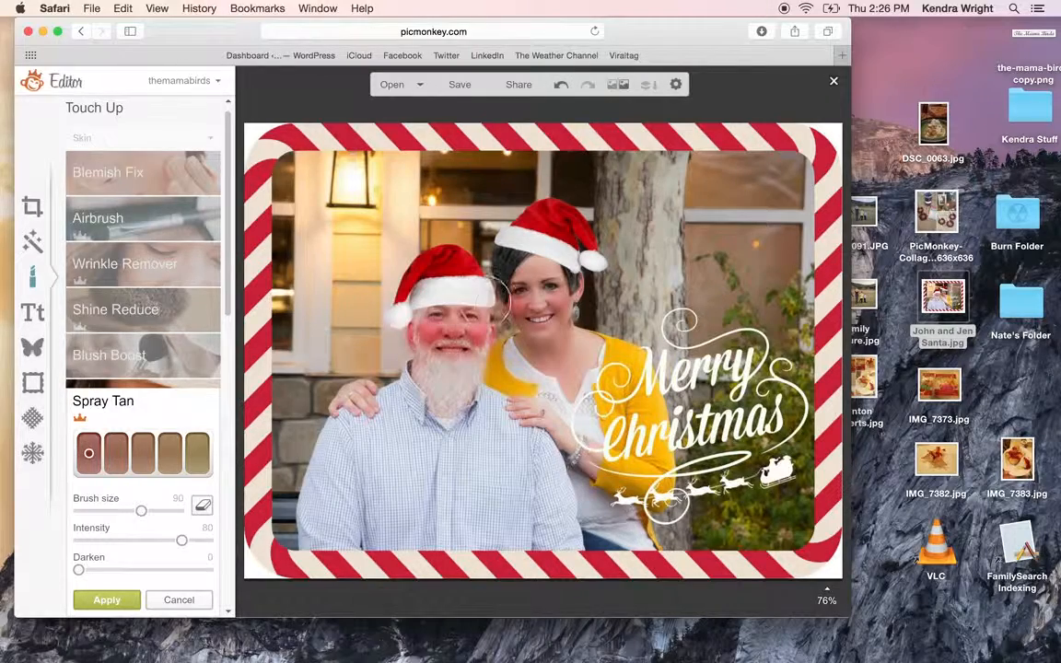
{"action": "left_click", "coordinate": [543, 295]}
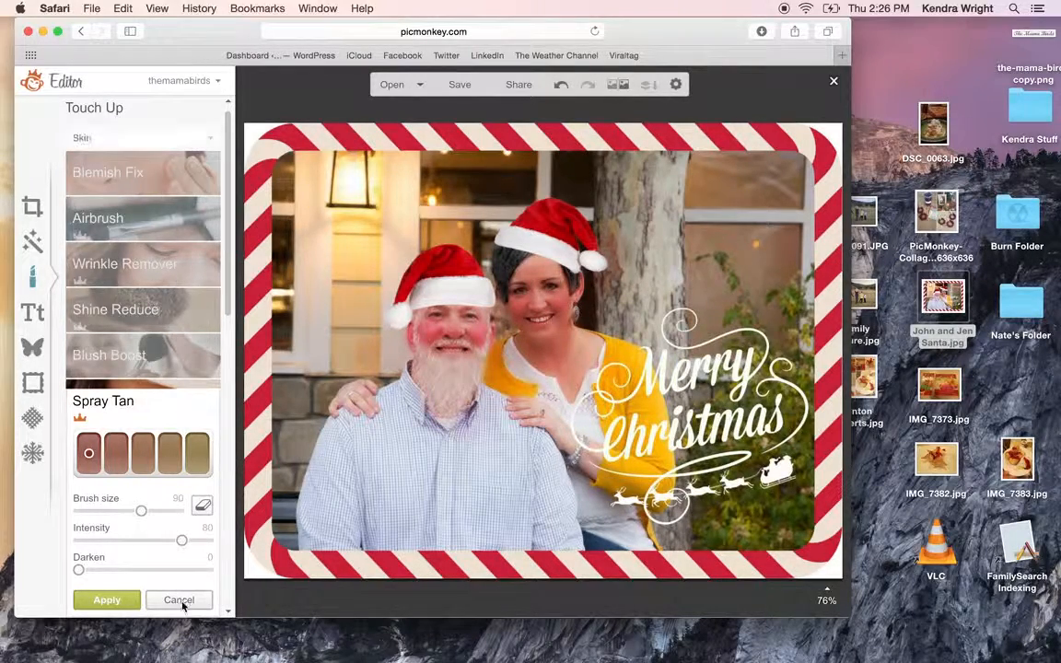
{"action": "left_click", "coordinate": [179, 600]}
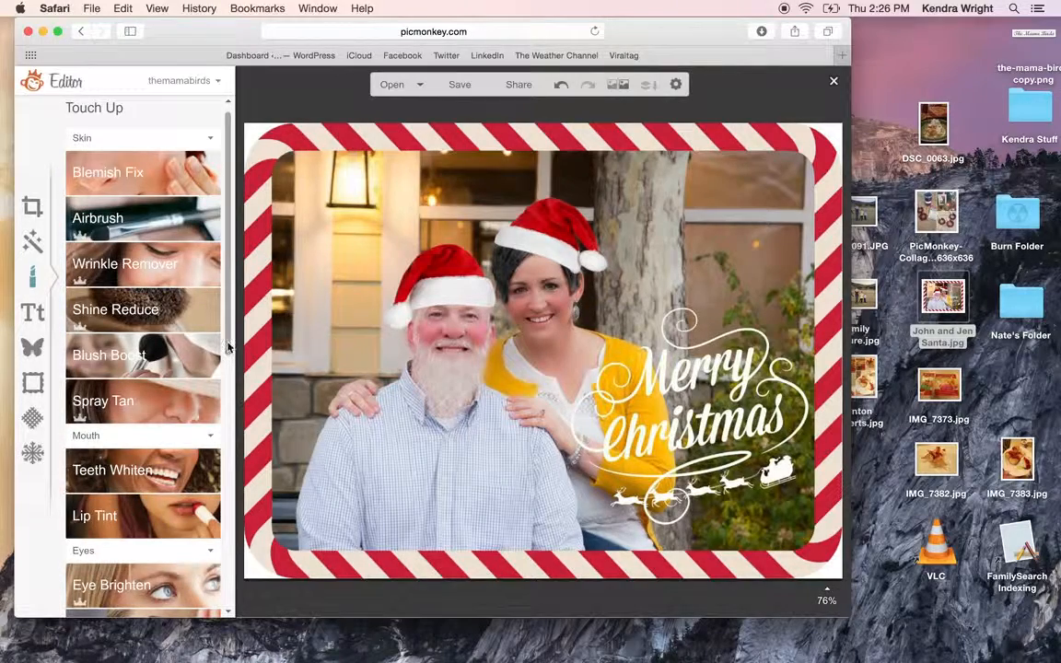
{"action": "left_click", "coordinate": [106, 173]}
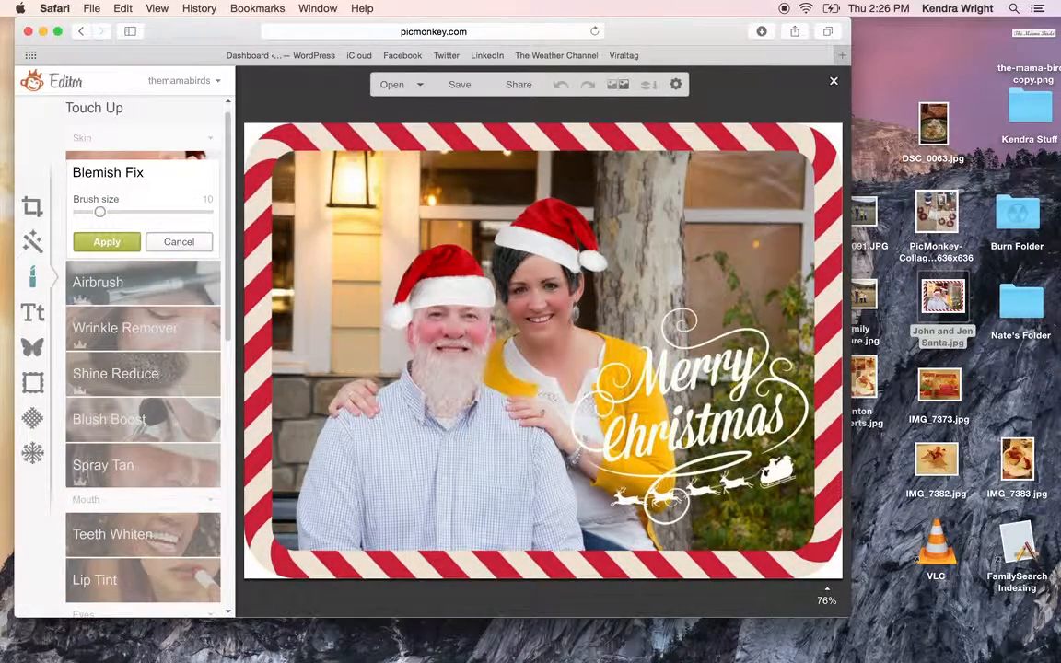